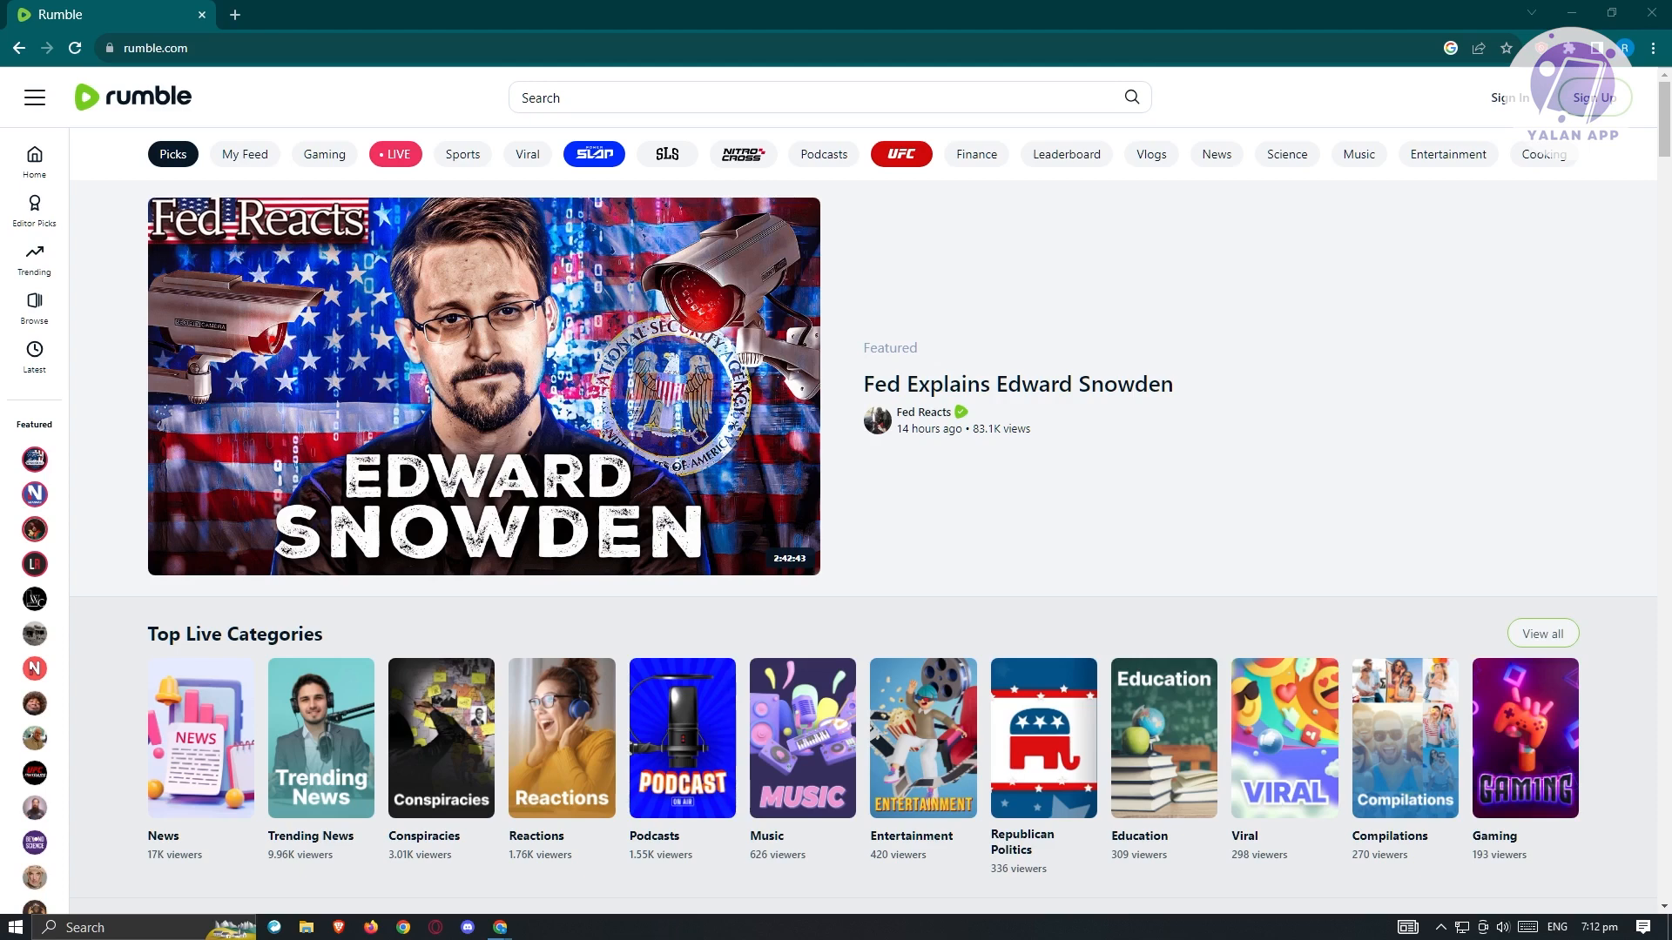
Start creating a new Rumble account from the header and look over the sign-up options.
{"action": "left_click", "coordinate": [1594, 97]}
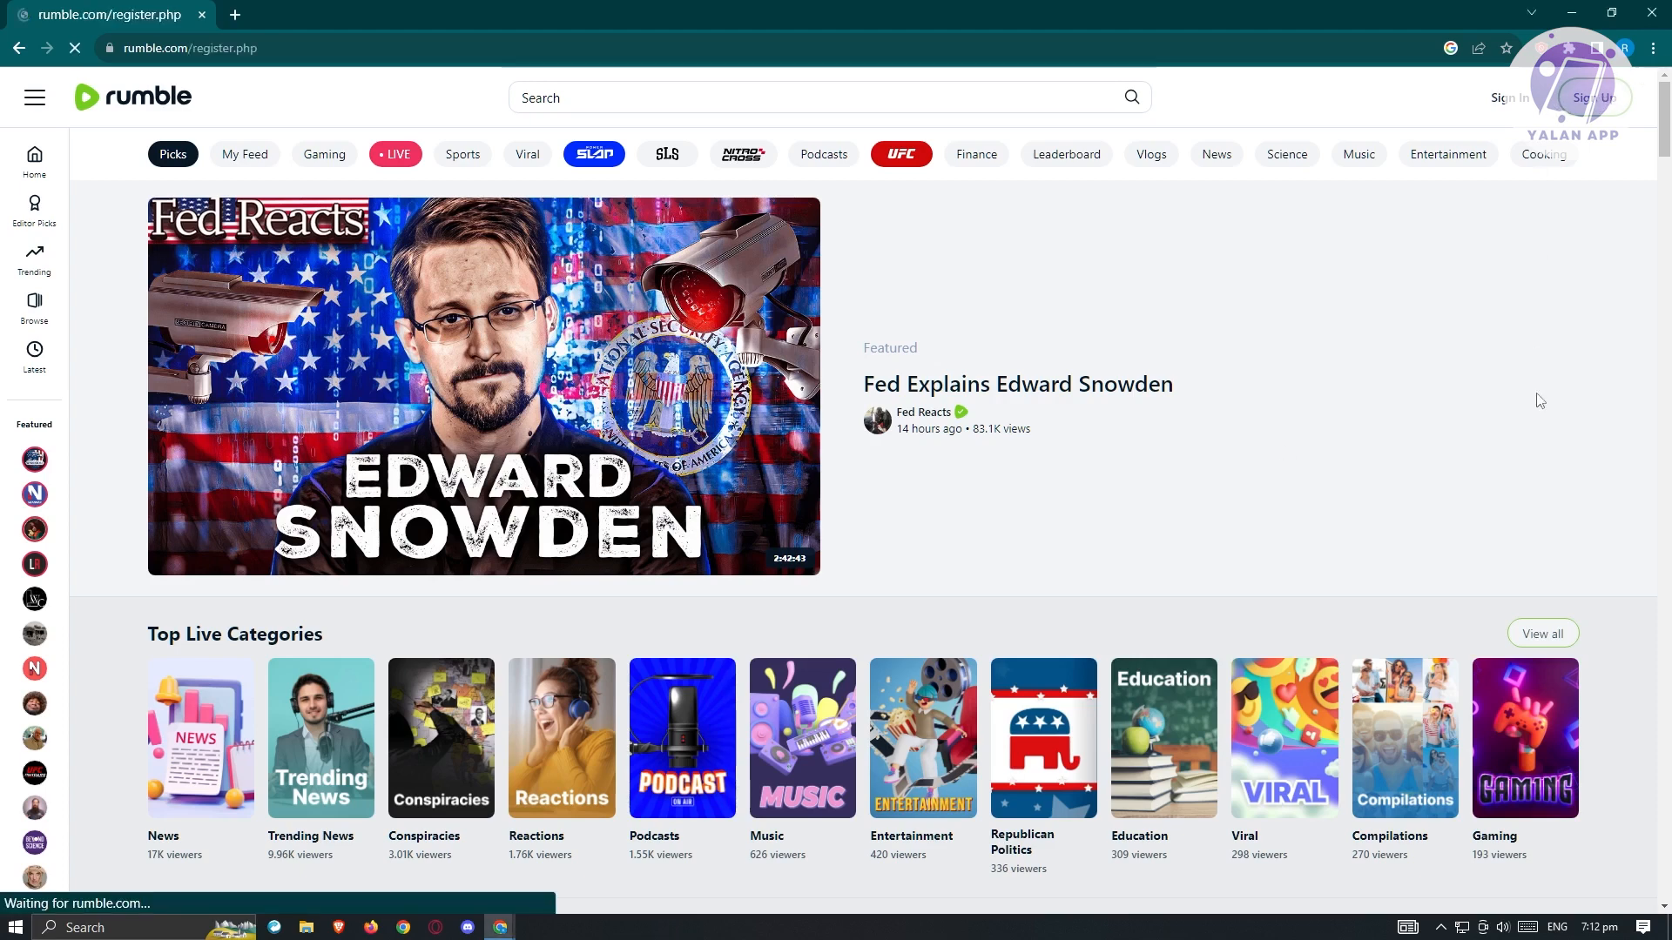
{"action": "left_click", "coordinate": [1592, 98]}
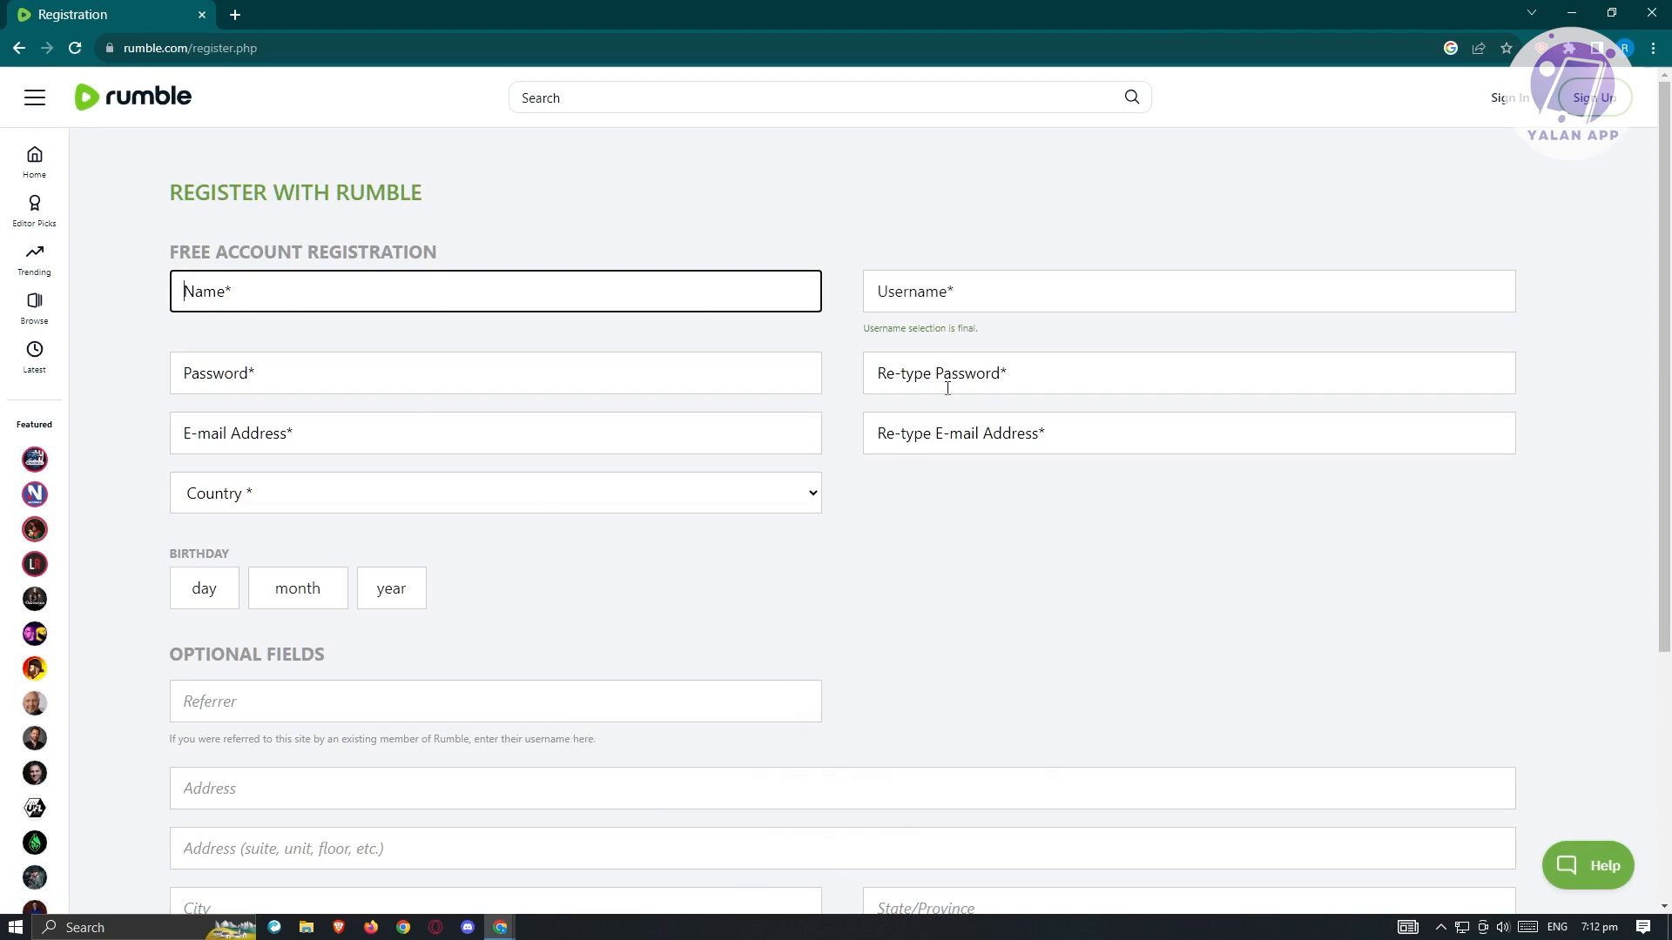
{"action": "mouse_move", "coordinate": [954, 434]}
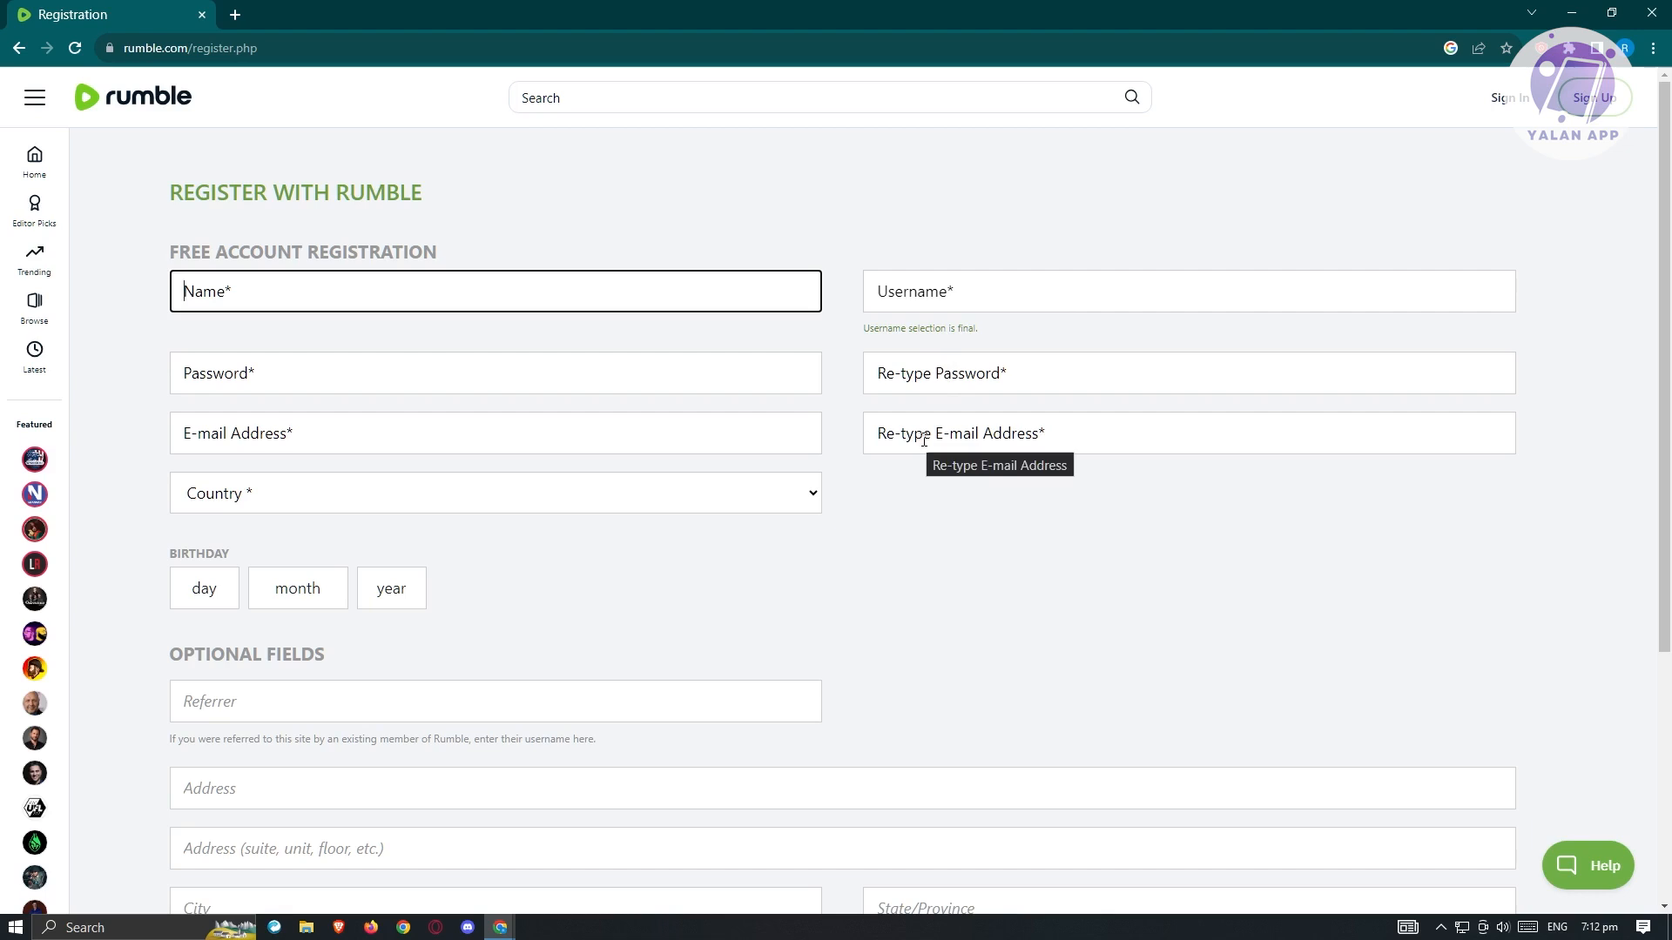
{"action": "mouse_move", "coordinate": [527, 545]}
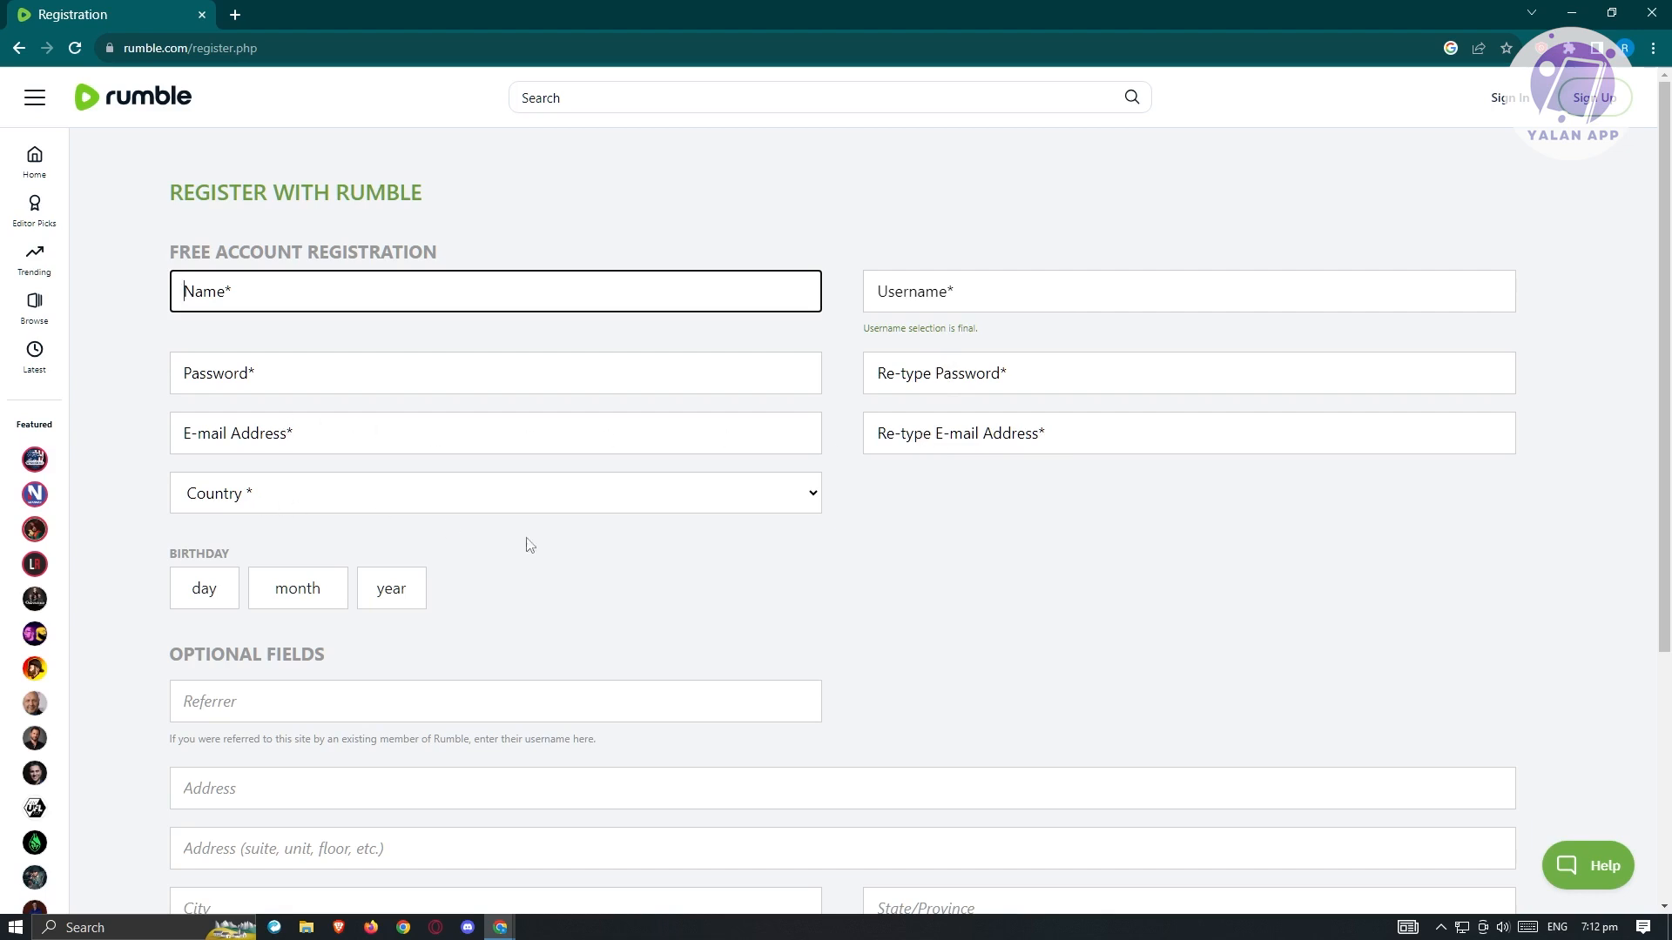
{"action": "scroll", "scroll_direction": "down", "scroll_amount": 3}
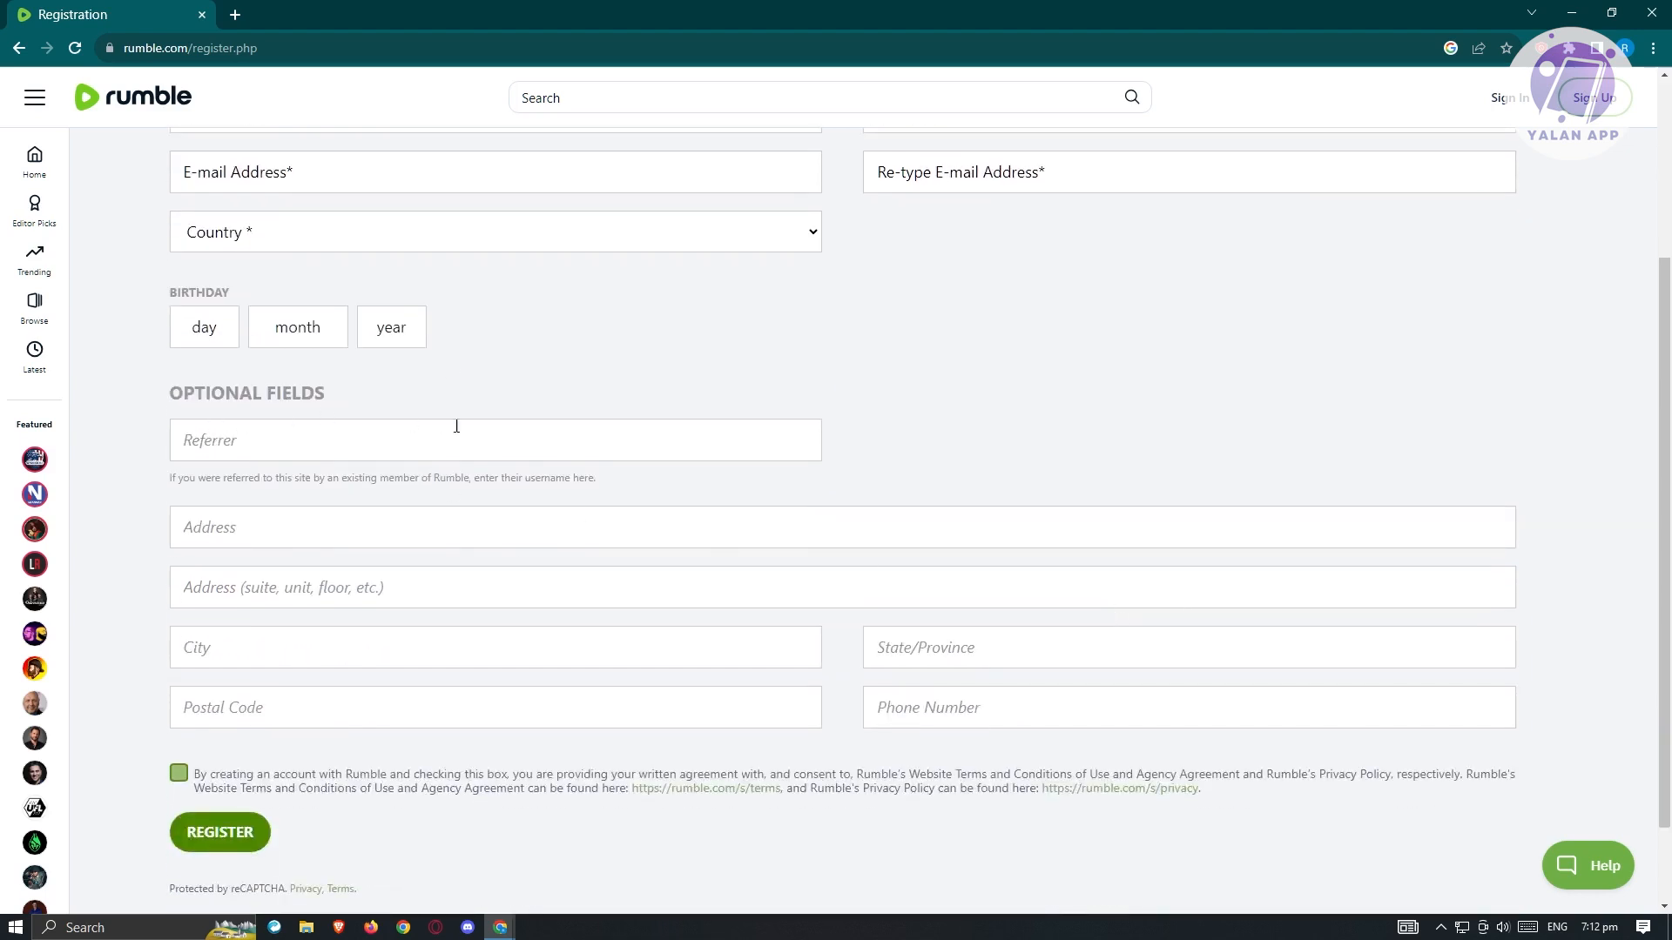
{"action": "mouse_move", "coordinate": [449, 568]}
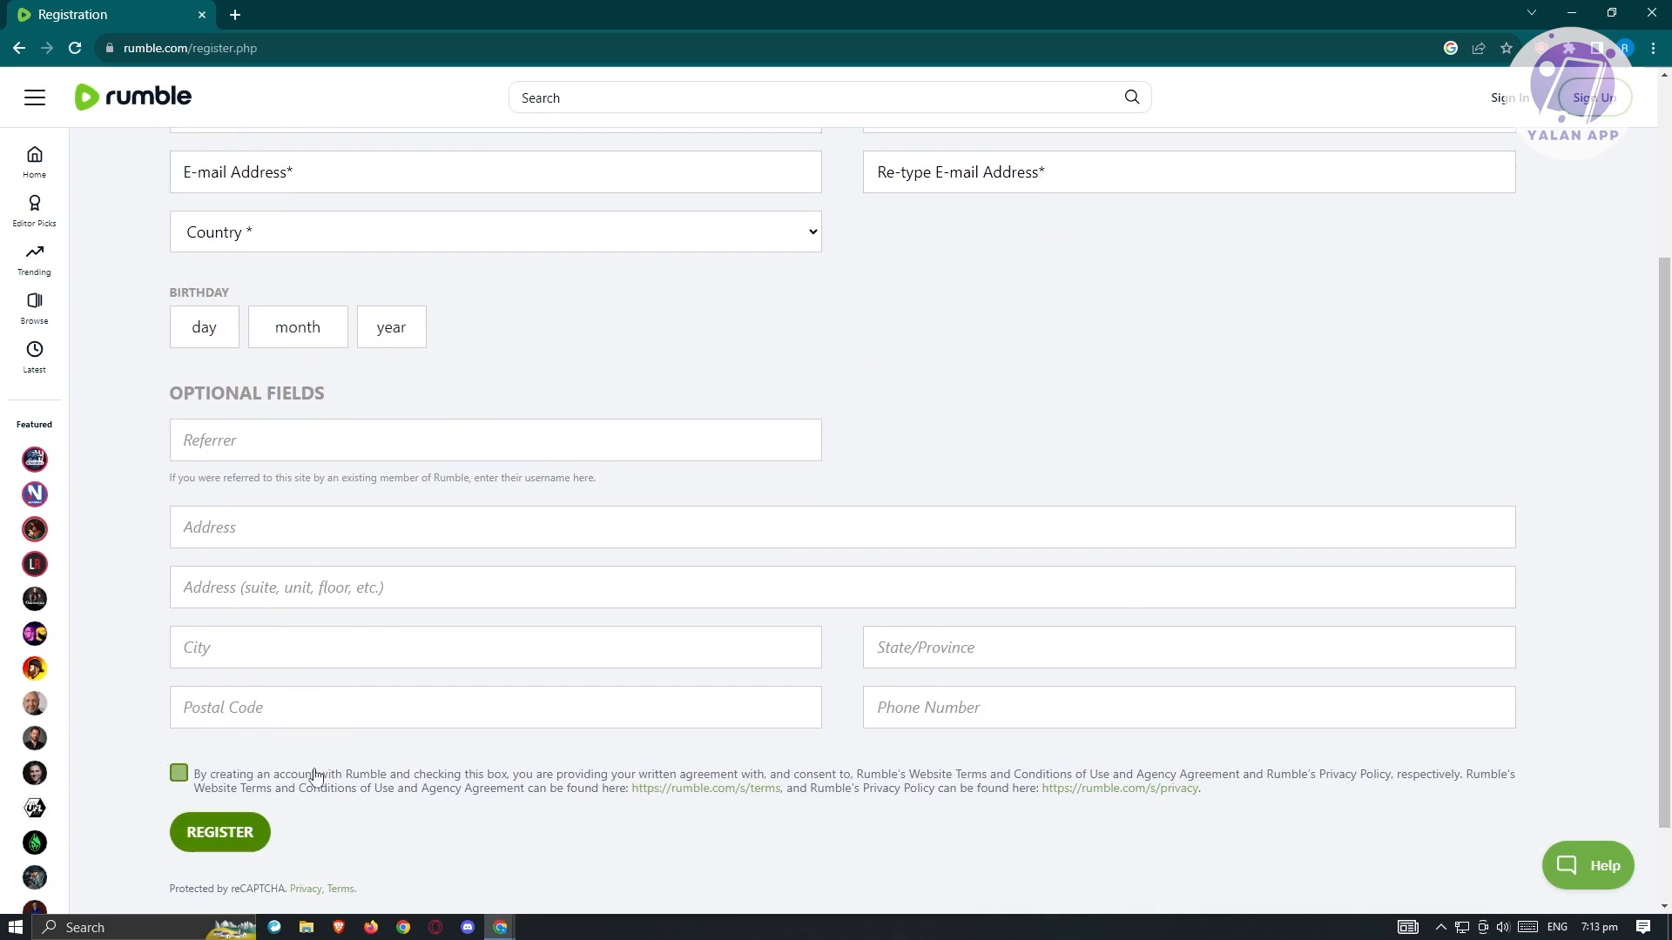
{"action": "left_click", "coordinate": [177, 773]}
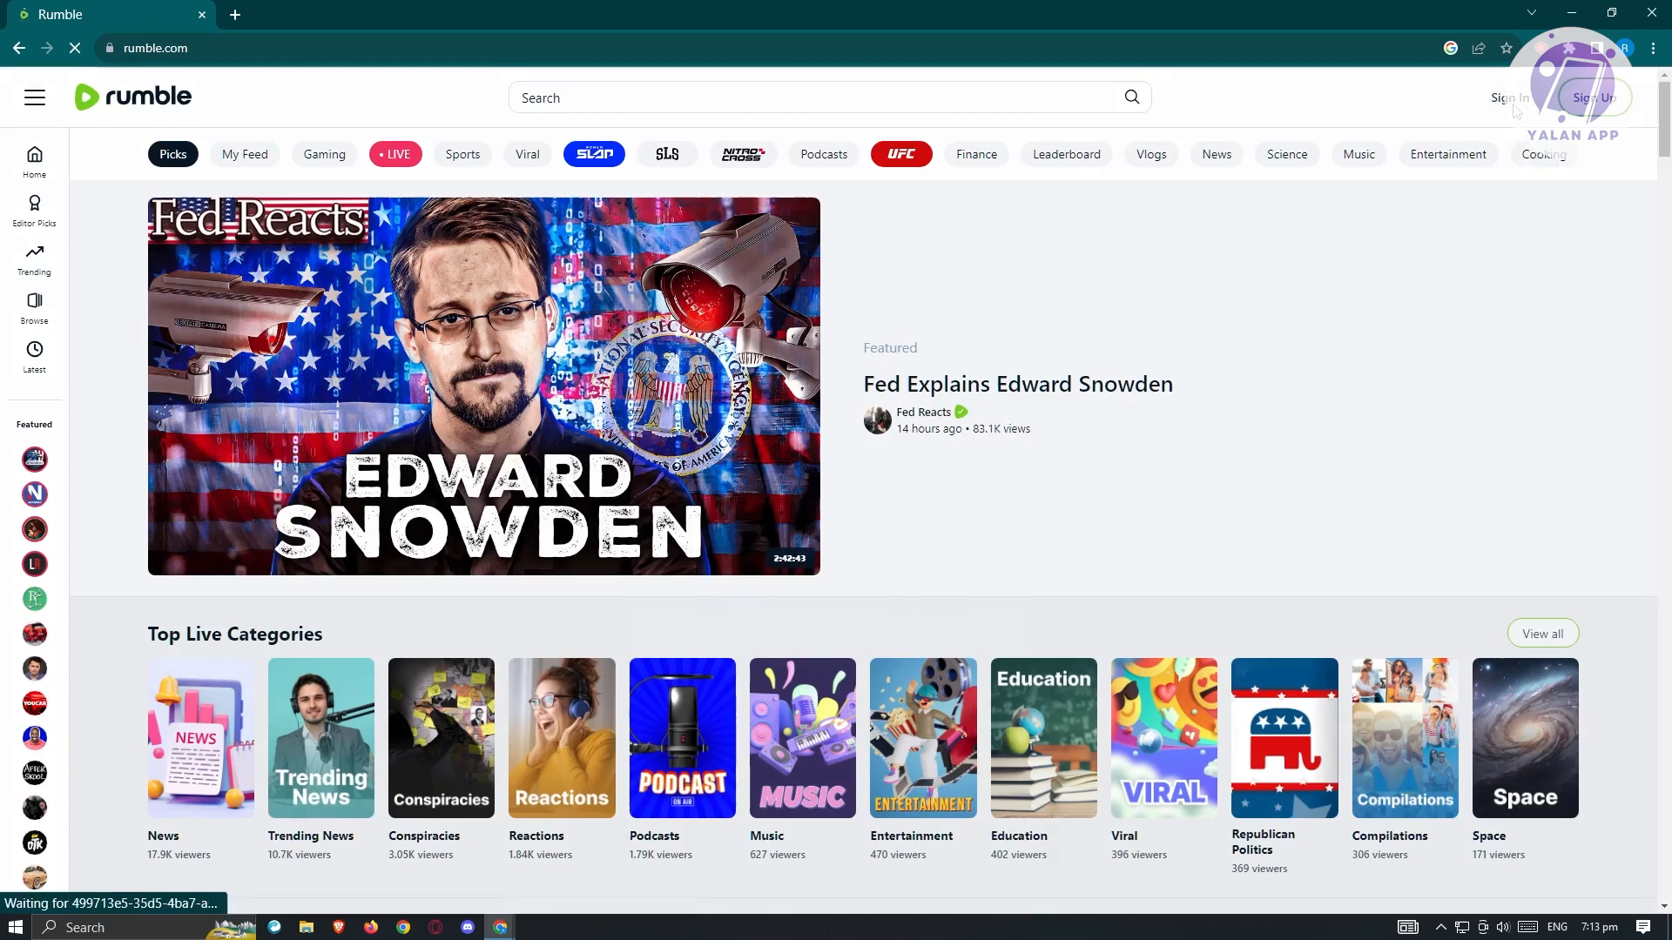
Sign in with a Google account and finish the Final Step registration form.
{"action": "left_click", "coordinate": [1505, 98]}
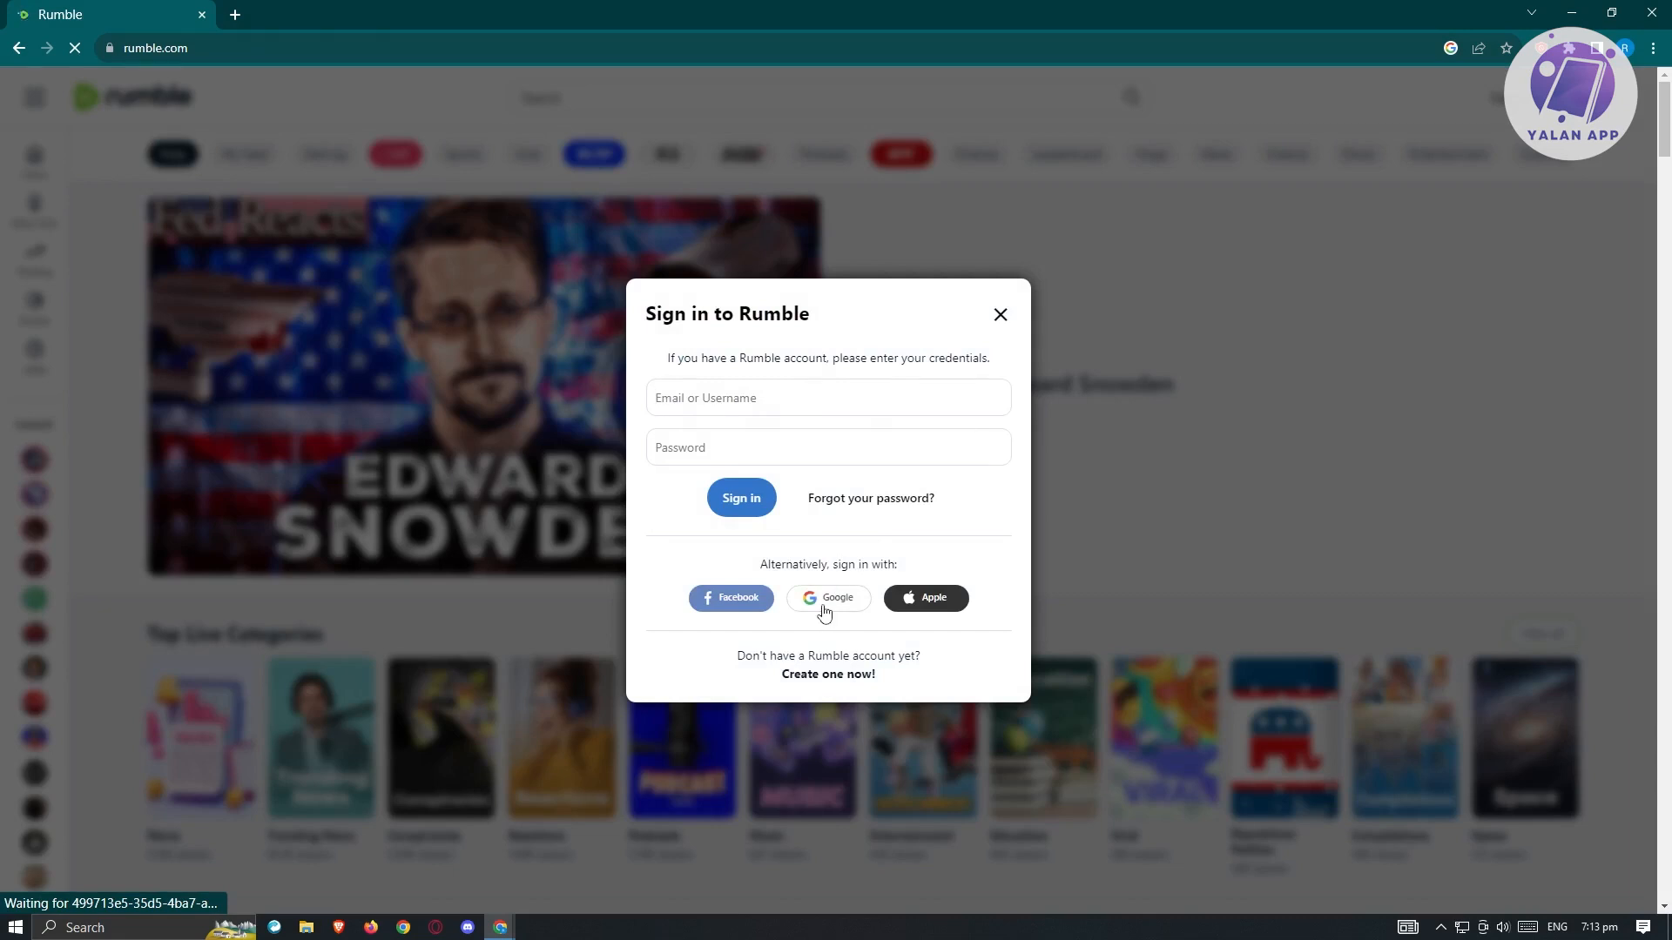
{"action": "left_click", "coordinate": [827, 598]}
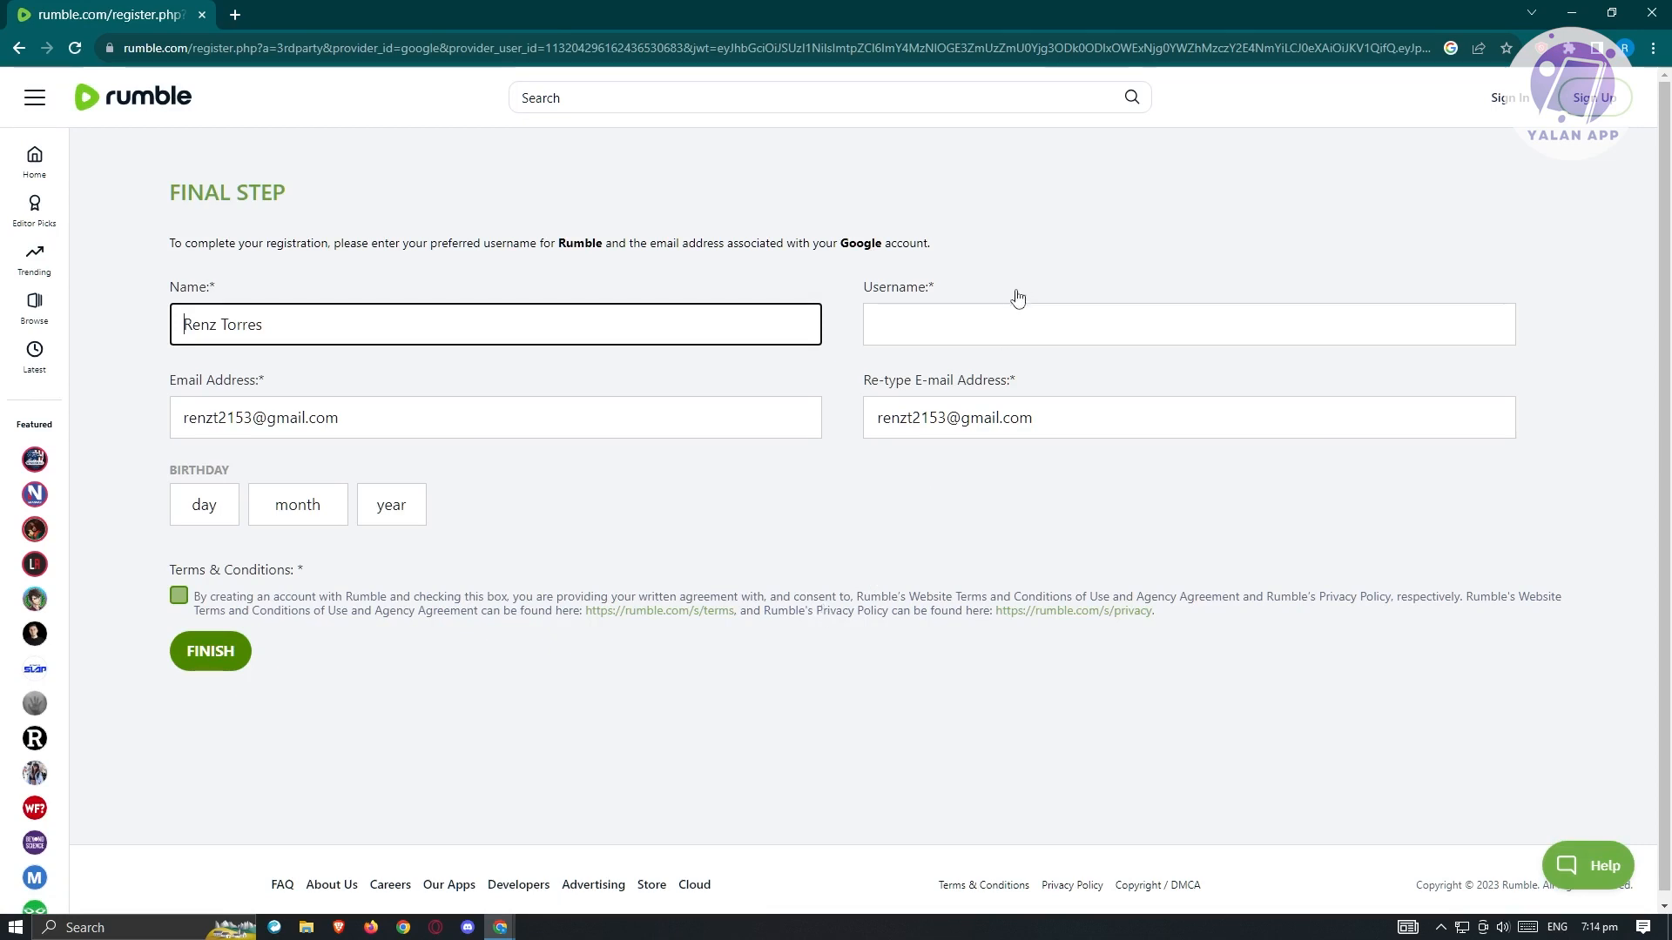
{"action": "left_click", "coordinate": [209, 651]}
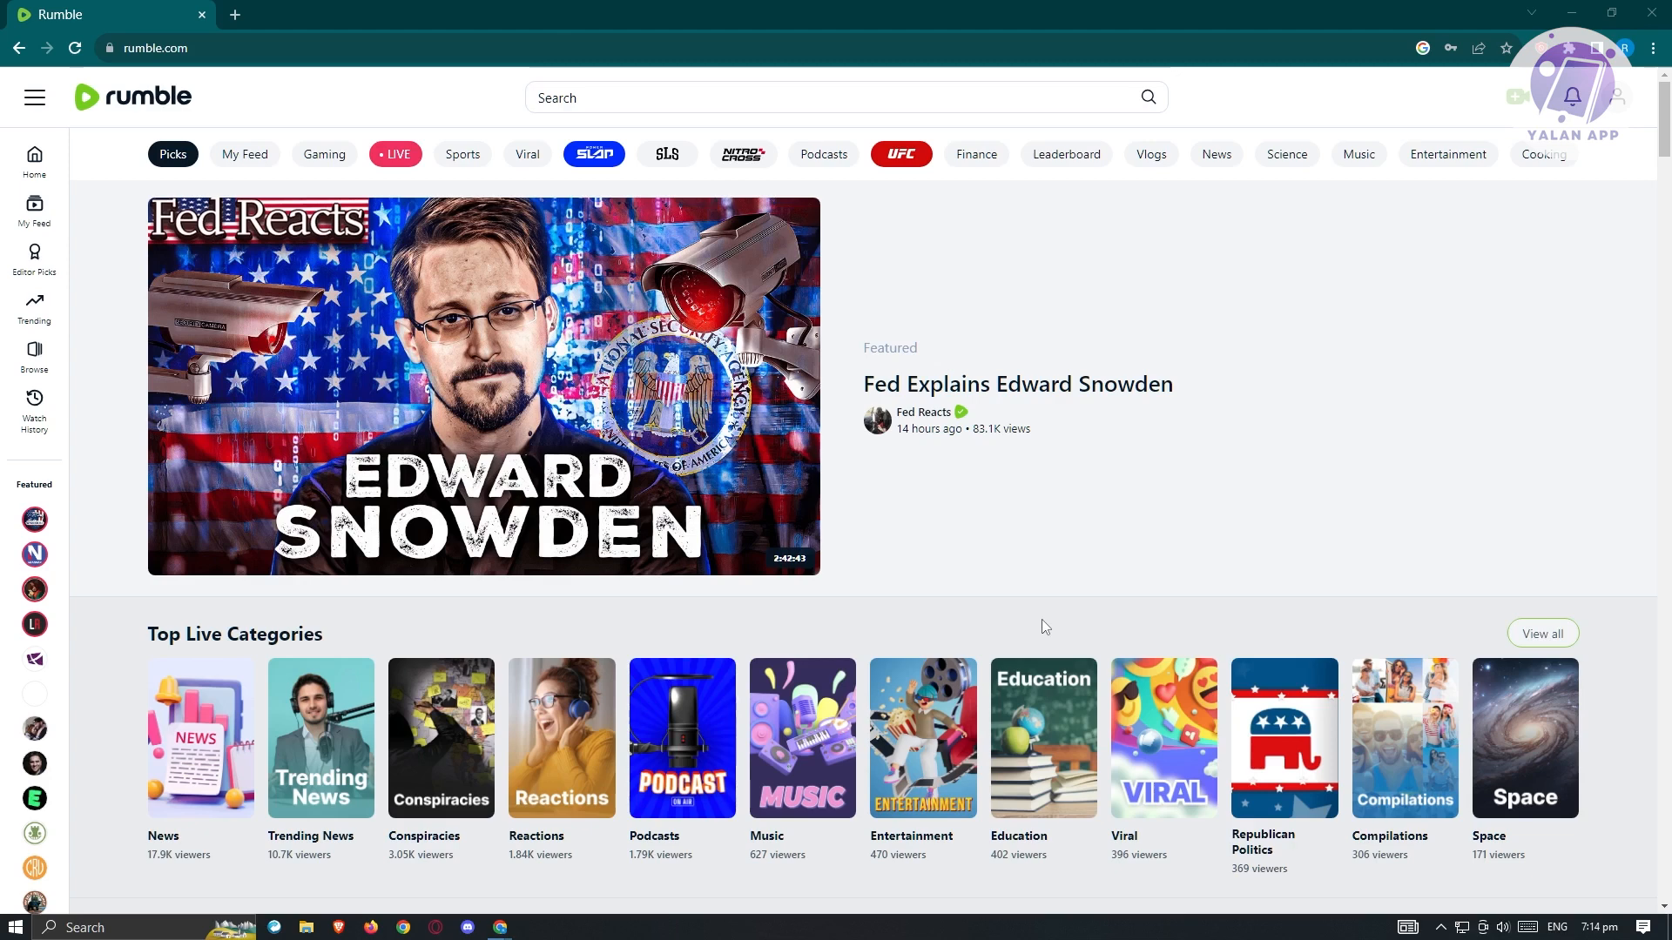
{"action": "mouse_move", "coordinate": [1078, 611]}
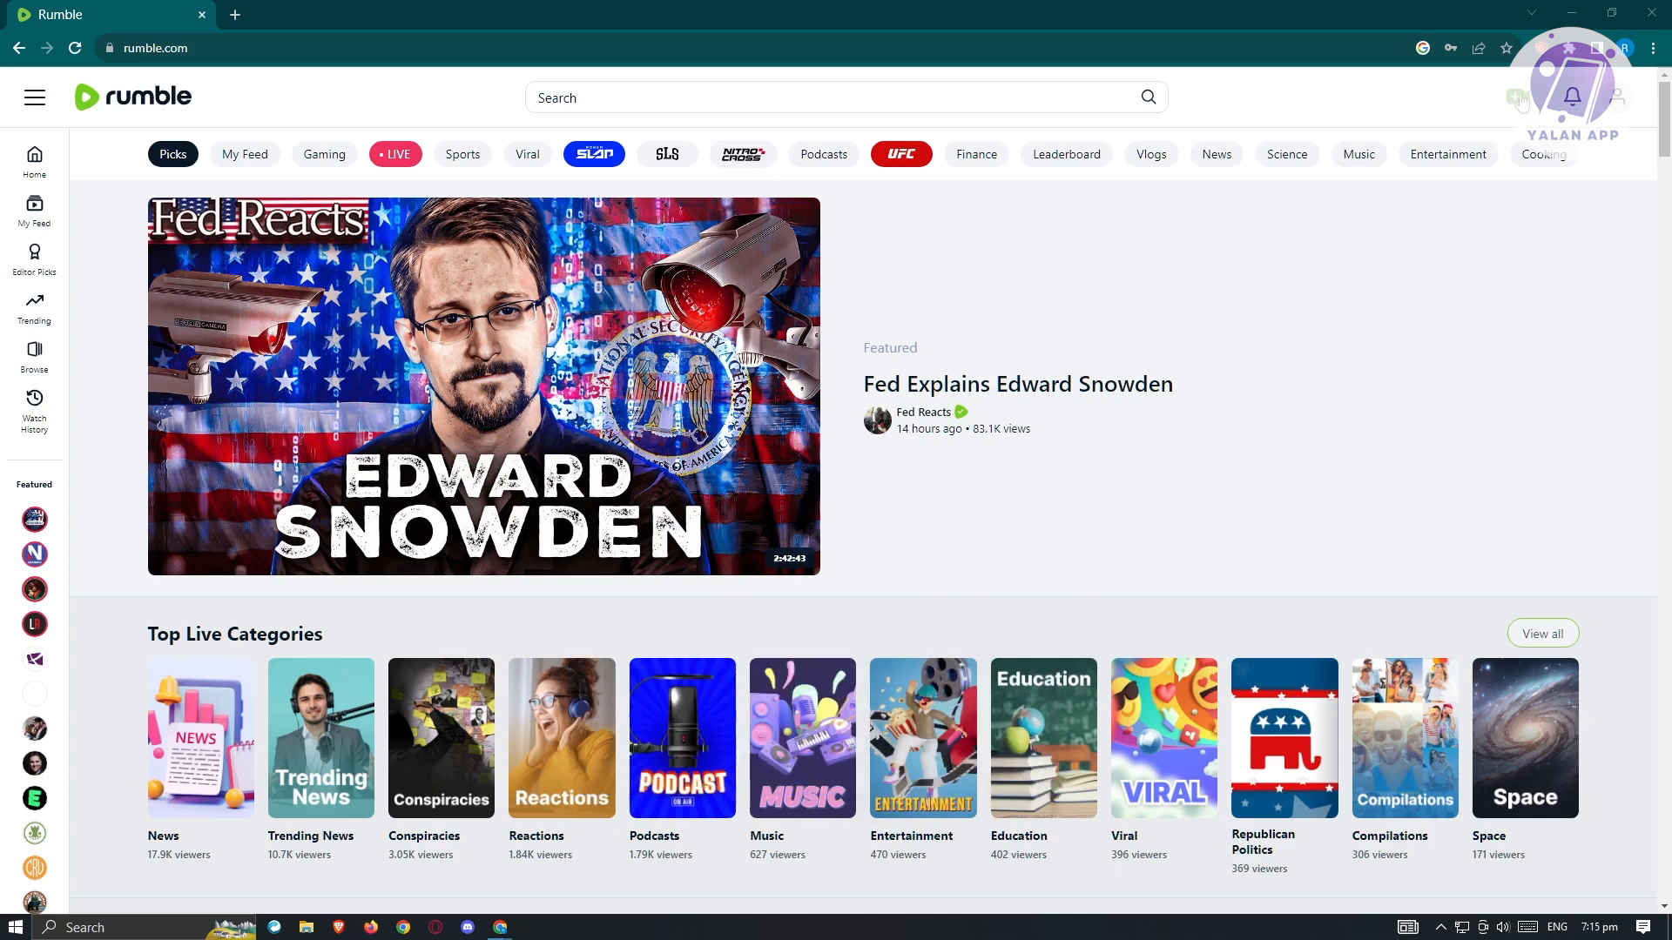
{"action": "mouse_move", "coordinate": [1526, 101]}
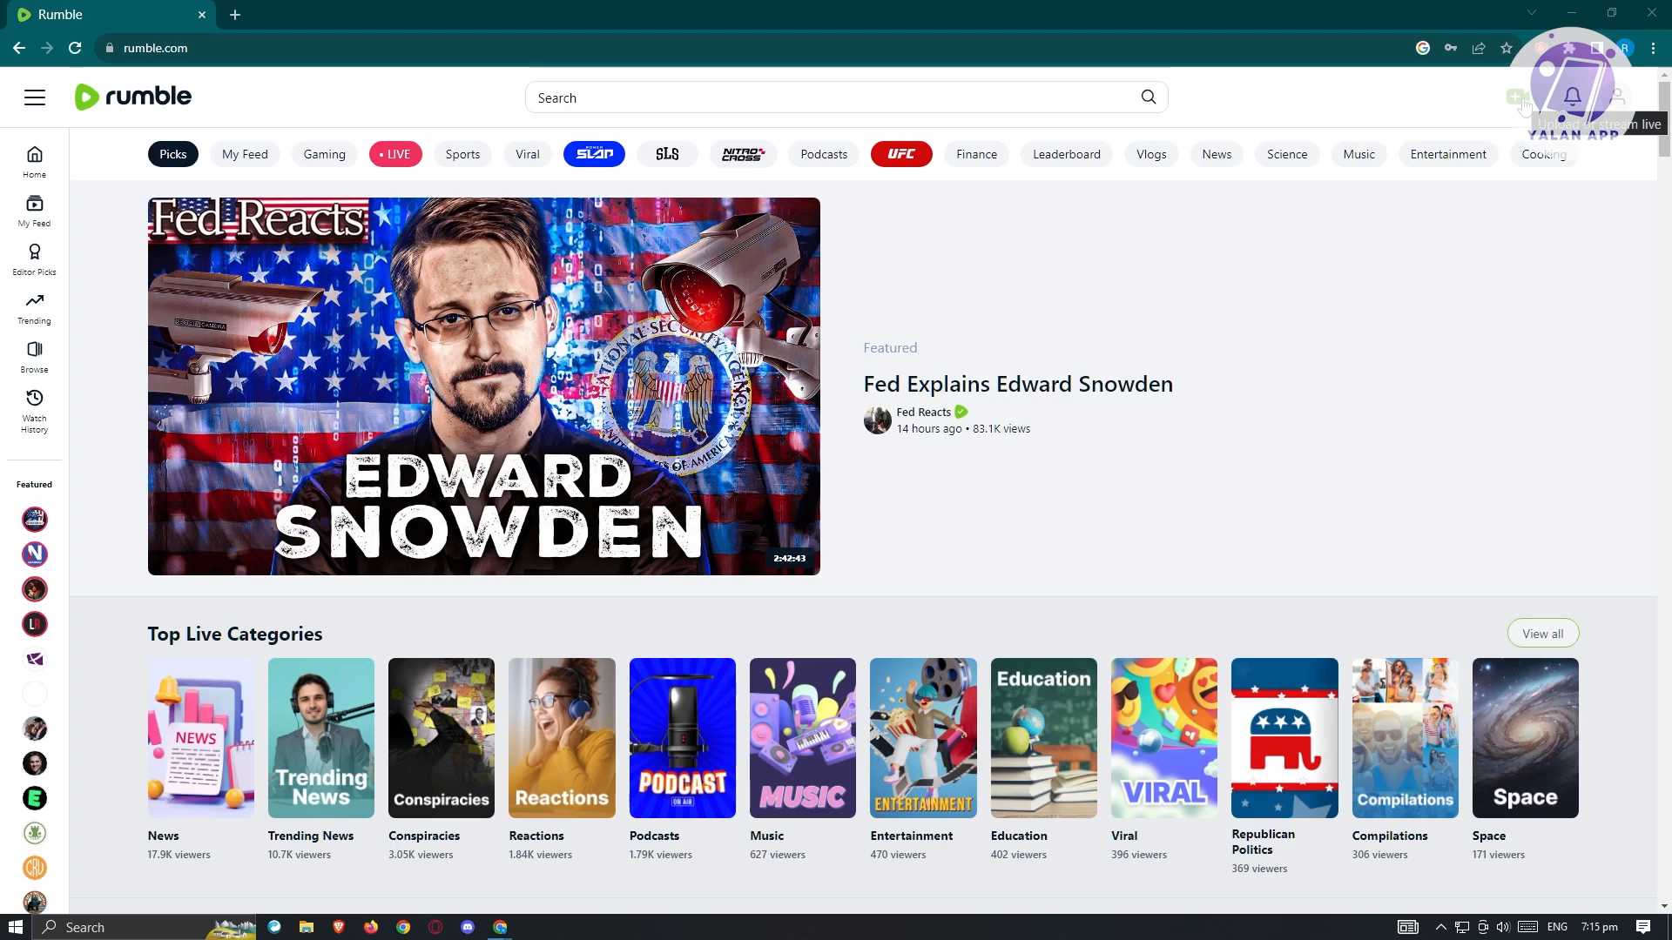
Go to Upload Video from the header menu and review the upload form from title to visibility.
{"action": "left_click", "coordinate": [1502, 96]}
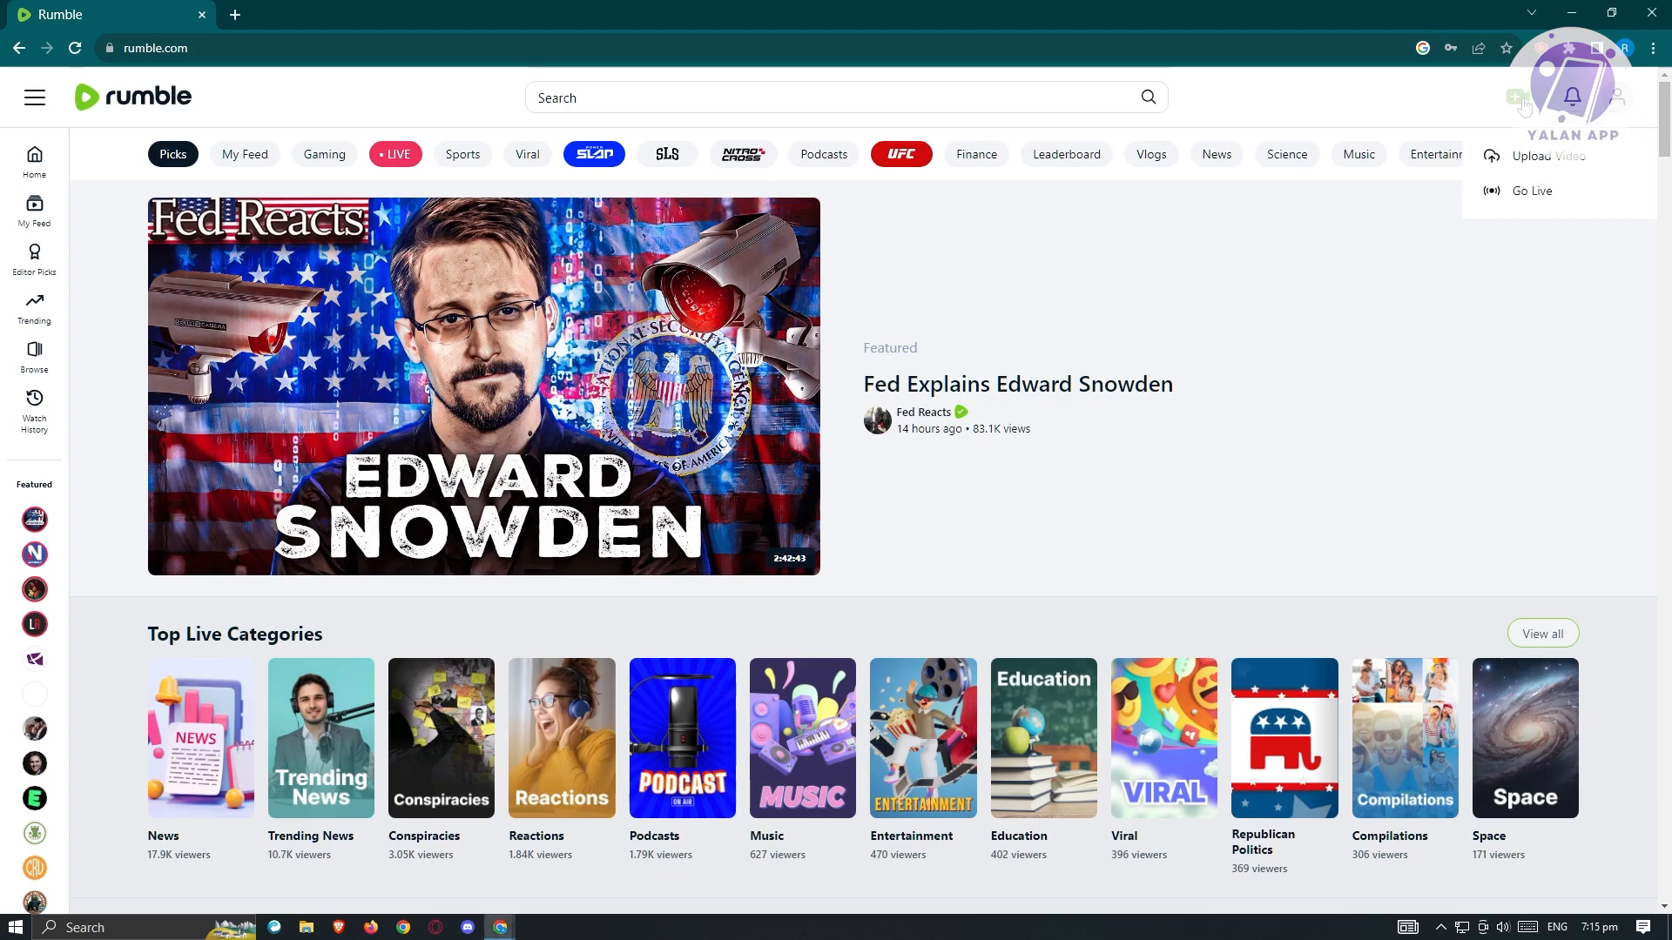
{"action": "left_click", "coordinate": [1546, 155]}
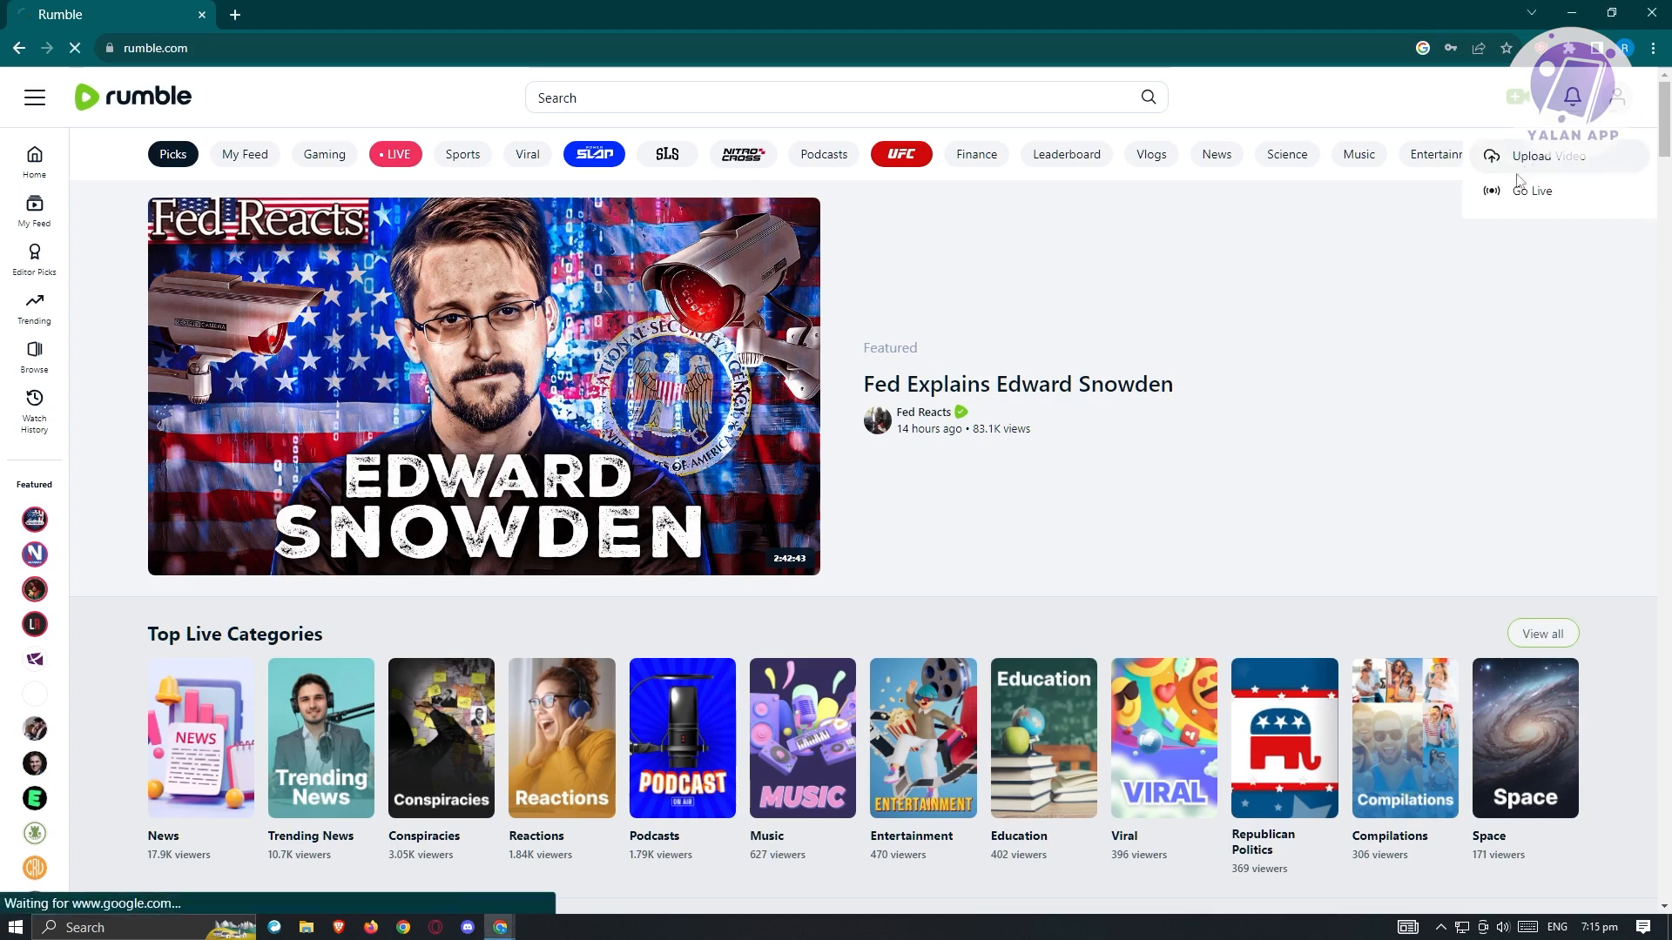
{"action": "left_click", "coordinate": [1546, 157]}
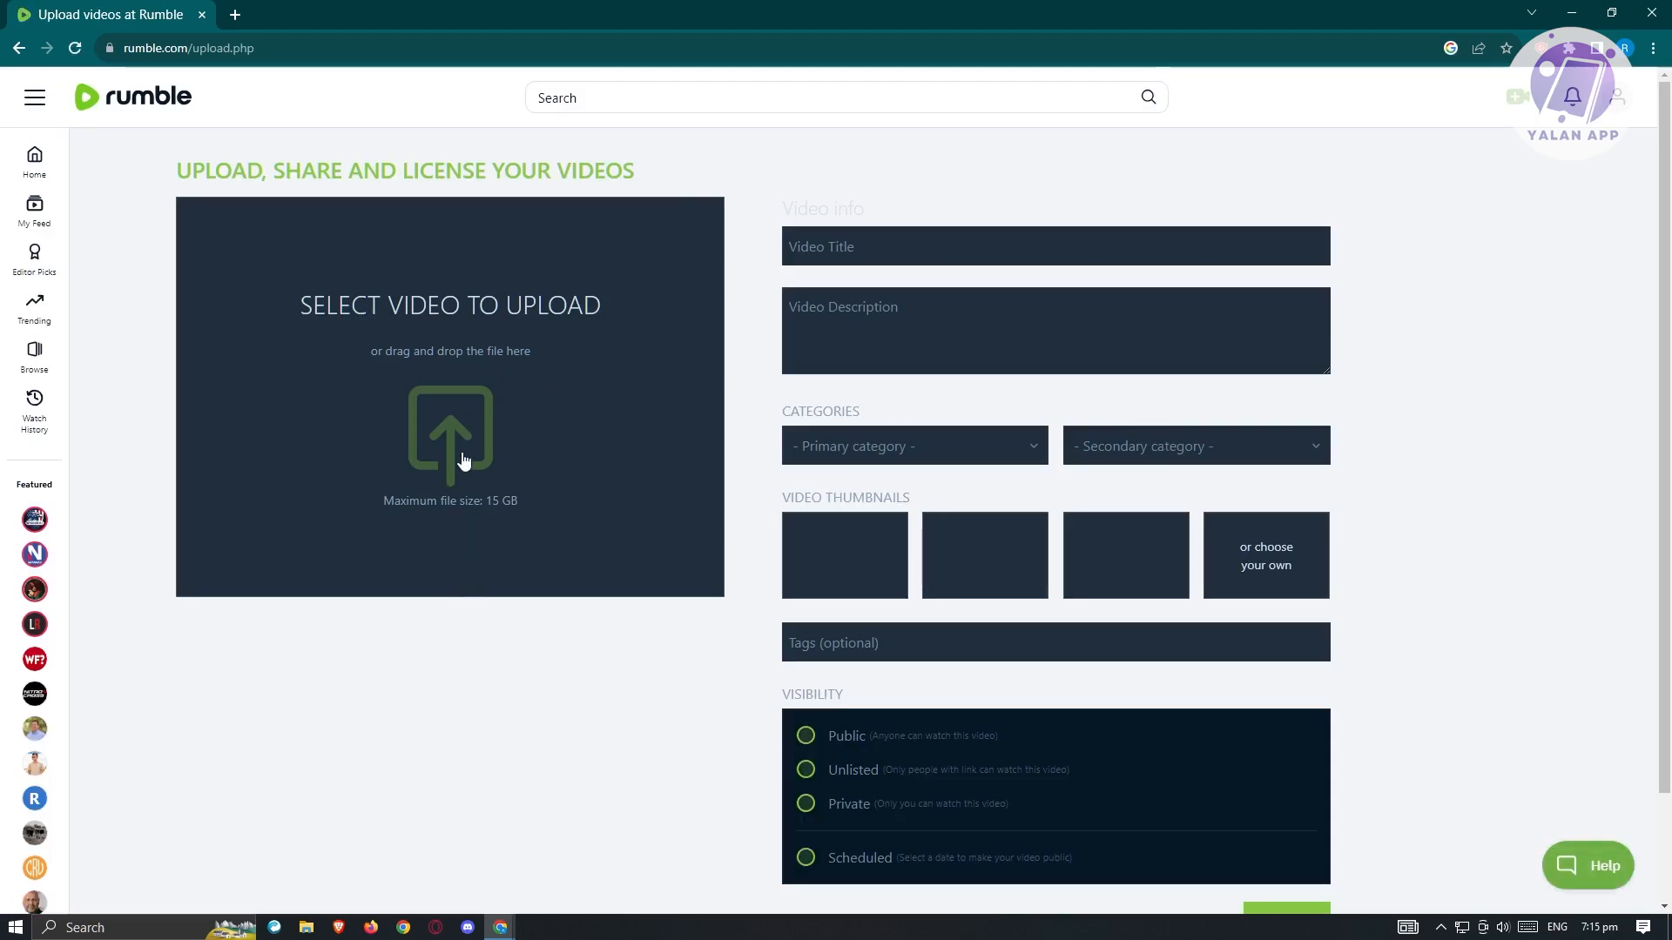
{"action": "mouse_move", "coordinate": [503, 545]}
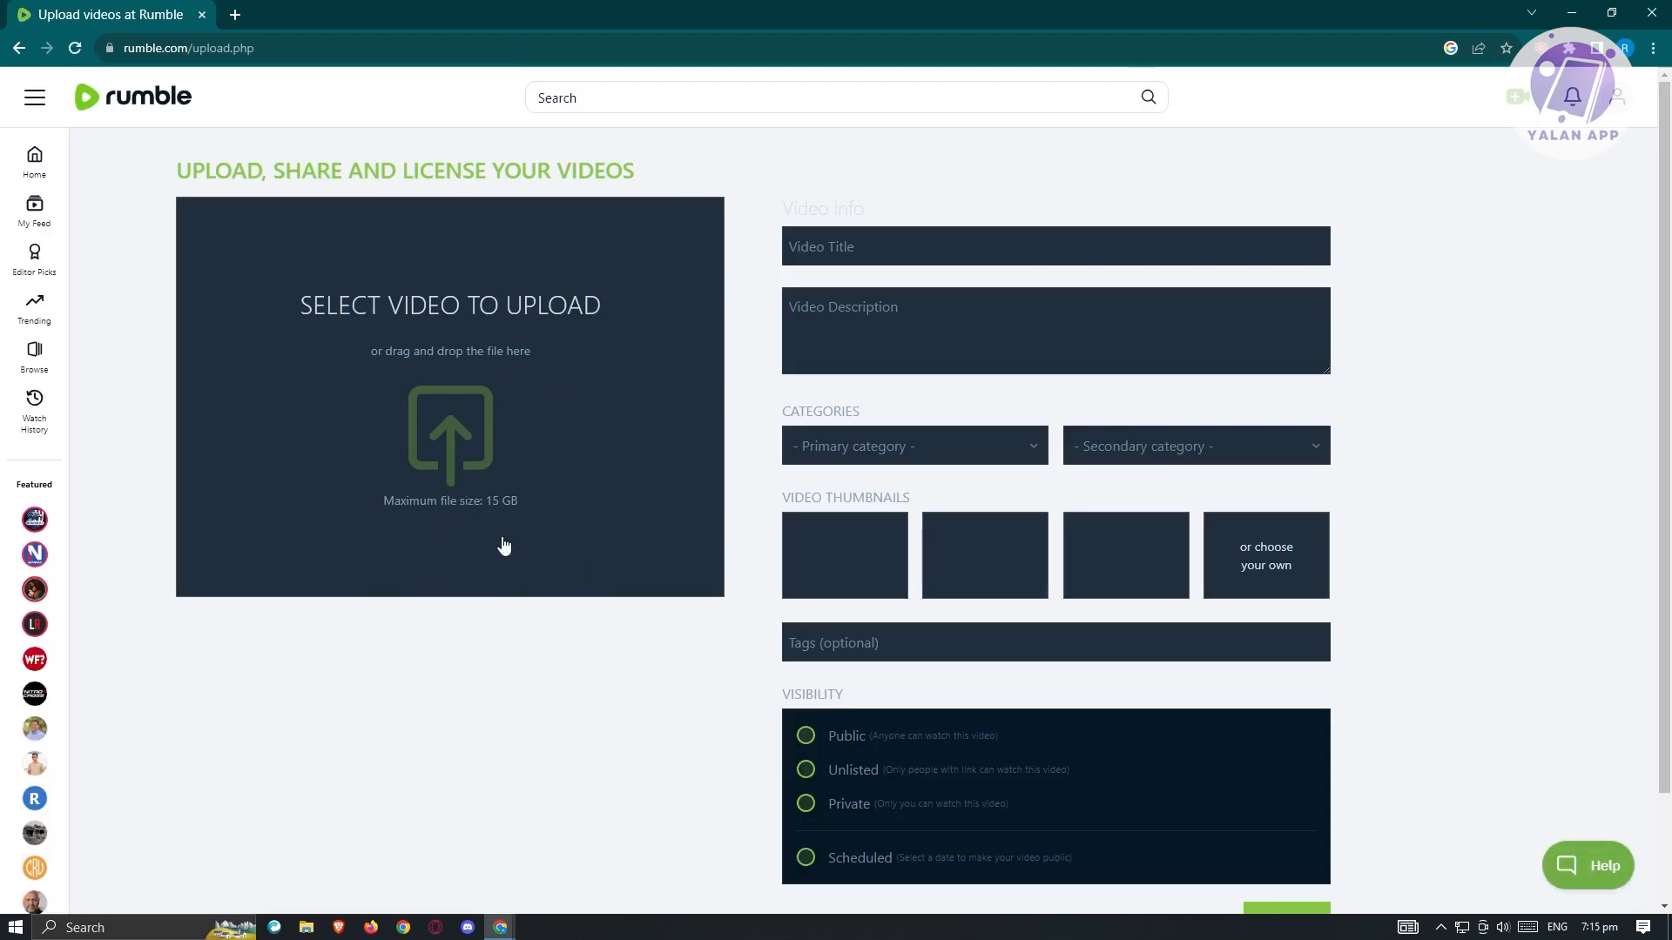
{"action": "mouse_move", "coordinate": [552, 475]}
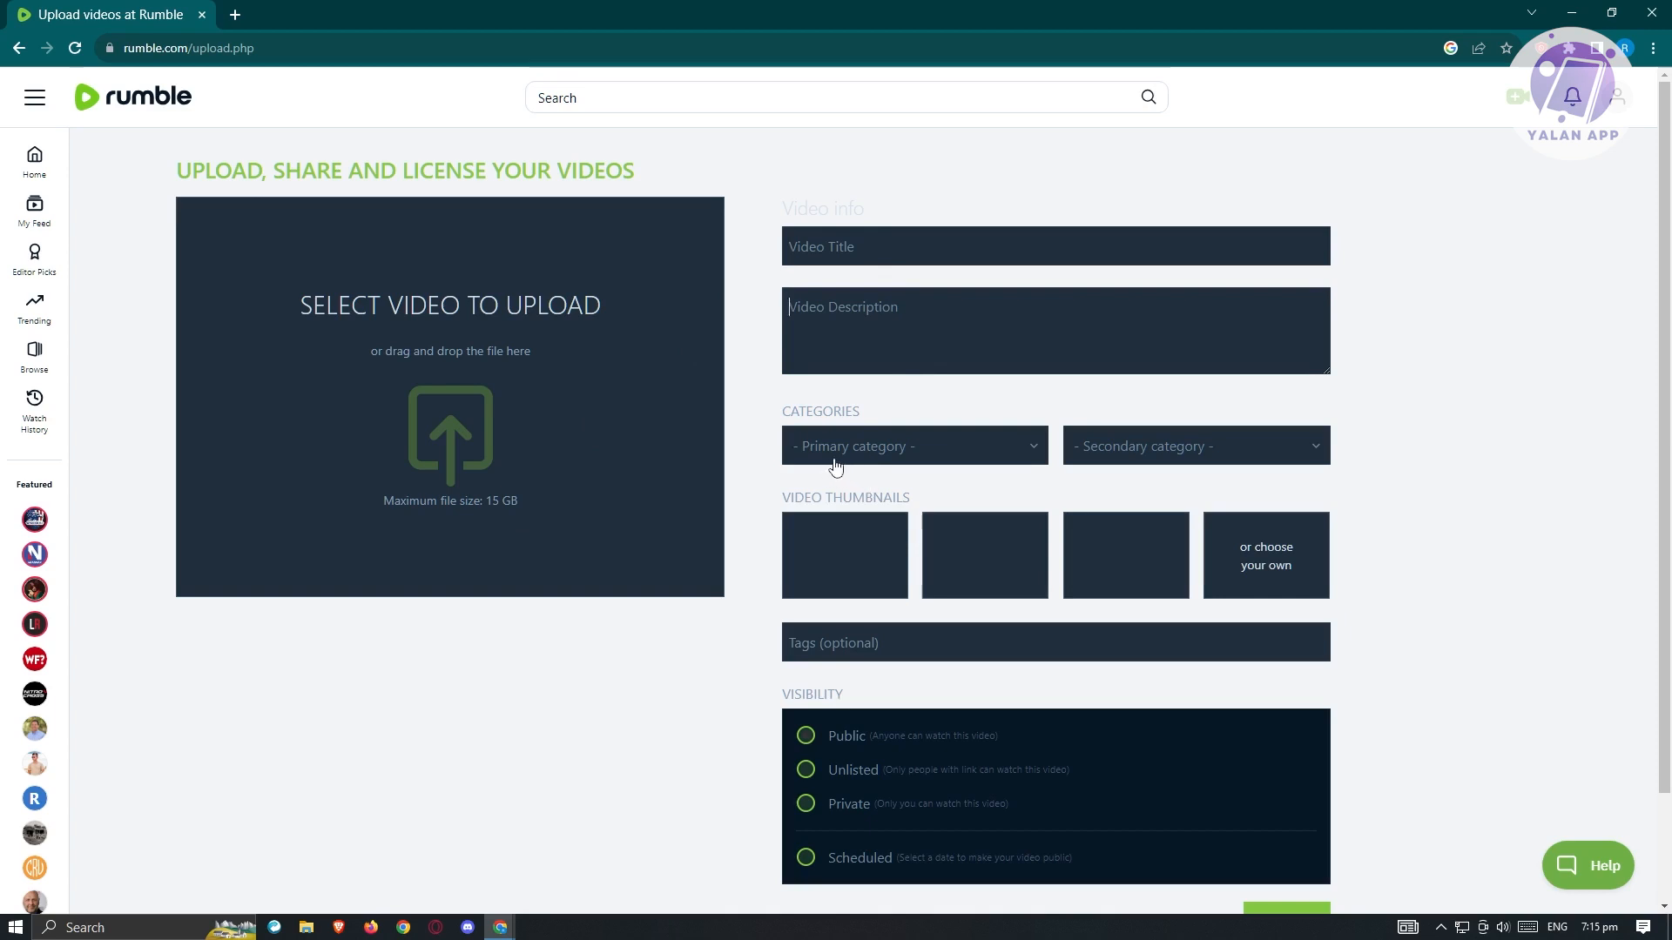
{"action": "mouse_move", "coordinate": [1397, 472]}
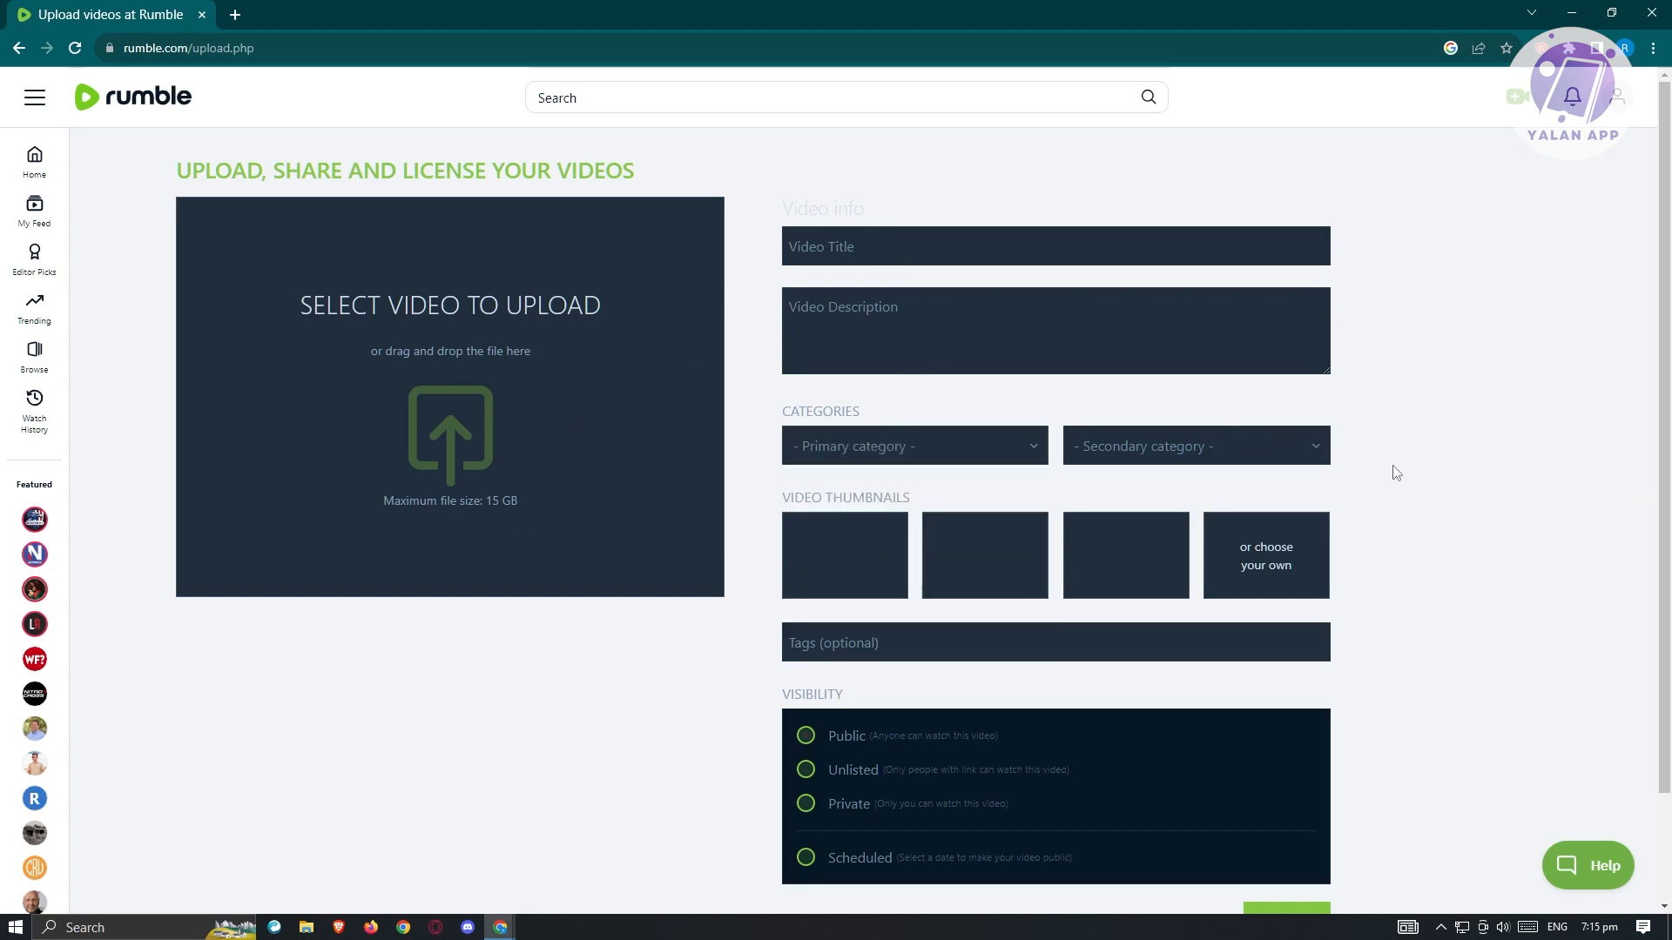
{"action": "scroll", "scroll_direction": "down", "scroll_amount": 3}
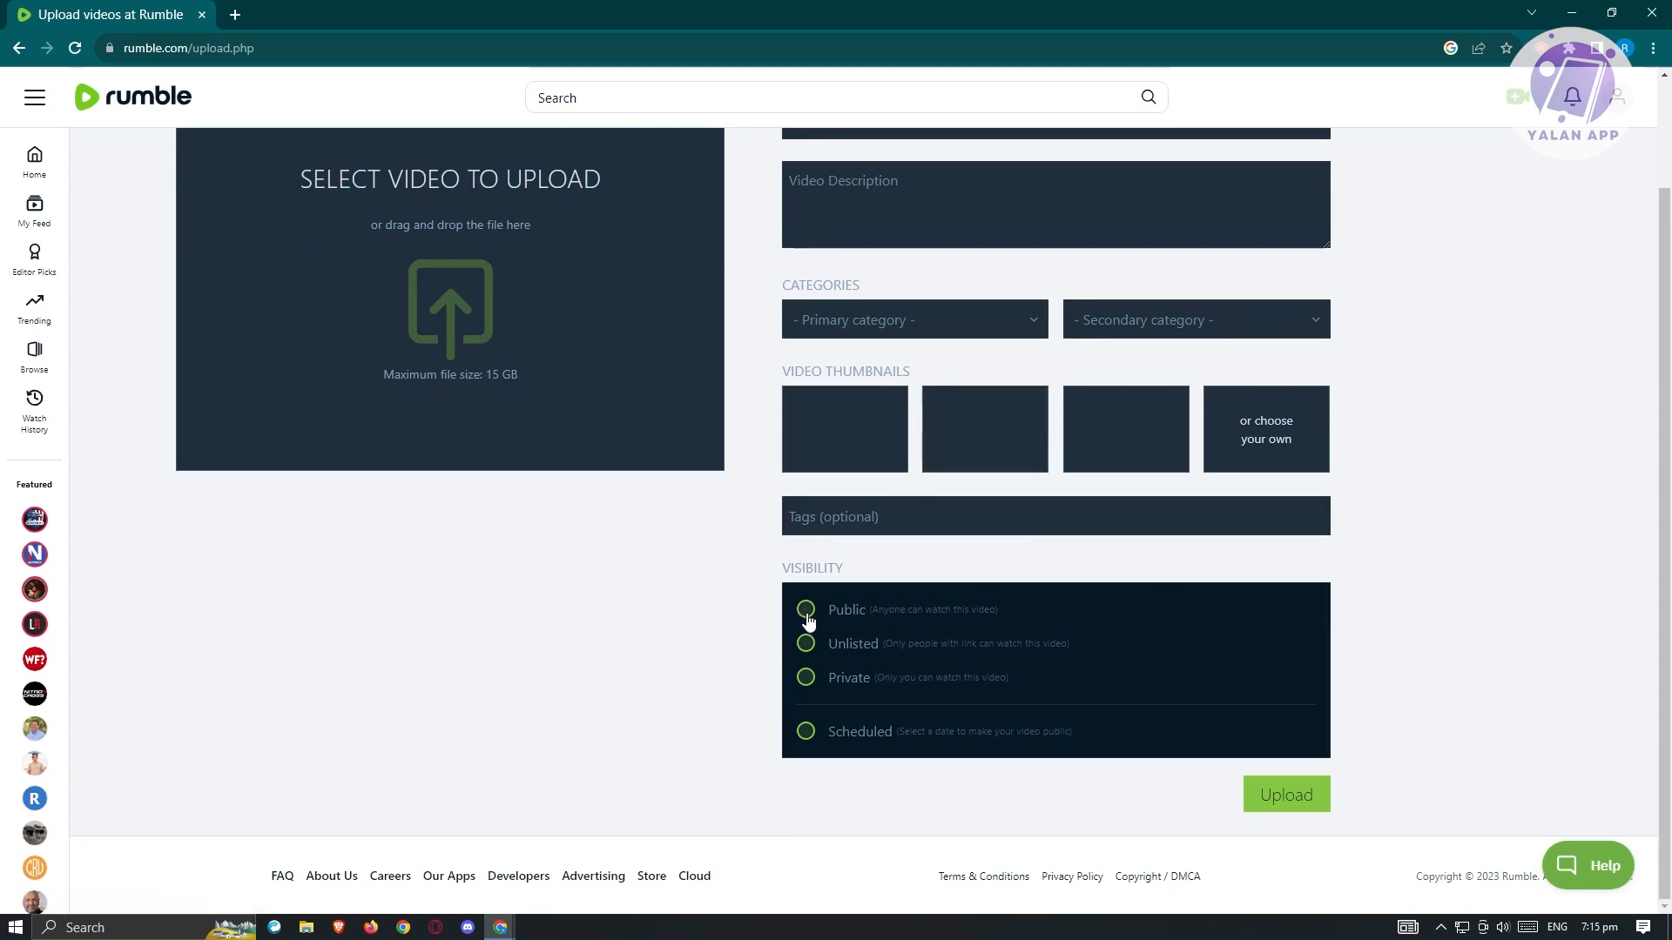
{"action": "mouse_move", "coordinate": [853, 667]}
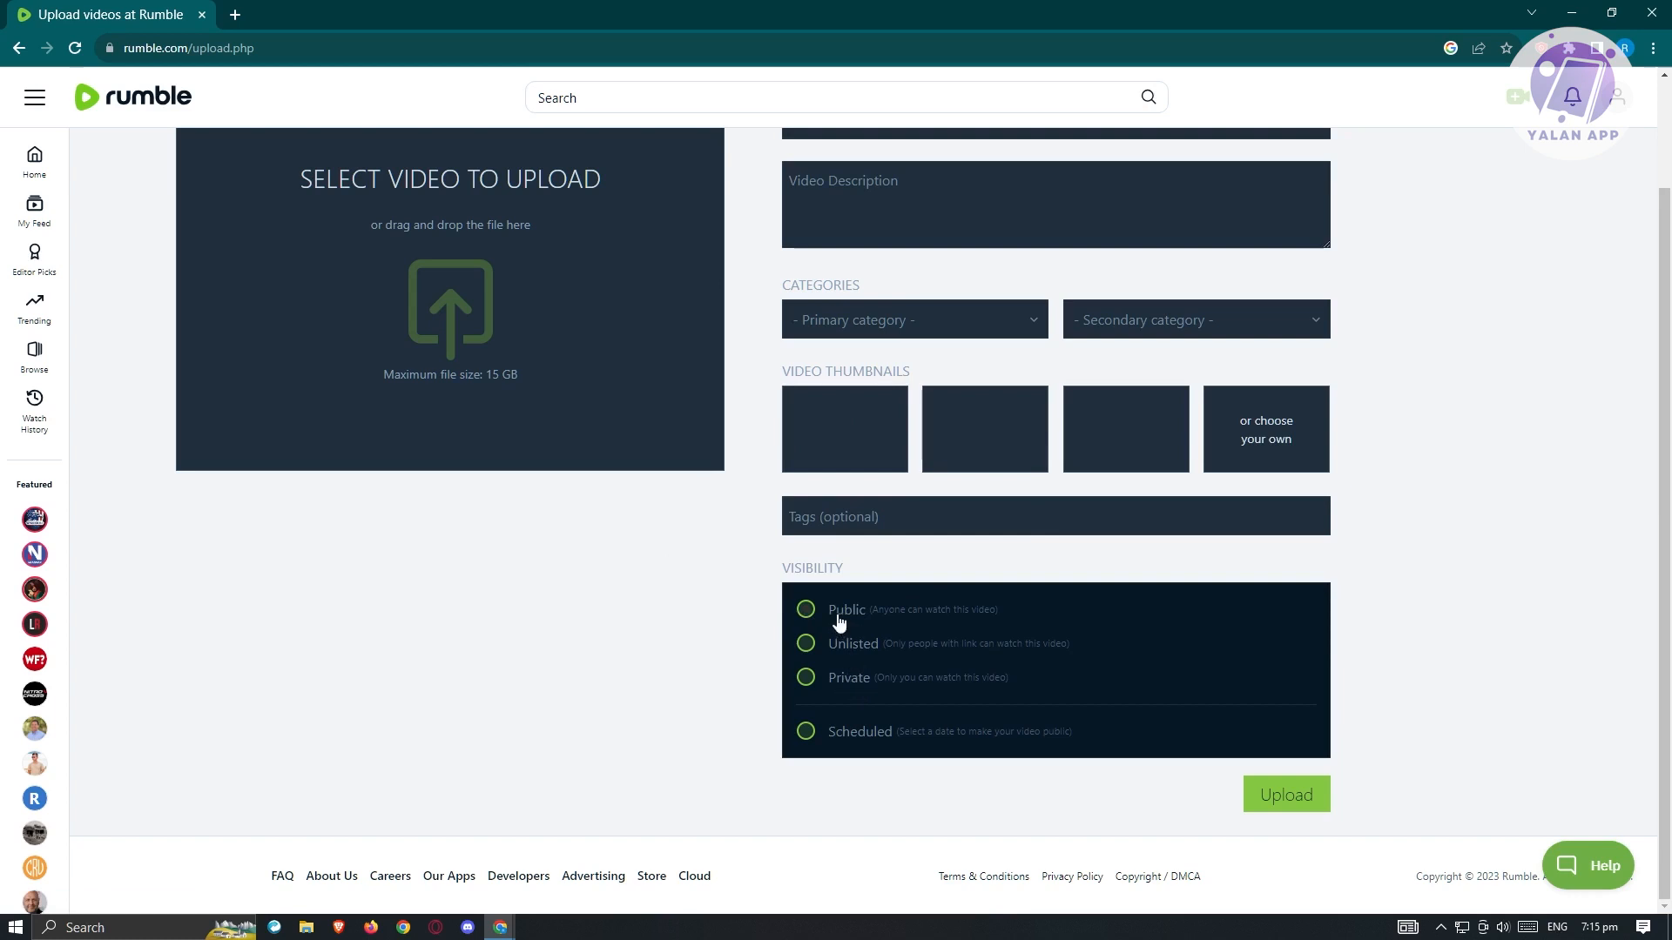
{"action": "mouse_move", "coordinate": [928, 654]}
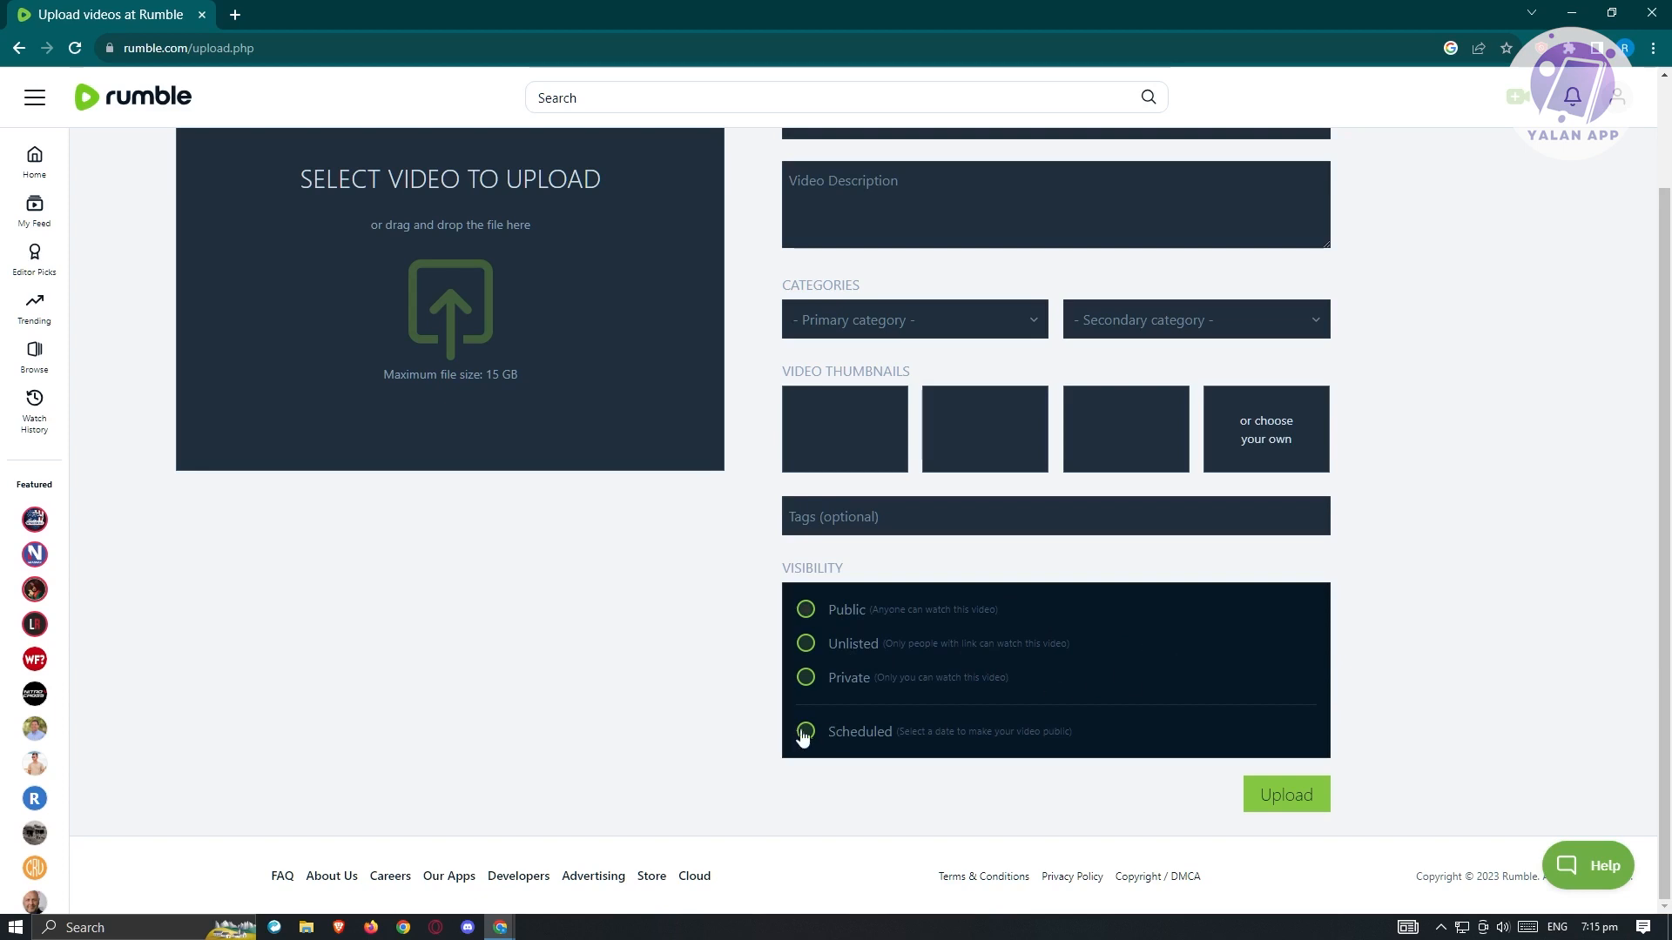
{"action": "mouse_move", "coordinate": [1214, 709]}
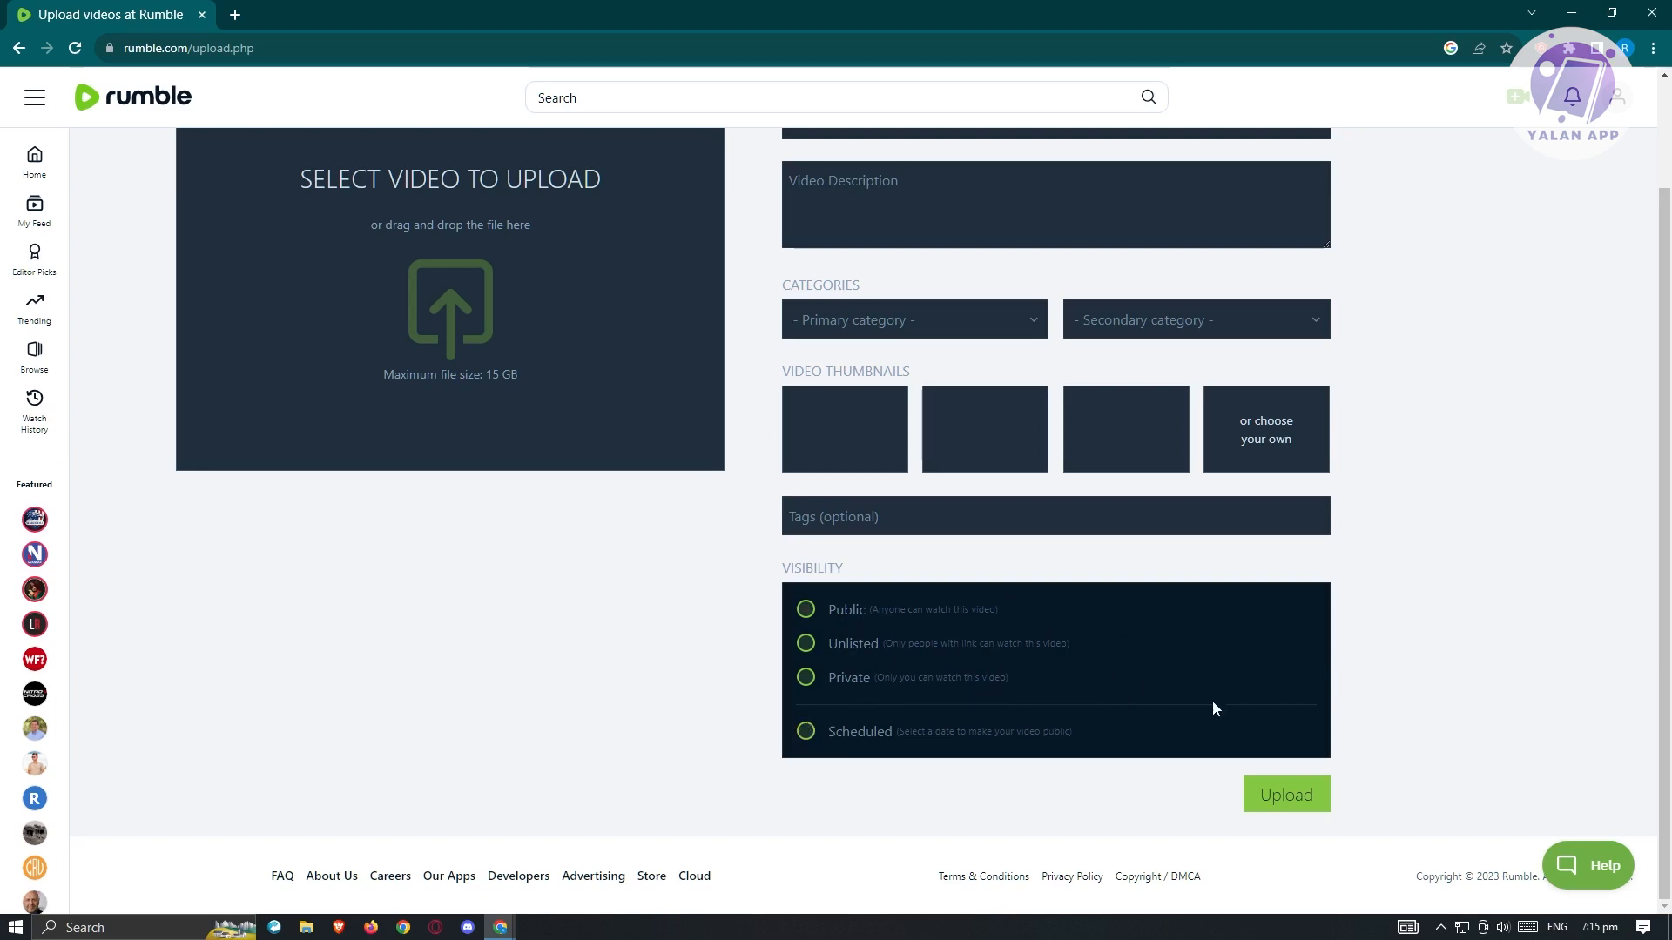
{"action": "mouse_move", "coordinate": [918, 762]}
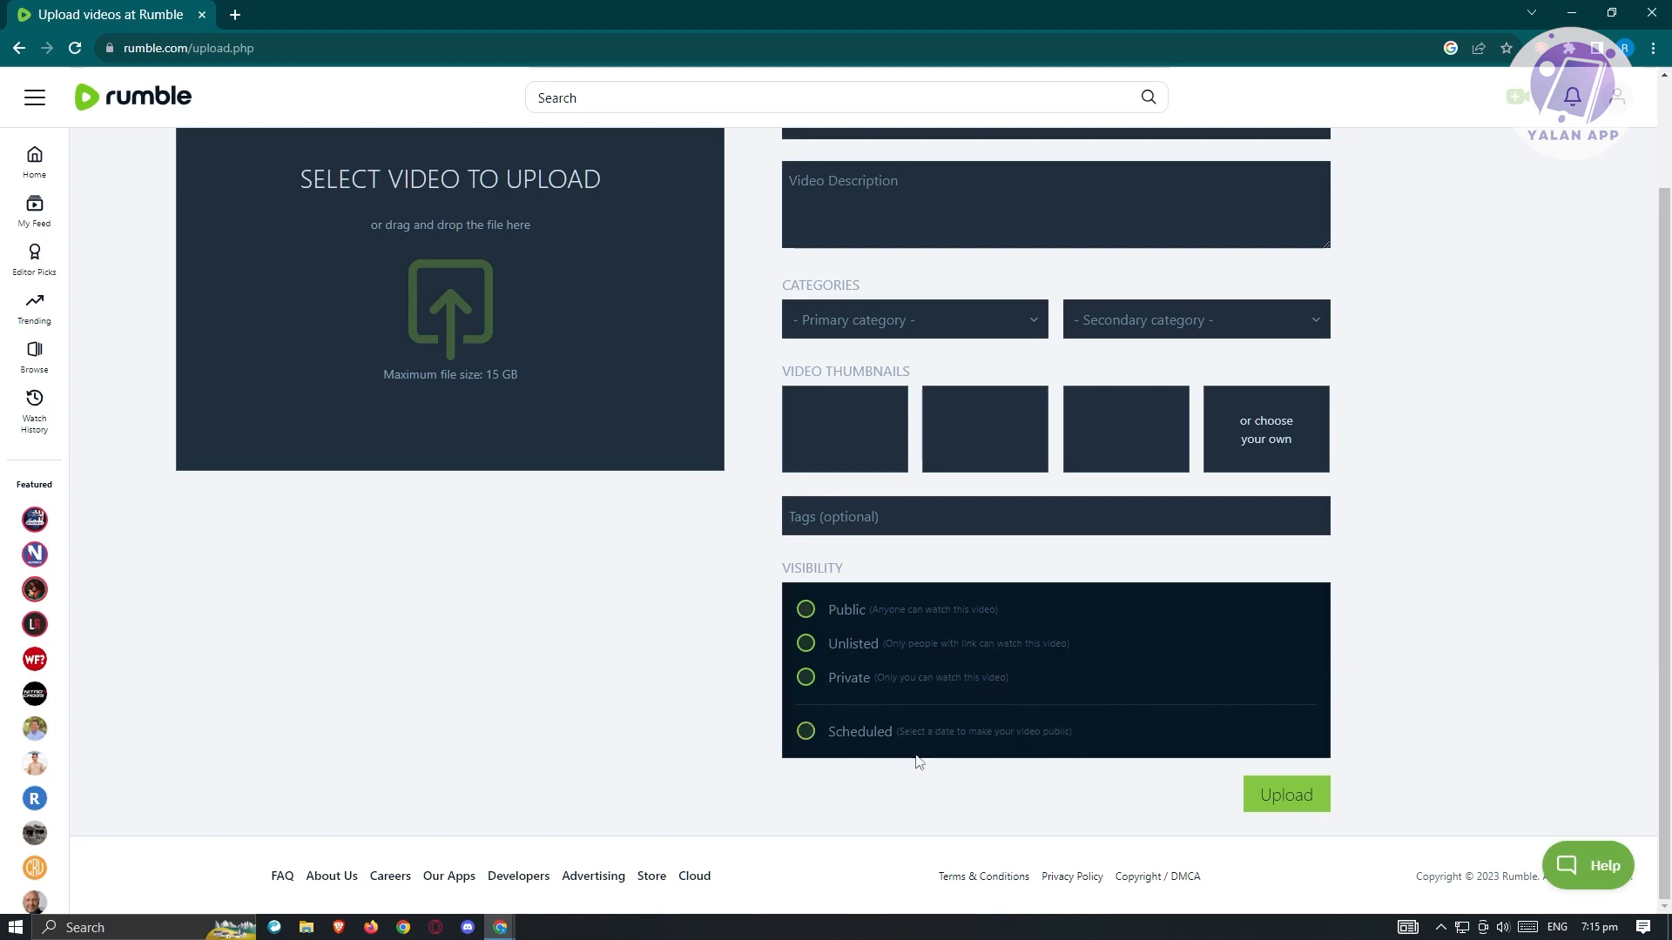
{"action": "mouse_move", "coordinate": [1238, 826]}
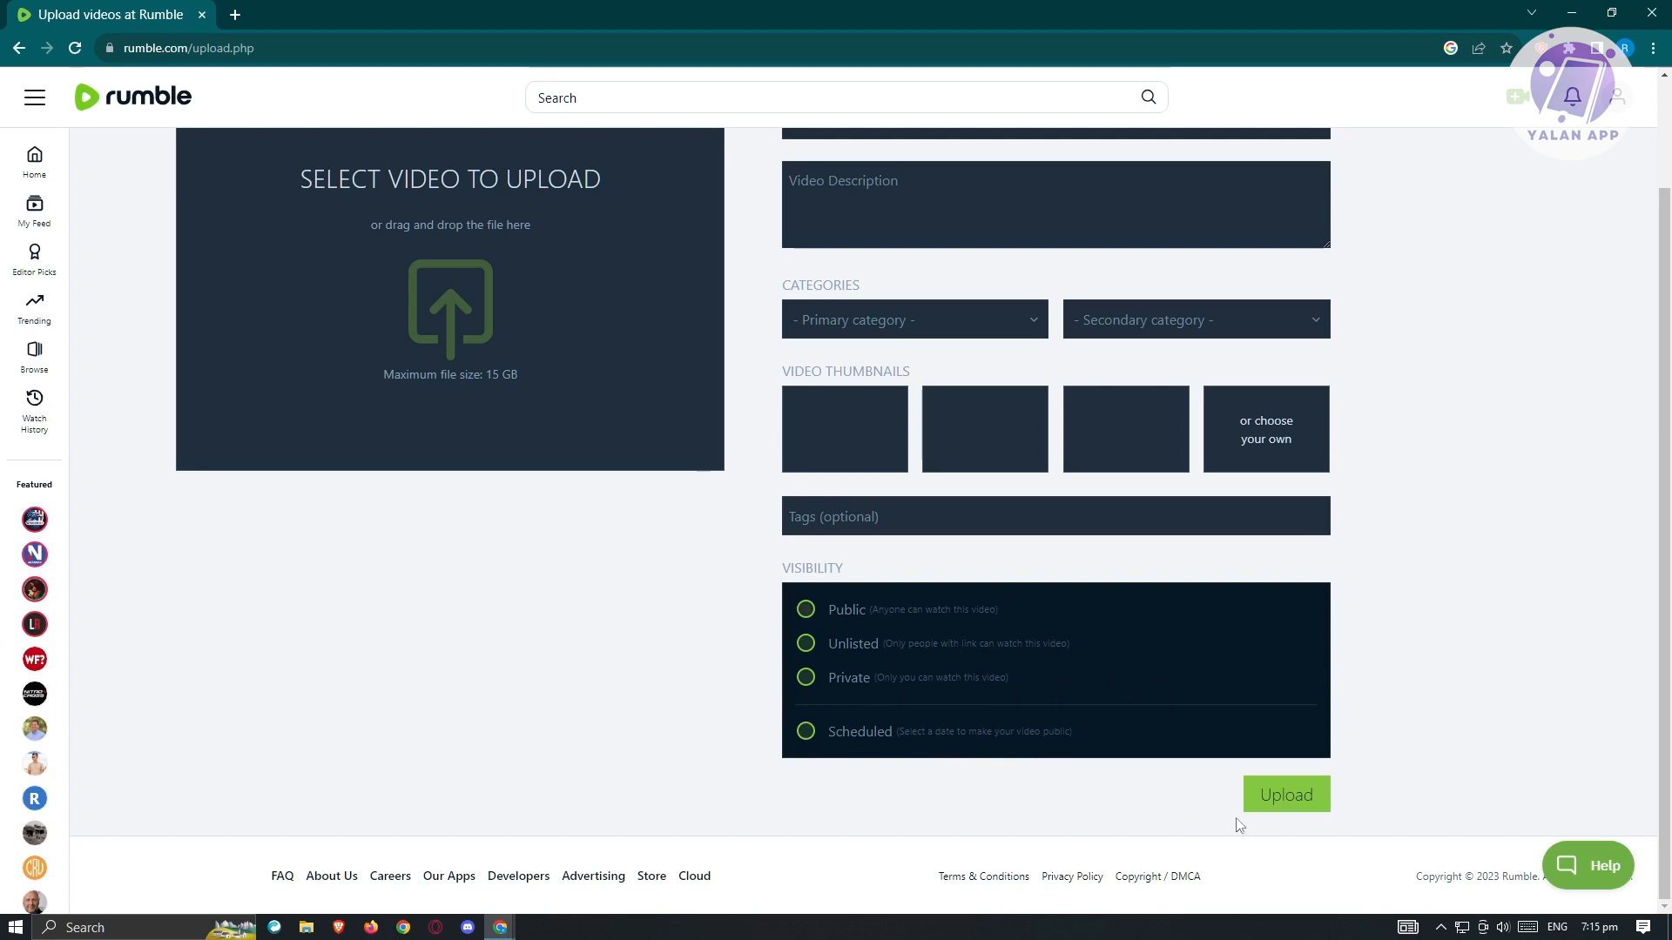
{"action": "mouse_move", "coordinate": [1251, 800]}
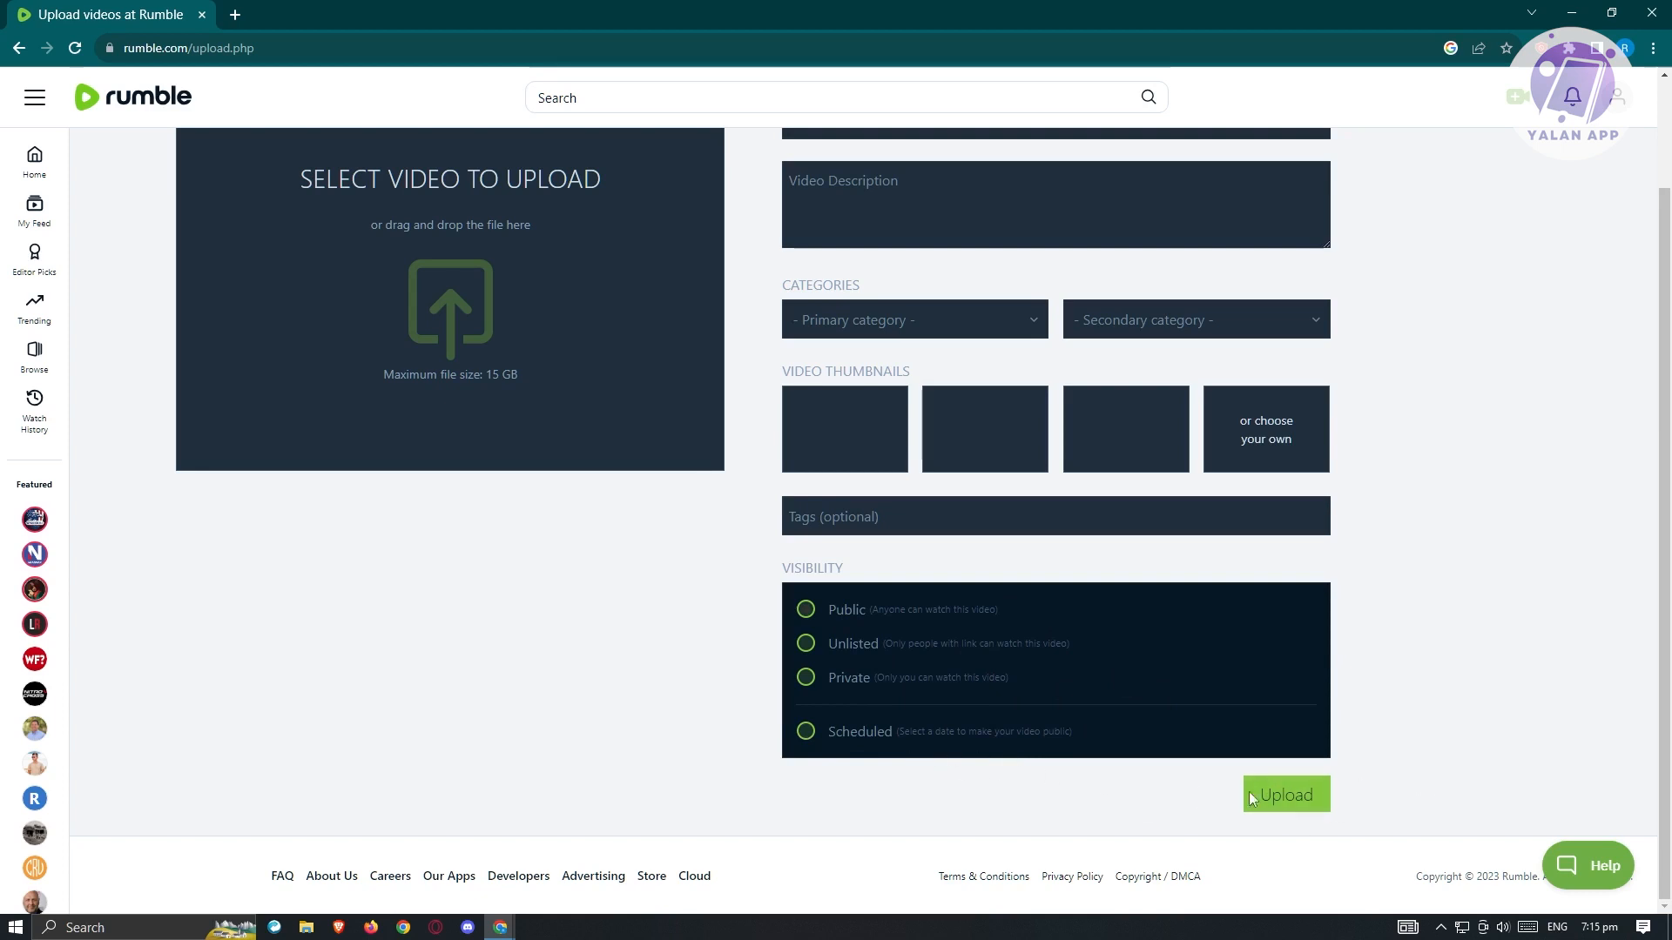
{"action": "mouse_move", "coordinate": [1451, 569]}
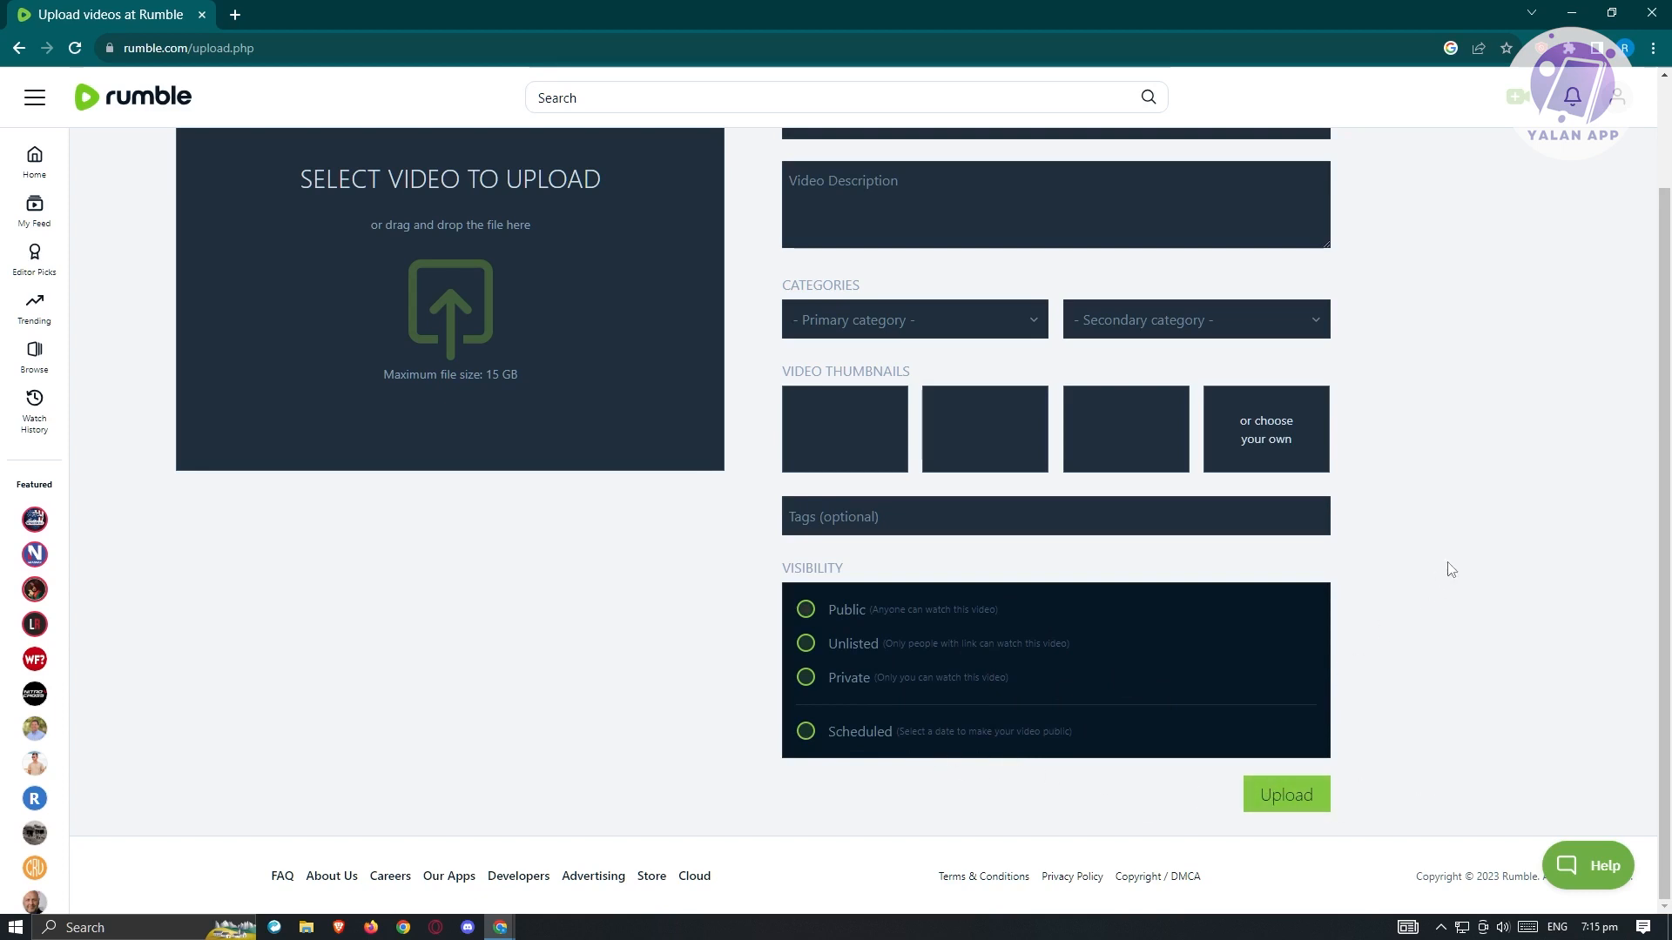
{"action": "scroll", "scroll_direction": "up", "scroll_amount": 3}
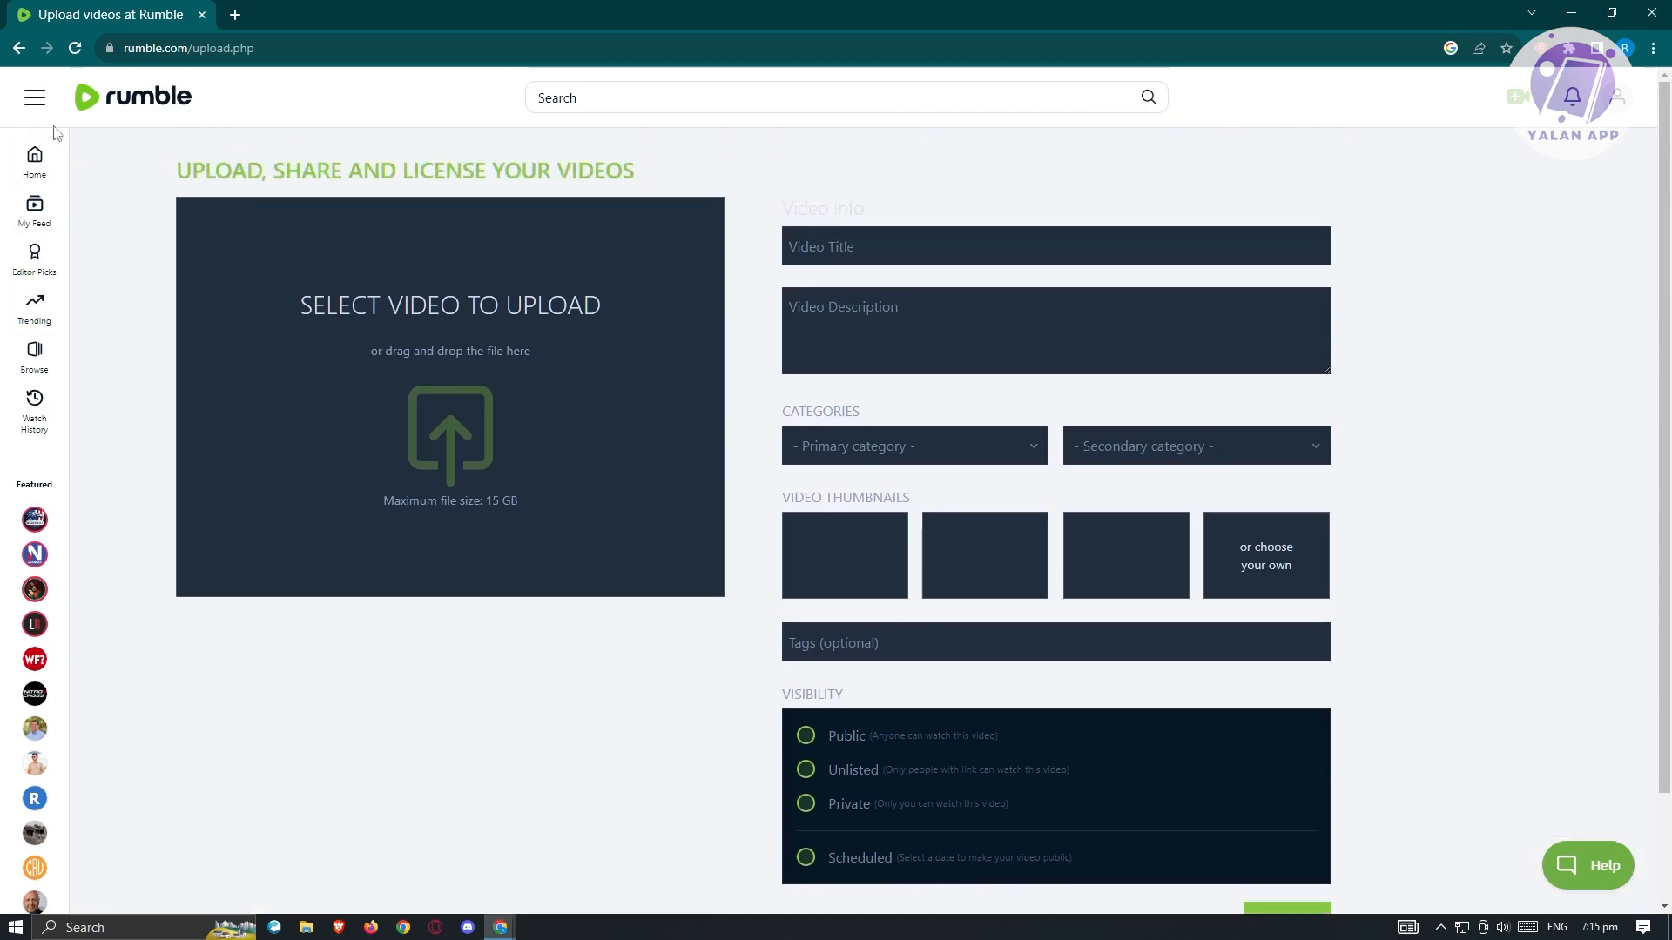
Leave the upload page for My Feed via the expanded site navigation.
{"action": "left_click", "coordinate": [33, 97]}
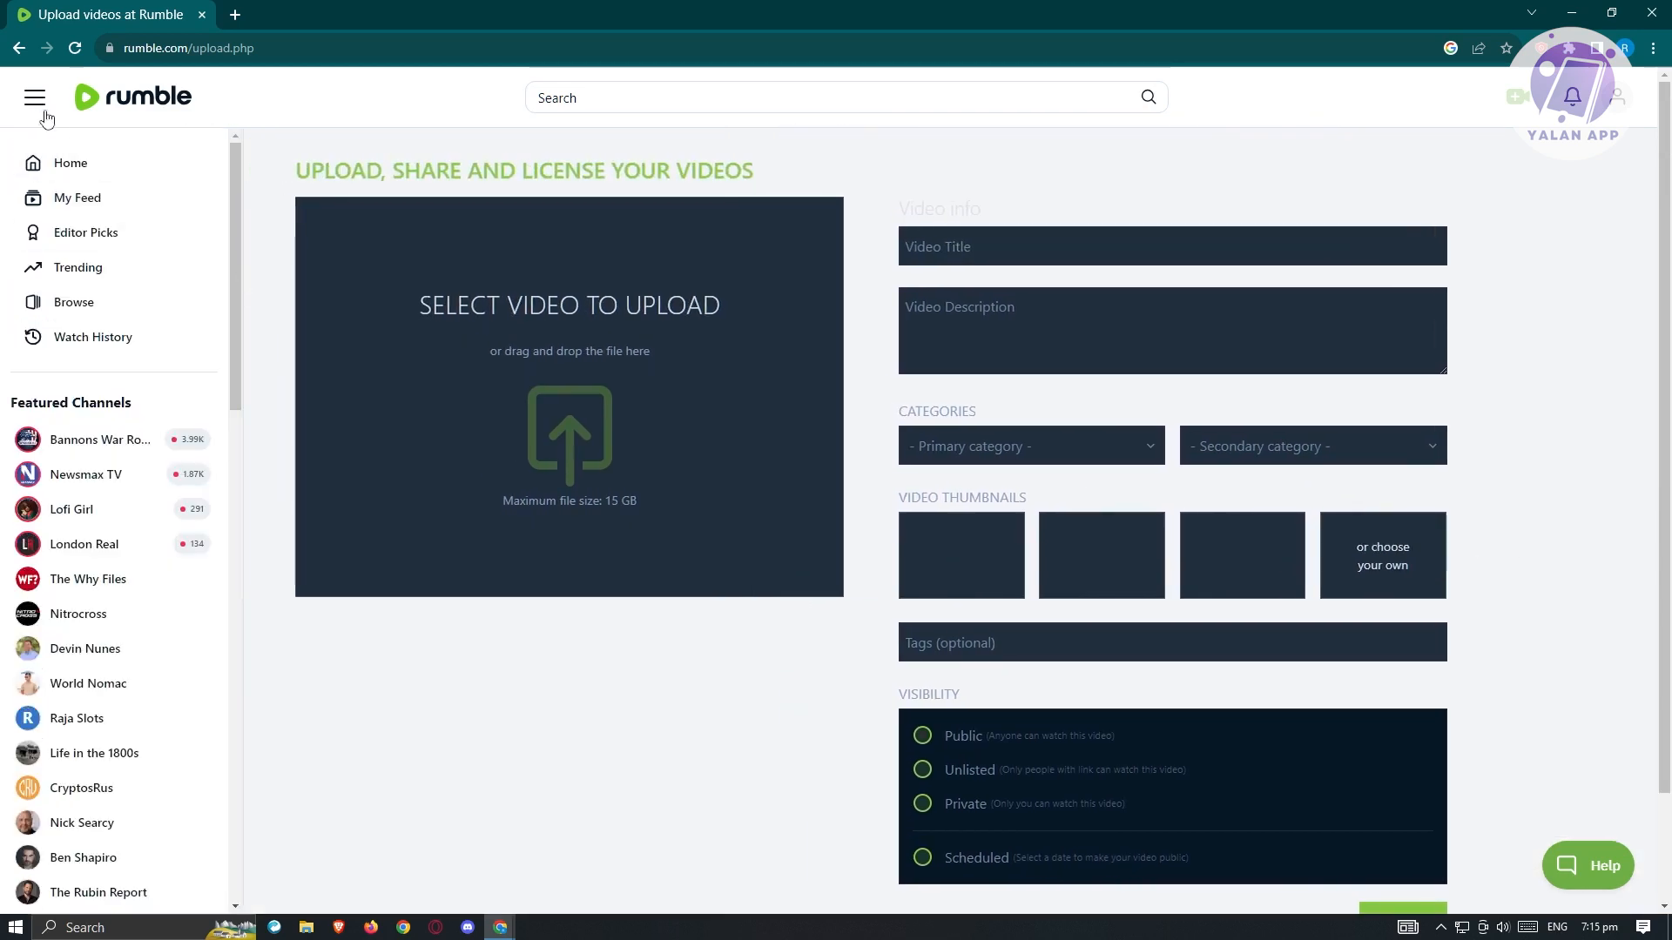
{"action": "left_click", "coordinate": [76, 197]}
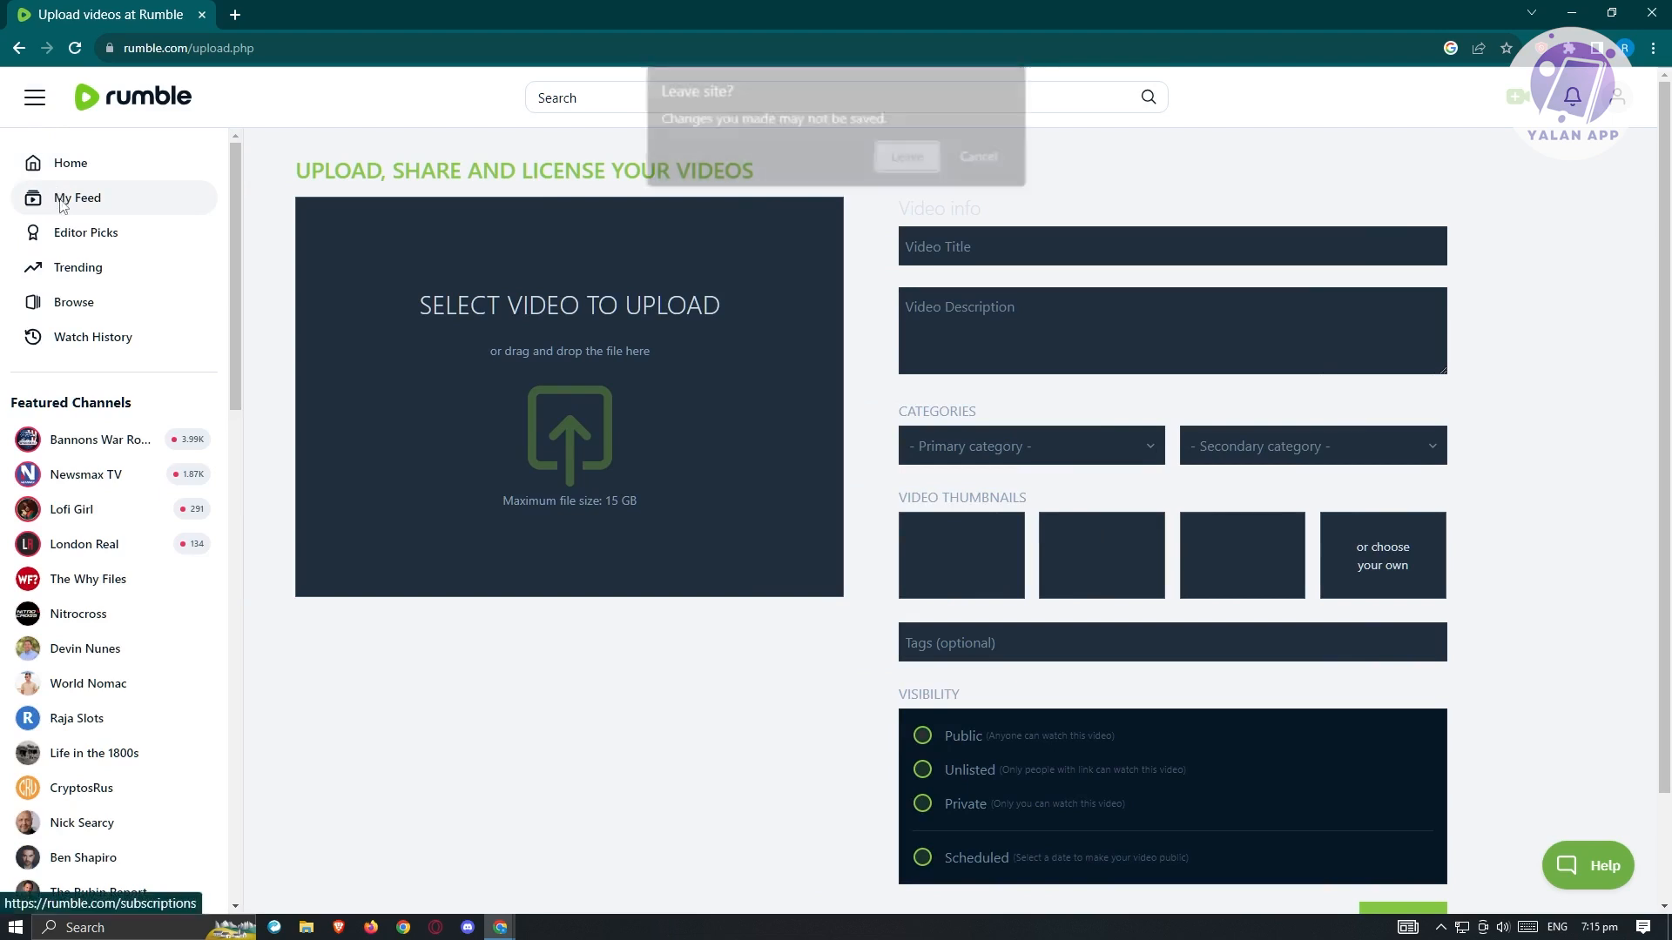
{"action": "left_click", "coordinate": [905, 157]}
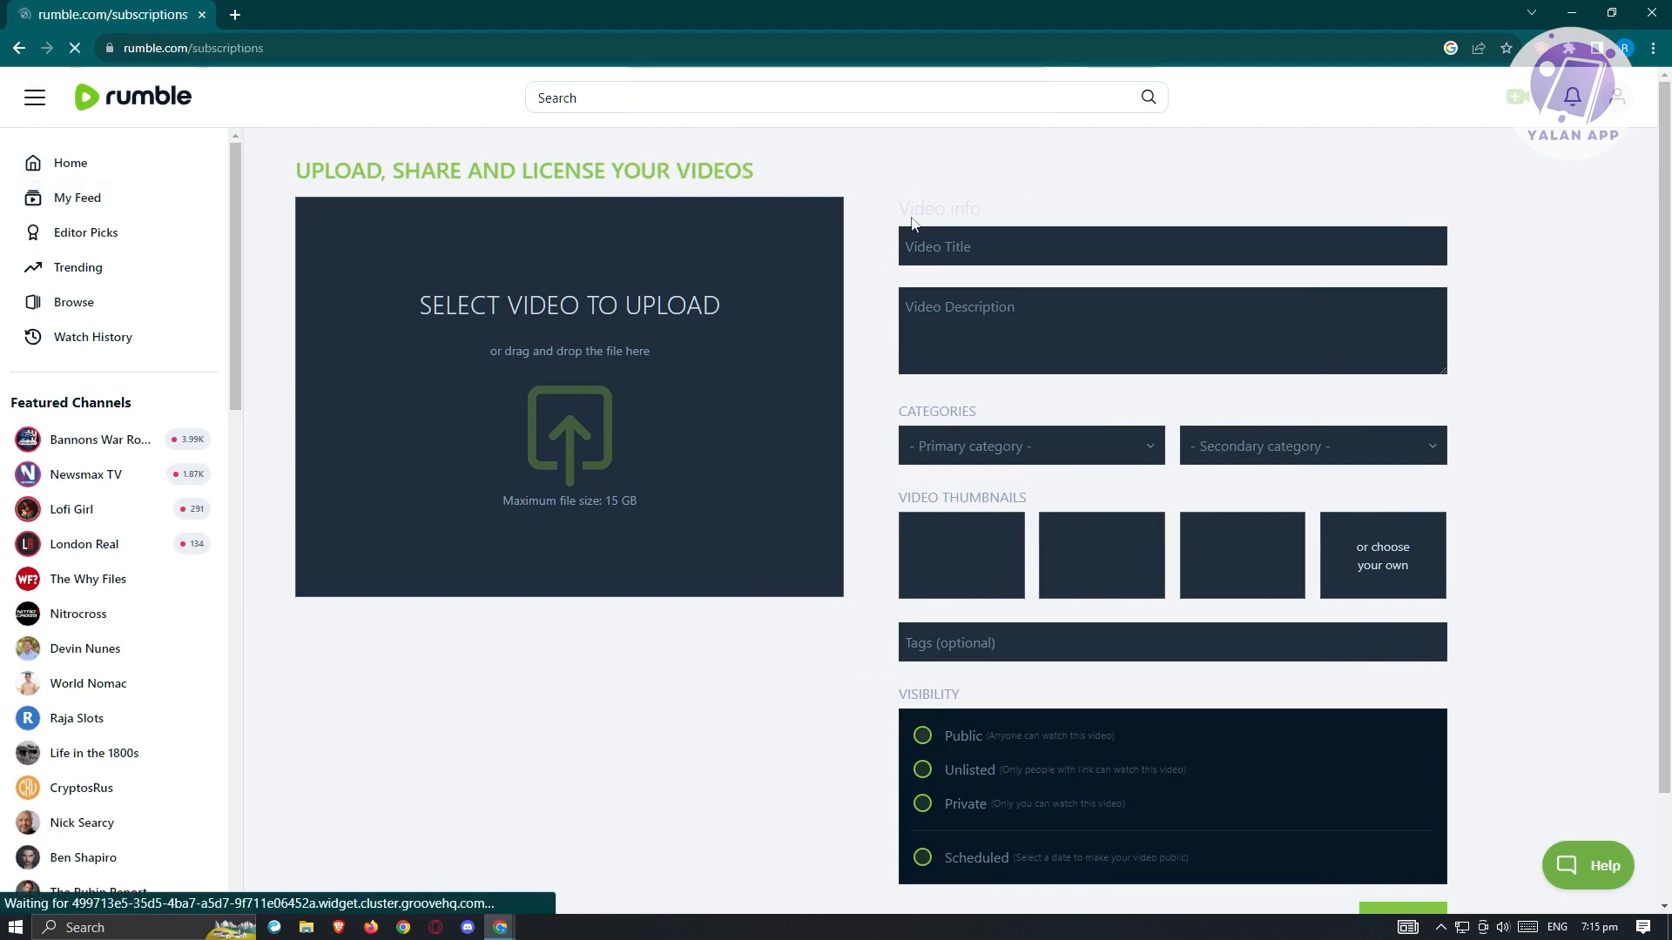
{"action": "left_click", "coordinate": [75, 197]}
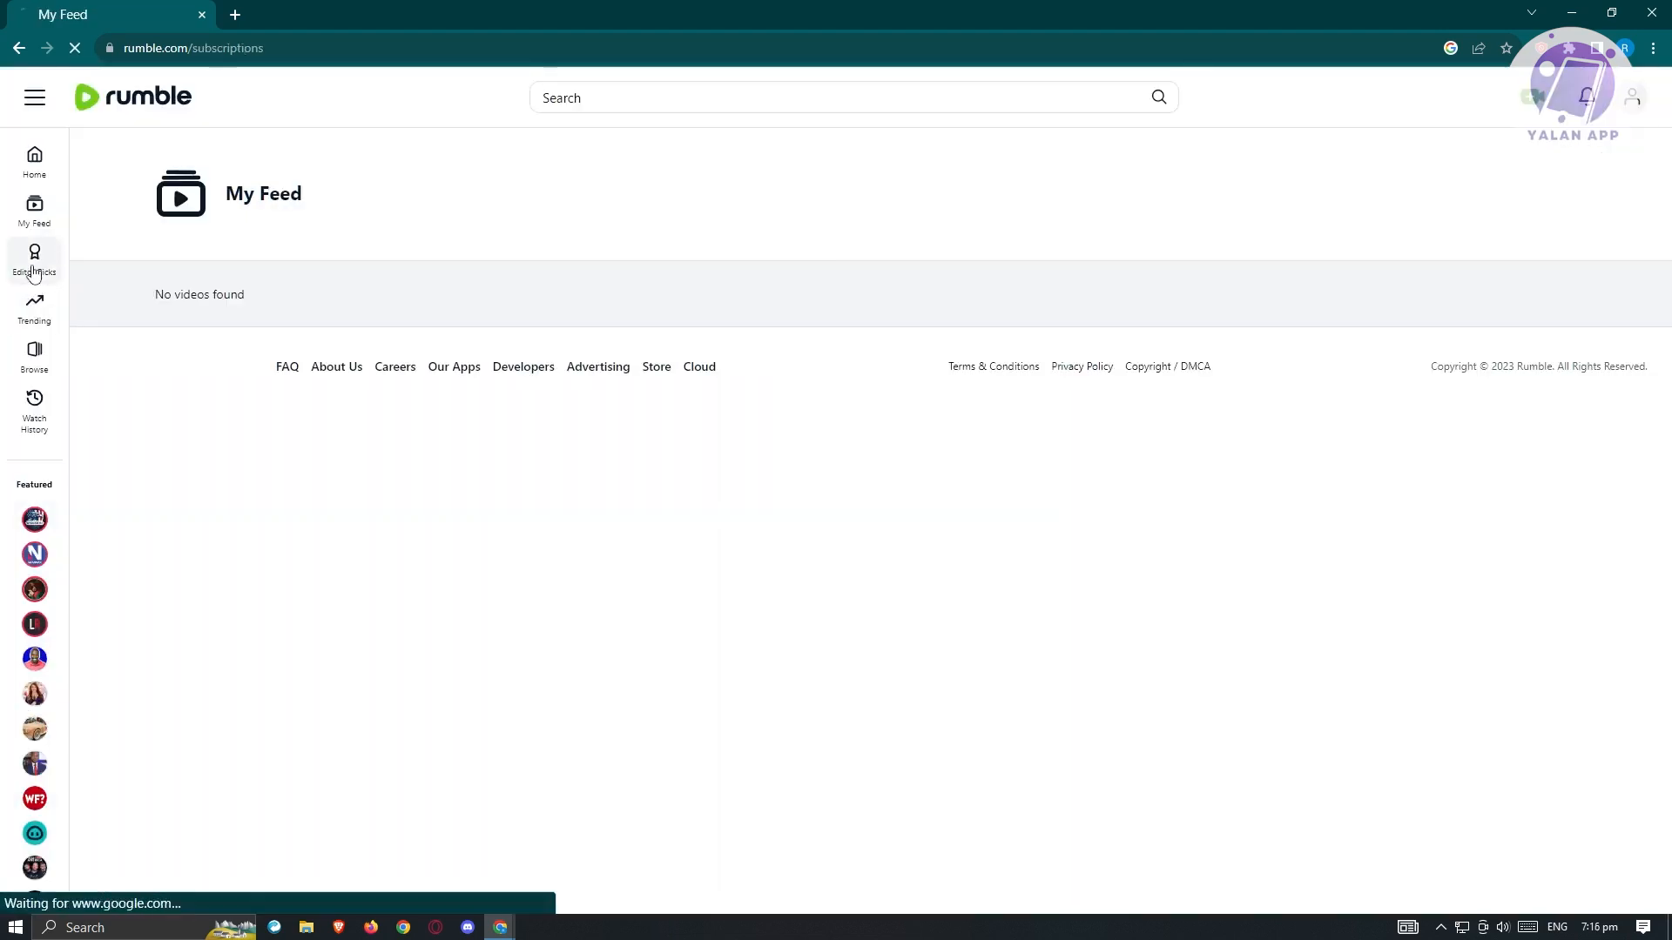
Visit Editor Picks, Trending and Browse, ending on the empty Watch History page.
{"action": "left_click", "coordinate": [33, 261]}
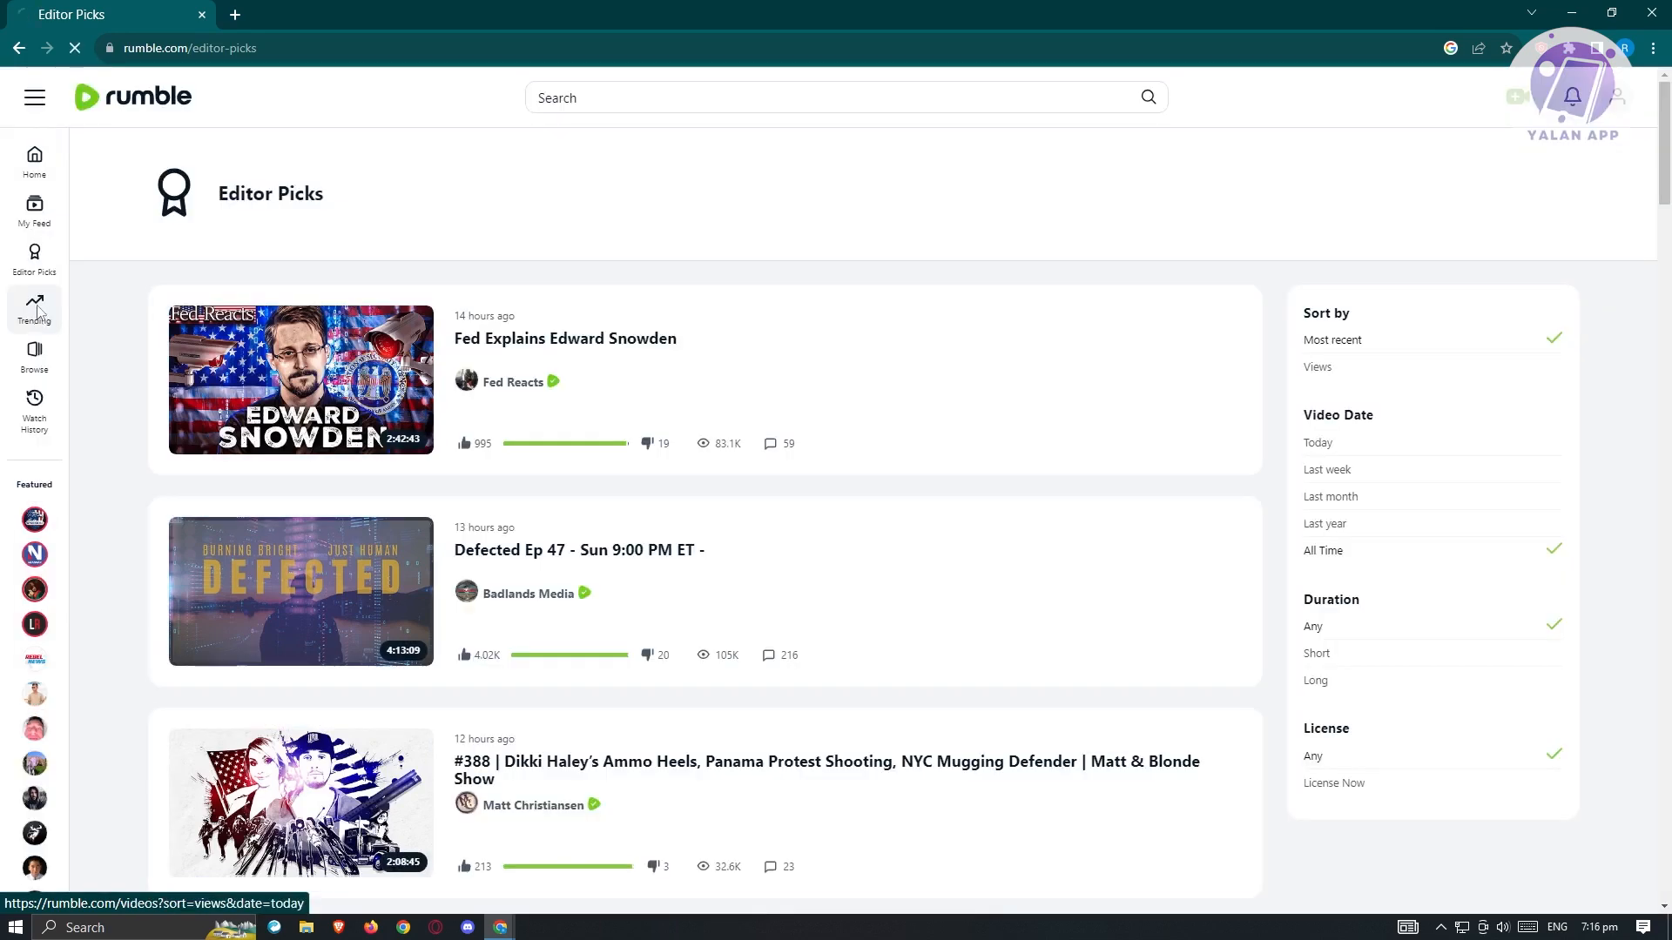
{"action": "left_click", "coordinate": [35, 310]}
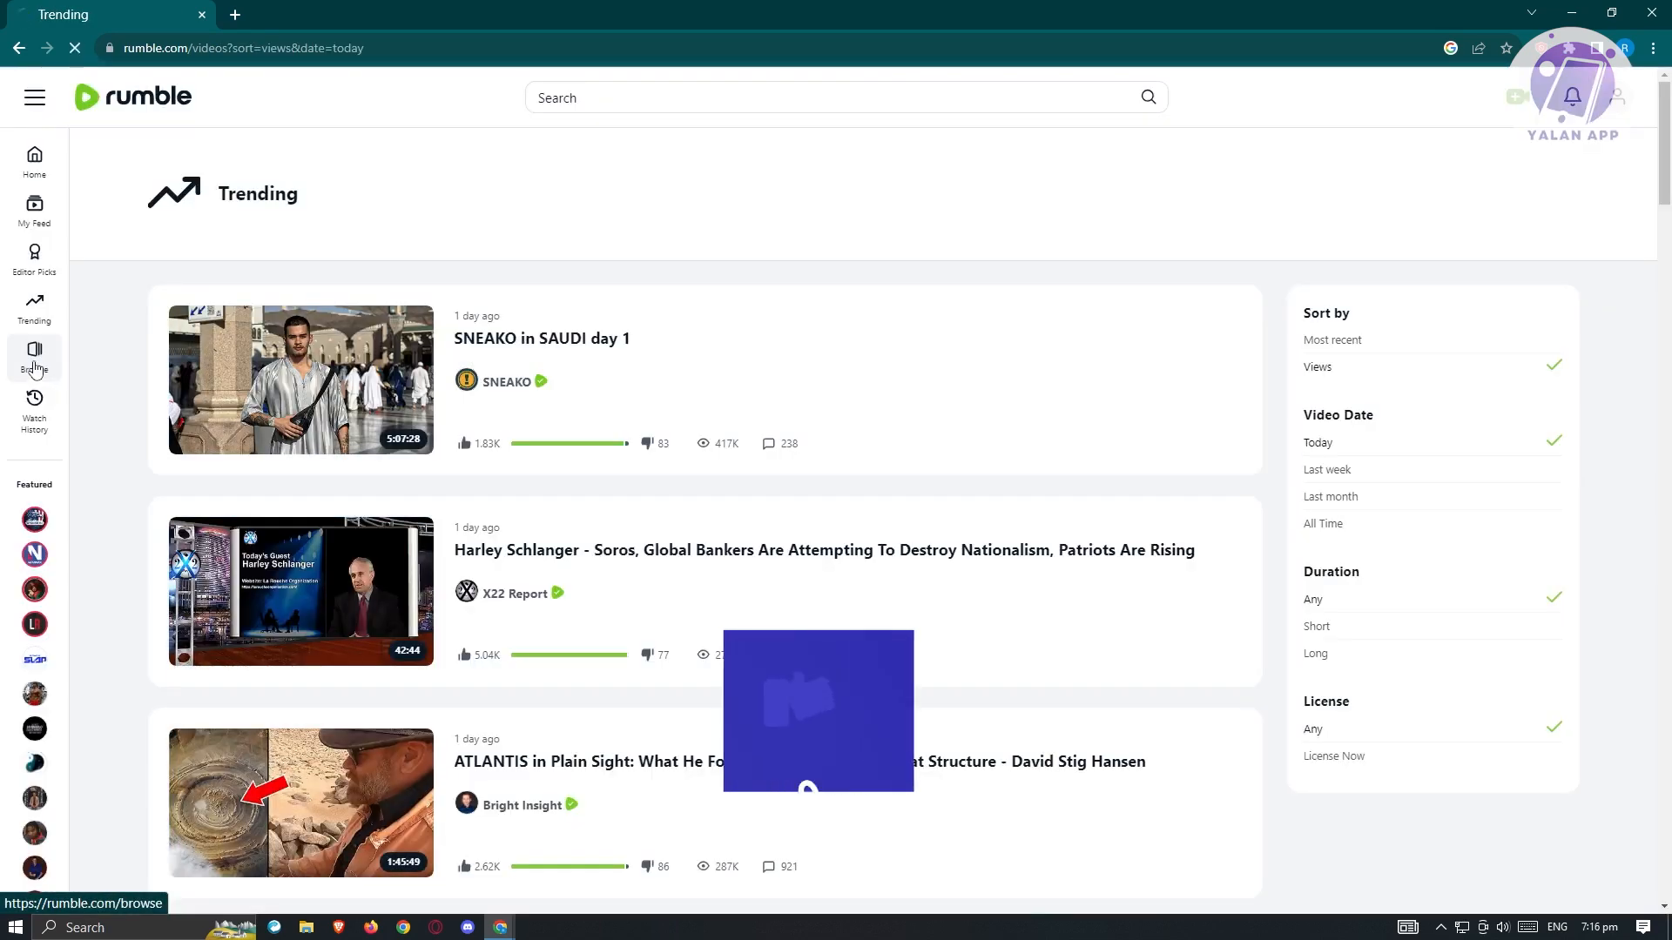
{"action": "left_click", "coordinate": [35, 355]}
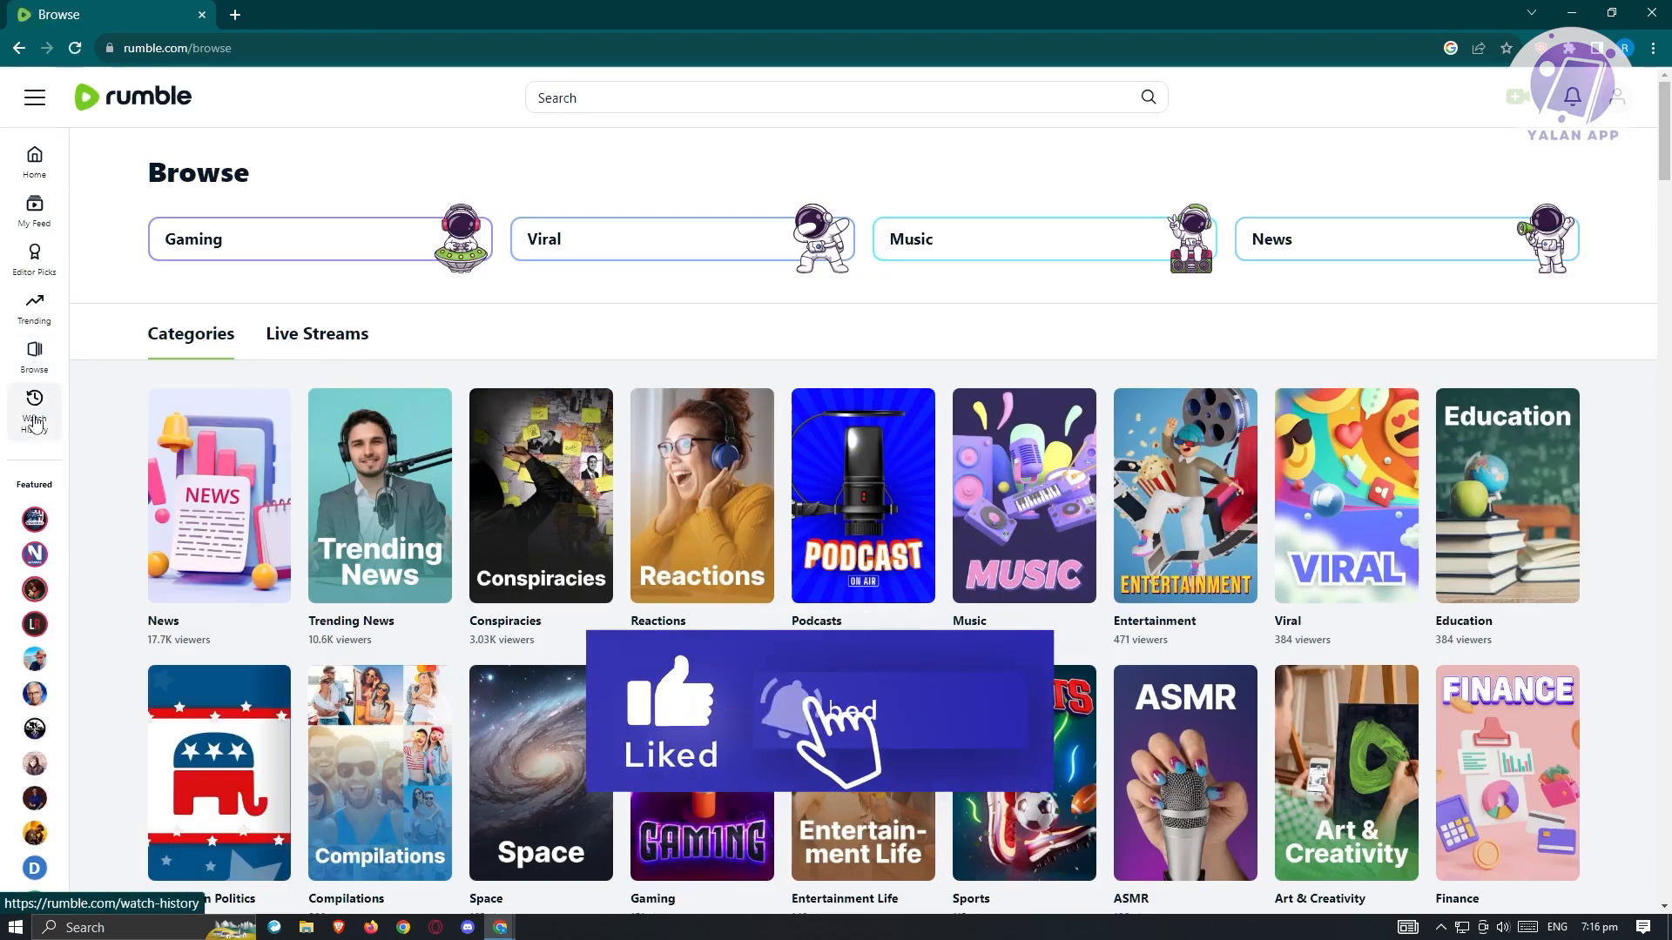
{"action": "left_click", "coordinate": [35, 413]}
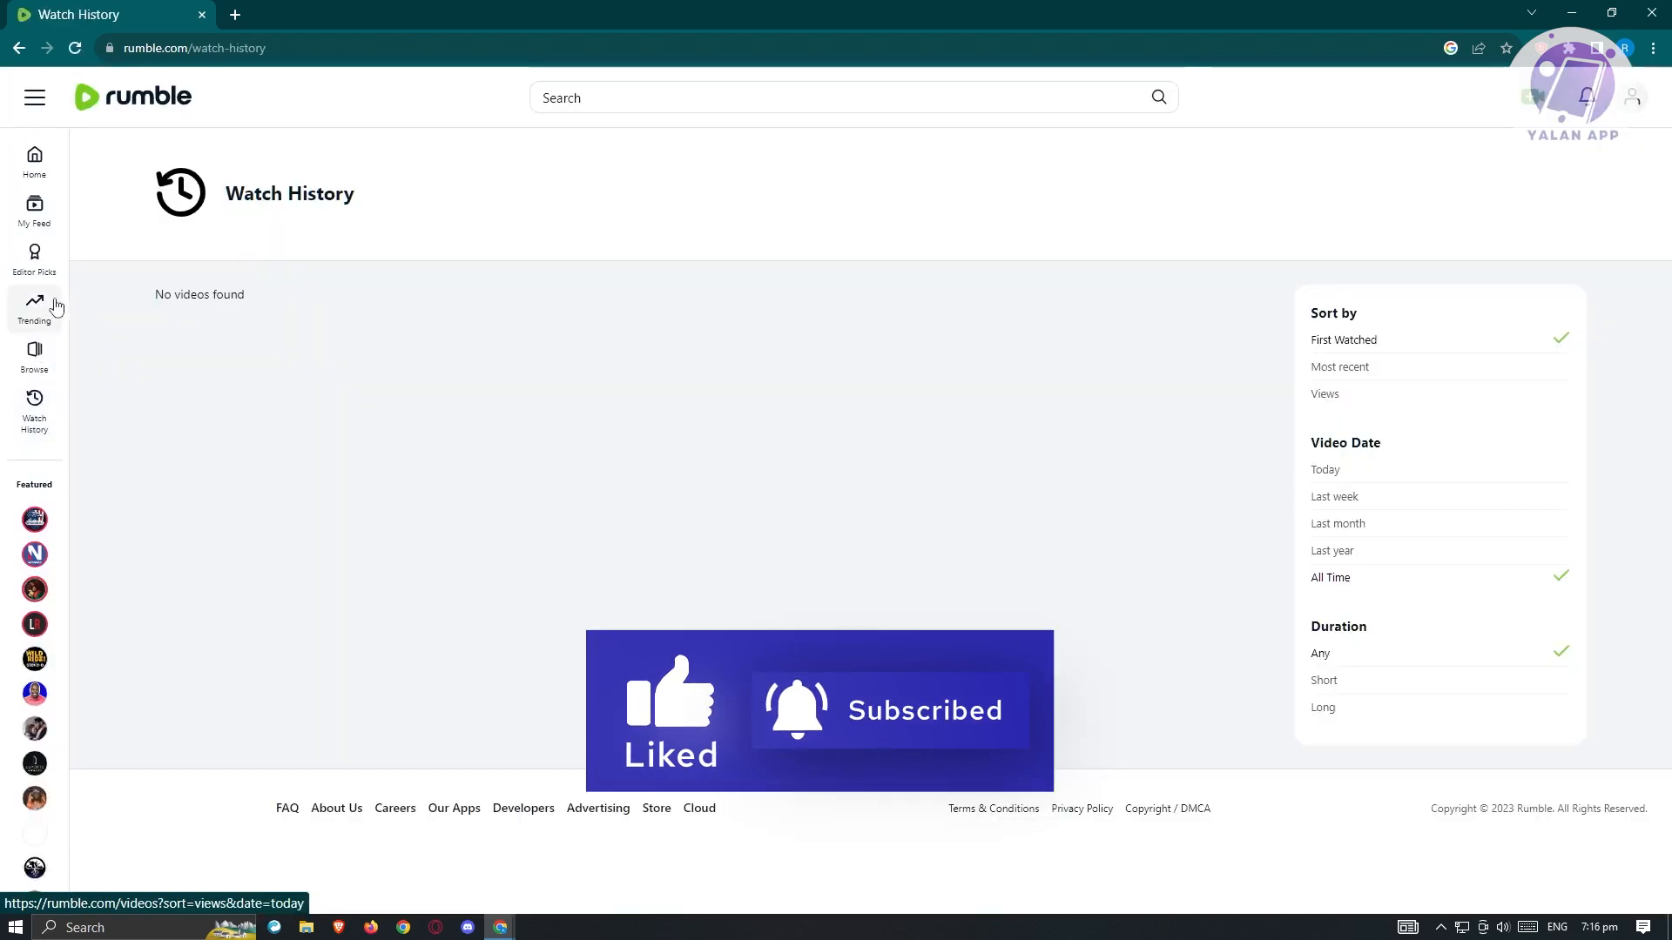
{"action": "mouse_move", "coordinate": [35, 261]}
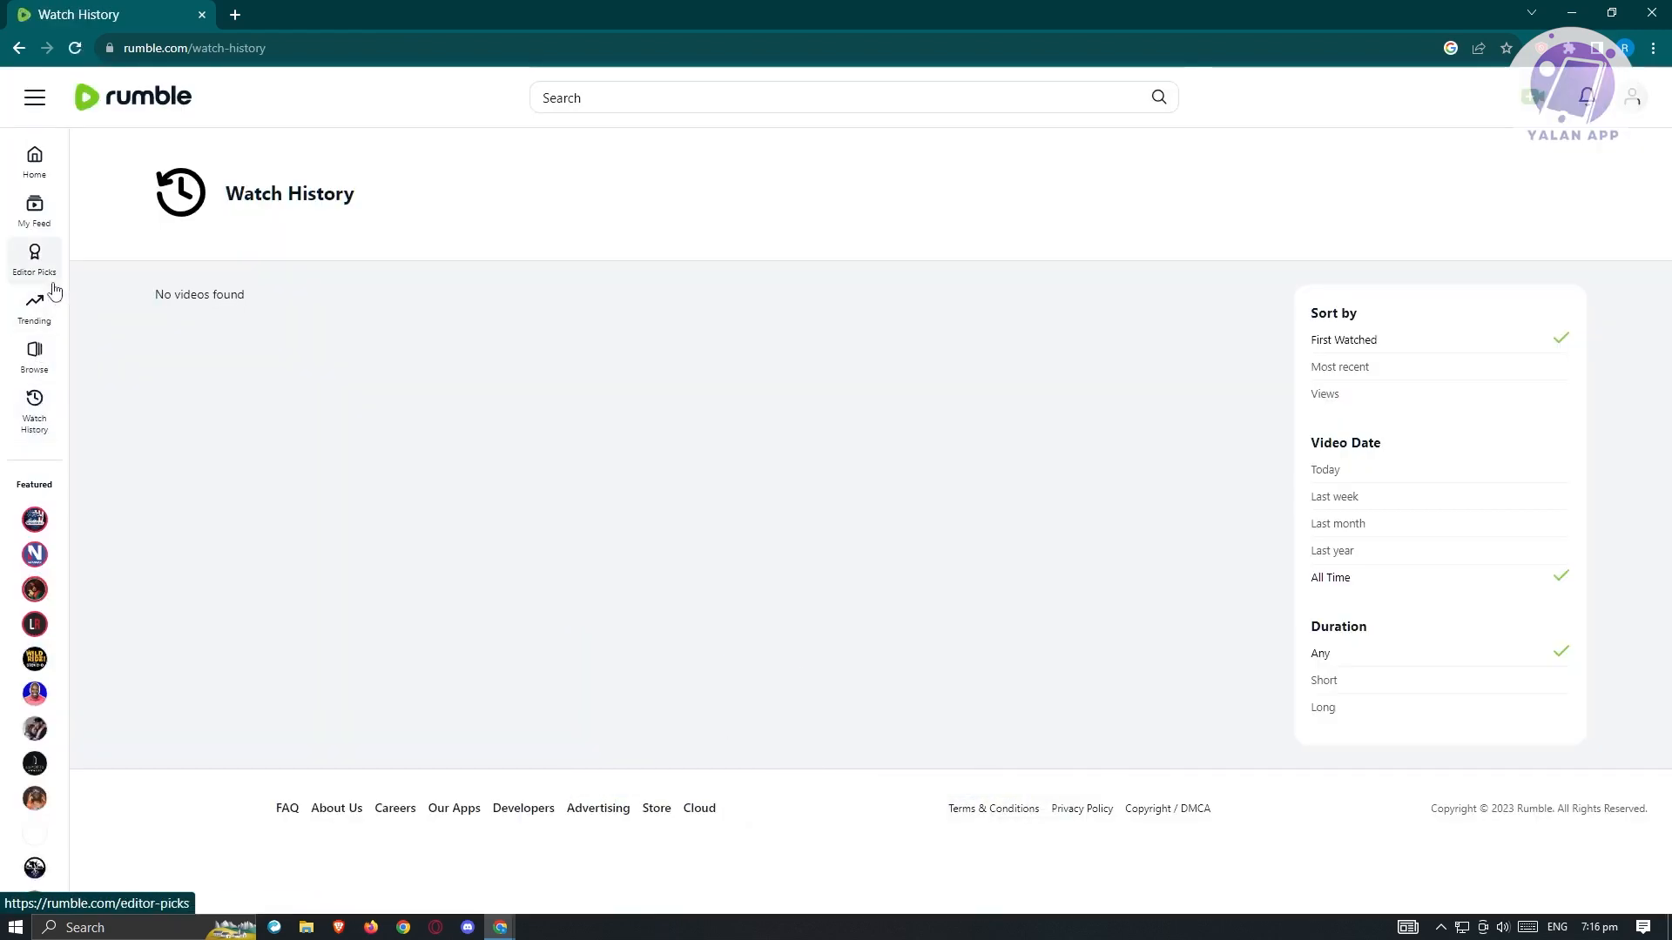
{"action": "mouse_move", "coordinate": [34, 160]}
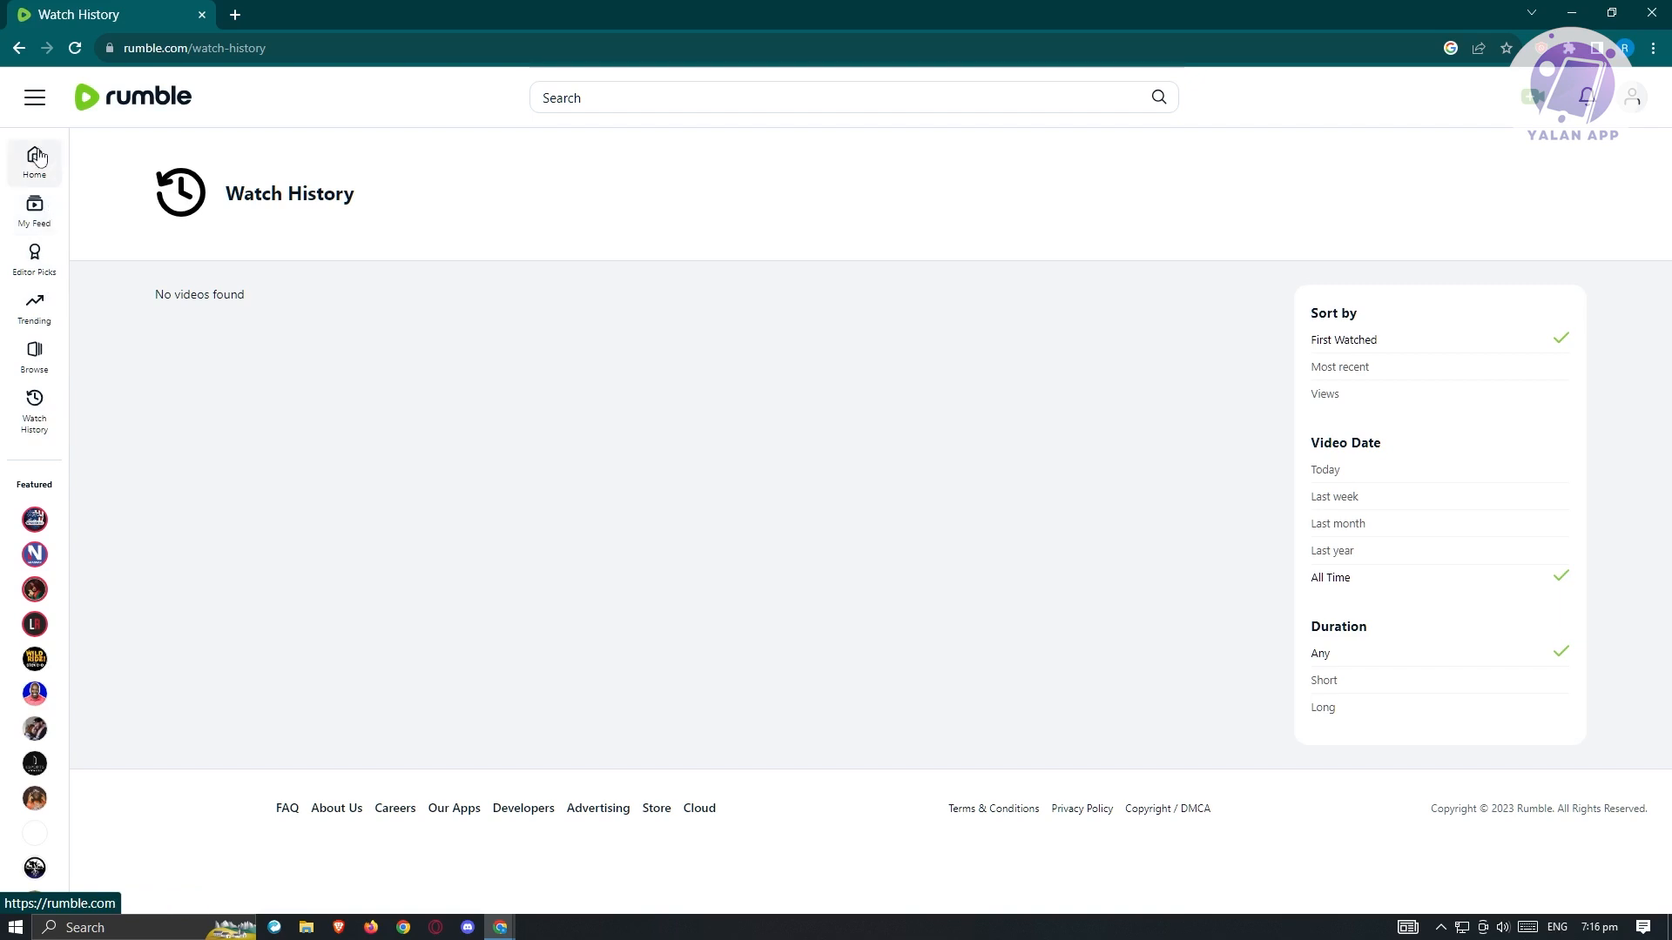
{"action": "mouse_move", "coordinate": [1634, 97]}
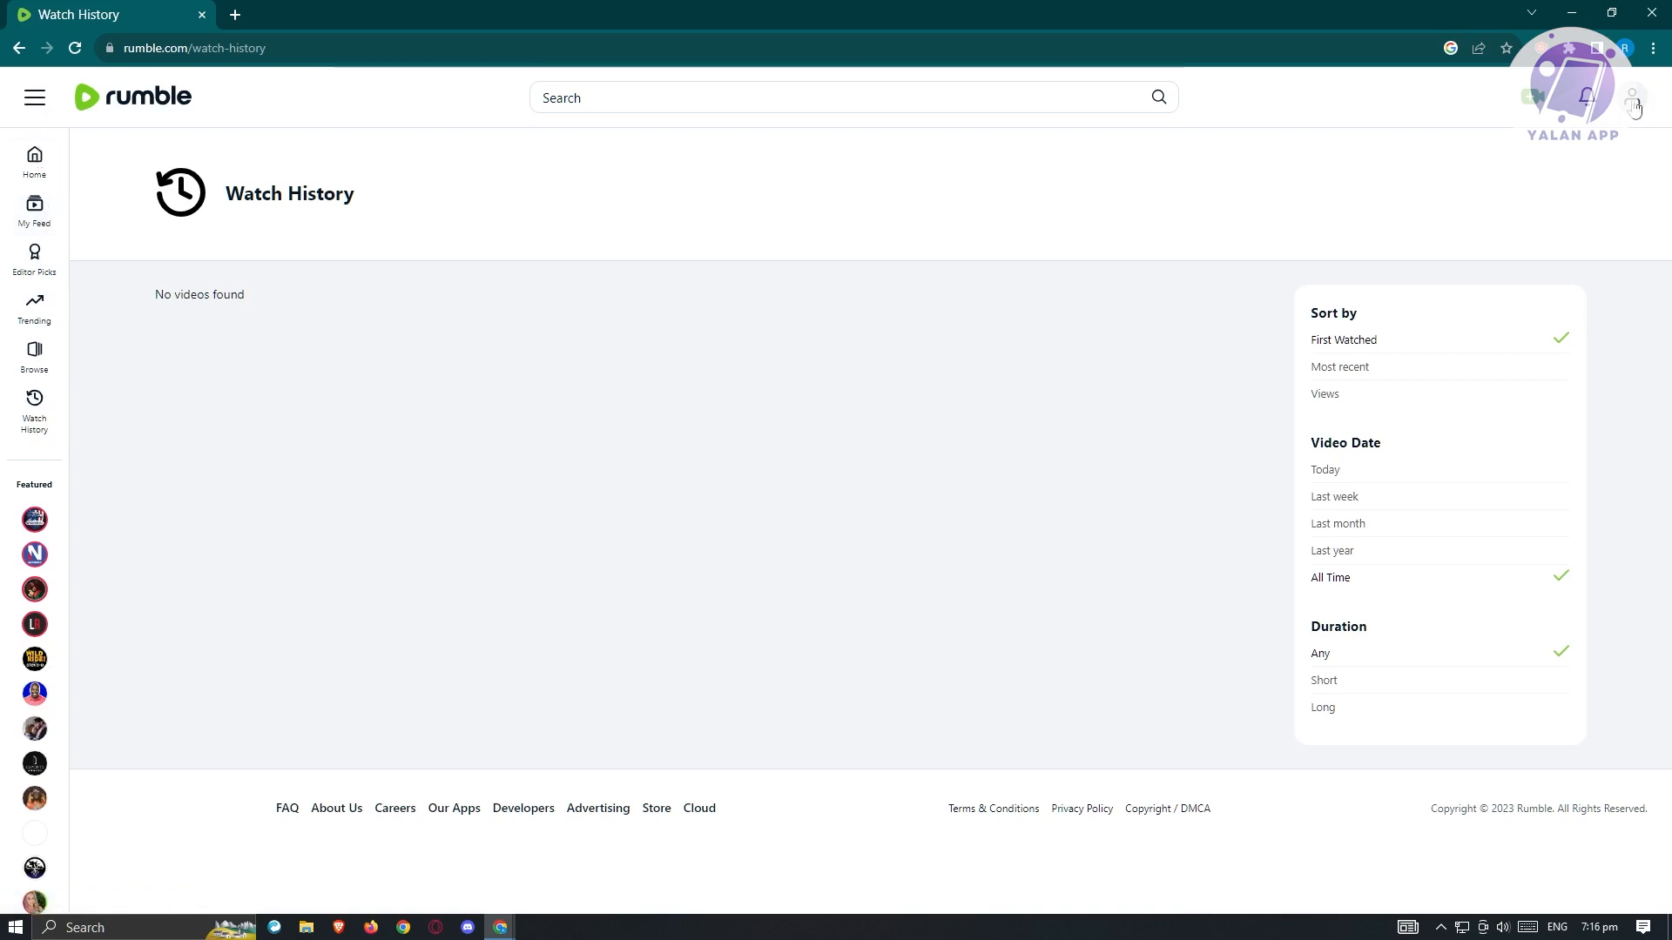
Go to Account Overview from the profile menu and highlight the Estimated Earnings heading.
{"action": "left_click", "coordinate": [1635, 98]}
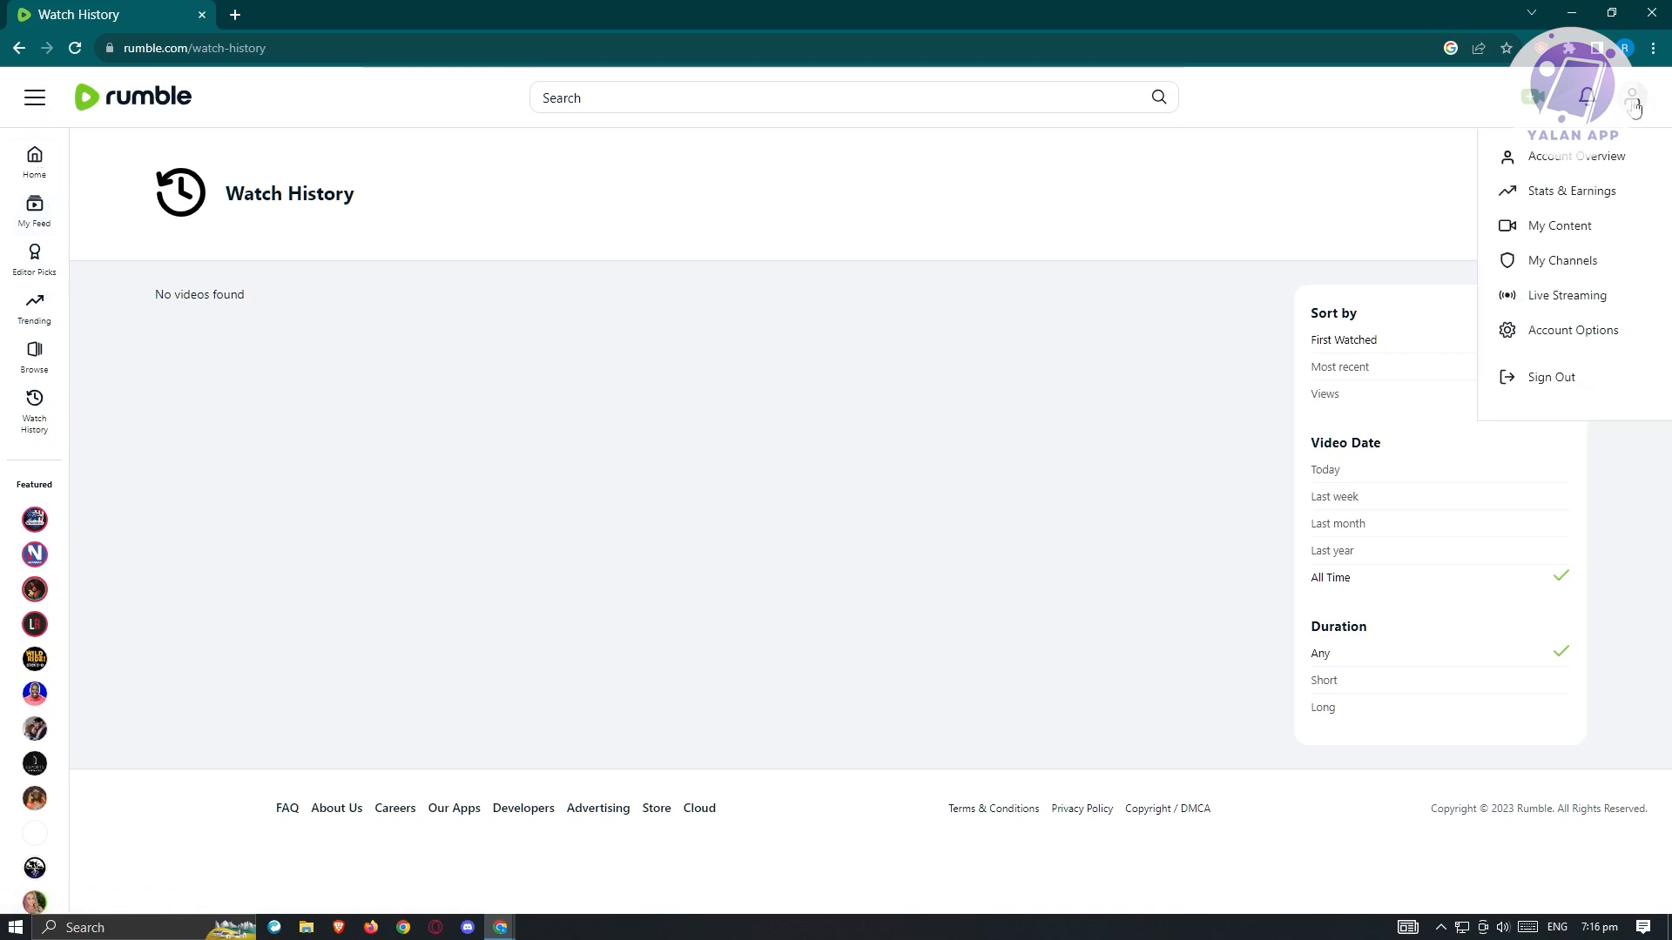
{"action": "mouse_move", "coordinate": [1576, 155]}
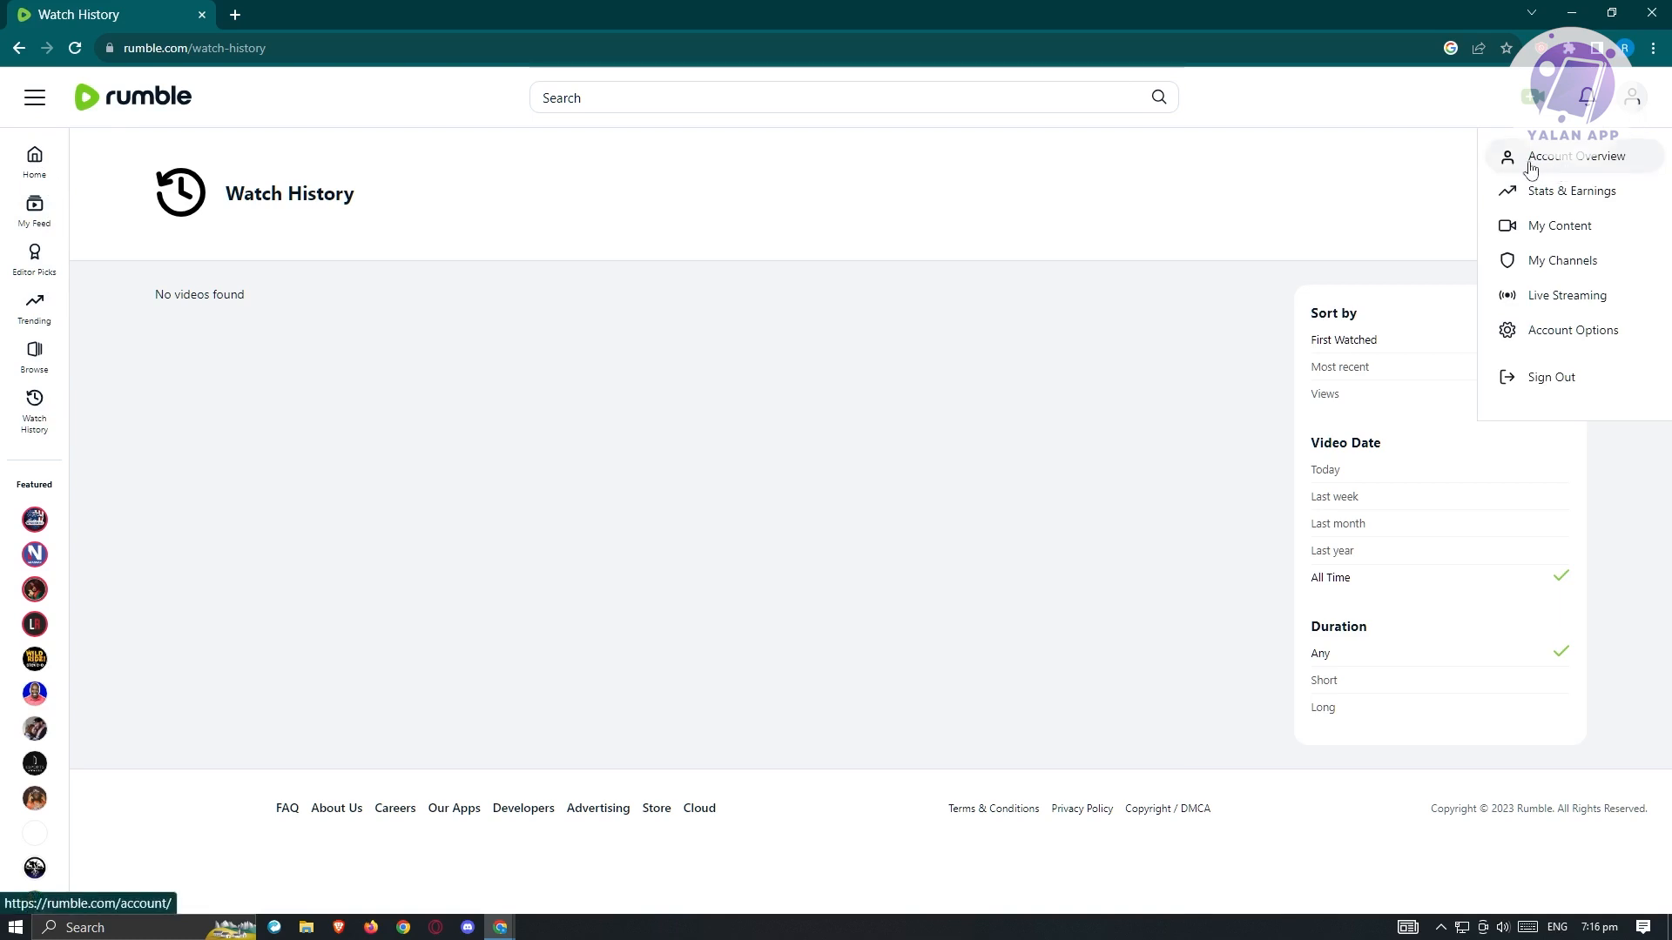
{"action": "mouse_move", "coordinate": [1571, 191]}
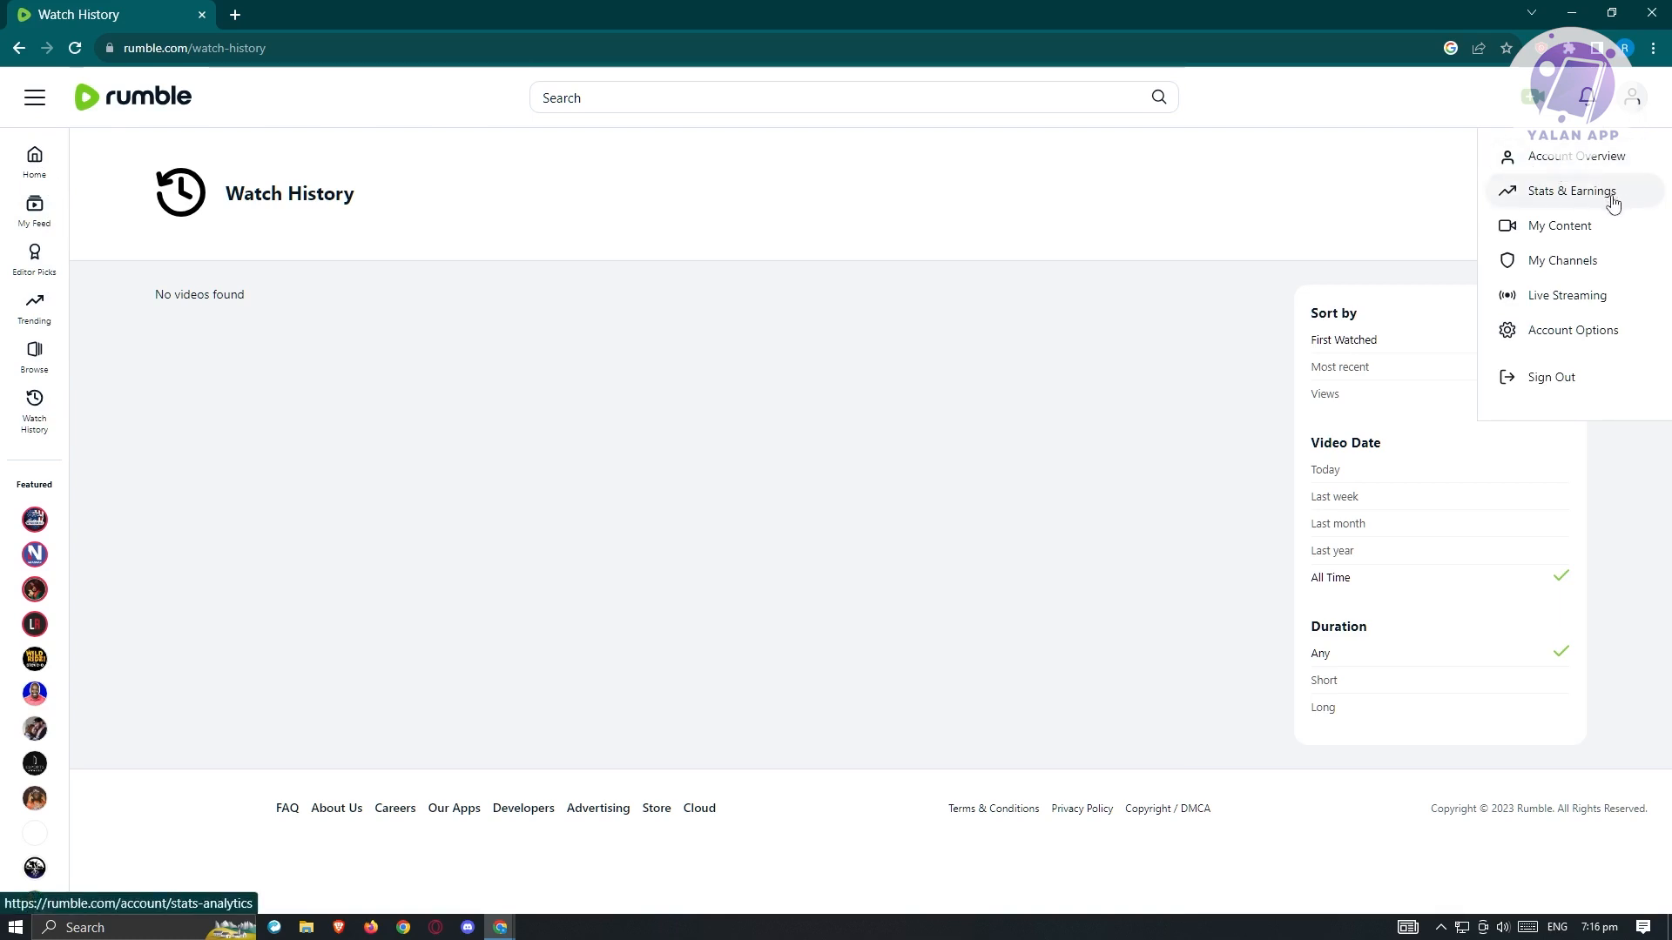
{"action": "mouse_move", "coordinate": [1564, 259]}
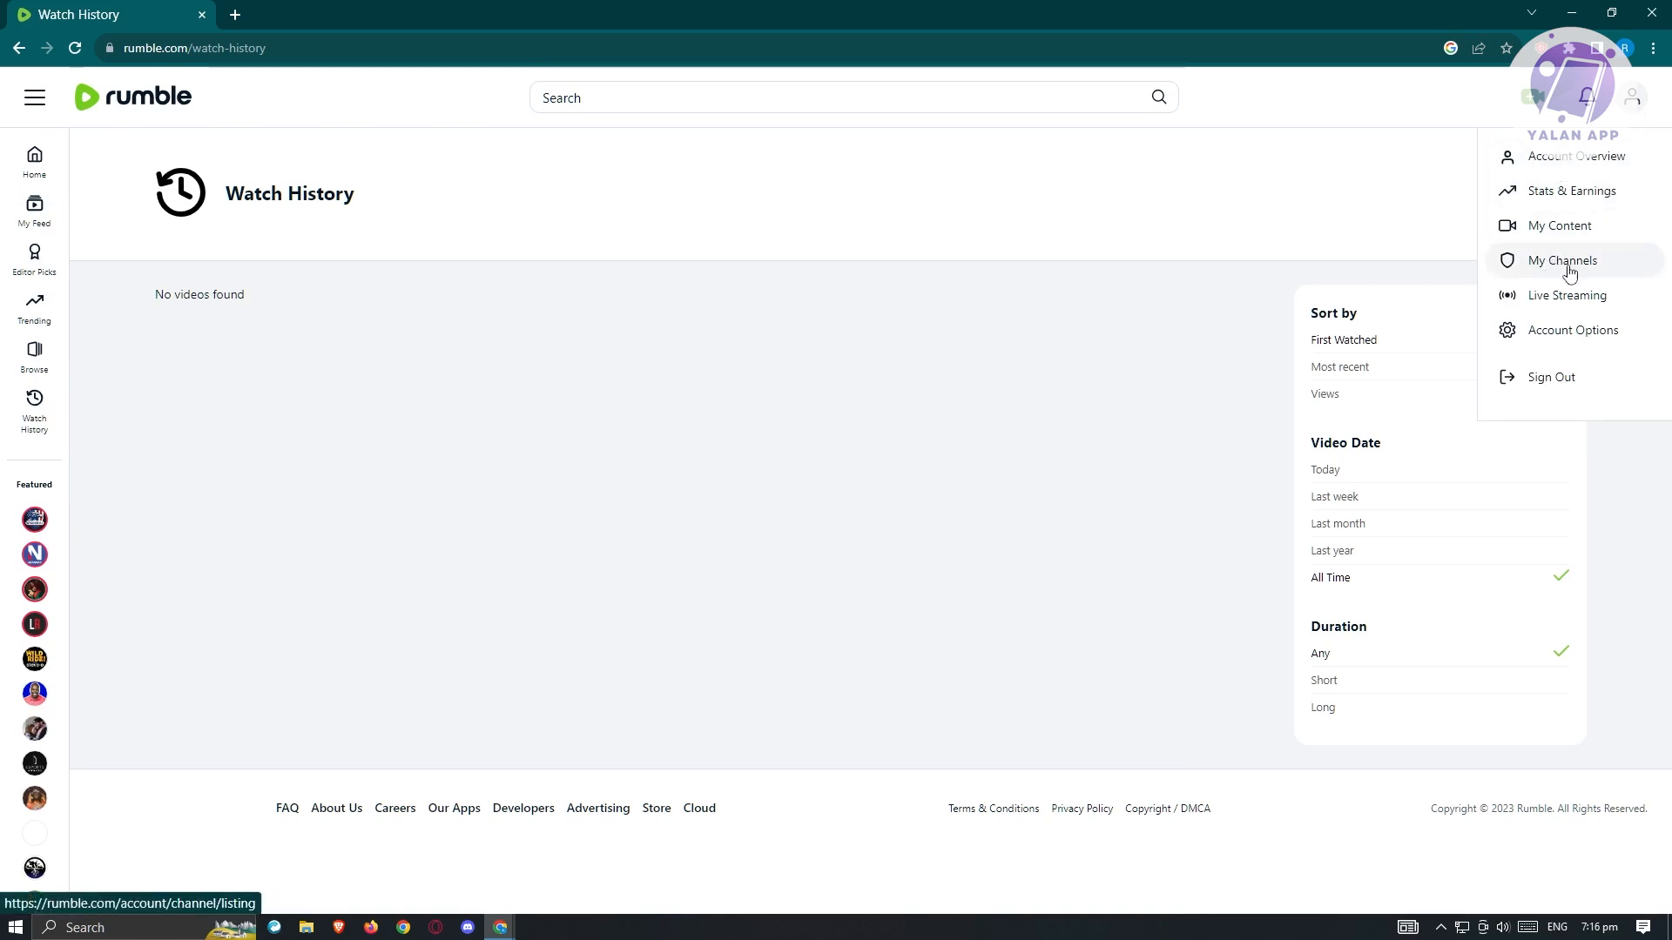
{"action": "mouse_move", "coordinate": [1574, 329]}
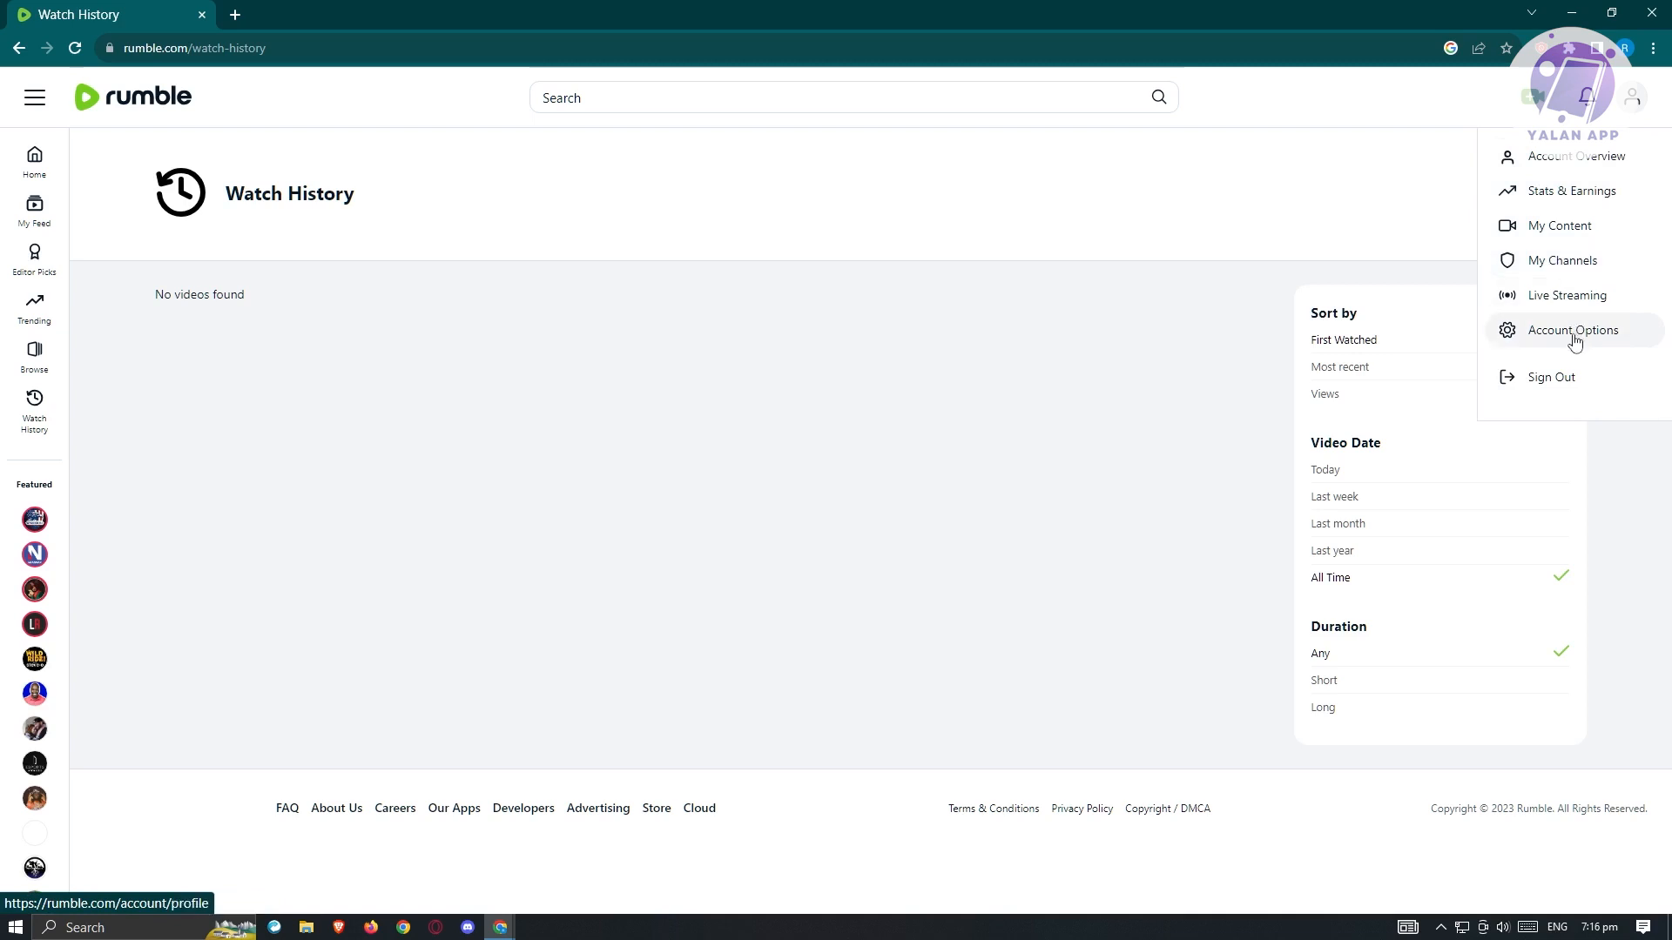
{"action": "left_click", "coordinate": [1574, 155]}
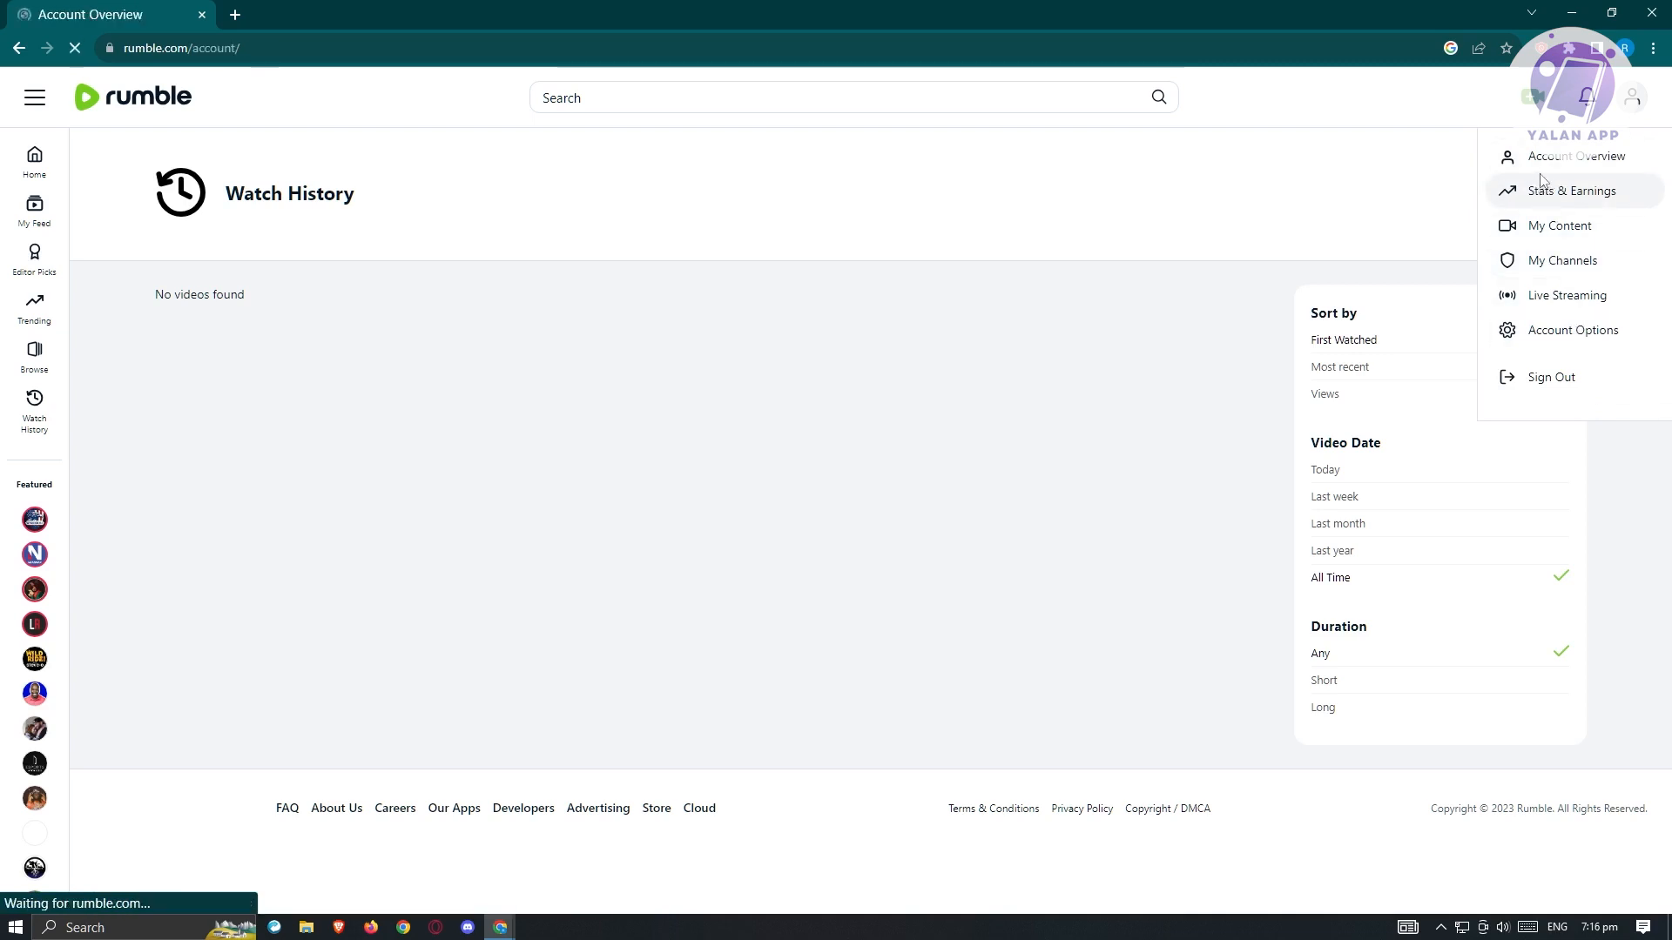
{"action": "left_click", "coordinate": [1574, 155]}
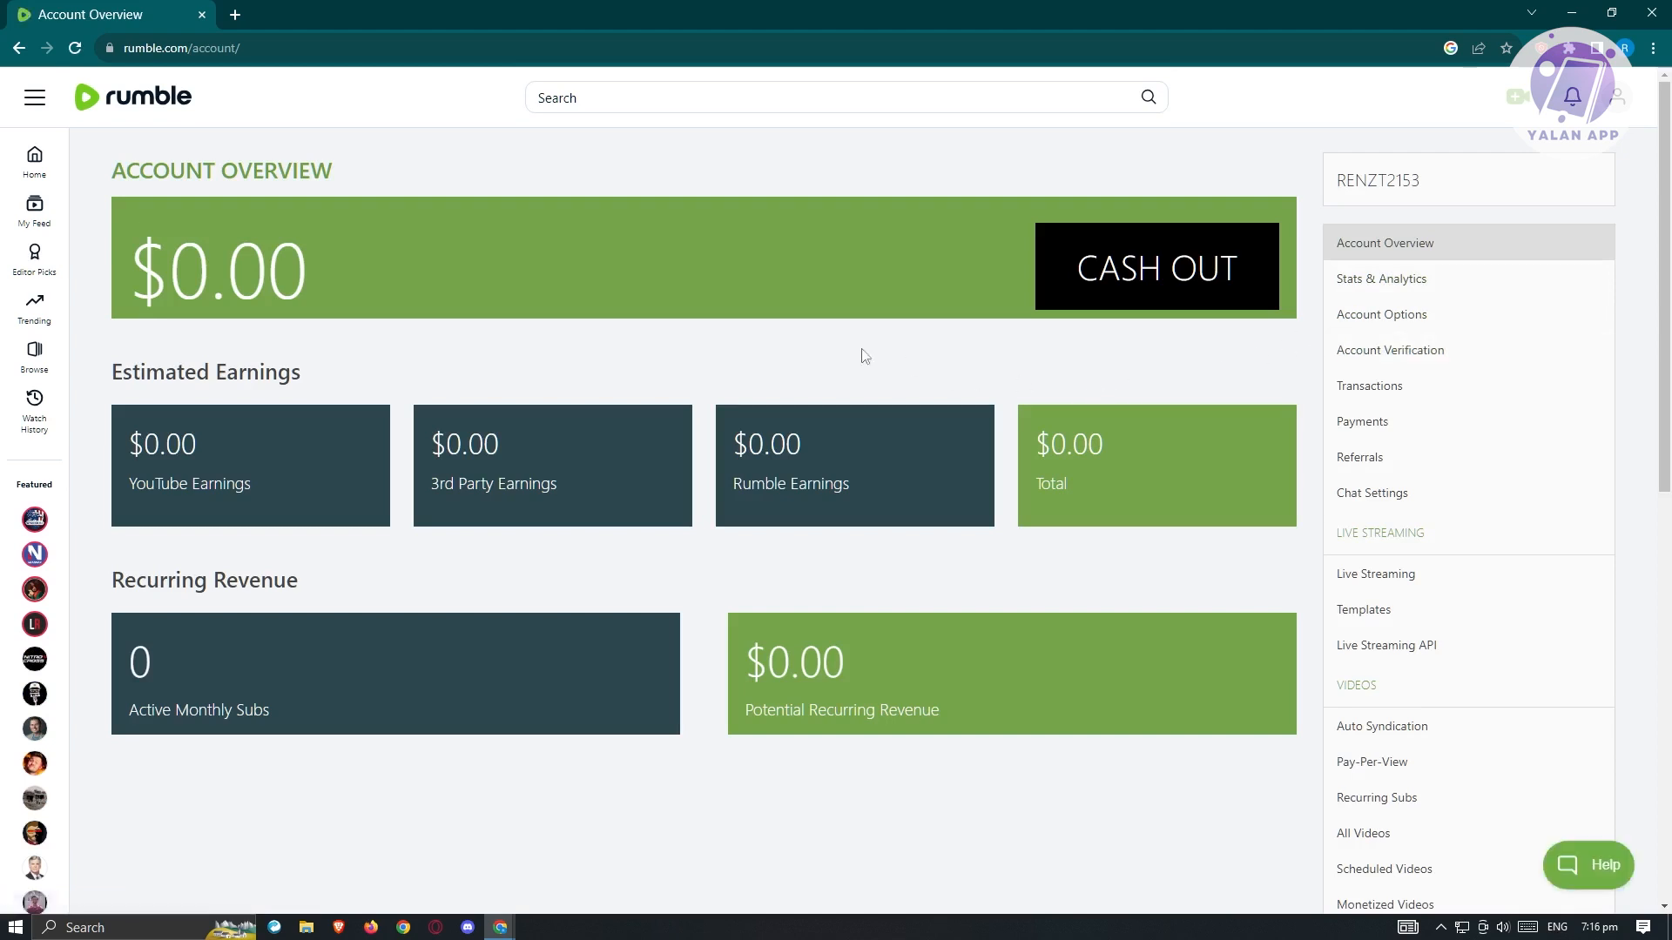
{"action": "mouse_move", "coordinate": [296, 397]}
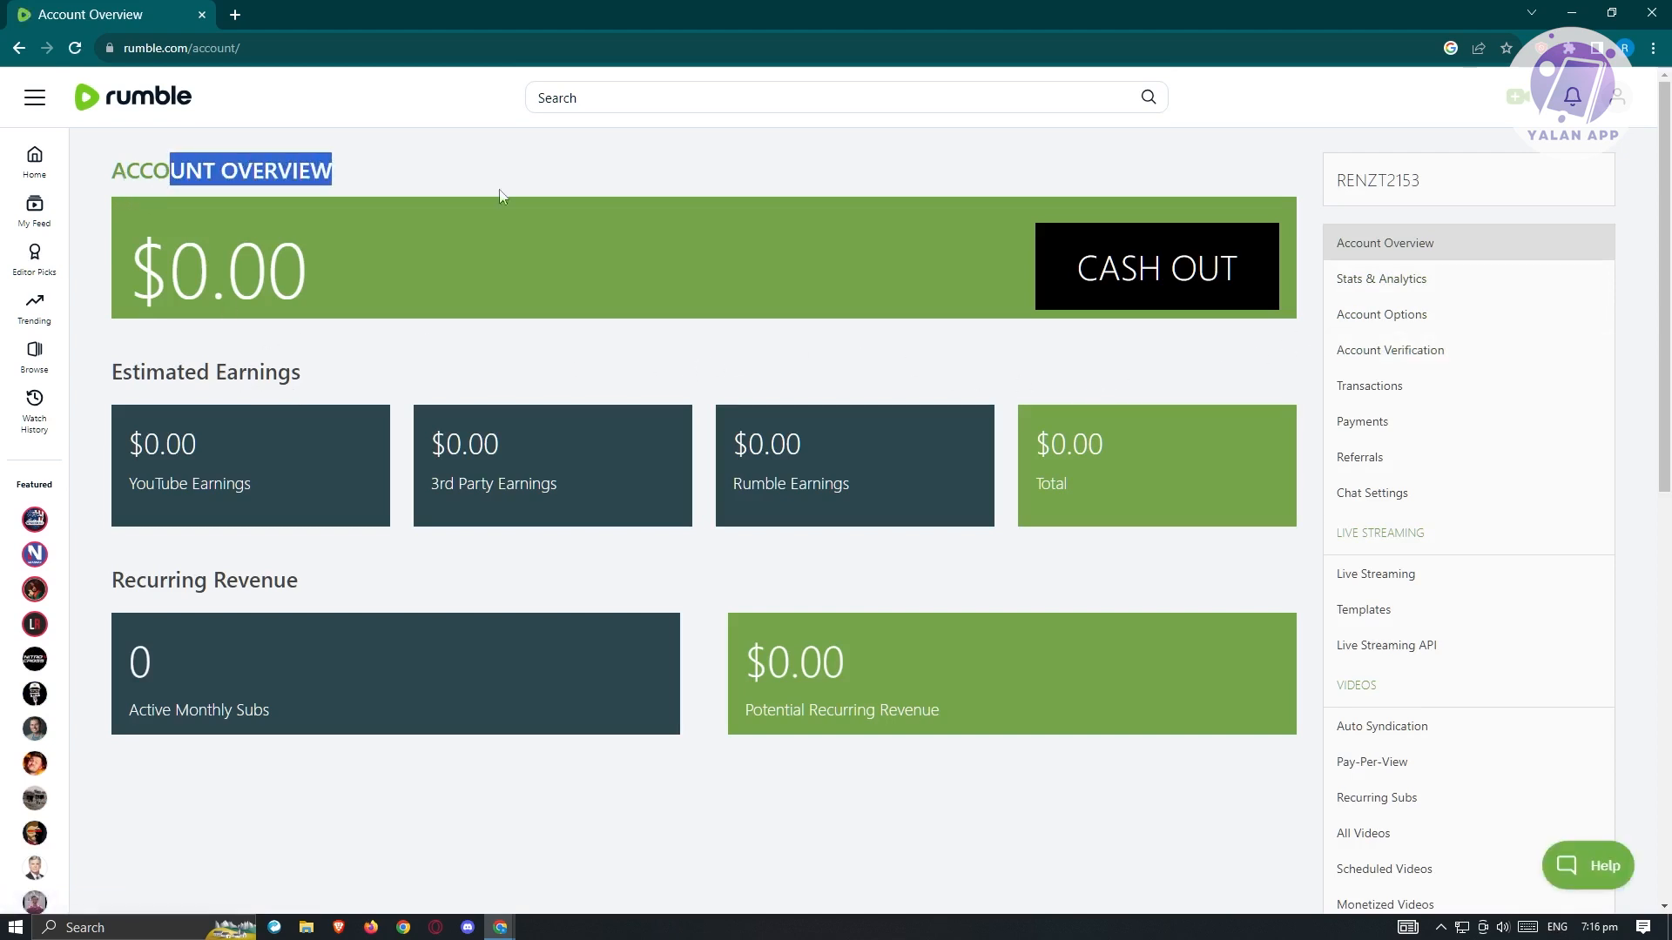
{"action": "mouse_move", "coordinate": [122, 485]}
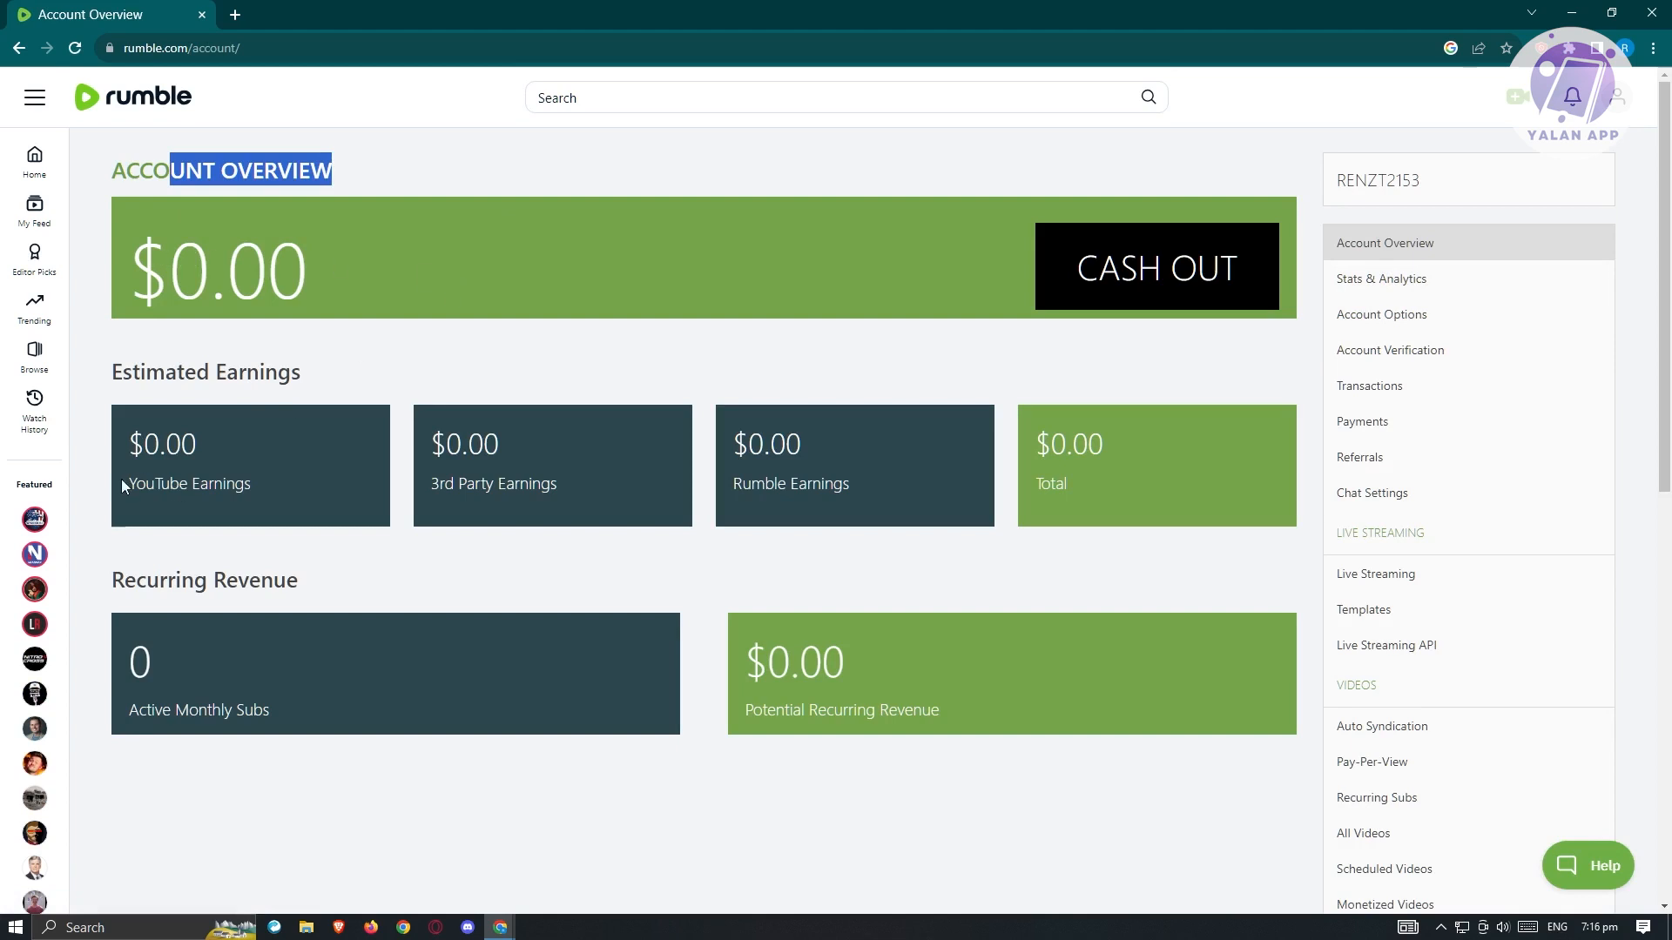
{"action": "double_click", "coordinate": [205, 371]}
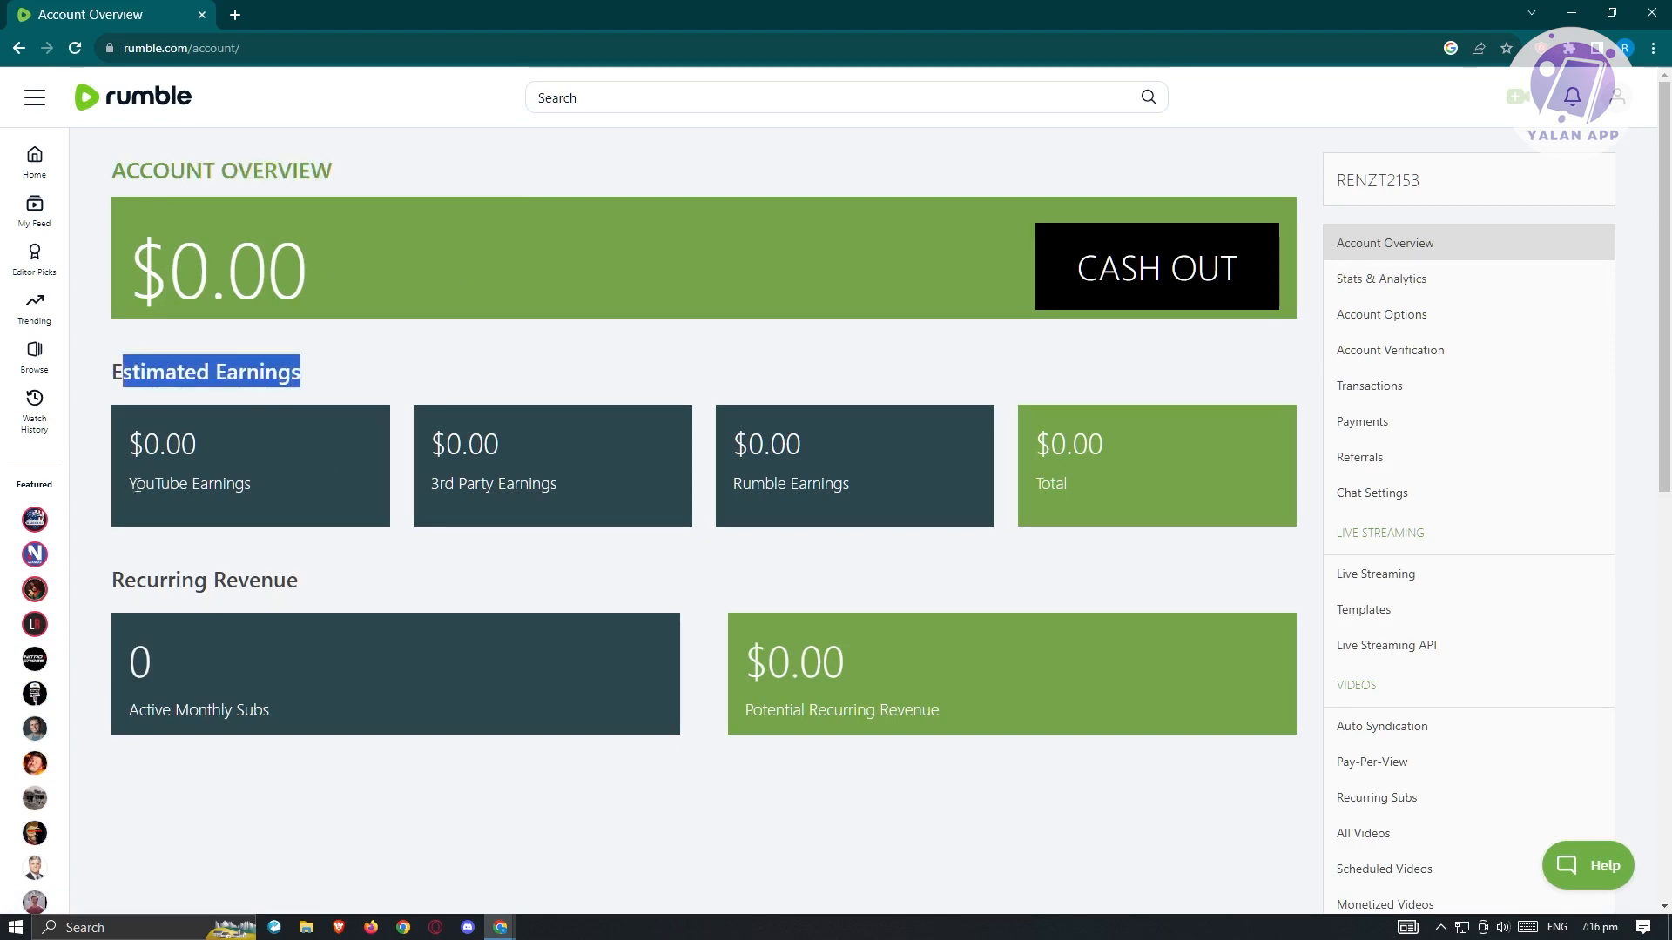
{"action": "mouse_move", "coordinate": [761, 473]}
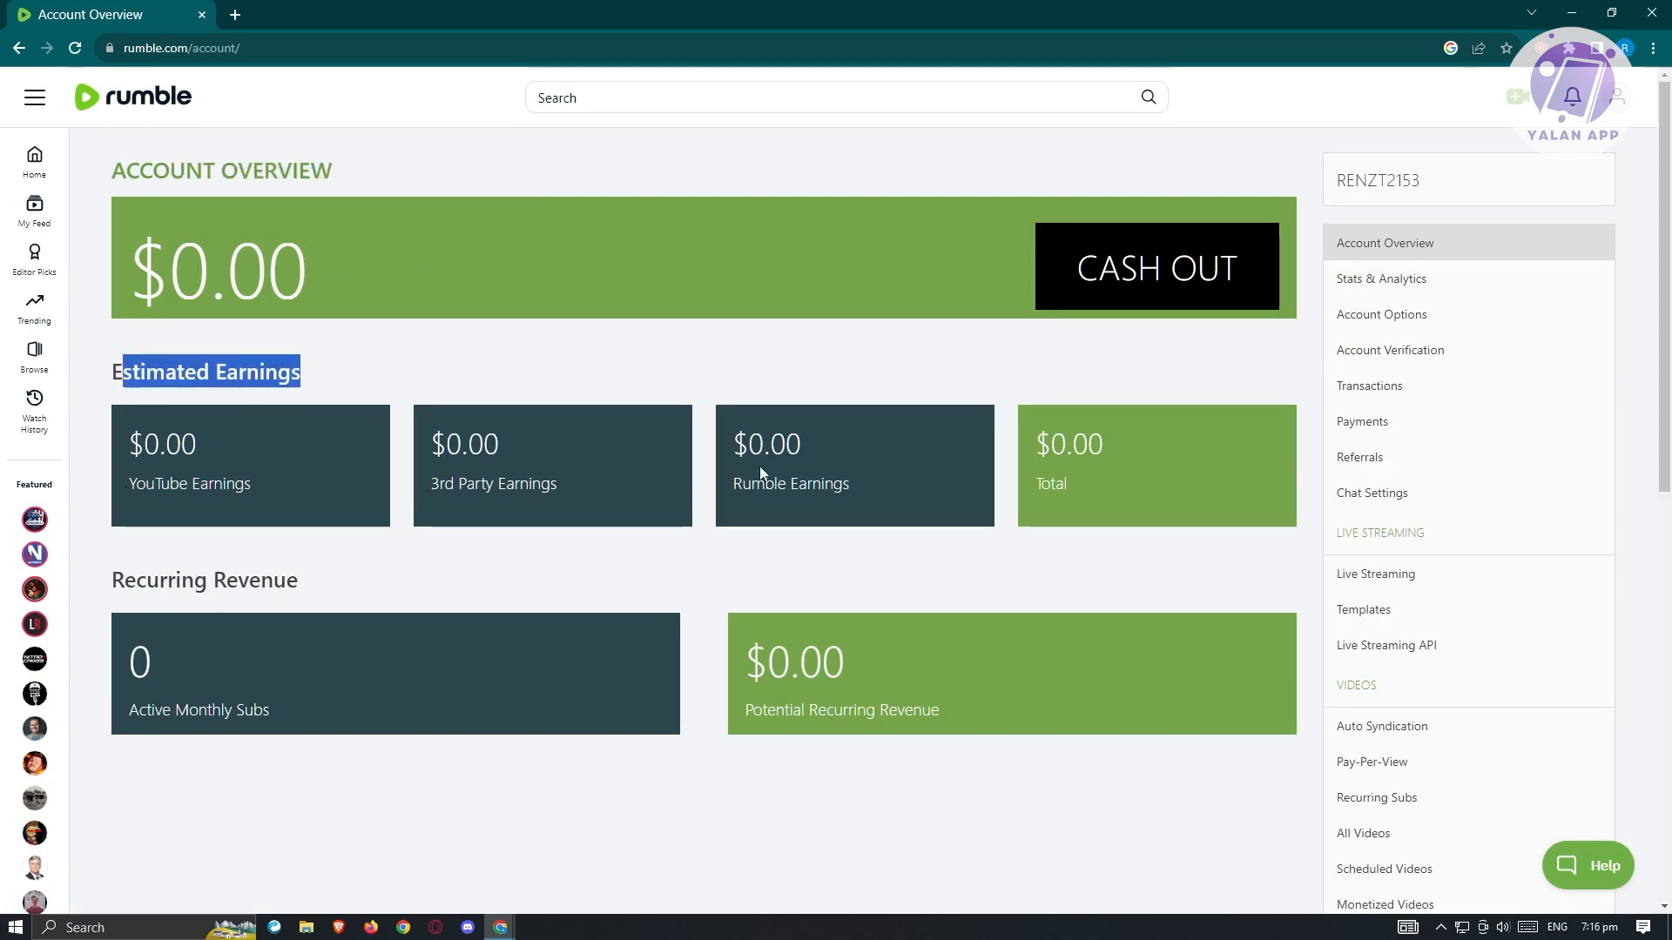
{"action": "mouse_move", "coordinate": [1146, 516]}
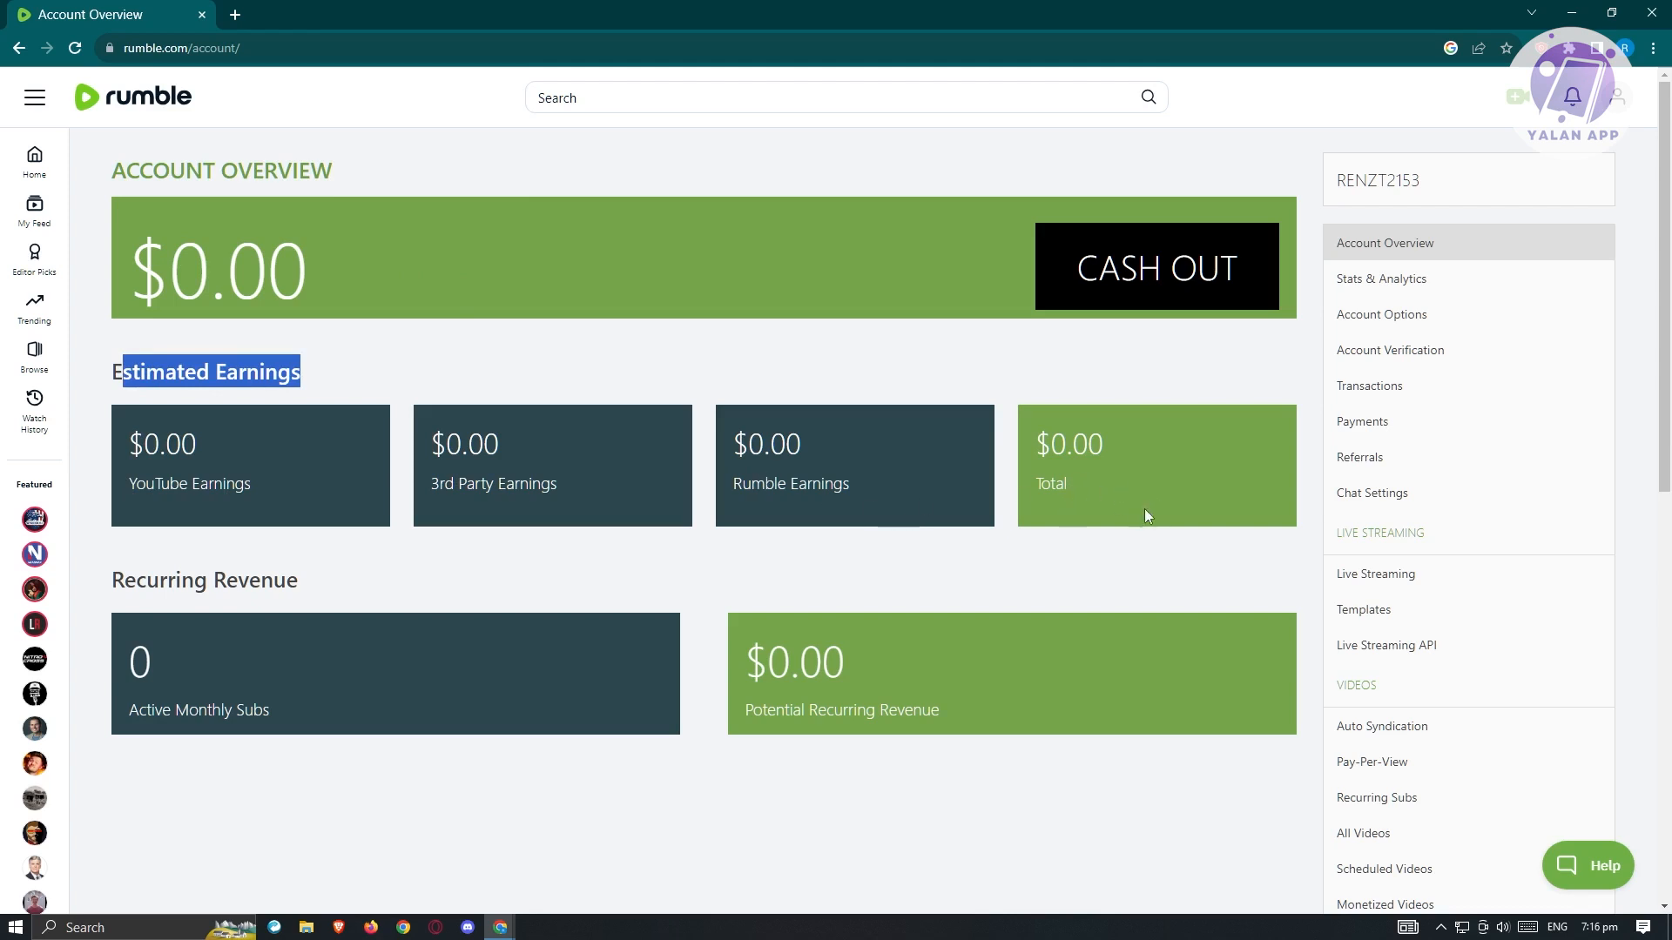
{"action": "mouse_move", "coordinate": [183, 705]}
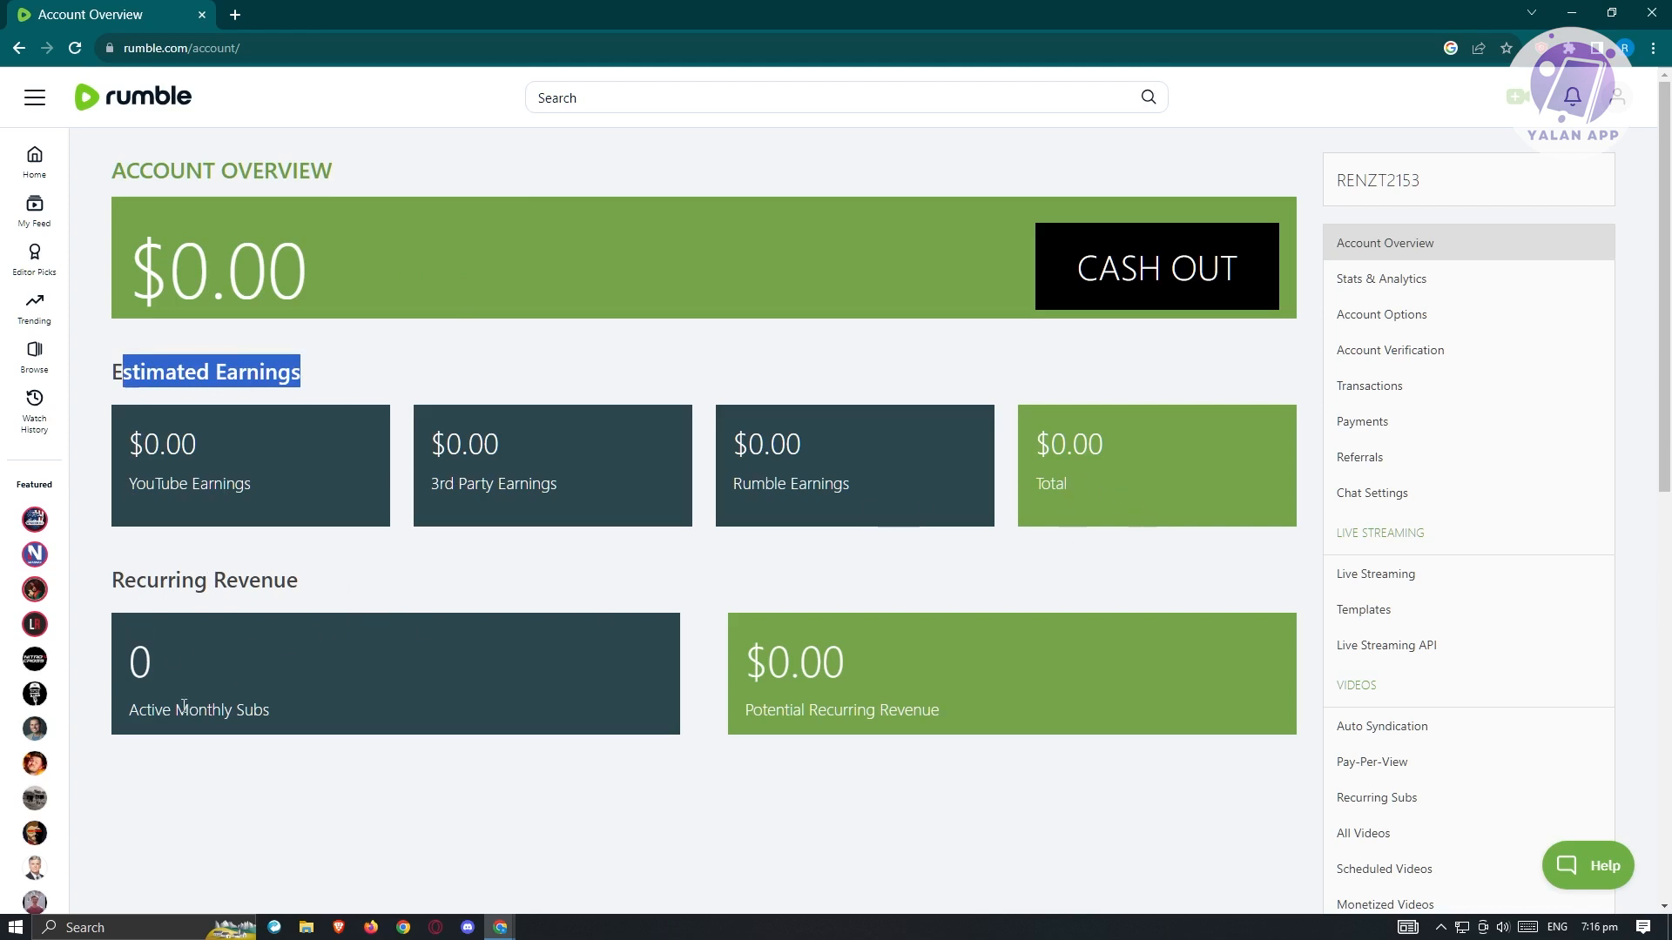
{"action": "mouse_move", "coordinate": [977, 716]}
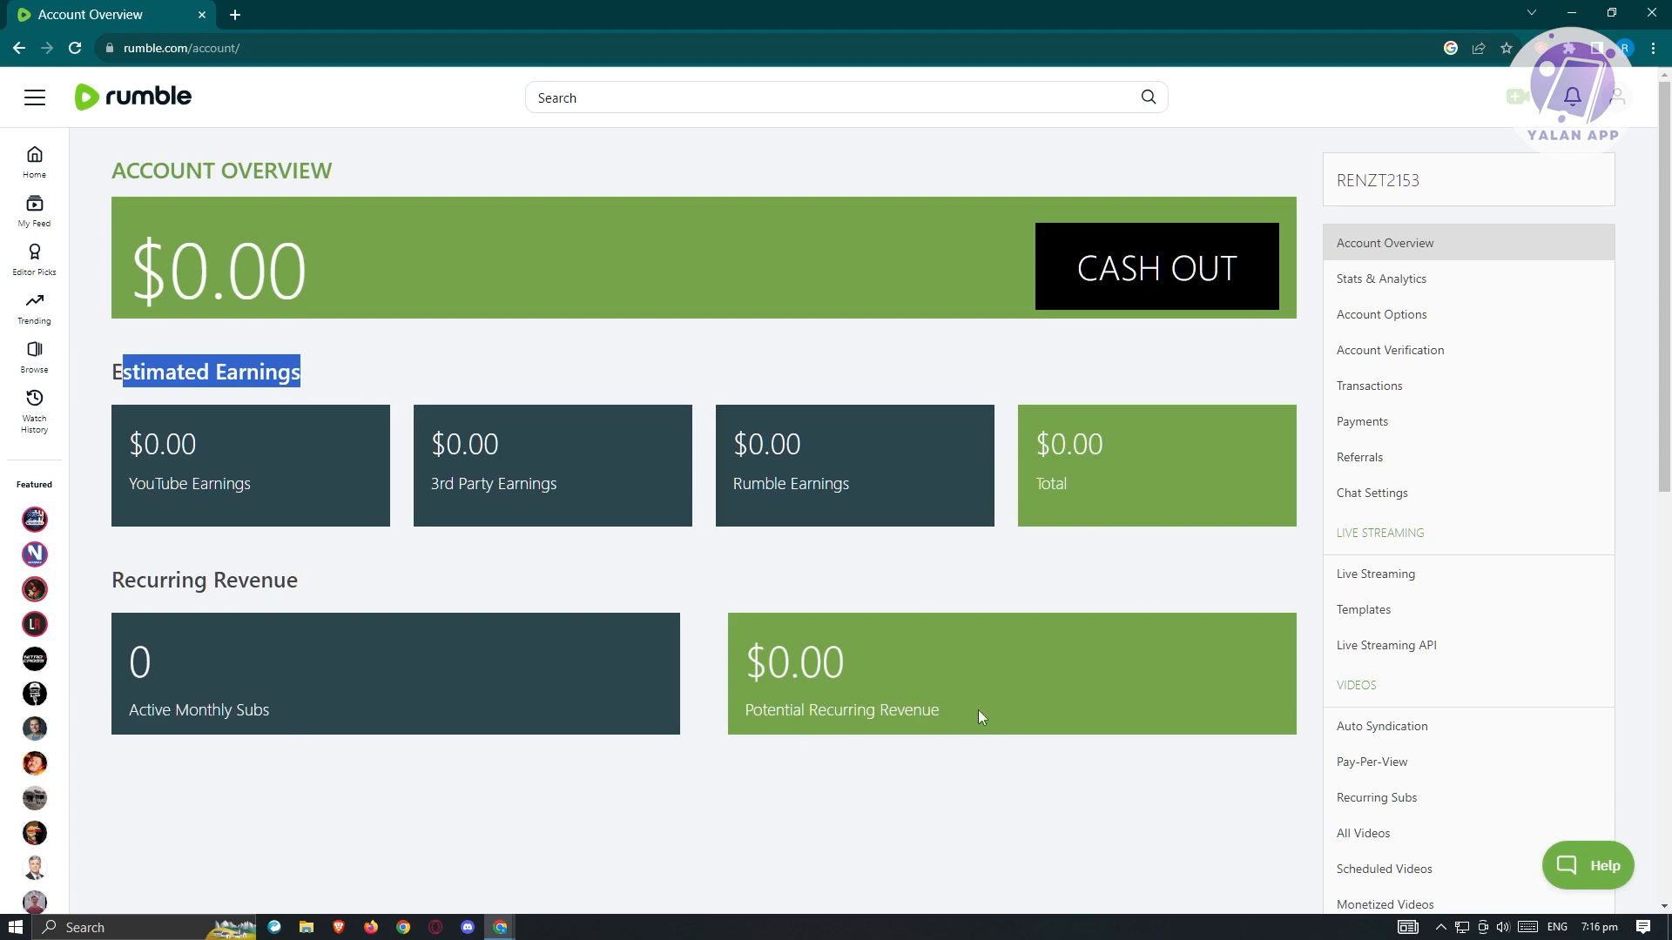
{"action": "mouse_move", "coordinate": [1451, 299]}
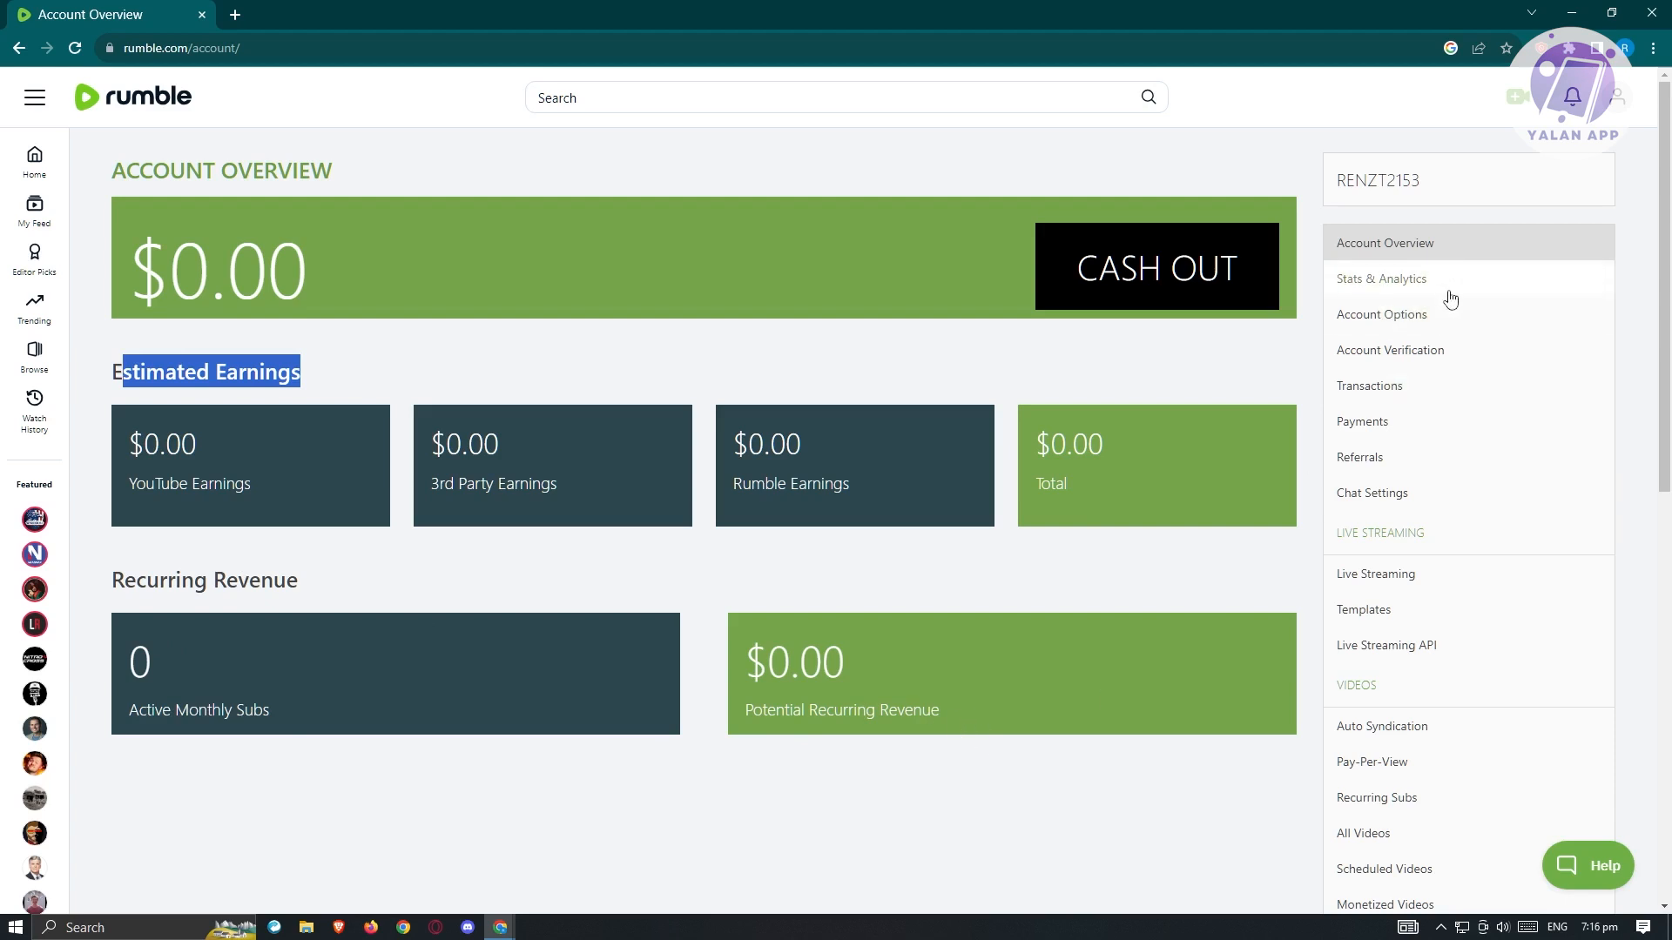
Pass through Stats & Analytics and Account Options to the Account Verification page showing not verified.
{"action": "left_click", "coordinate": [1380, 279]}
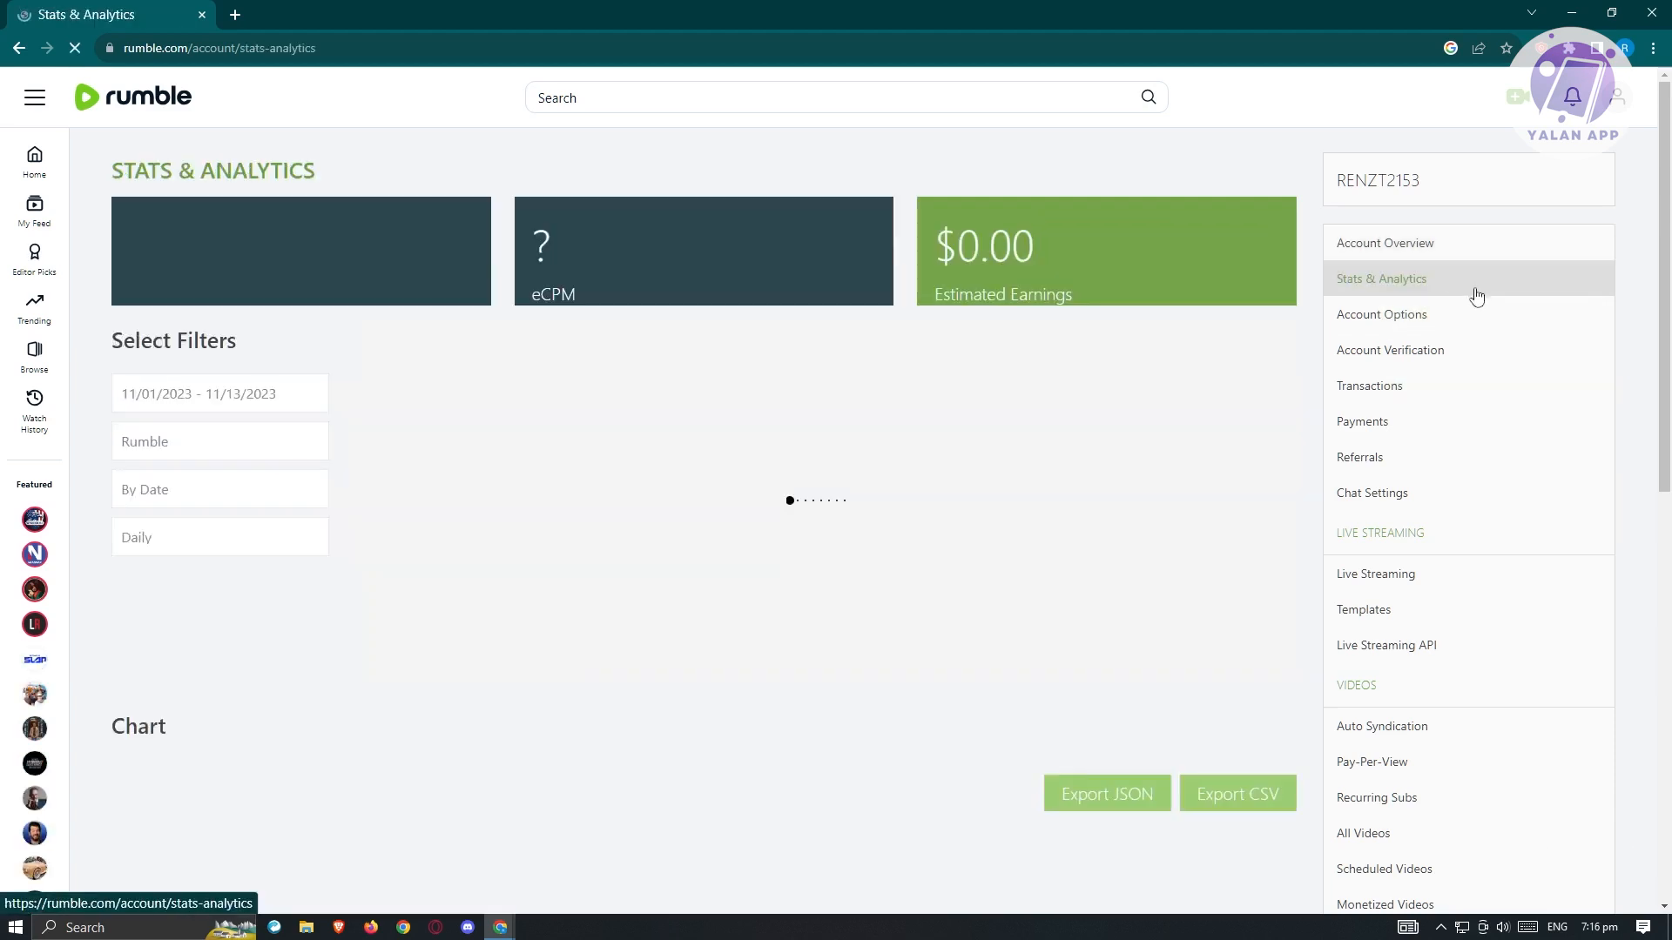
{"action": "left_click", "coordinate": [1381, 314]}
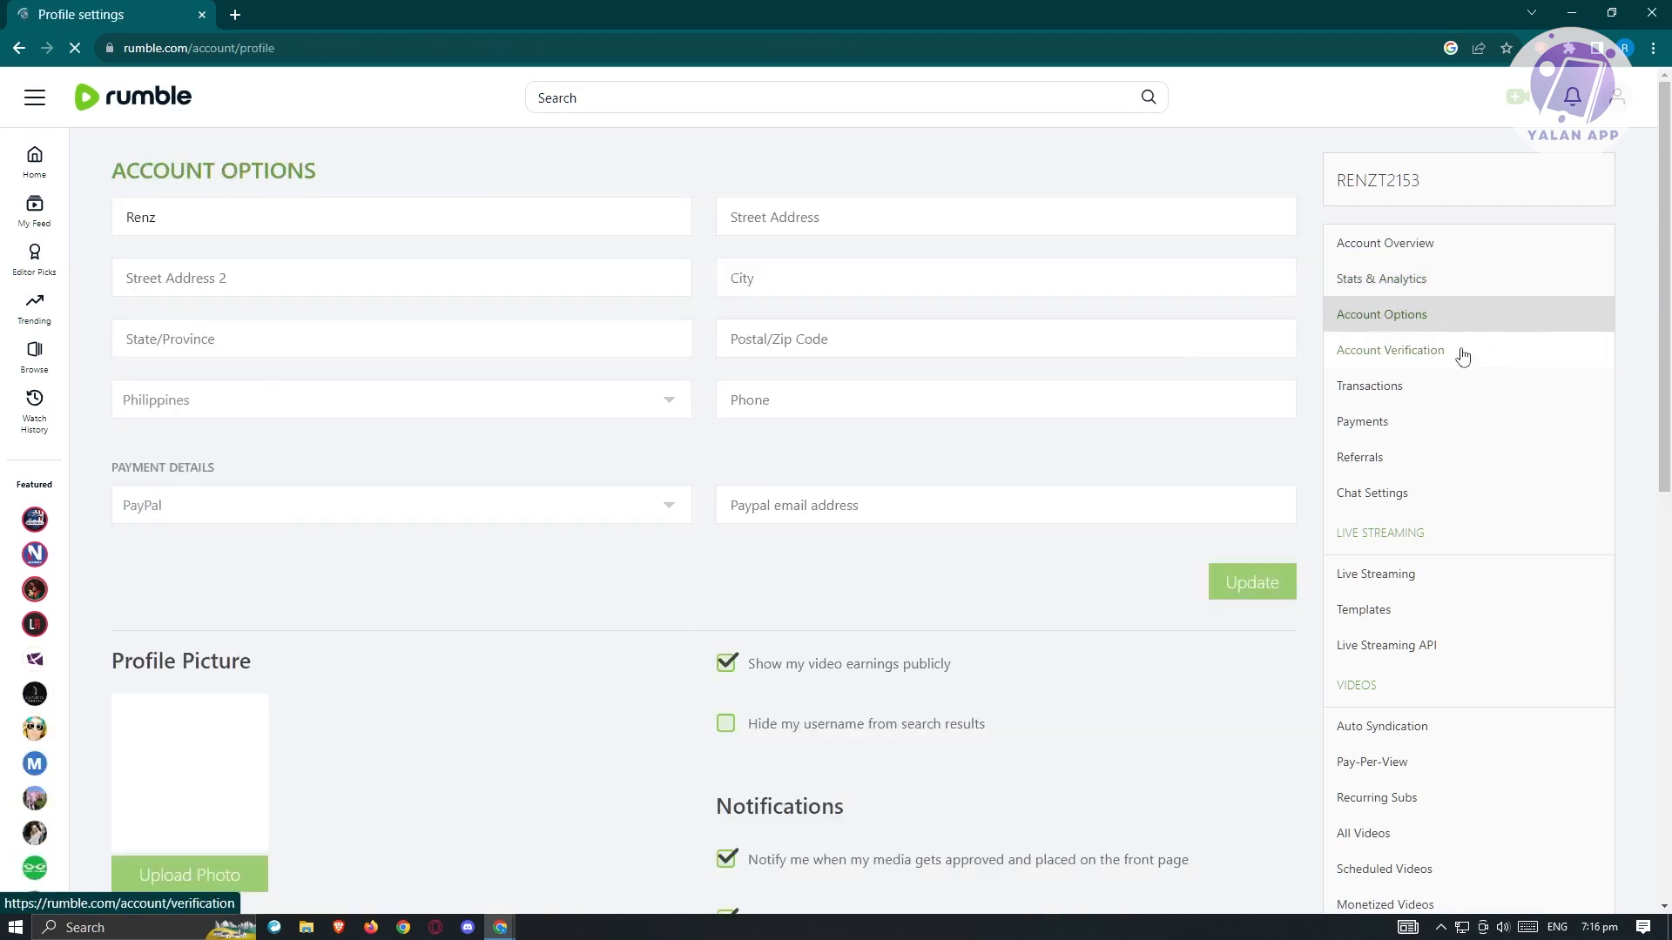
{"action": "left_click", "coordinate": [1389, 350]}
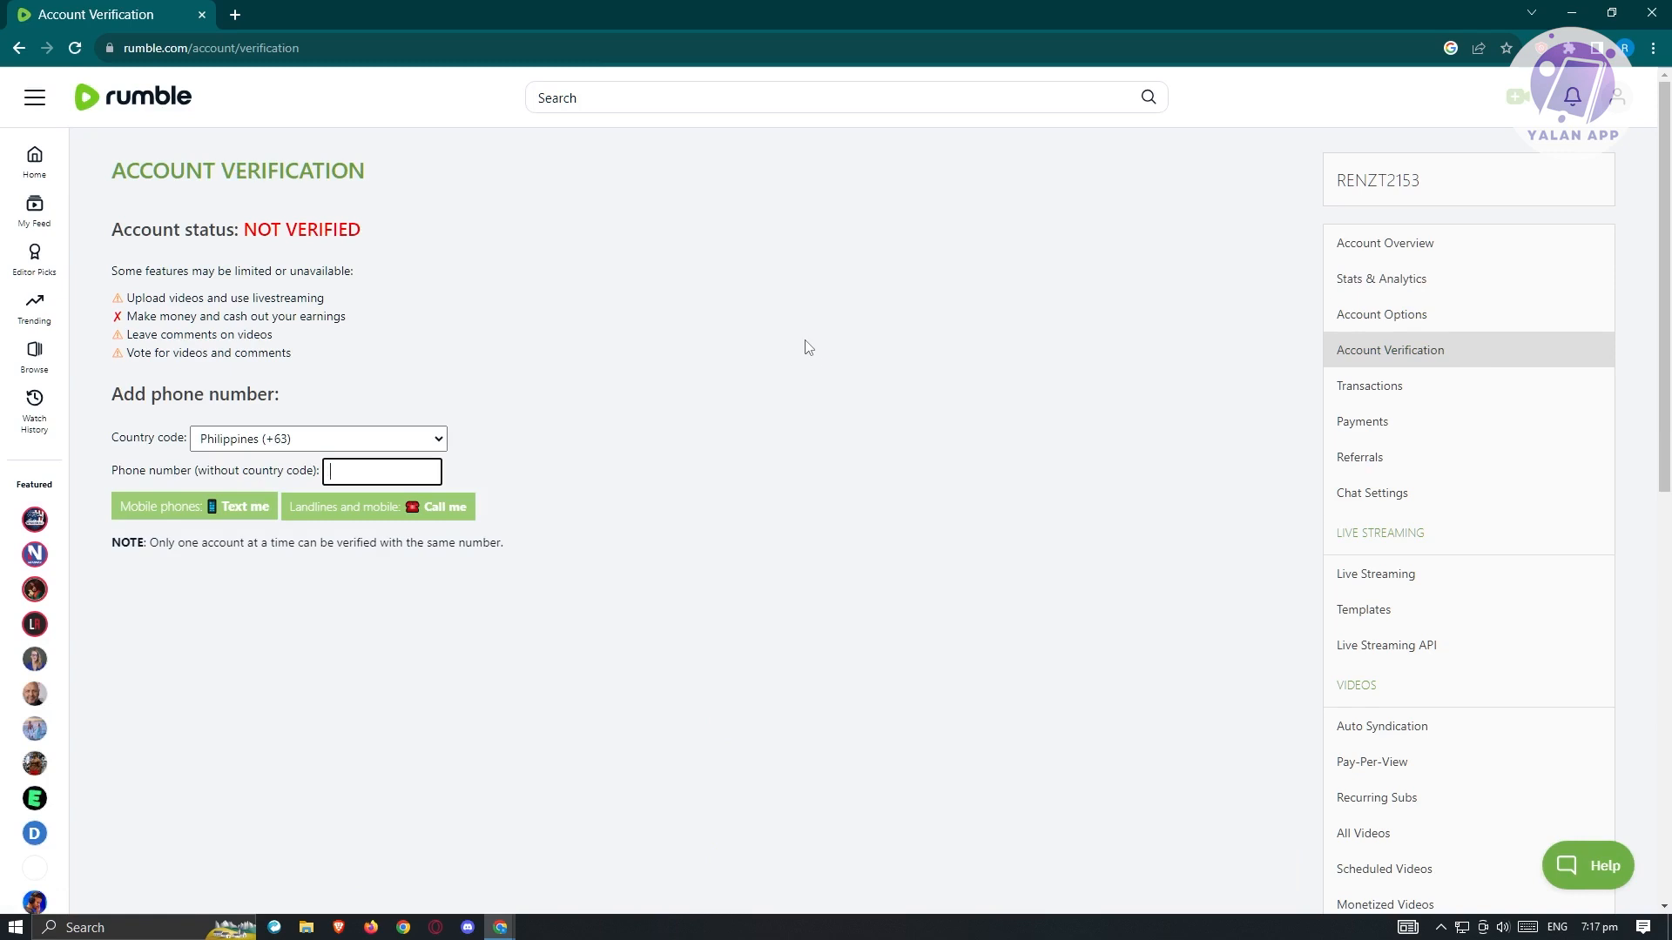
{"action": "mouse_move", "coordinate": [167, 467]}
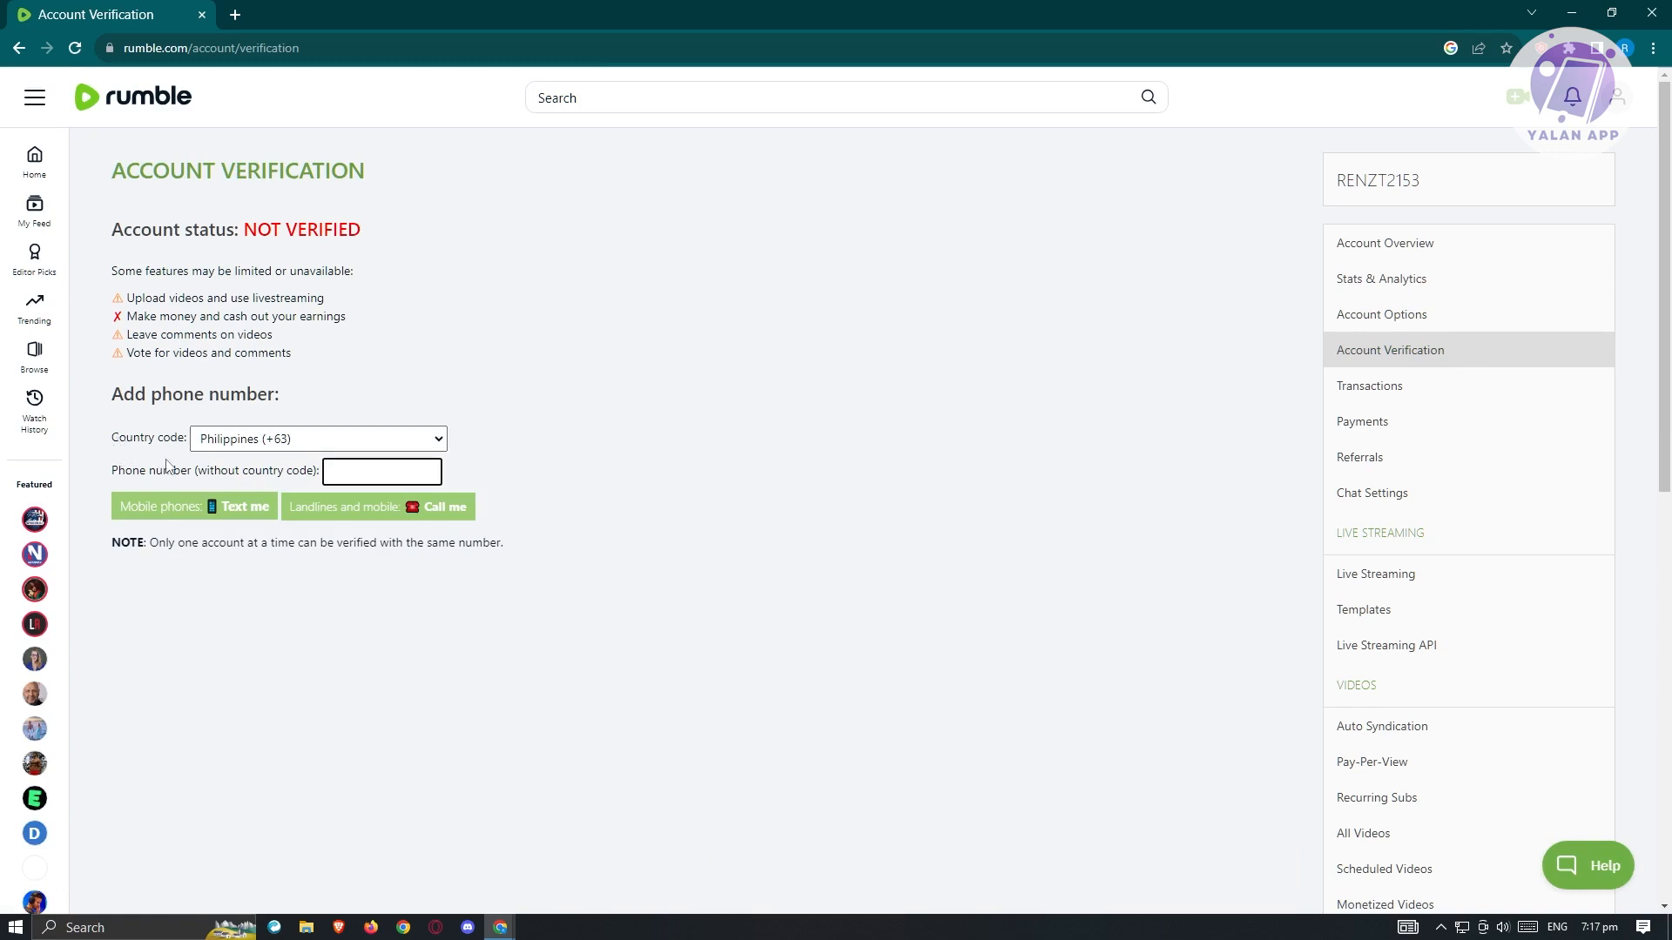
{"action": "mouse_move", "coordinate": [180, 478]}
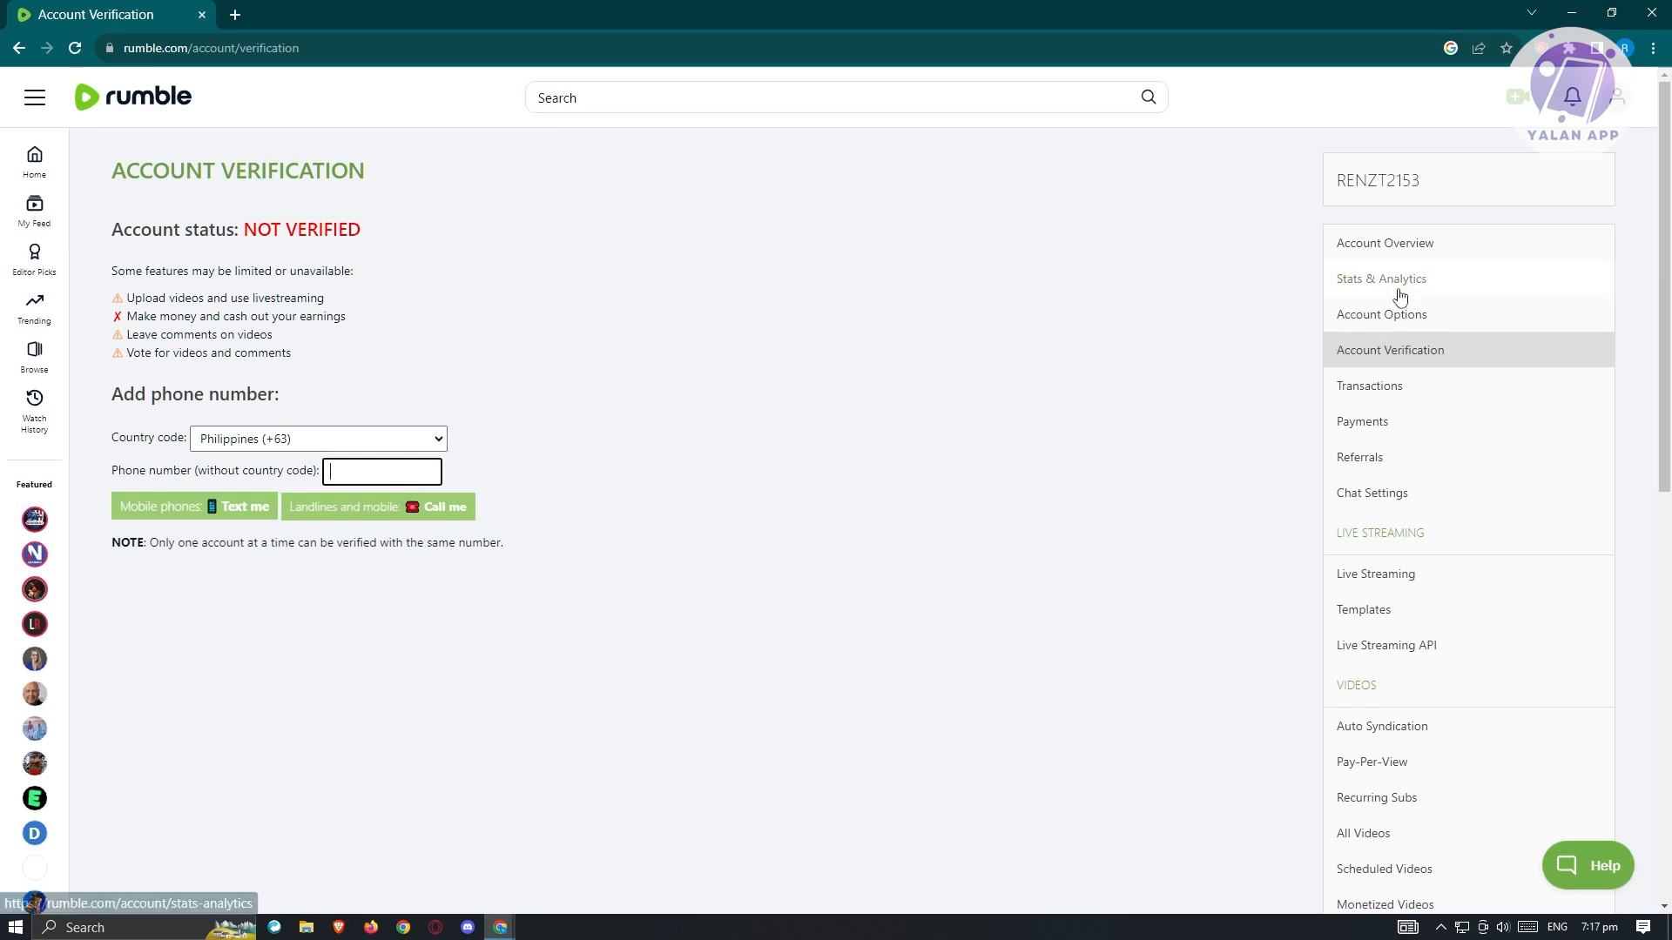
Show the All Videos list with the two monetized uploads.
{"action": "left_click", "coordinate": [1362, 832]}
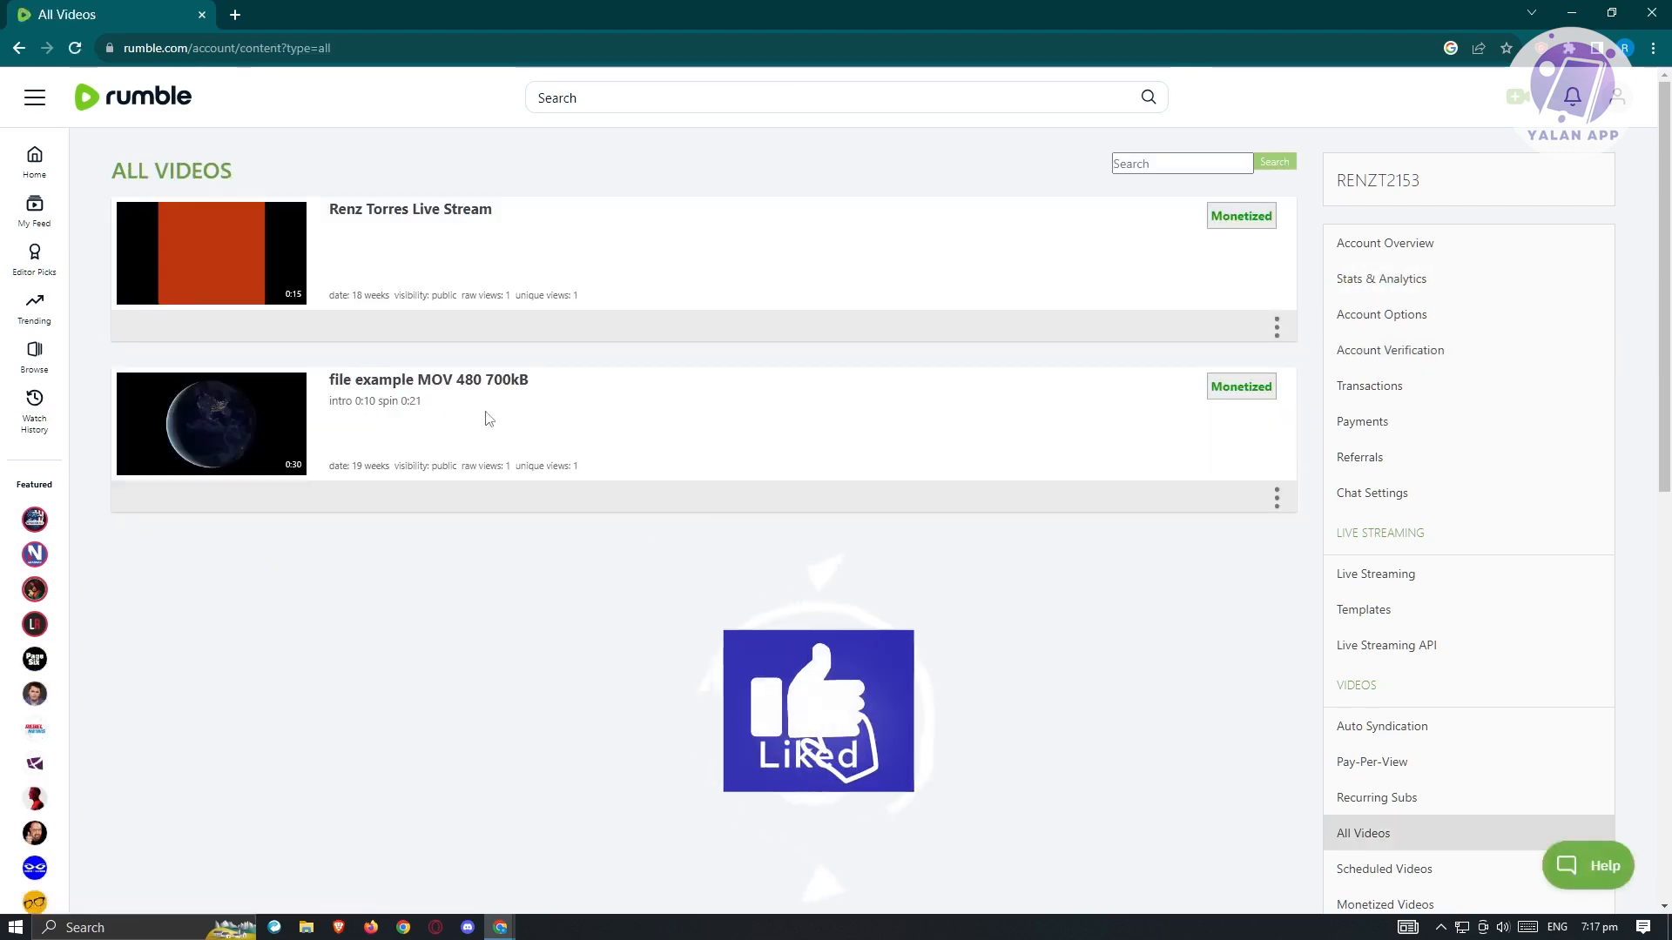
{"action": "left_click", "coordinate": [1621, 96]}
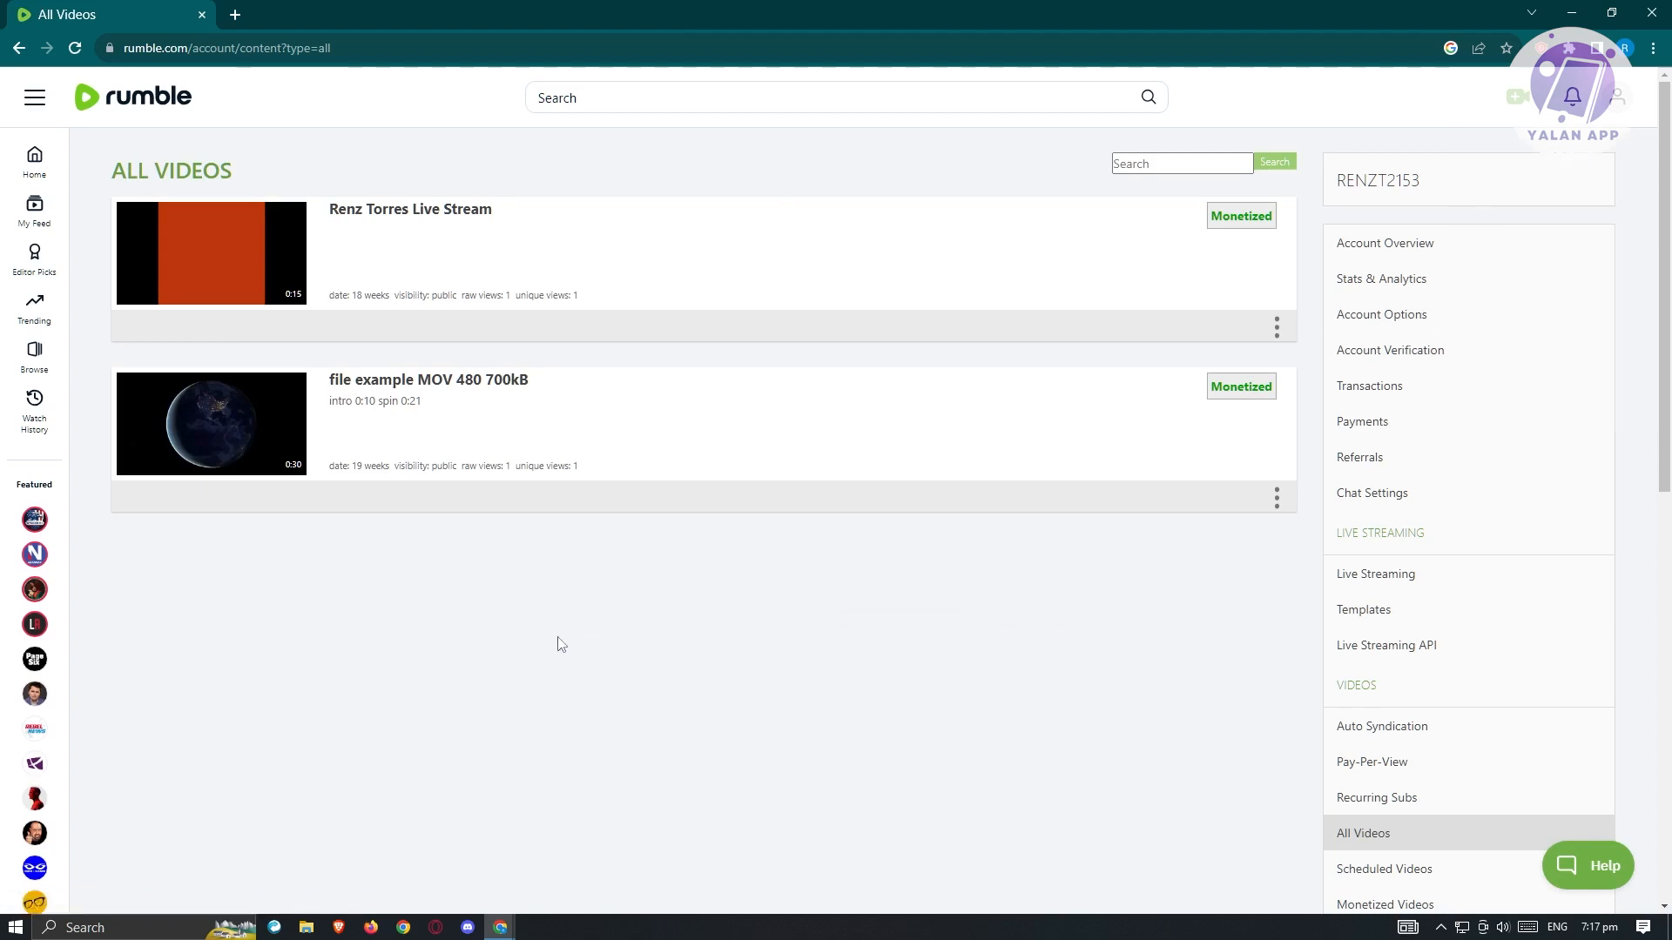
{"action": "mouse_move", "coordinate": [470, 631]}
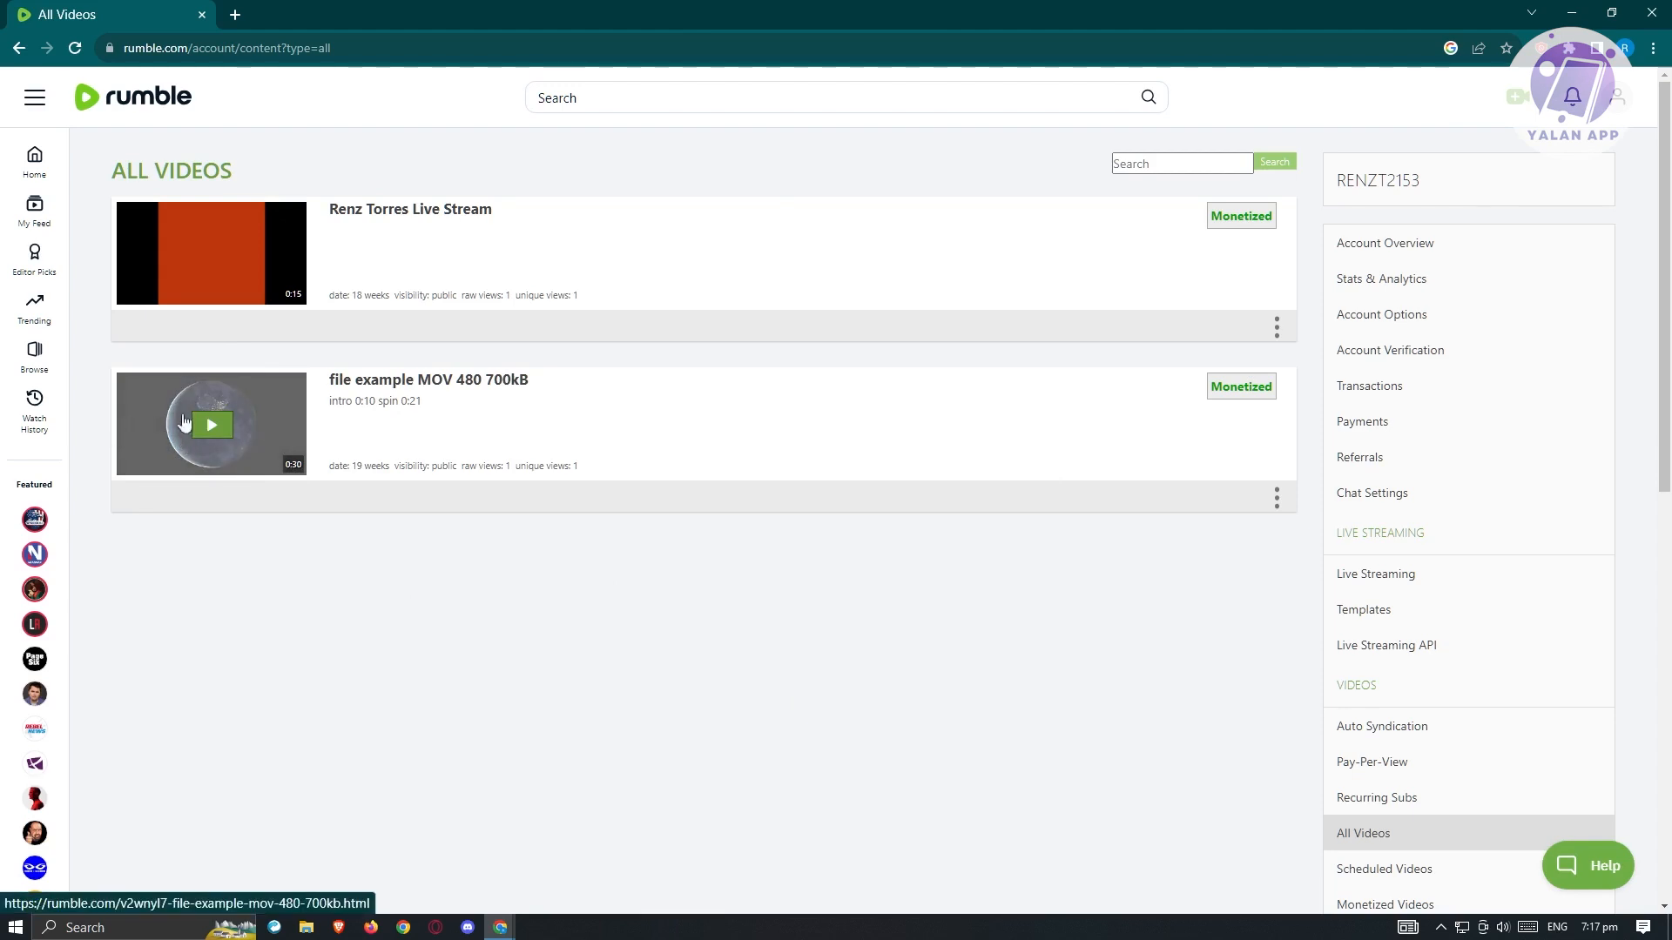
{"action": "mouse_move", "coordinate": [436, 245]}
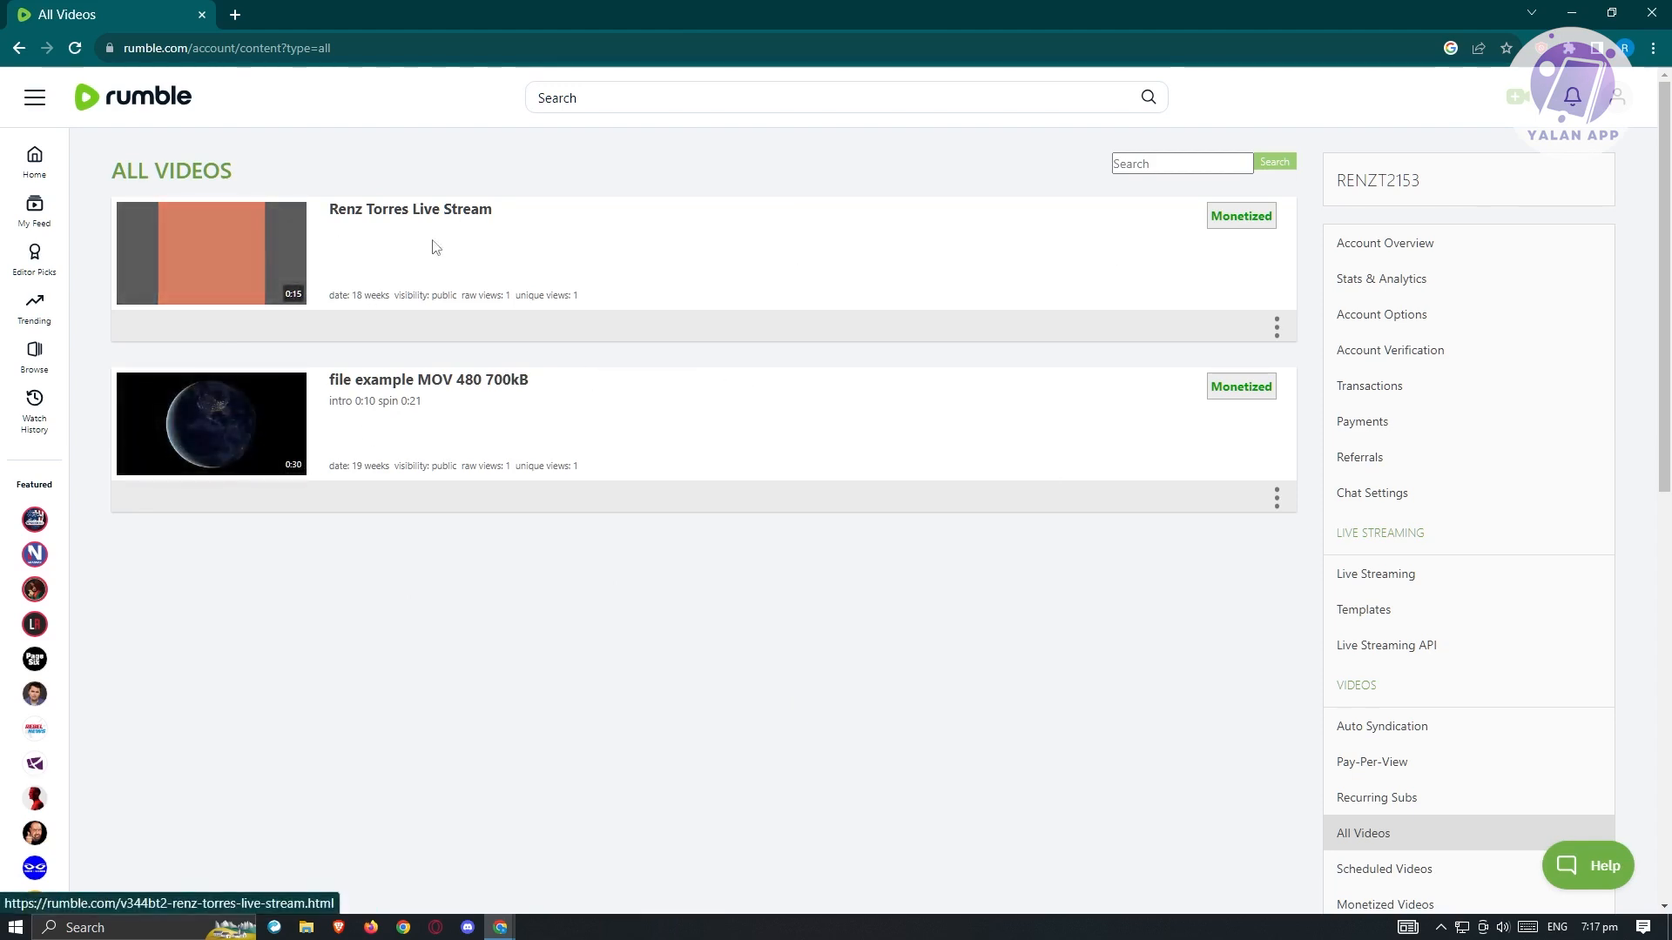
{"action": "mouse_move", "coordinate": [942, 322]}
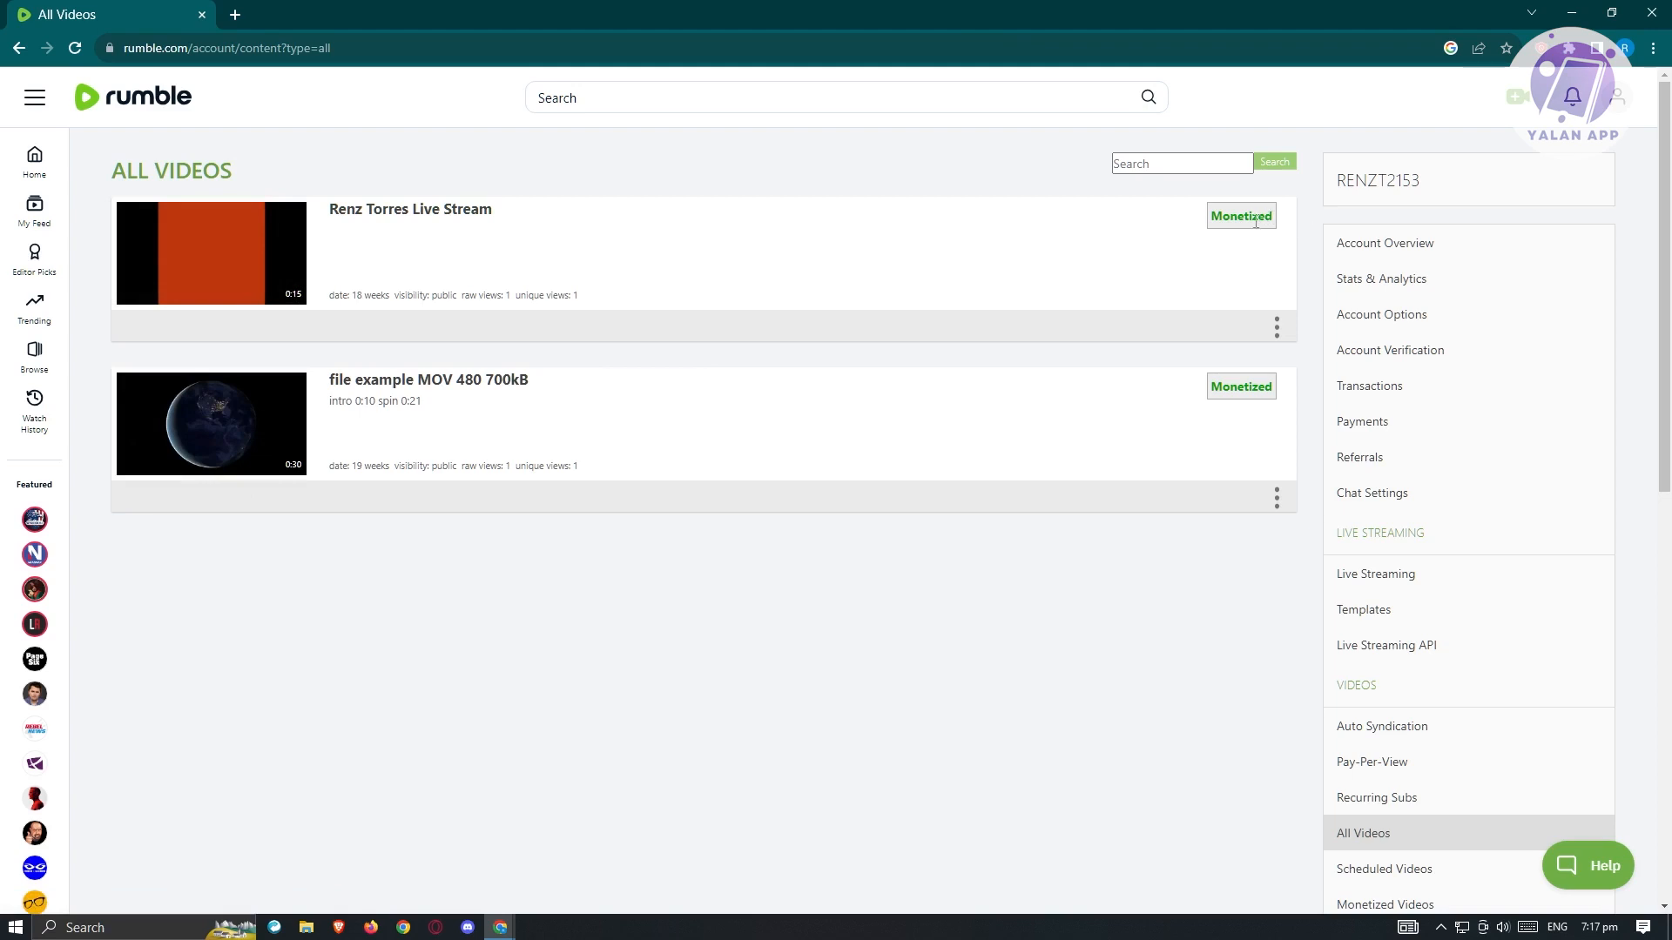
{"action": "mouse_move", "coordinate": [275, 336]}
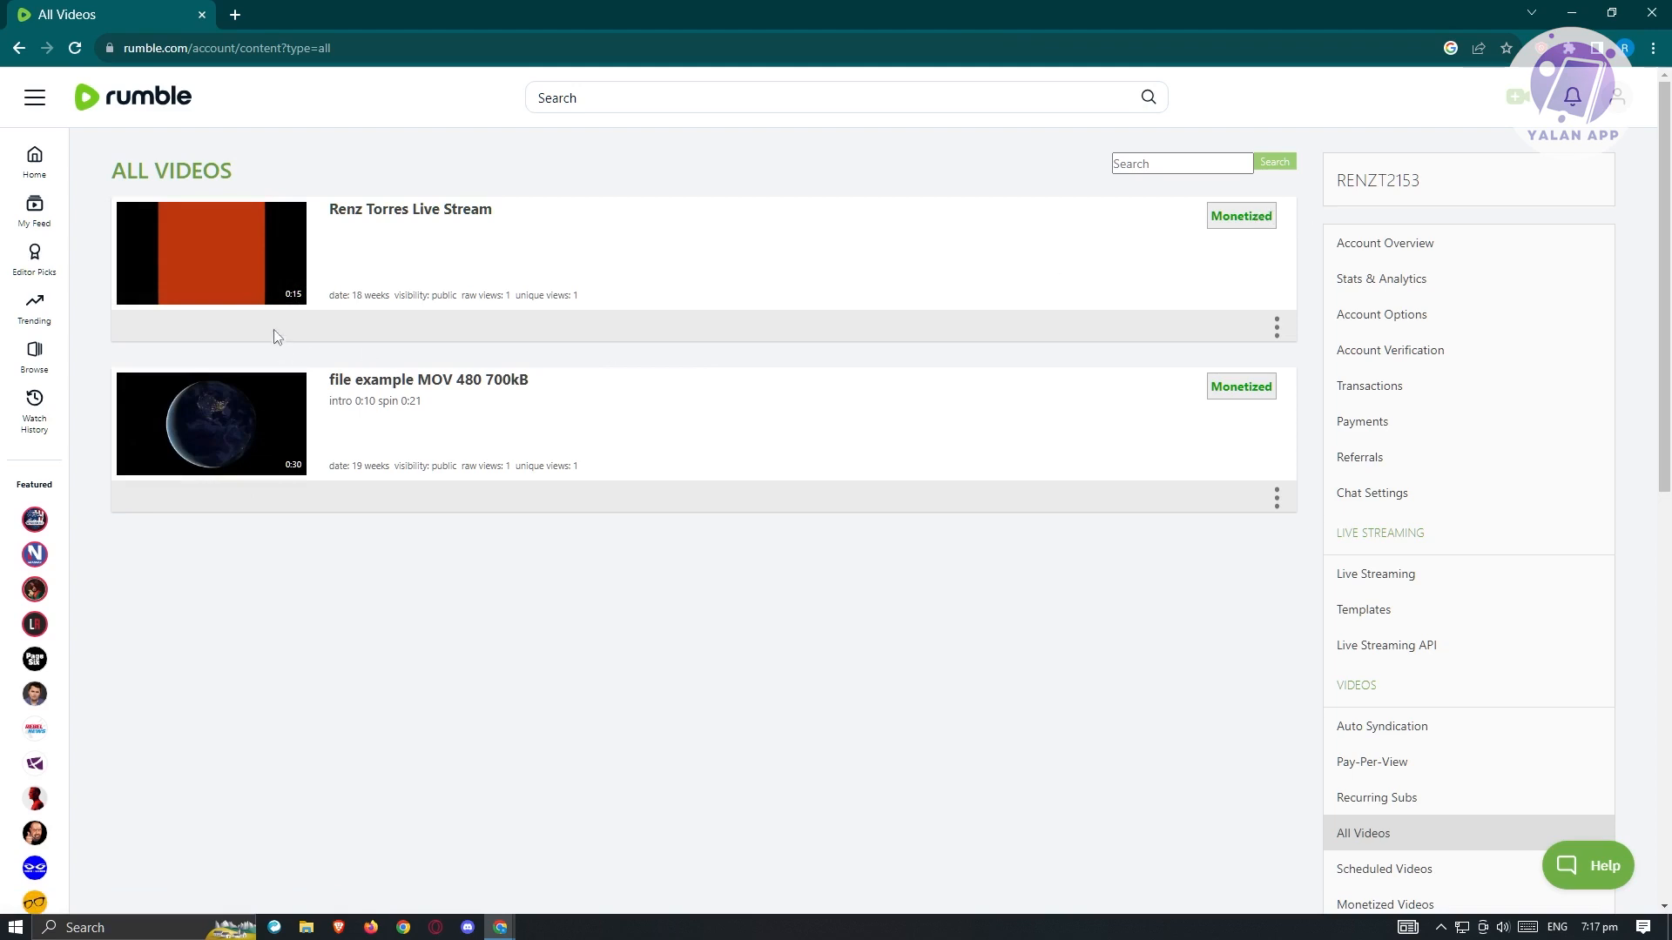
{"action": "mouse_move", "coordinate": [1068, 336]}
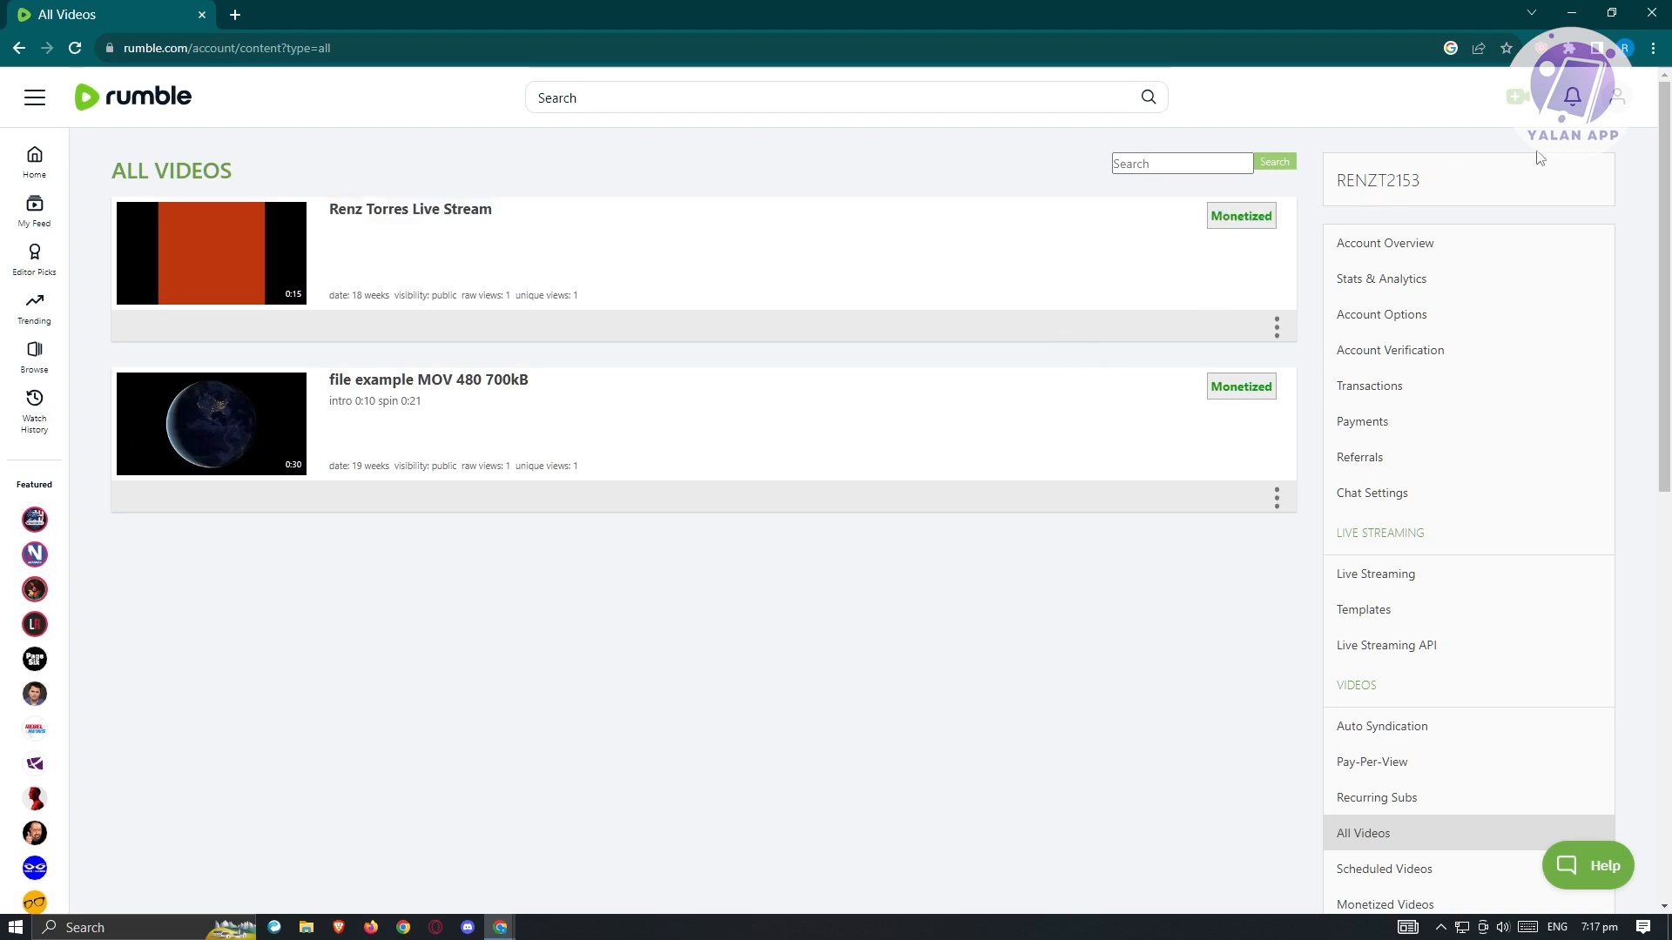
Check the empty My Channels list, then bring up the Create a New Channel form and start on its name field.
{"action": "left_click", "coordinate": [1618, 98]}
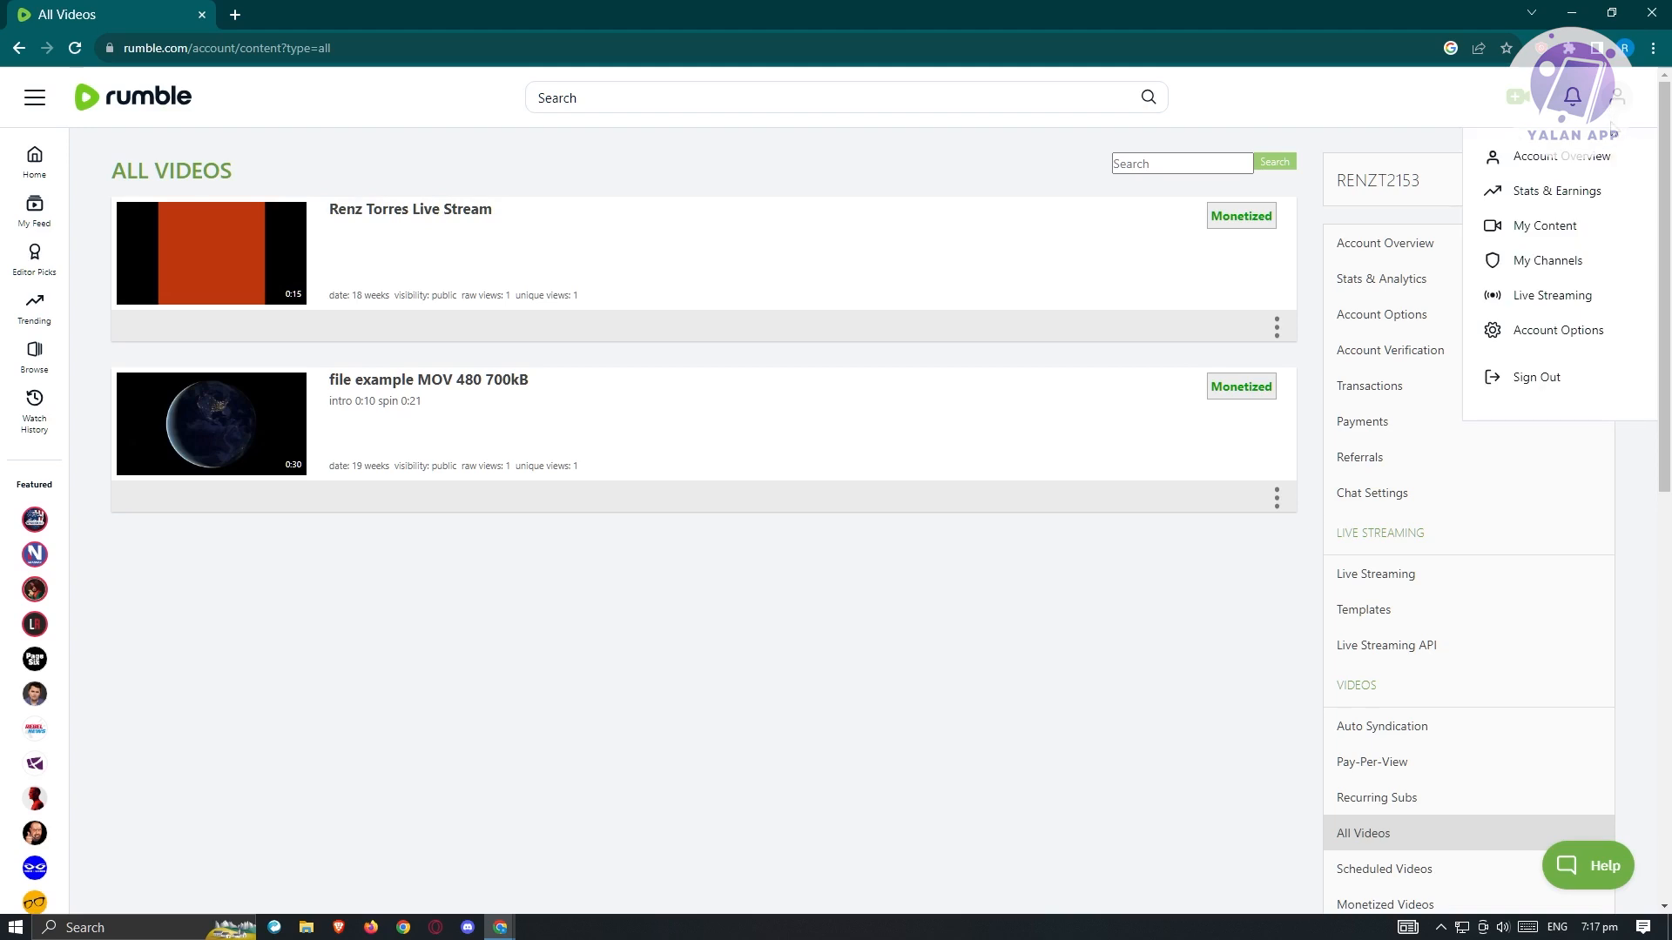
{"action": "left_click", "coordinate": [1547, 259]}
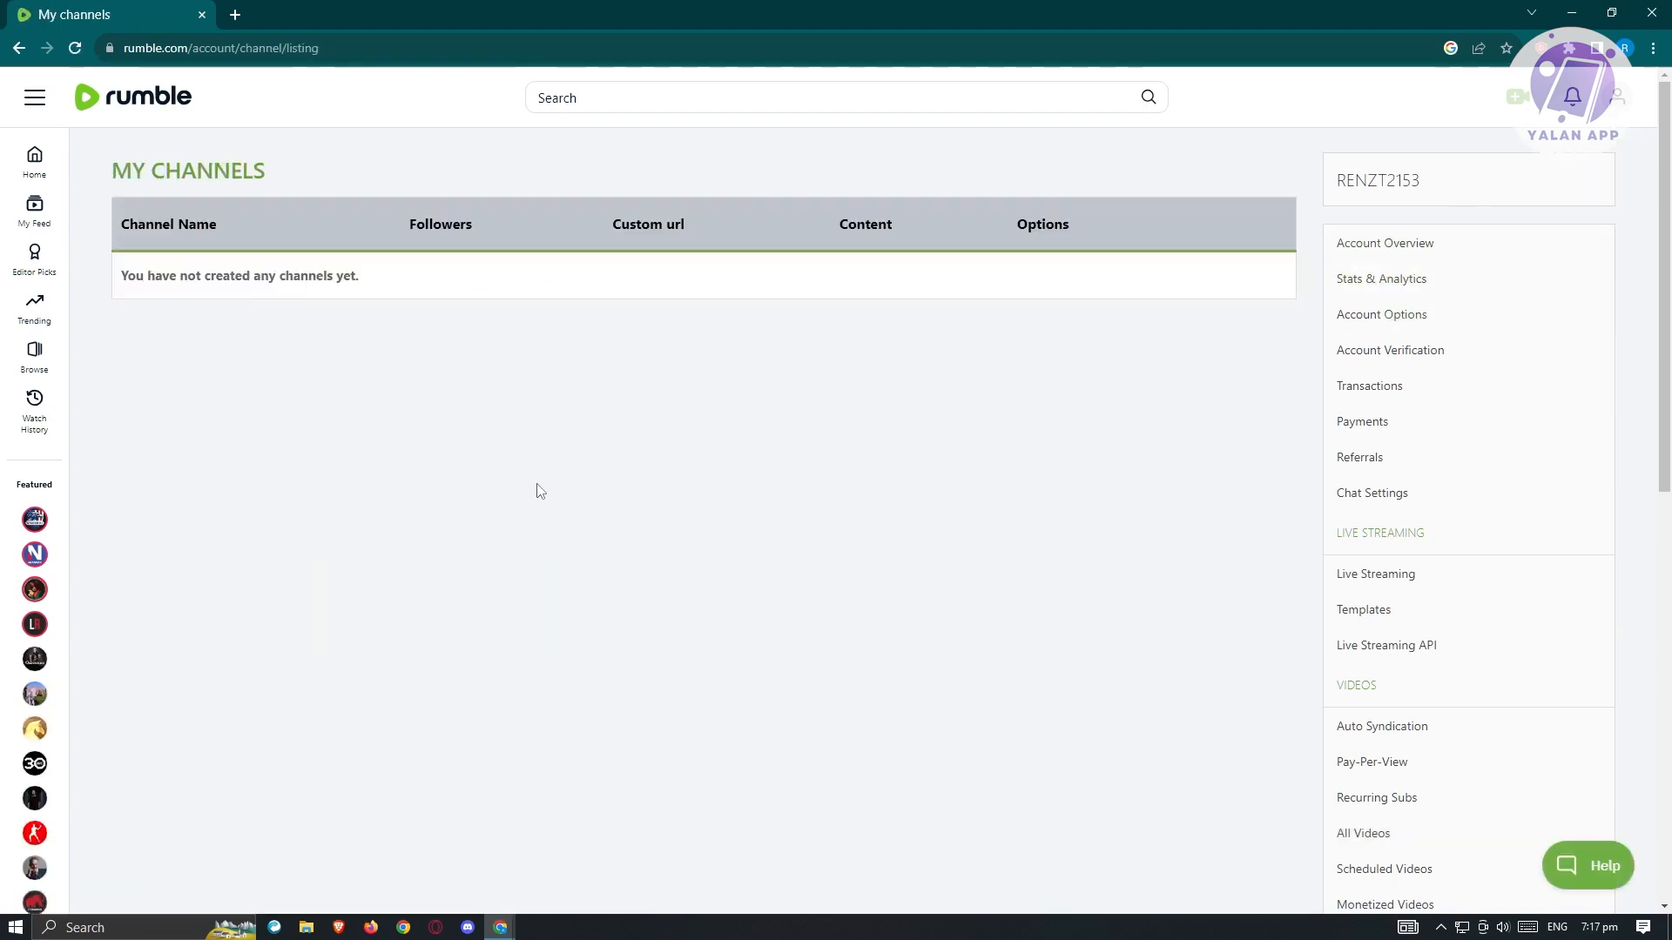
{"action": "mouse_move", "coordinate": [630, 562]}
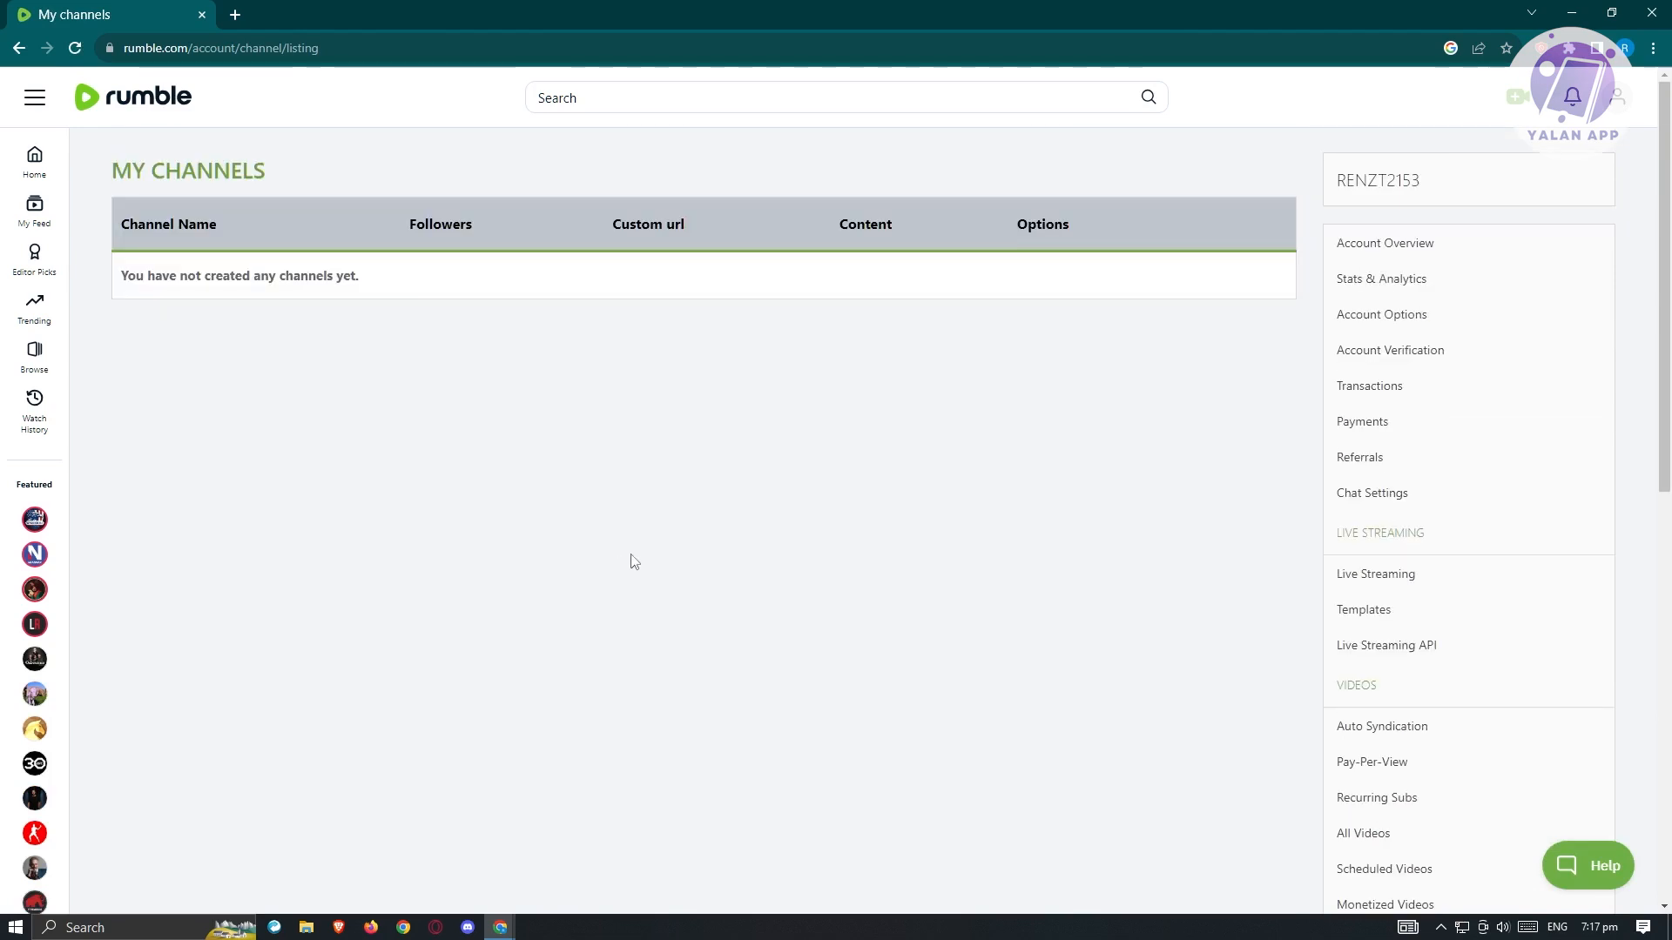
{"action": "mouse_move", "coordinate": [1092, 702]}
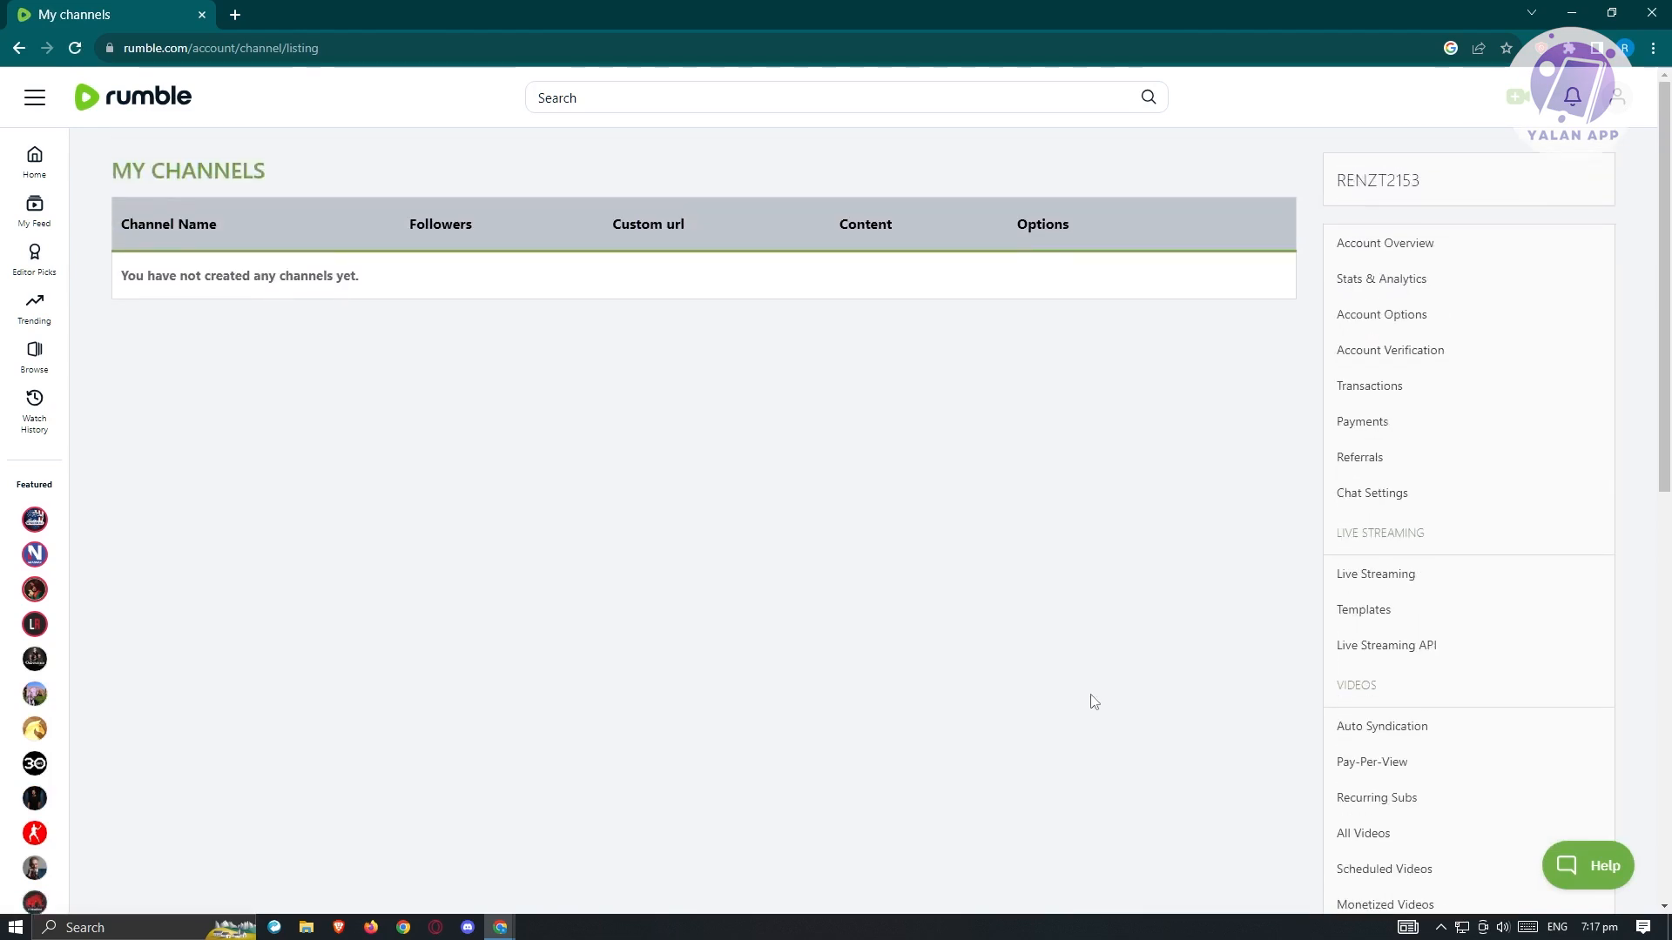
{"action": "scroll", "scroll_direction": "down", "scroll_amount": 3}
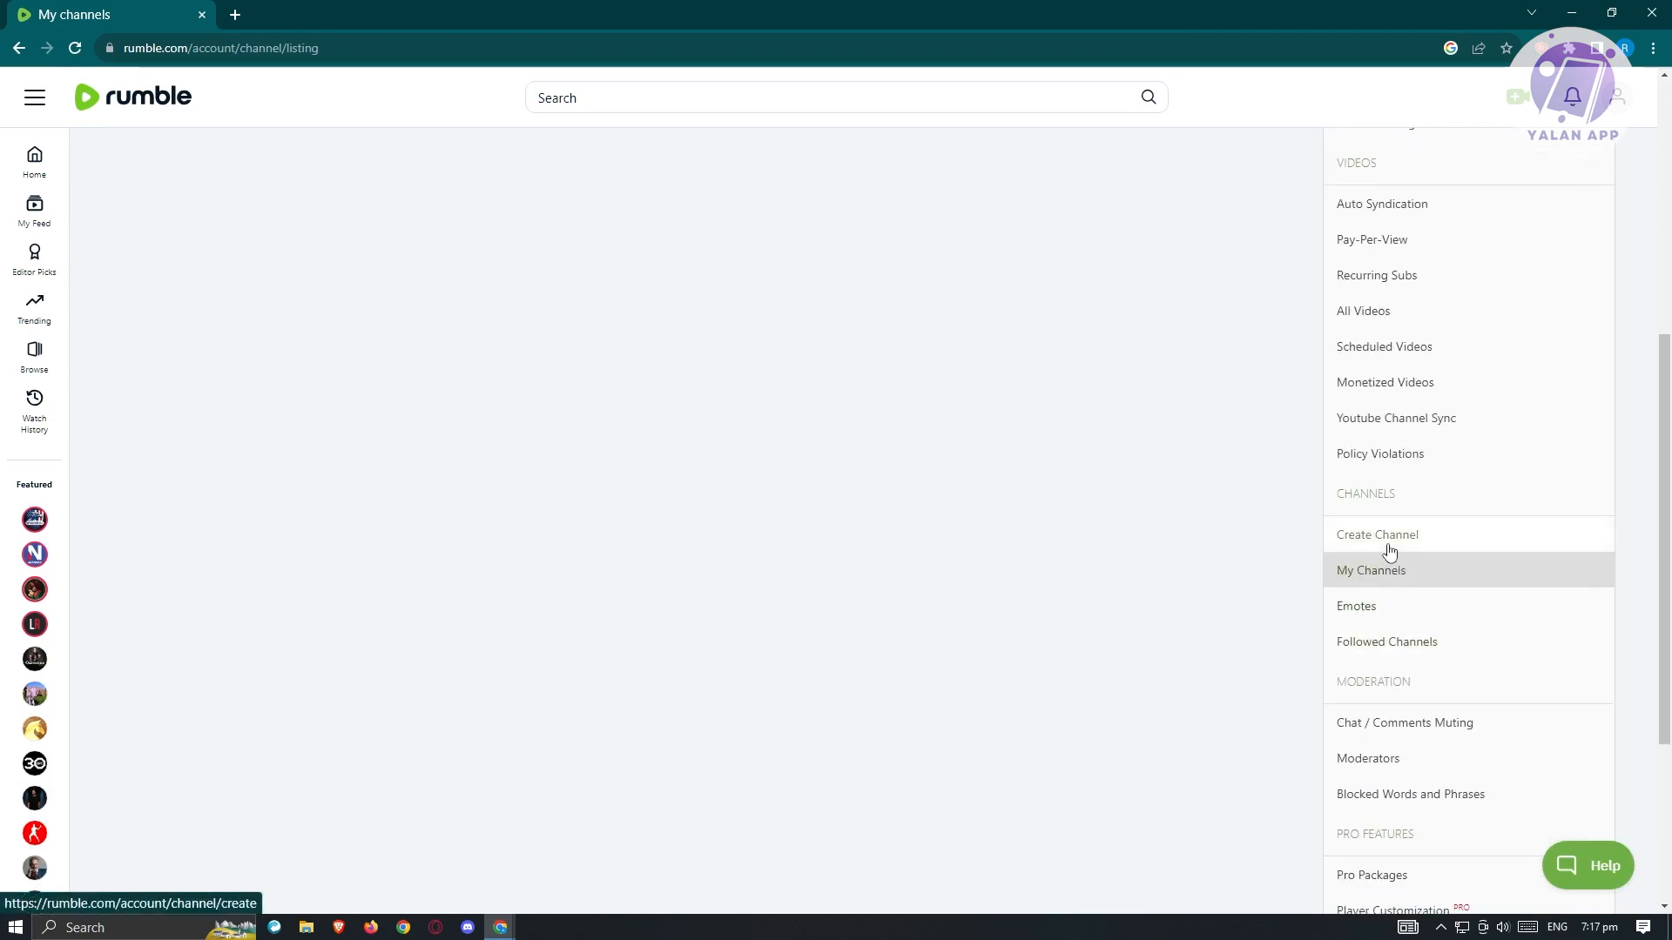
{"action": "left_click", "coordinate": [1376, 534]}
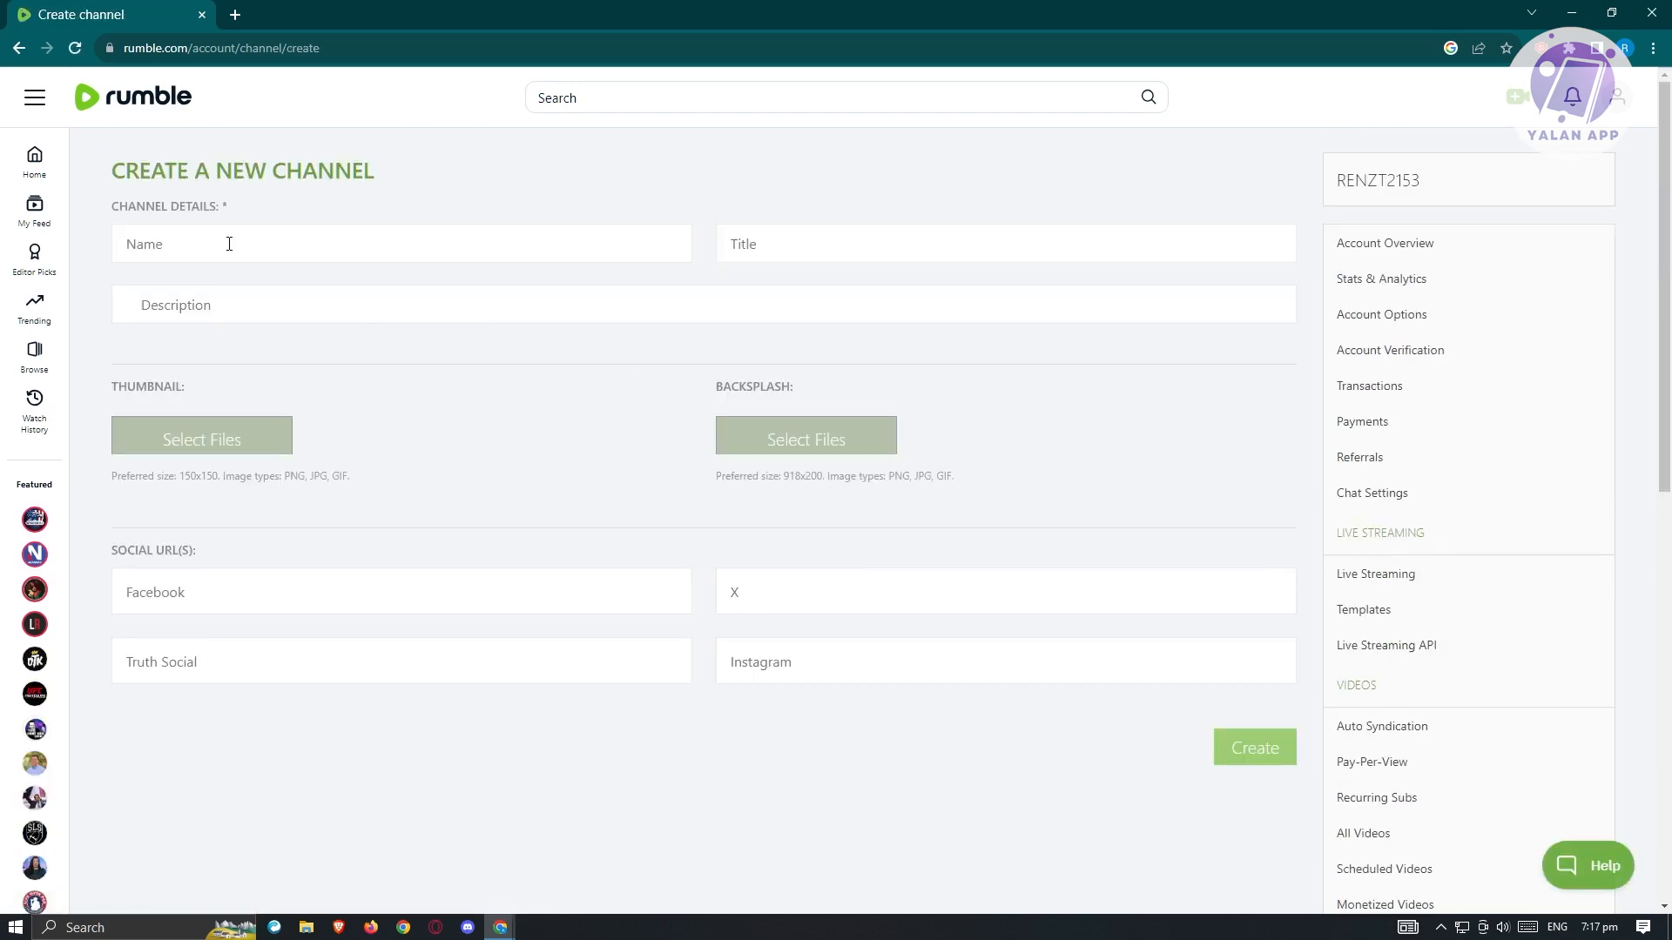
{"action": "left_click", "coordinate": [1003, 243]}
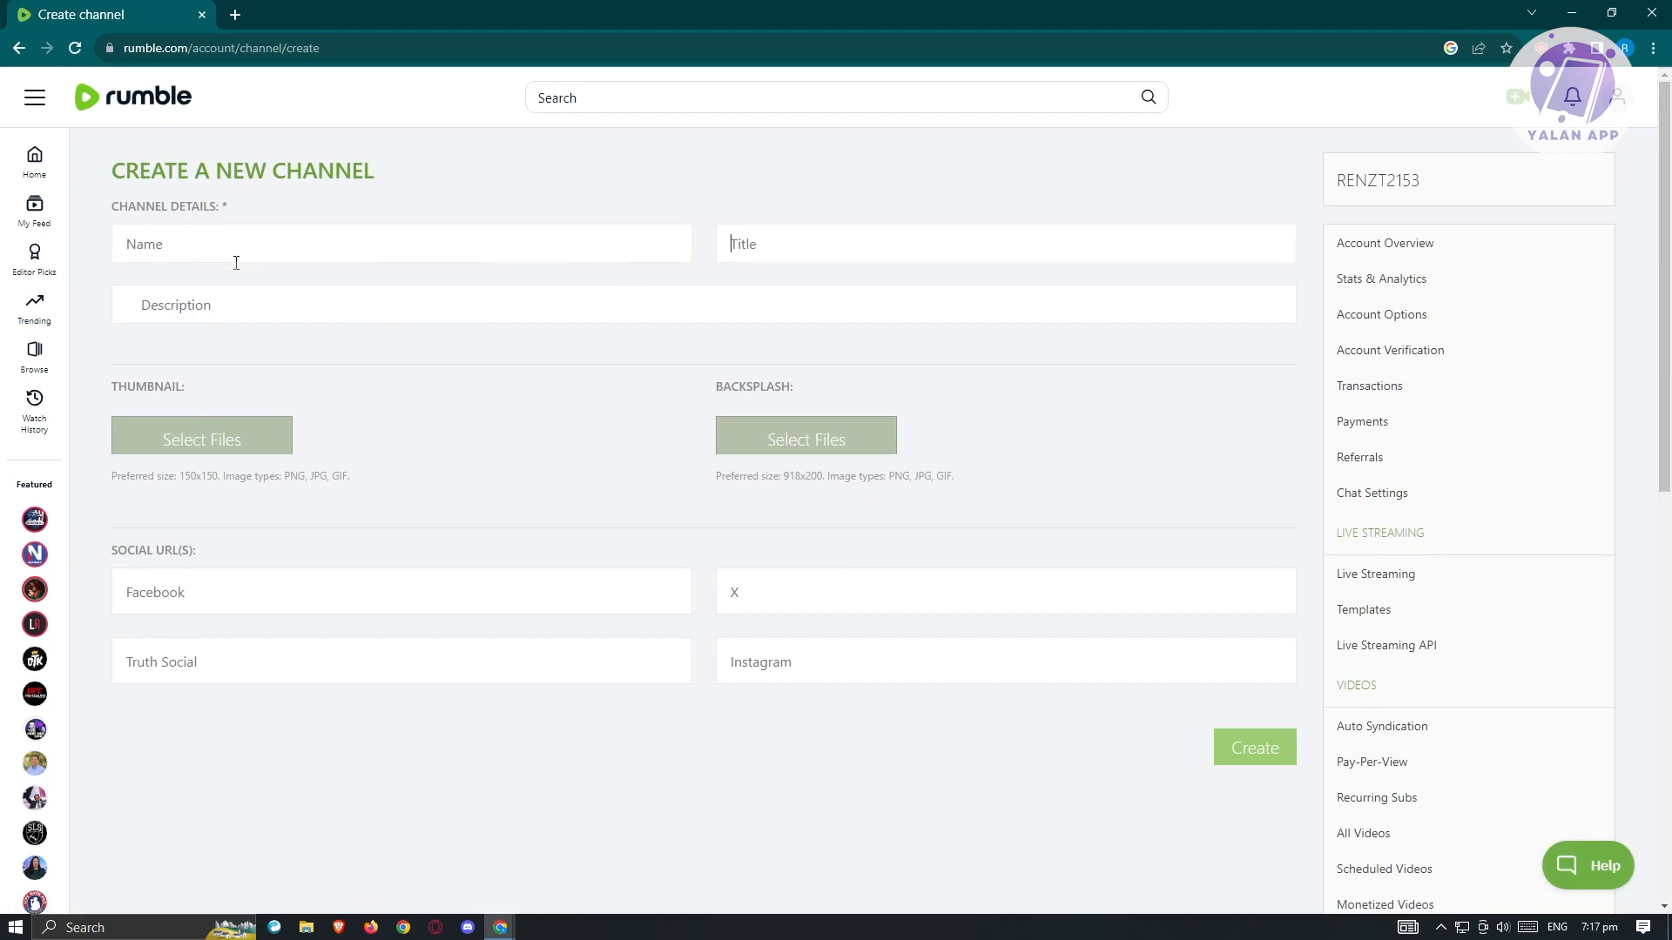
{"action": "mouse_move", "coordinate": [804, 439]}
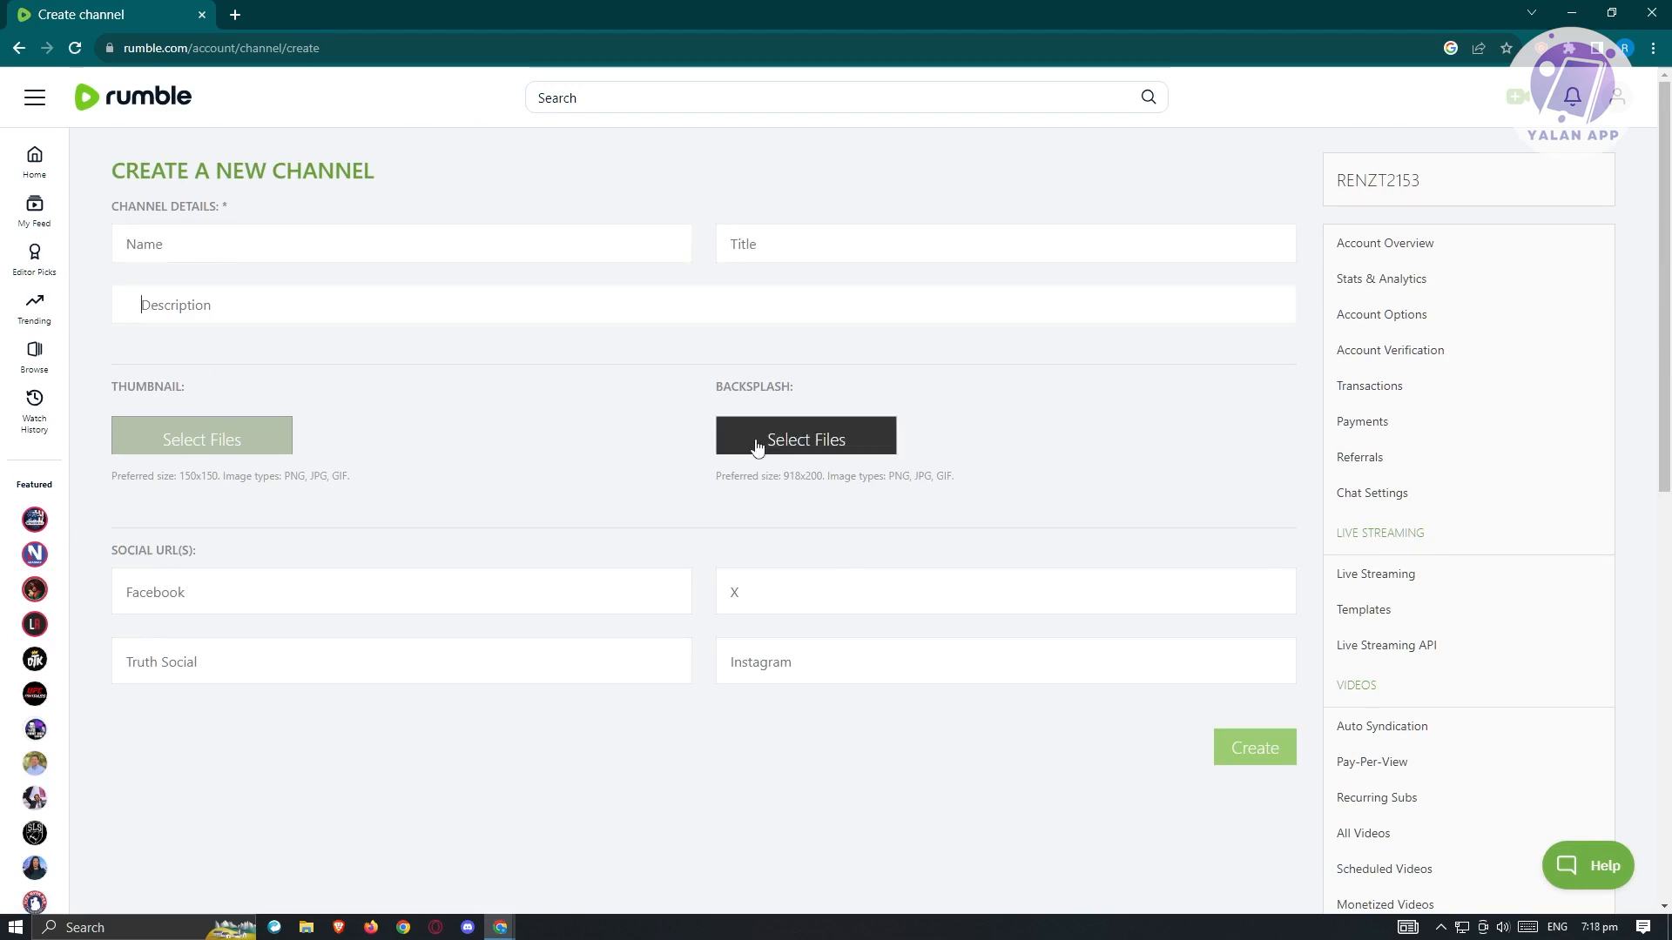
{"action": "mouse_move", "coordinate": [655, 721]}
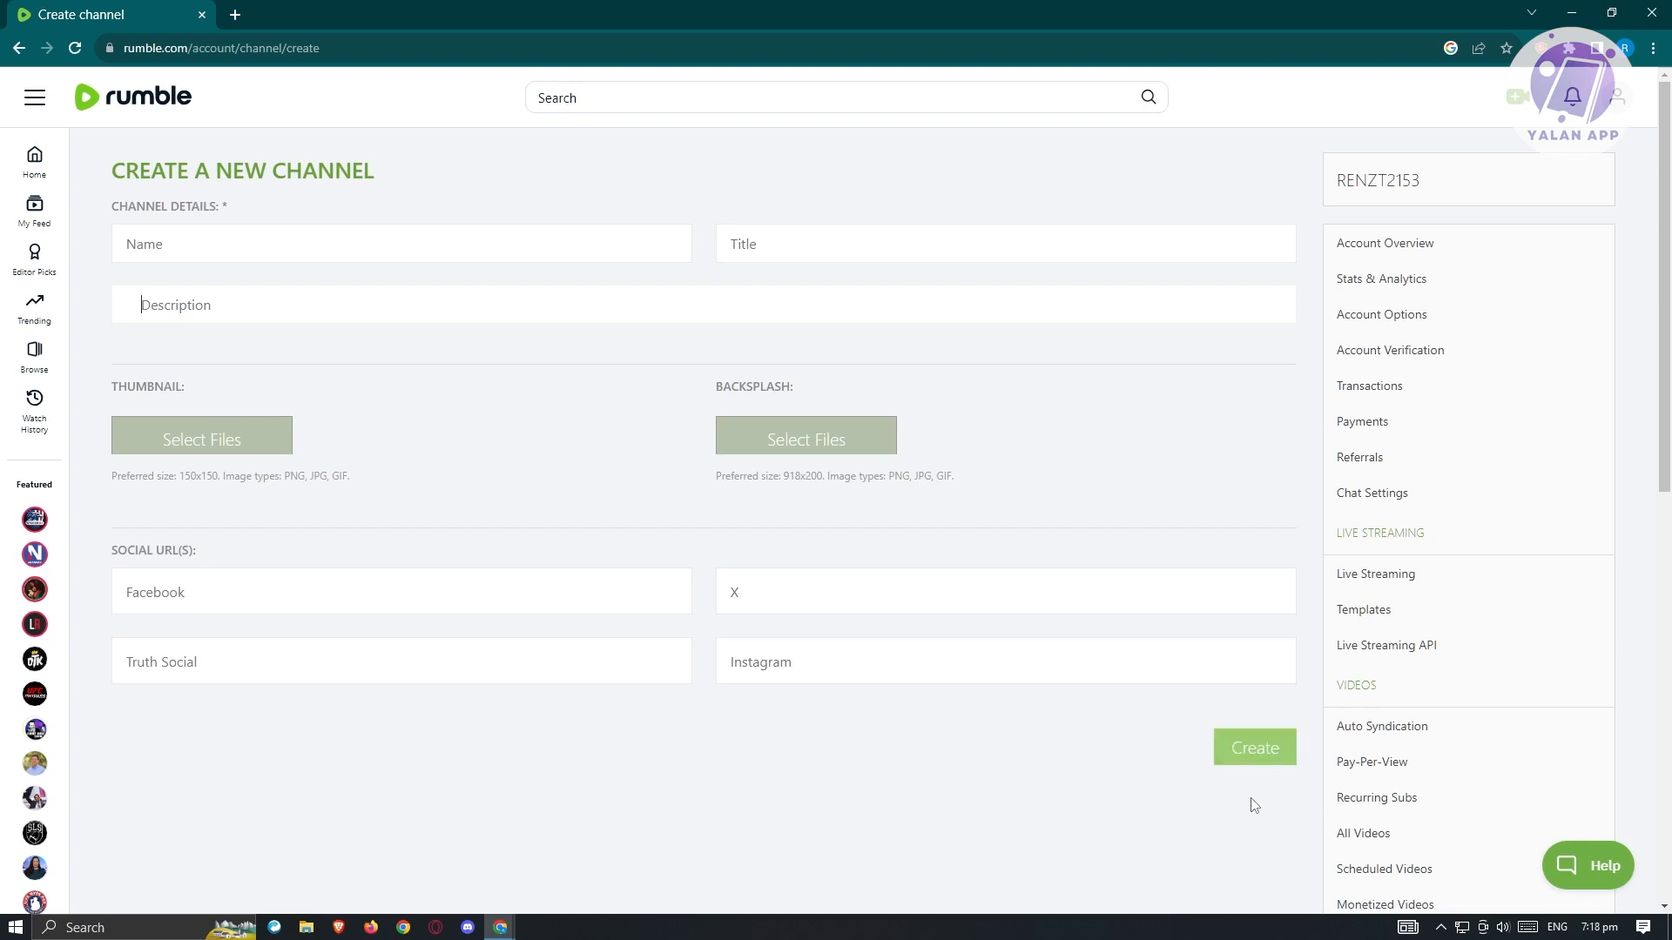
{"action": "mouse_move", "coordinate": [1376, 573]}
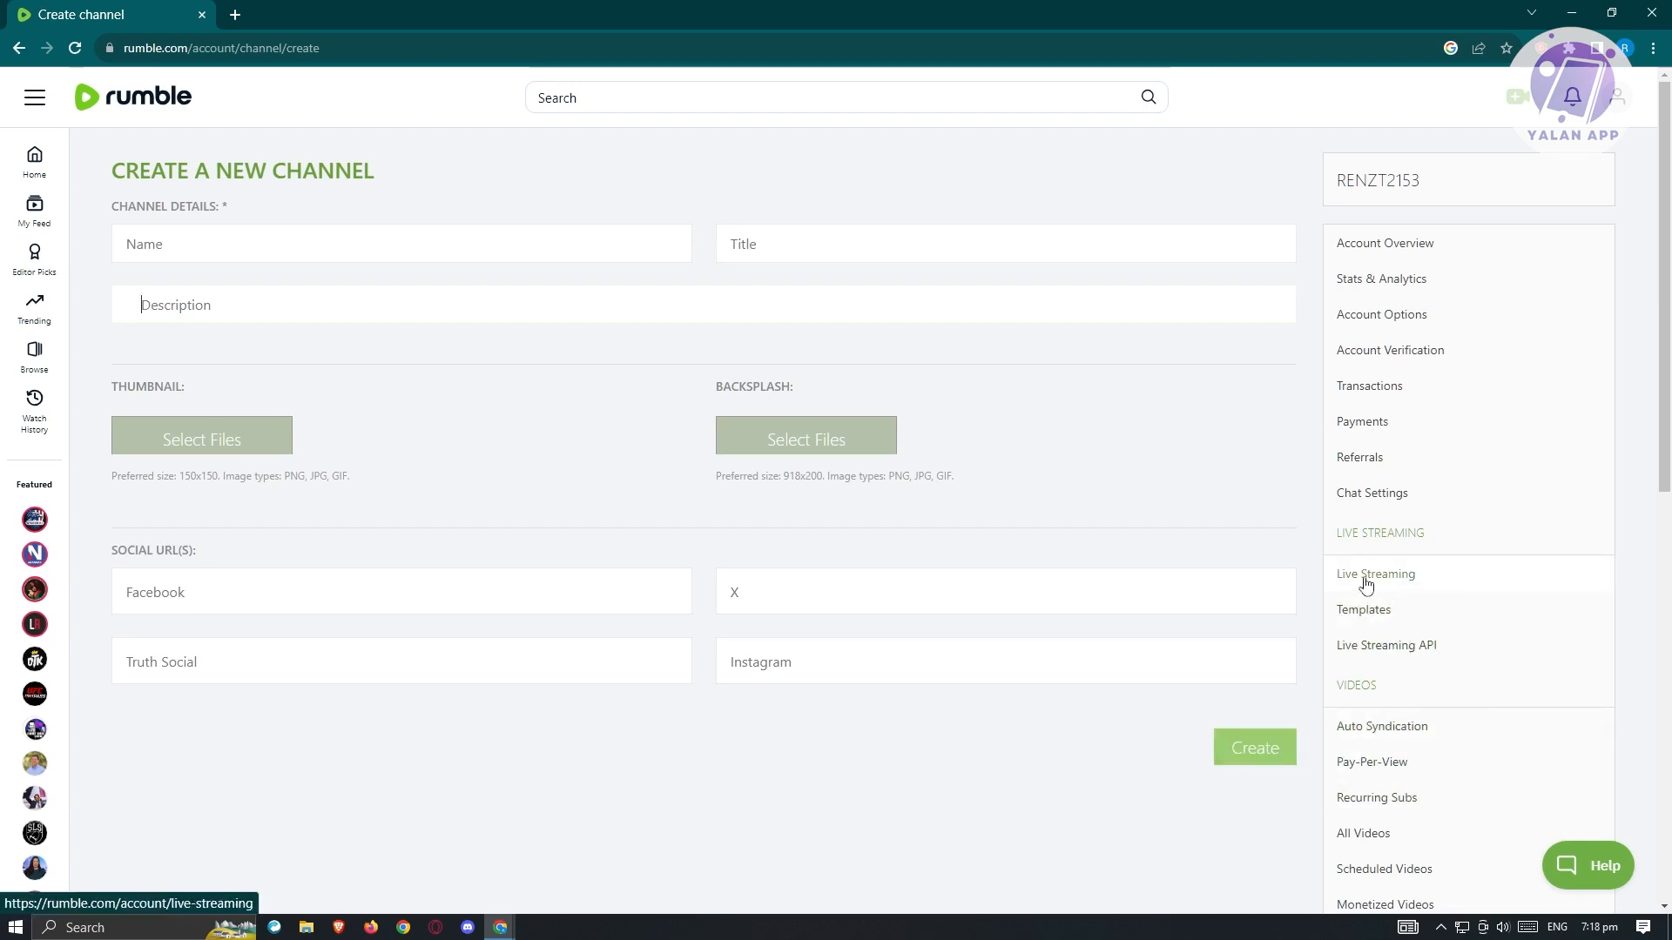
Show the Livestreams page with its stream setup steps and Static Video URLs.
{"action": "left_click", "coordinate": [1362, 610]}
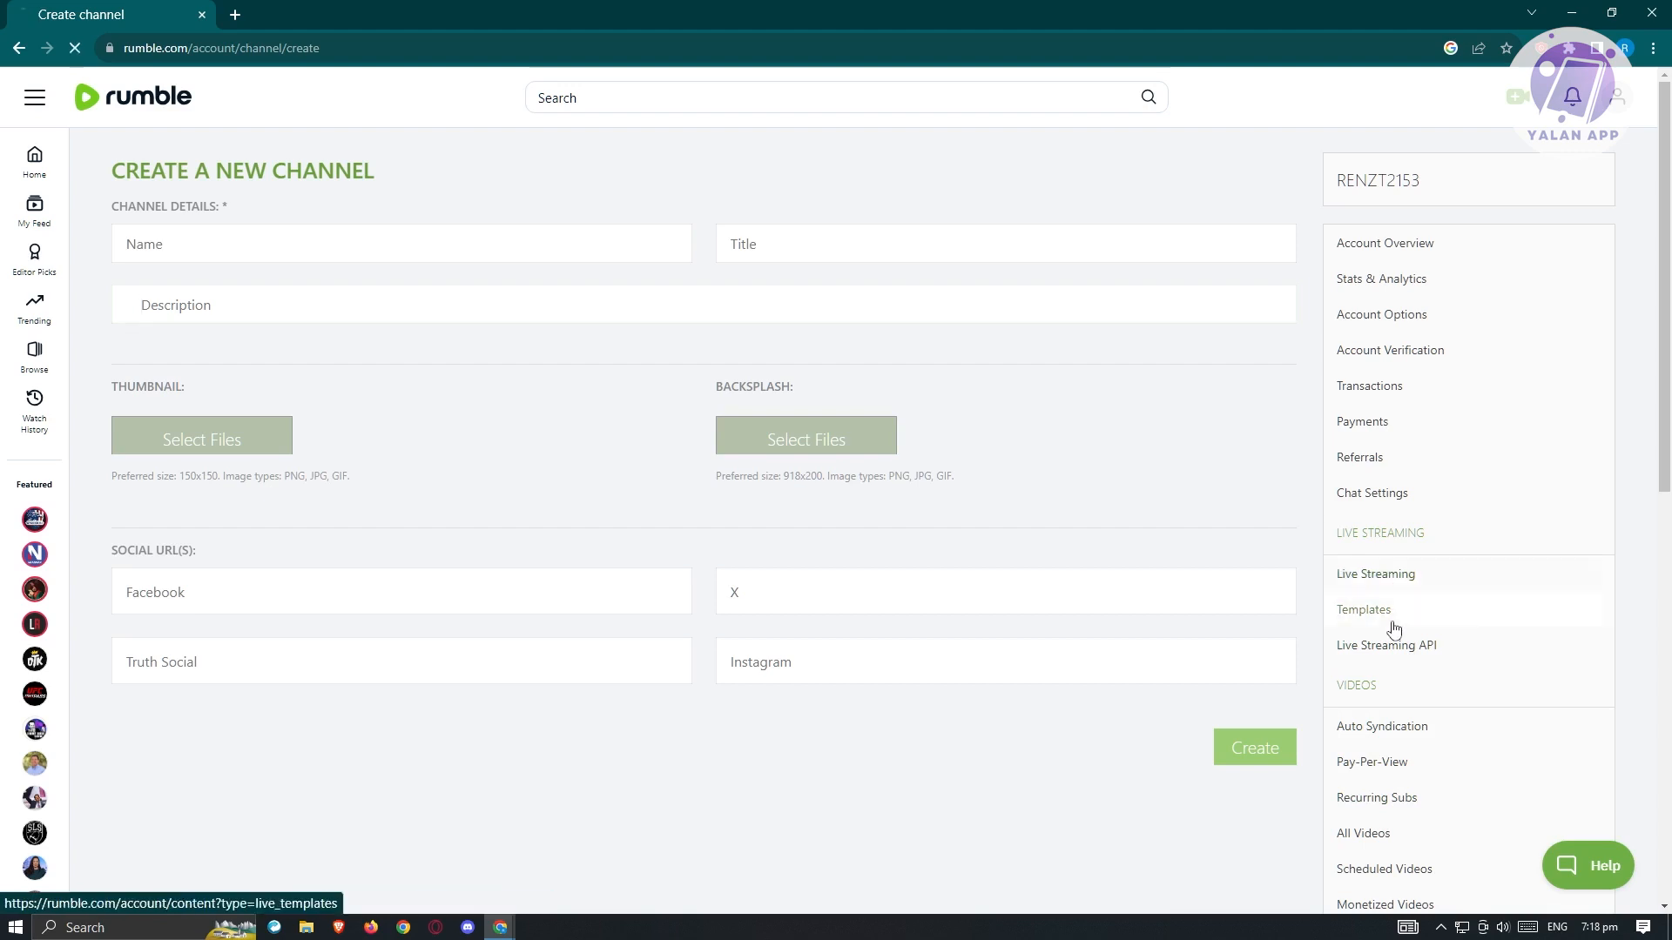
{"action": "left_click", "coordinate": [1375, 573]}
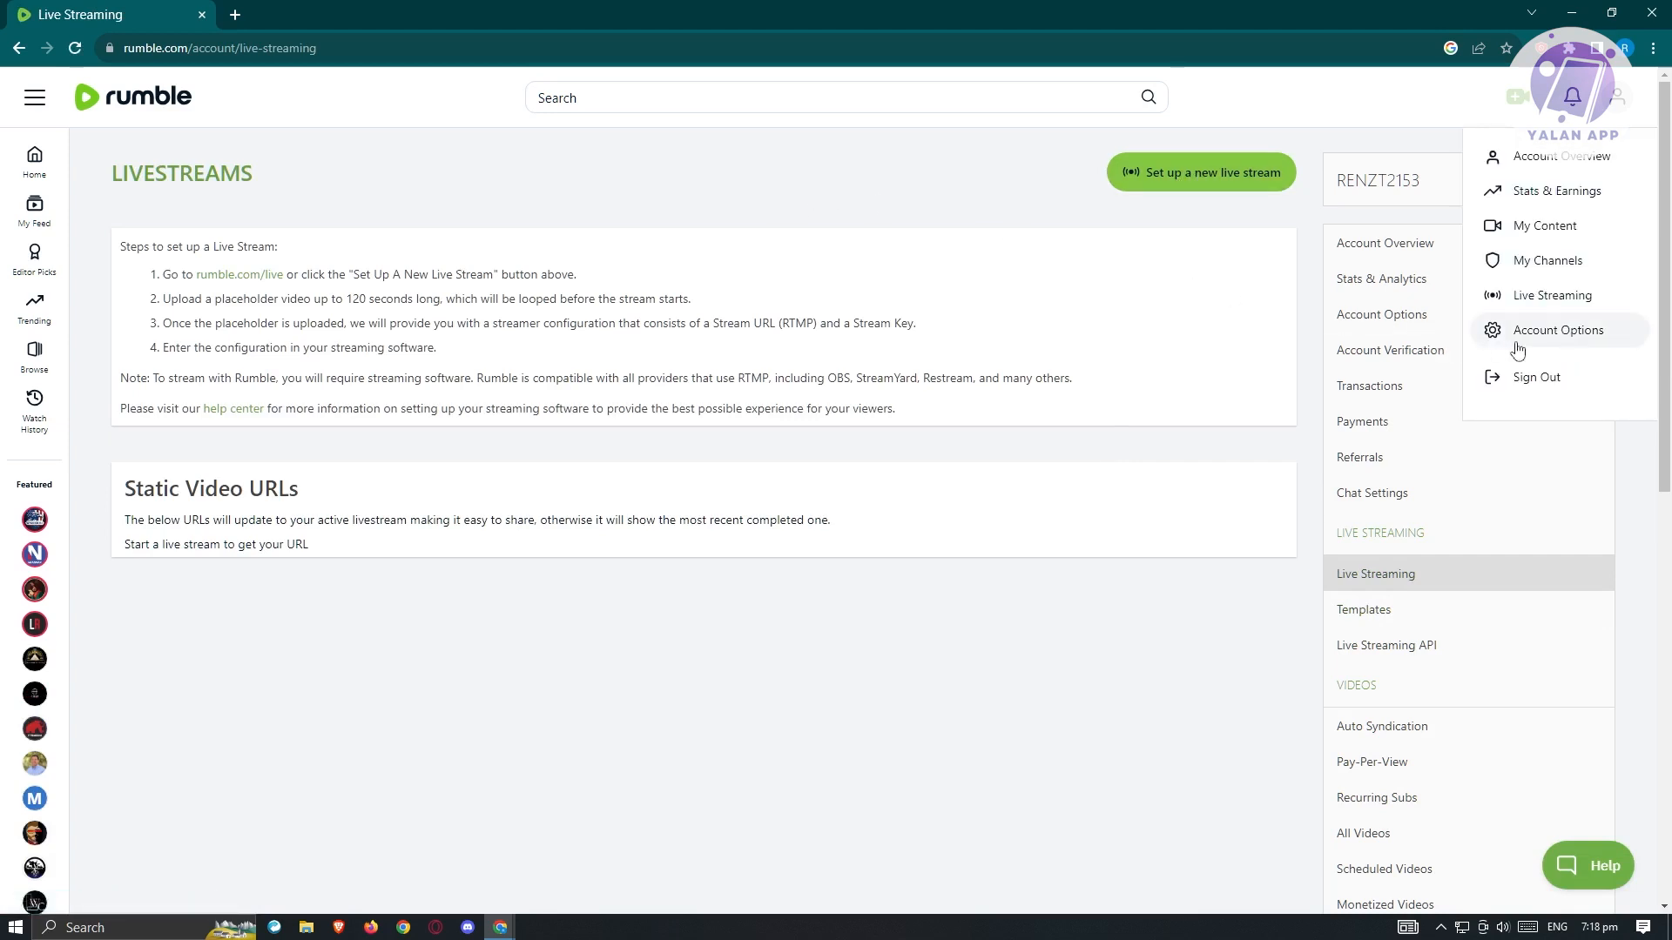
{"action": "mouse_move", "coordinate": [1574, 341]}
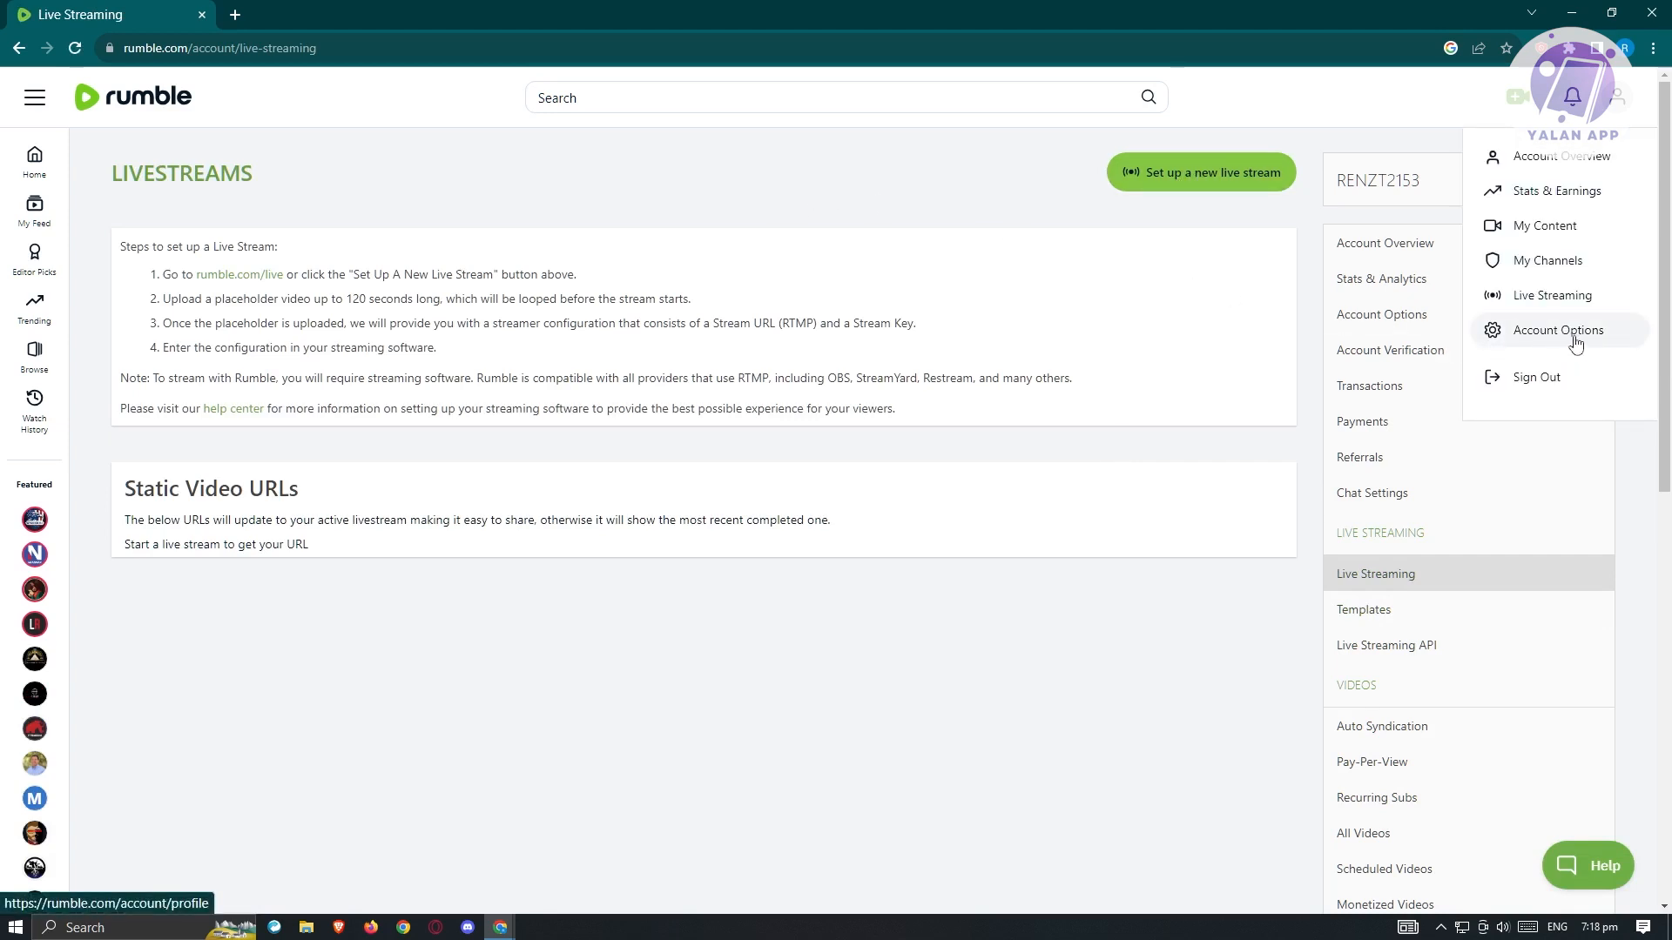
Review the Account Options settings from address to account closure, ending on the empty Account Transactions list.
{"action": "left_click", "coordinate": [1557, 330]}
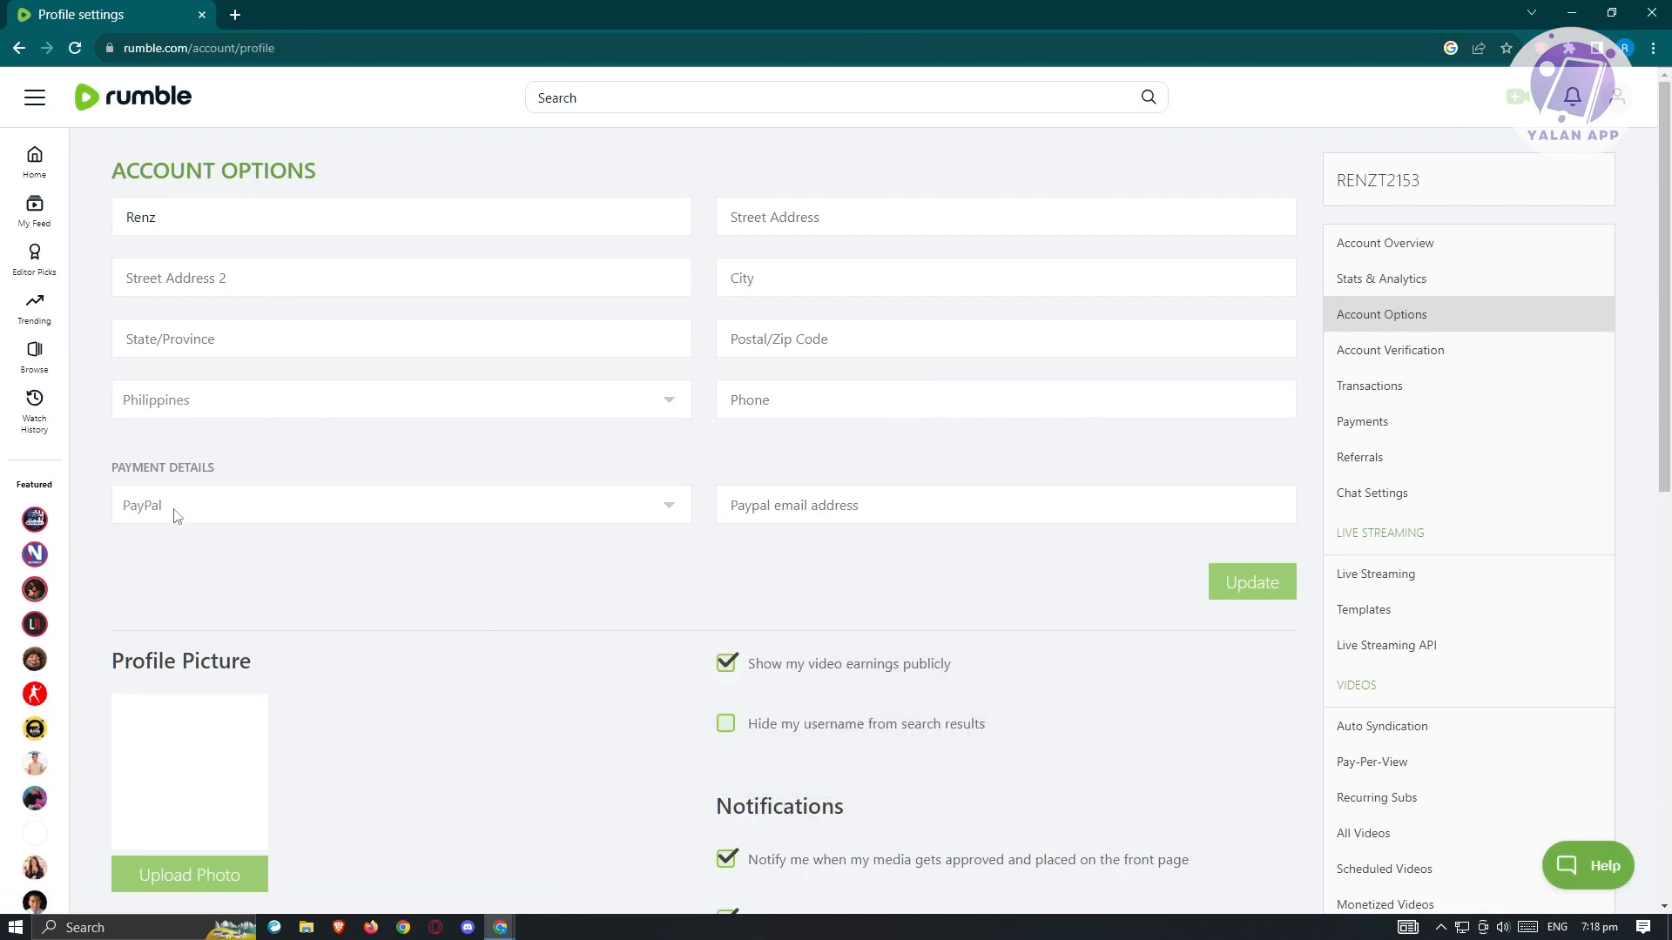
{"action": "scroll", "scroll_direction": "down", "scroll_amount": 3}
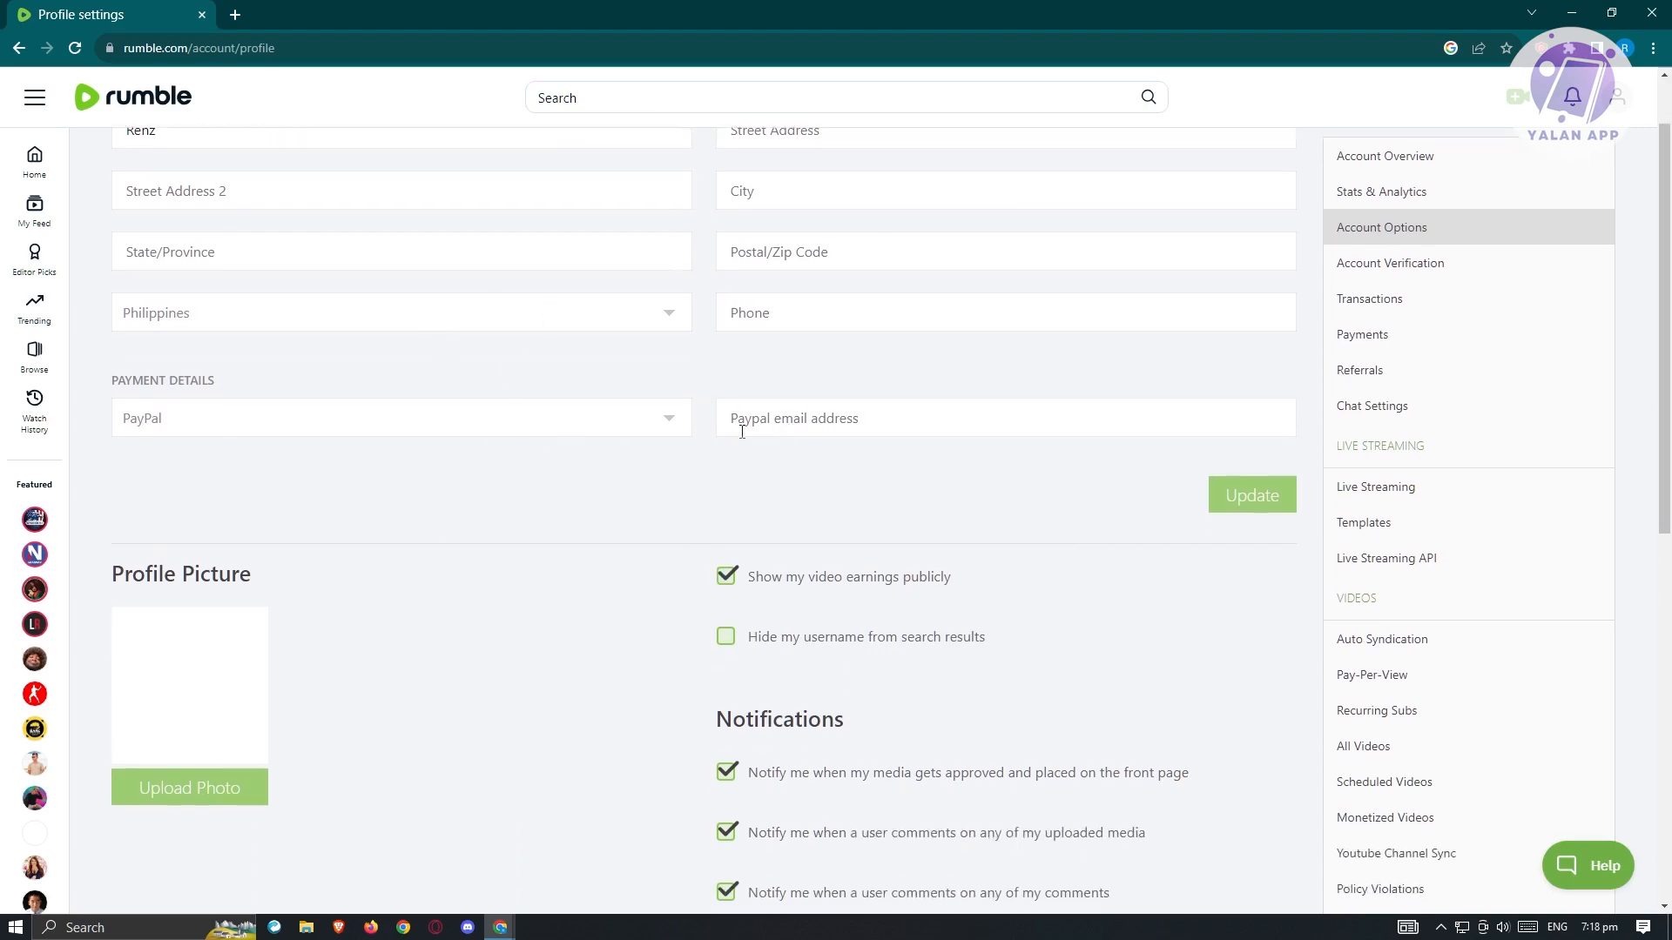
{"action": "scroll", "scroll_direction": "down", "scroll_amount": 3}
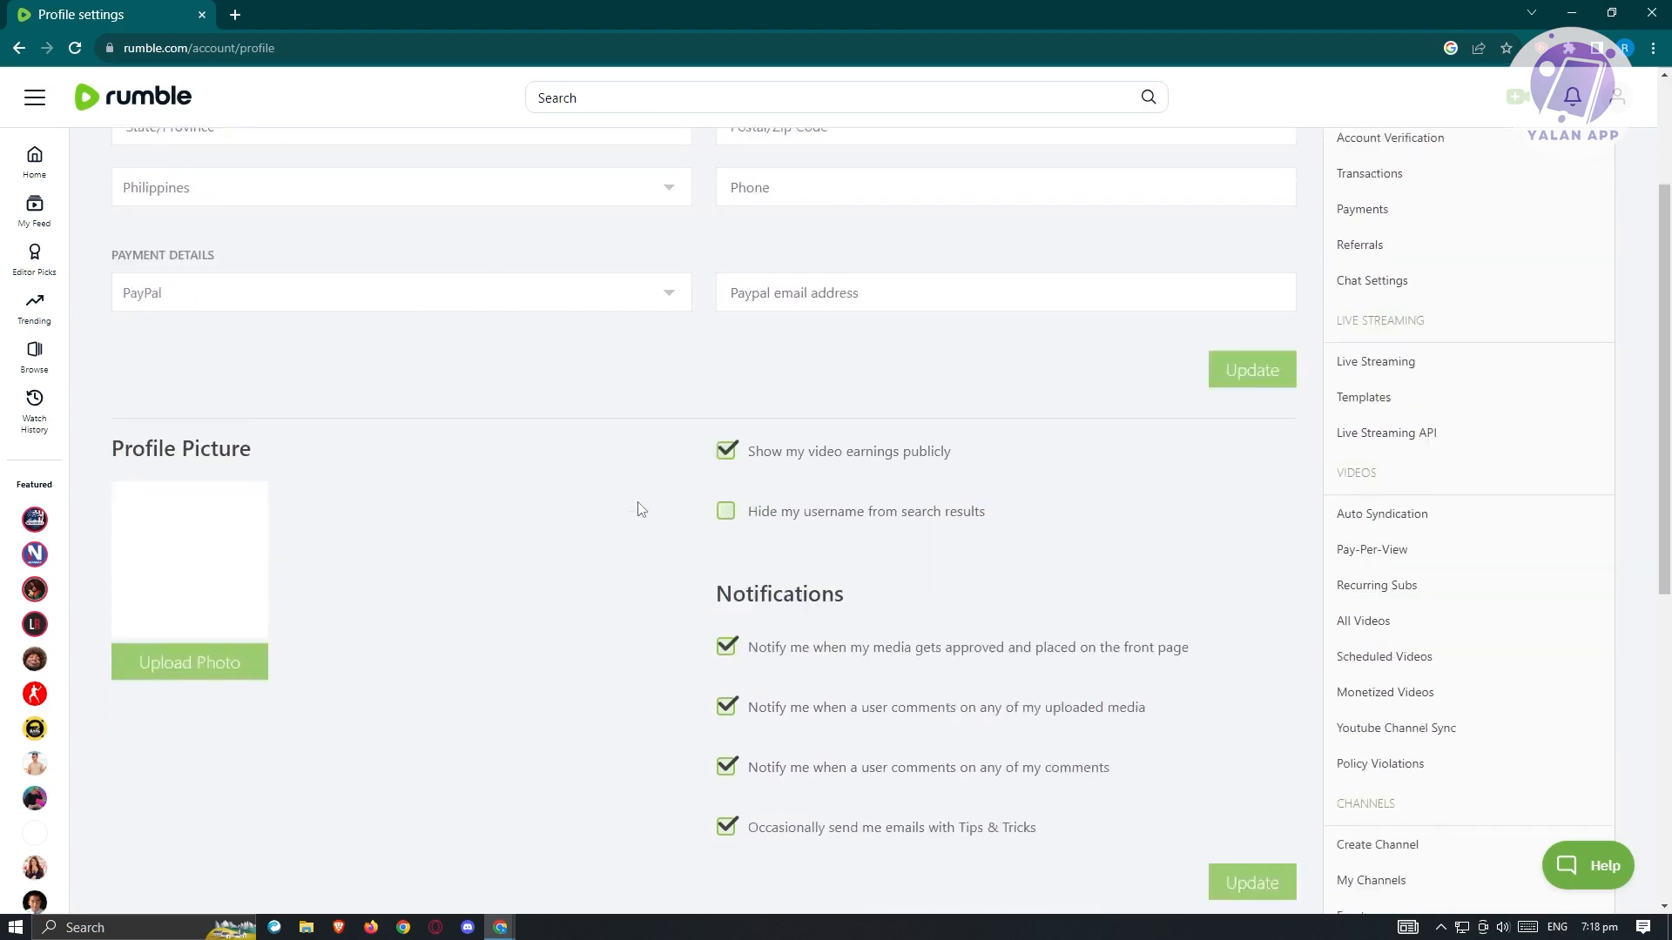
{"action": "scroll", "scroll_direction": "down", "scroll_amount": 3}
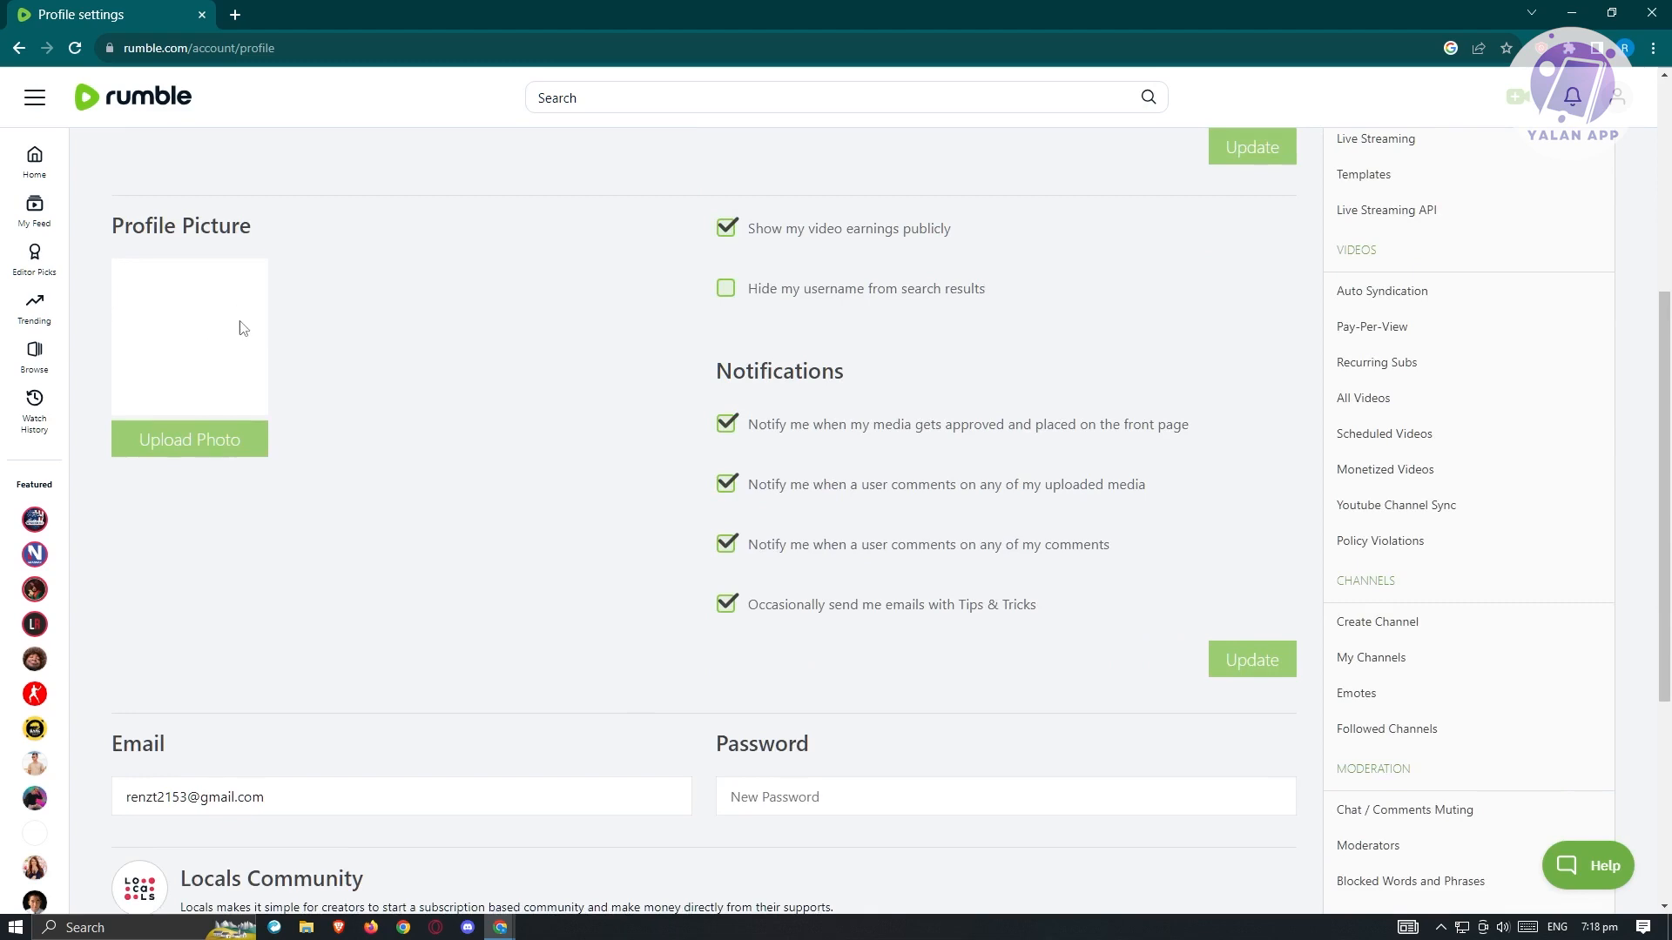
{"action": "scroll", "scroll_direction": "down", "scroll_amount": 3}
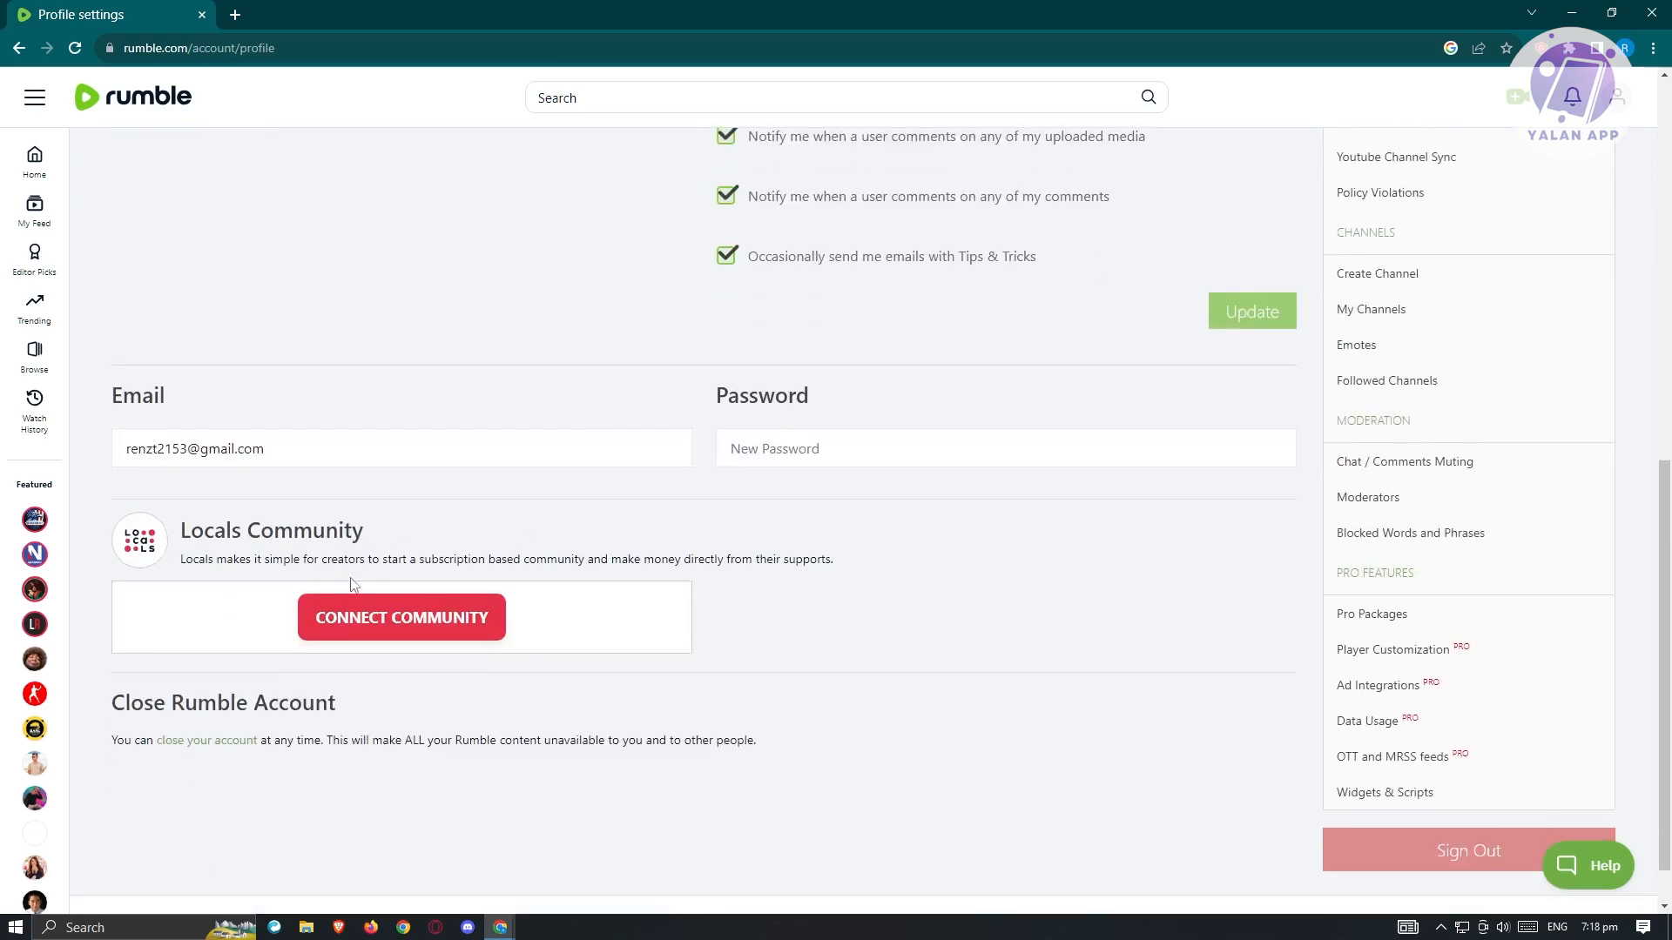
{"action": "left_click", "coordinate": [1371, 385]}
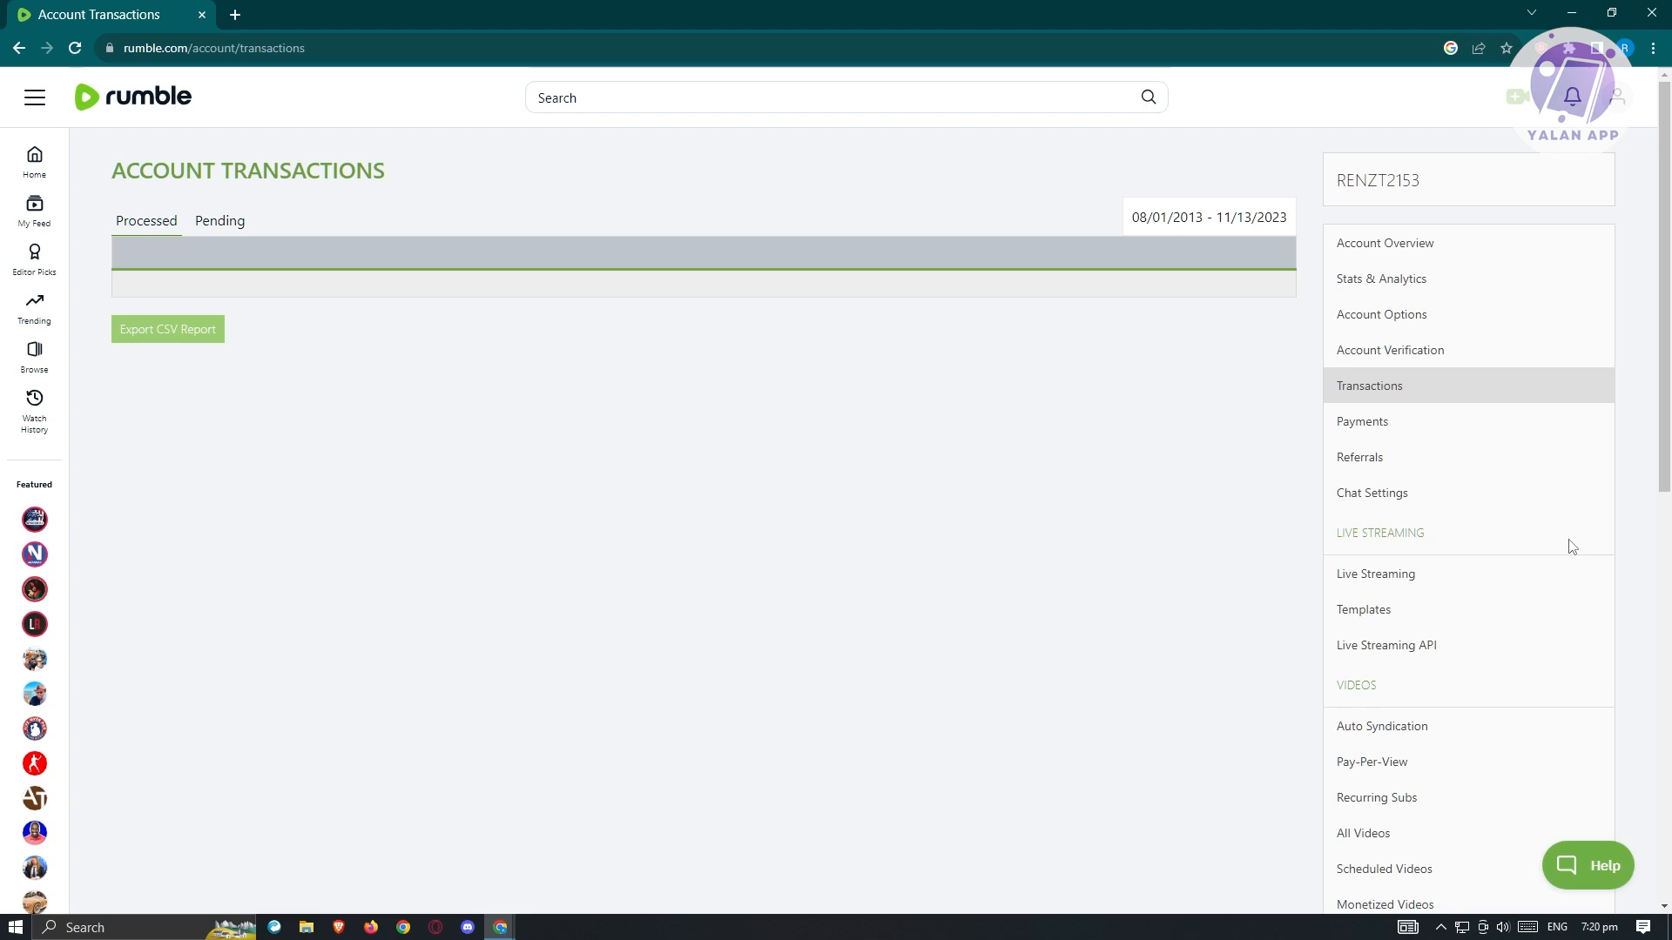
{"action": "mouse_move", "coordinate": [1423, 396]}
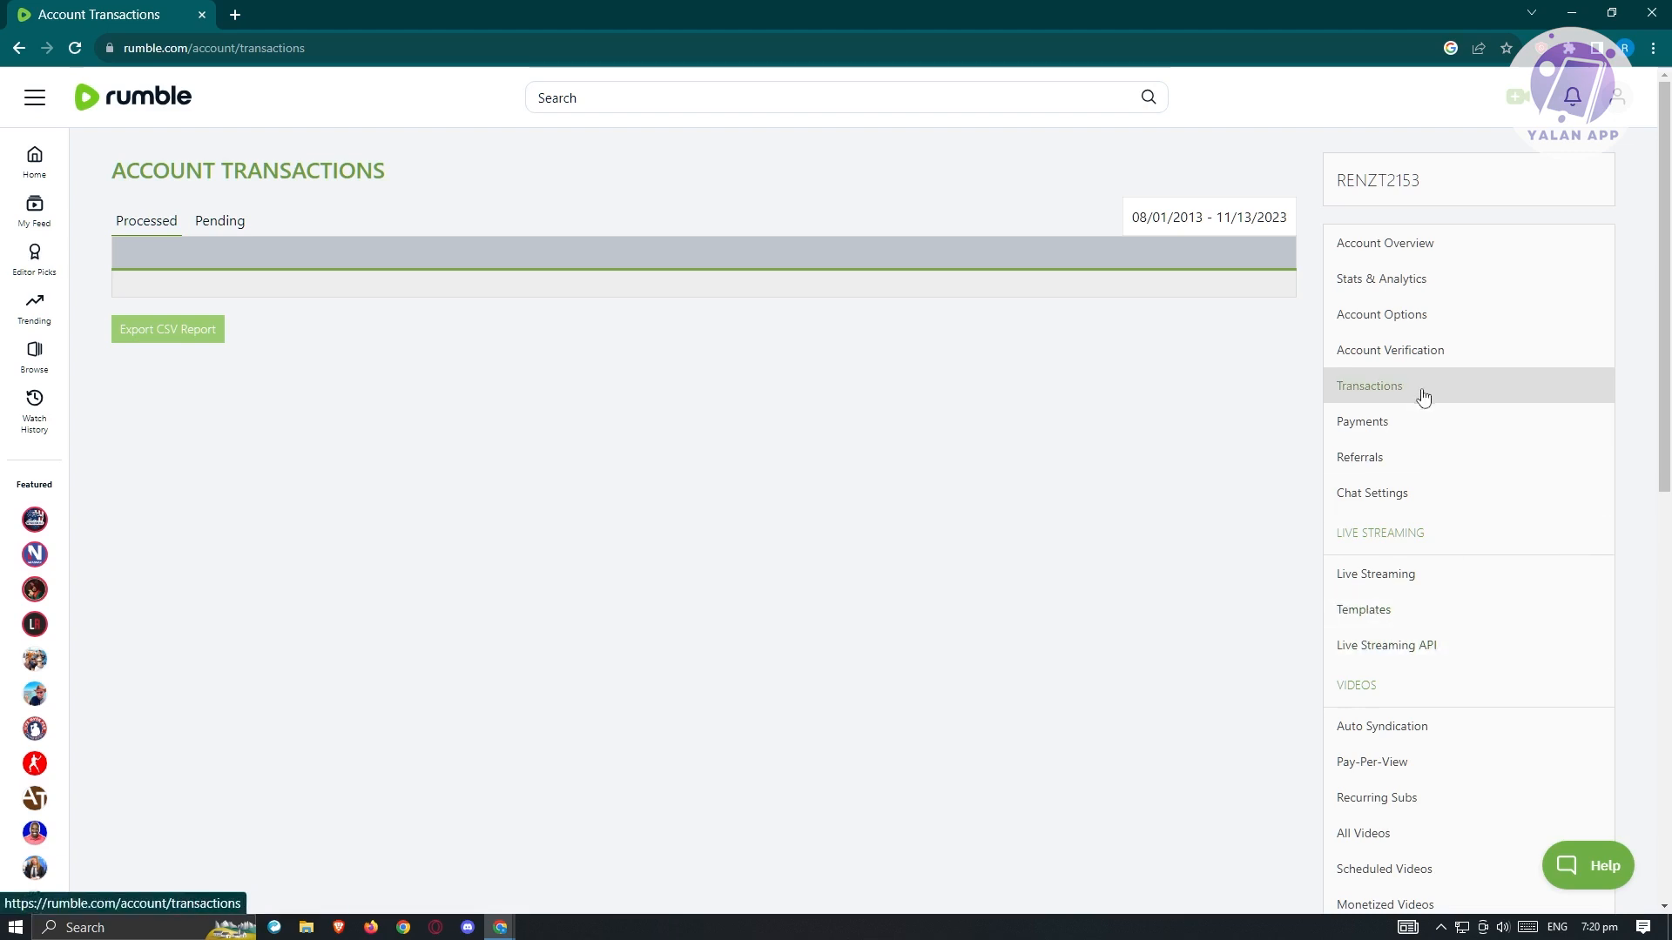
Show the YouTube Channel Sync page with no linked channels and a verify-first prompt.
{"action": "scroll", "scroll_direction": "down", "scroll_amount": 3}
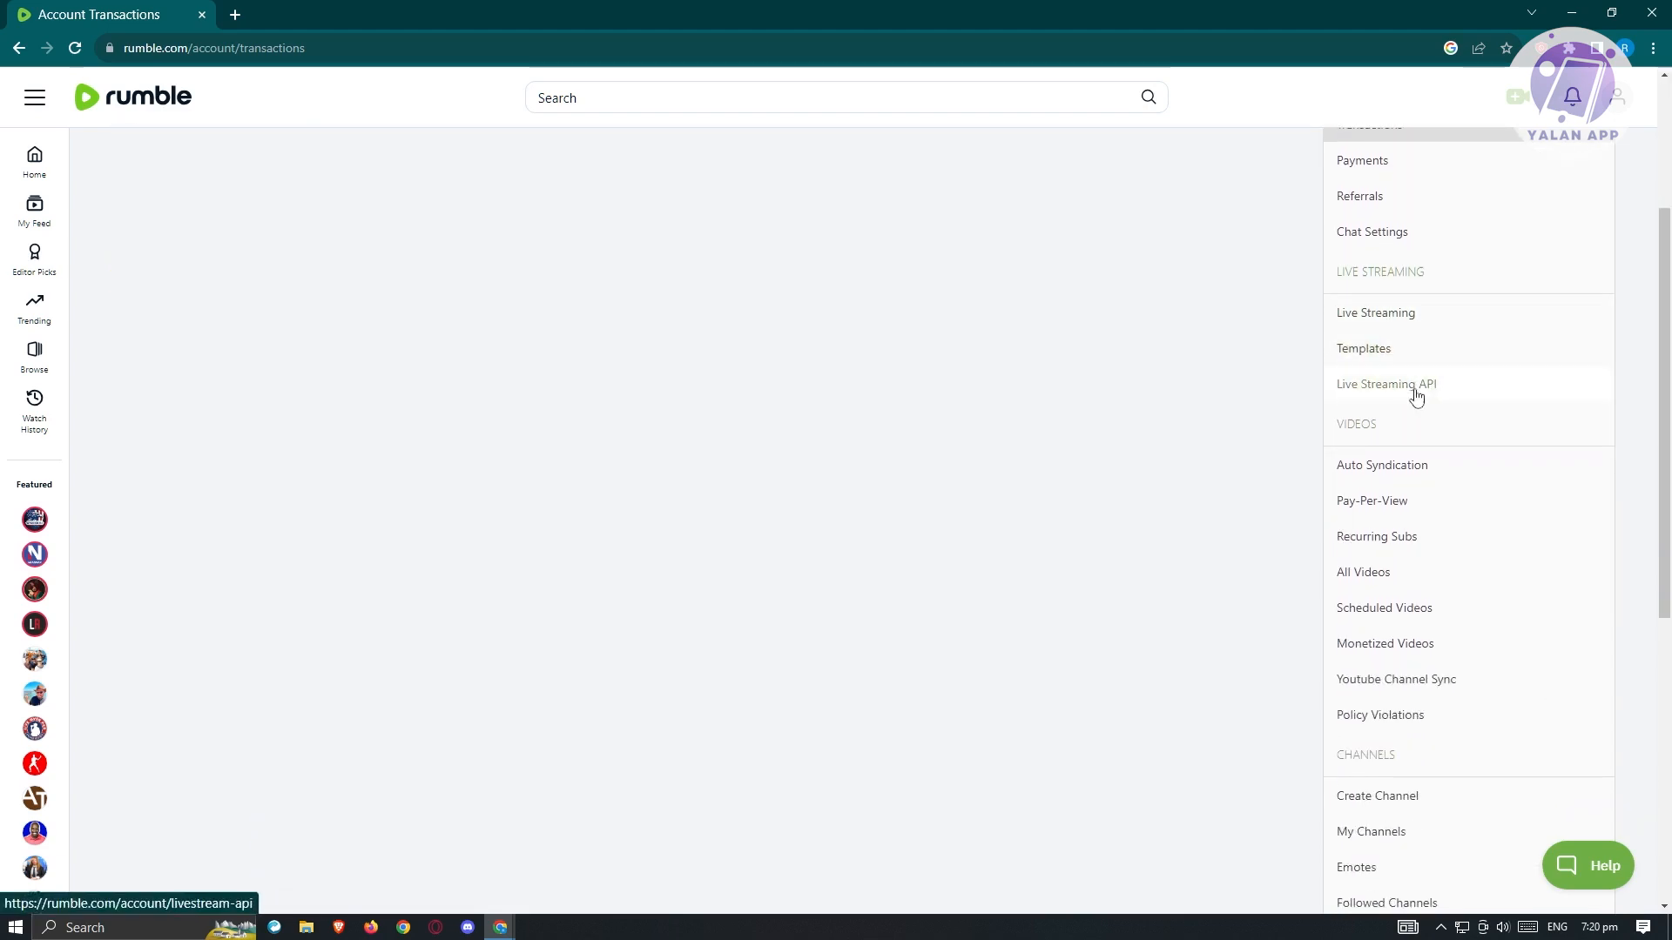
{"action": "mouse_move", "coordinate": [1395, 679]}
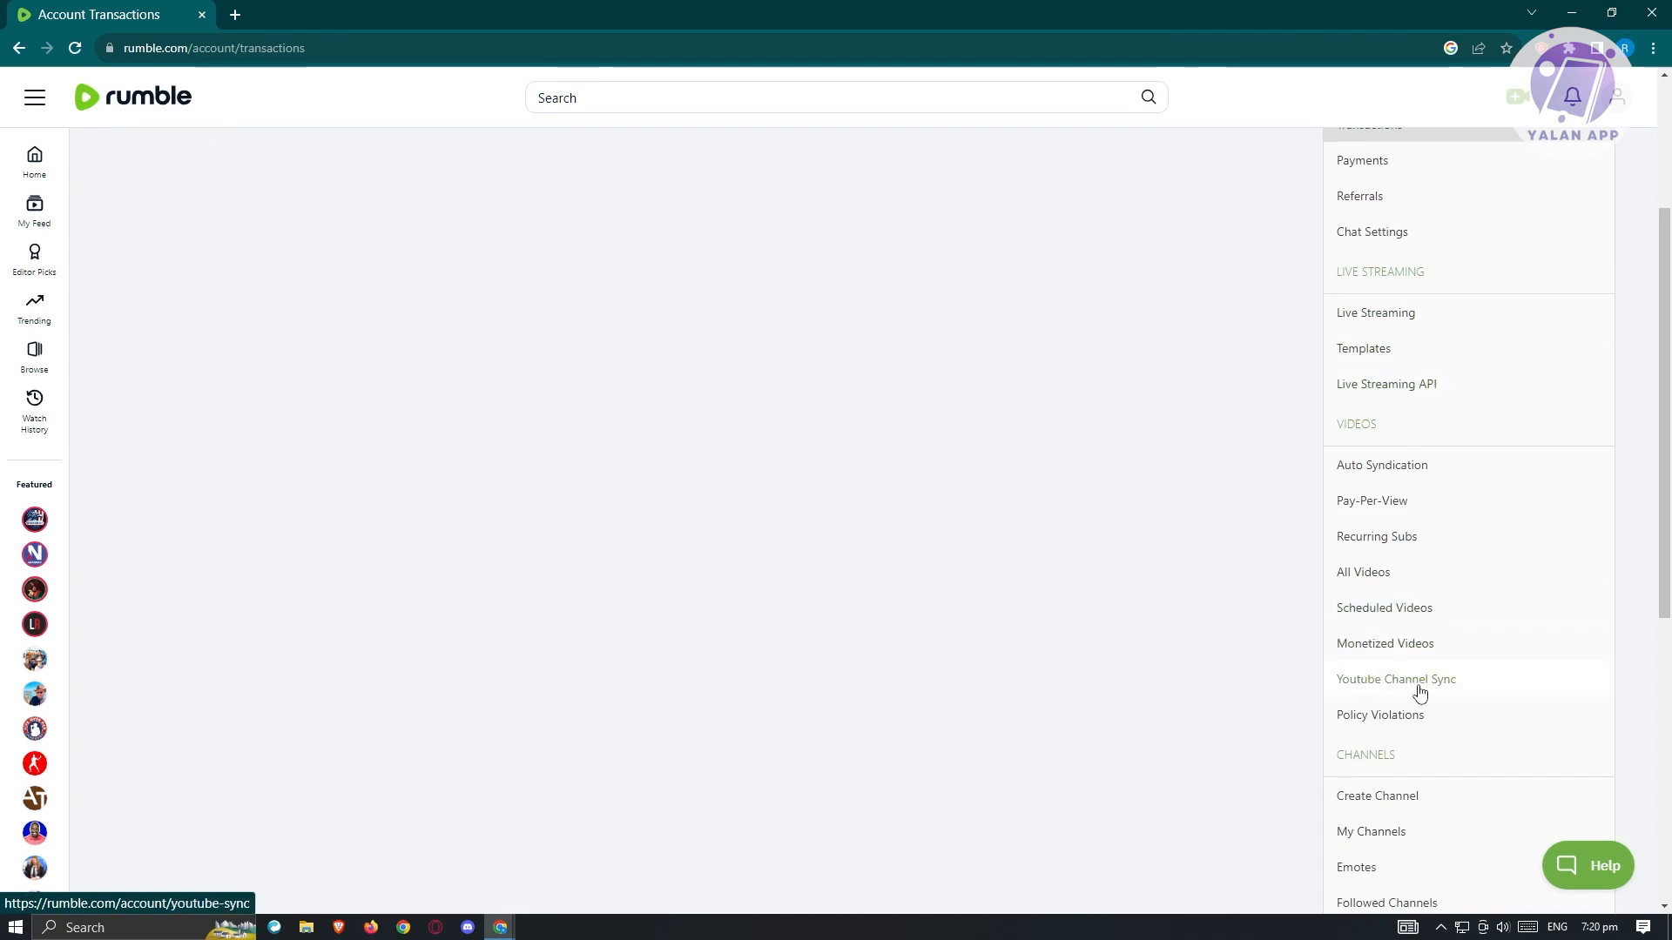
{"action": "left_click", "coordinate": [1395, 679]}
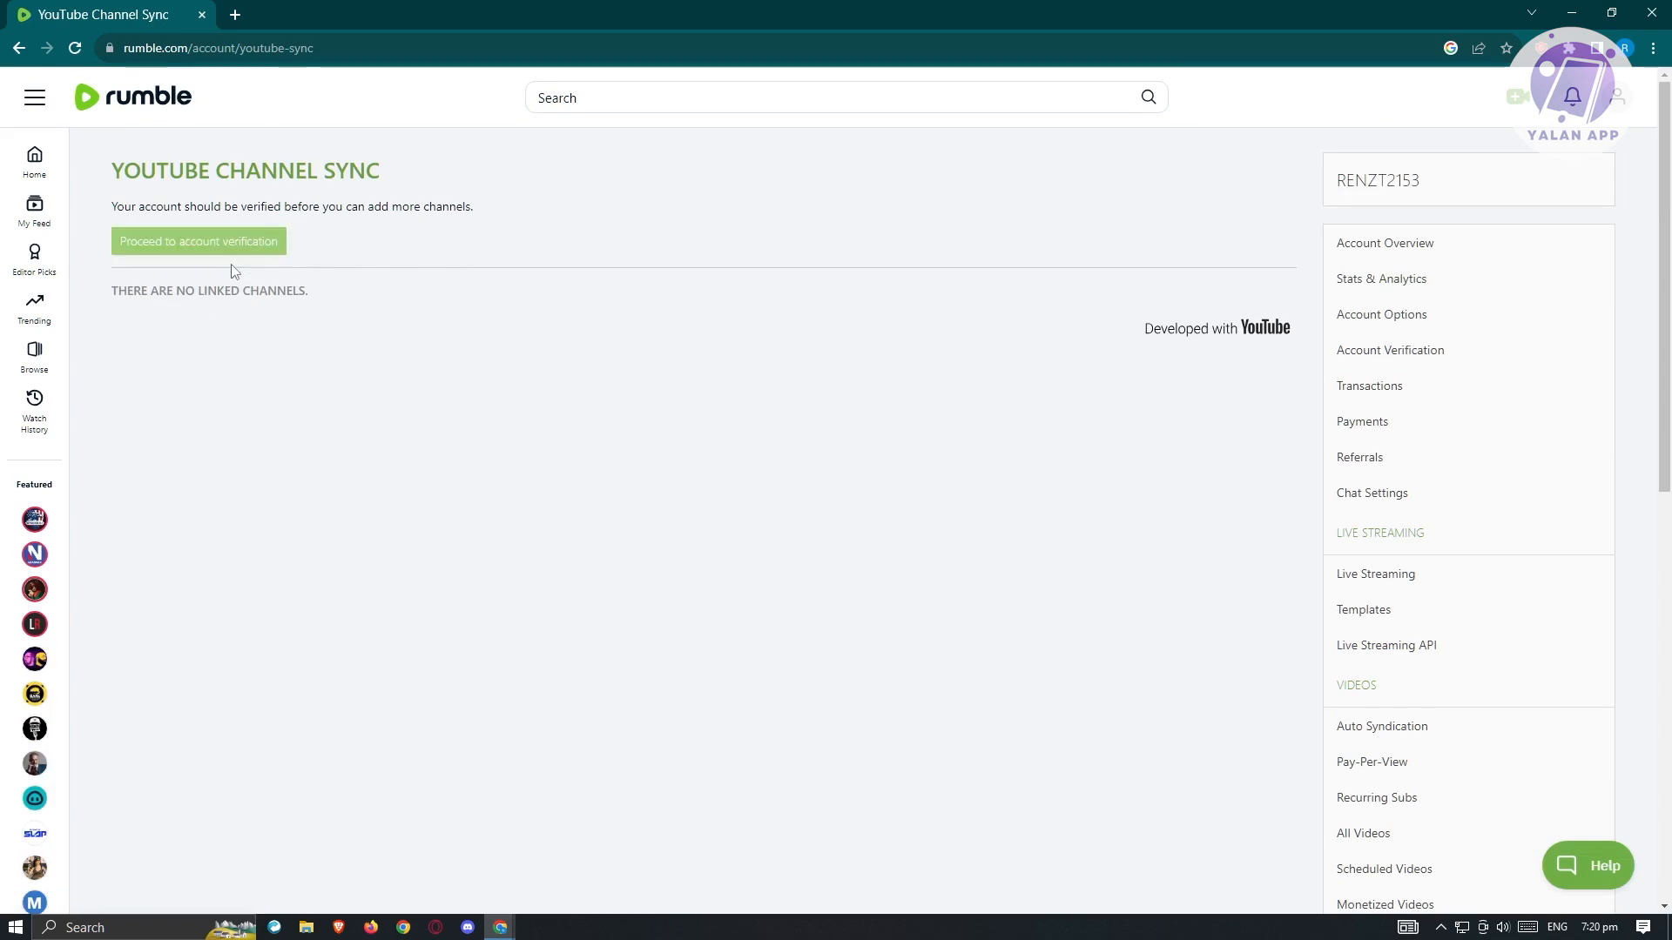
{"action": "mouse_move", "coordinate": [296, 338]}
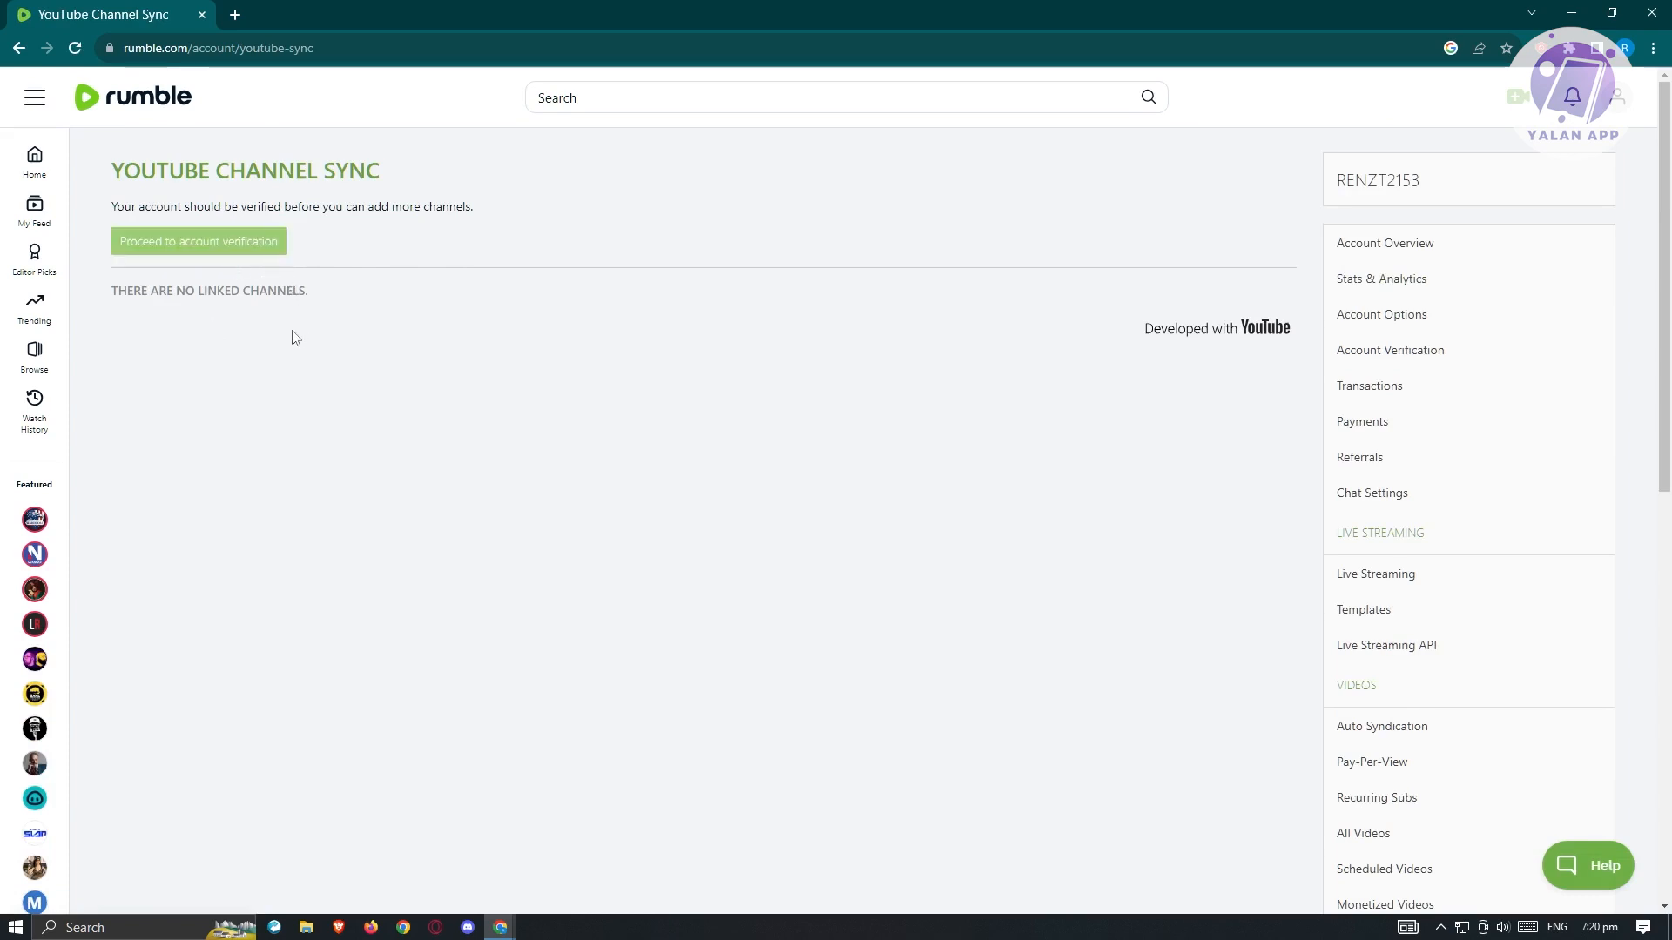
{"action": "mouse_move", "coordinate": [303, 333]}
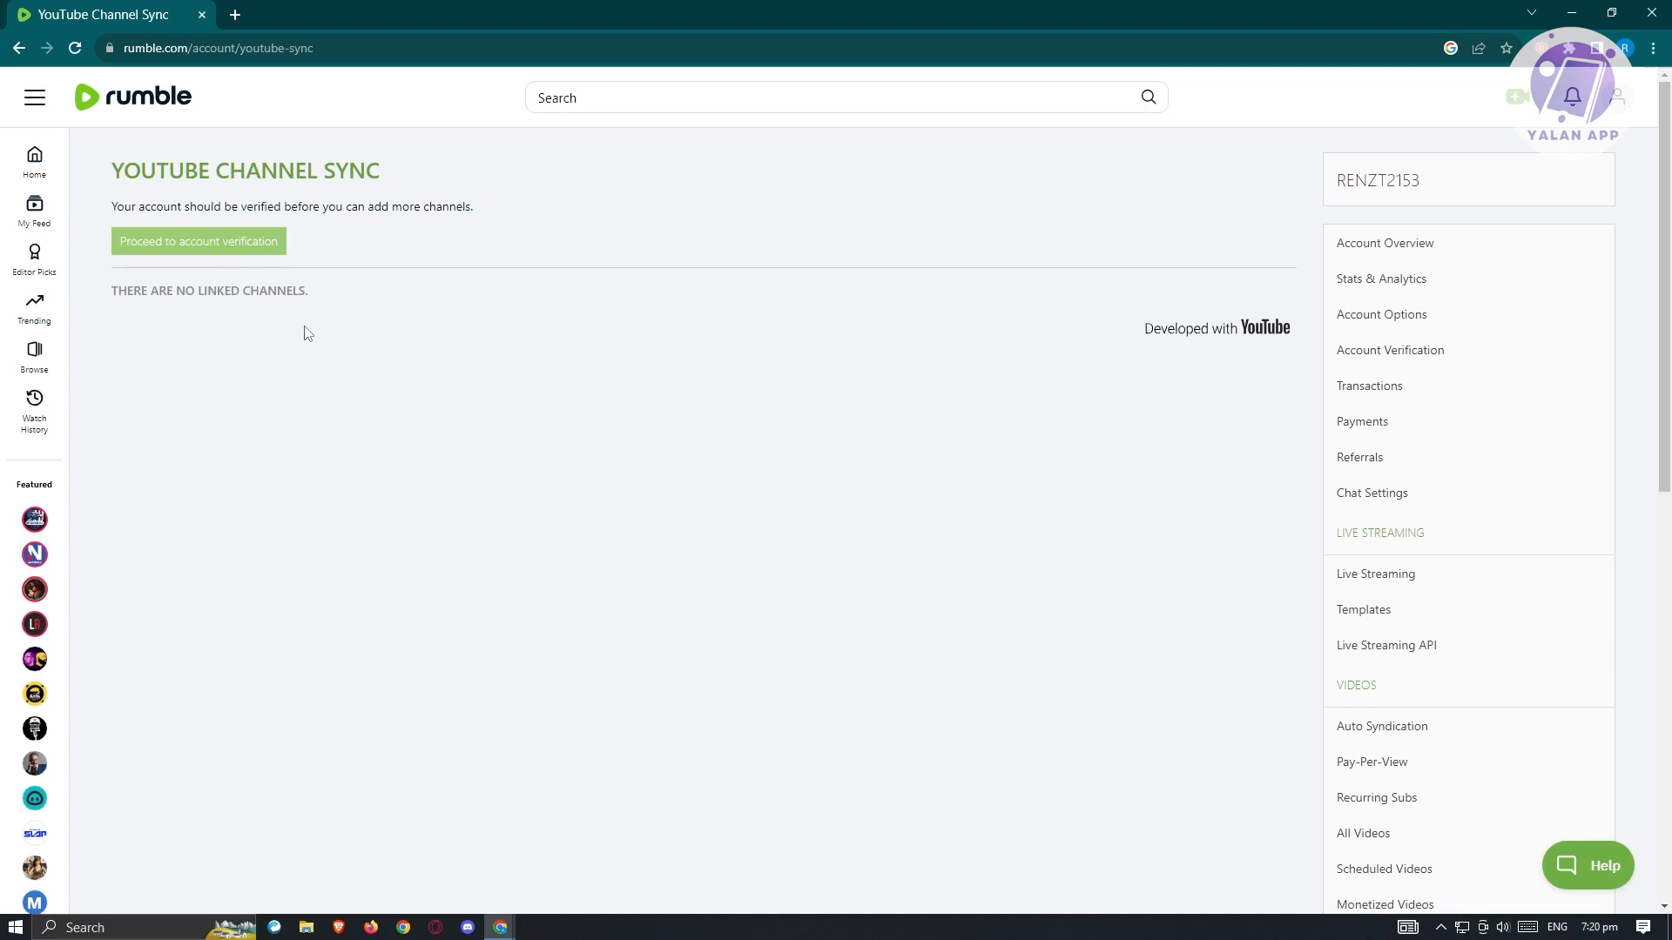
{"action": "mouse_move", "coordinate": [329, 406]}
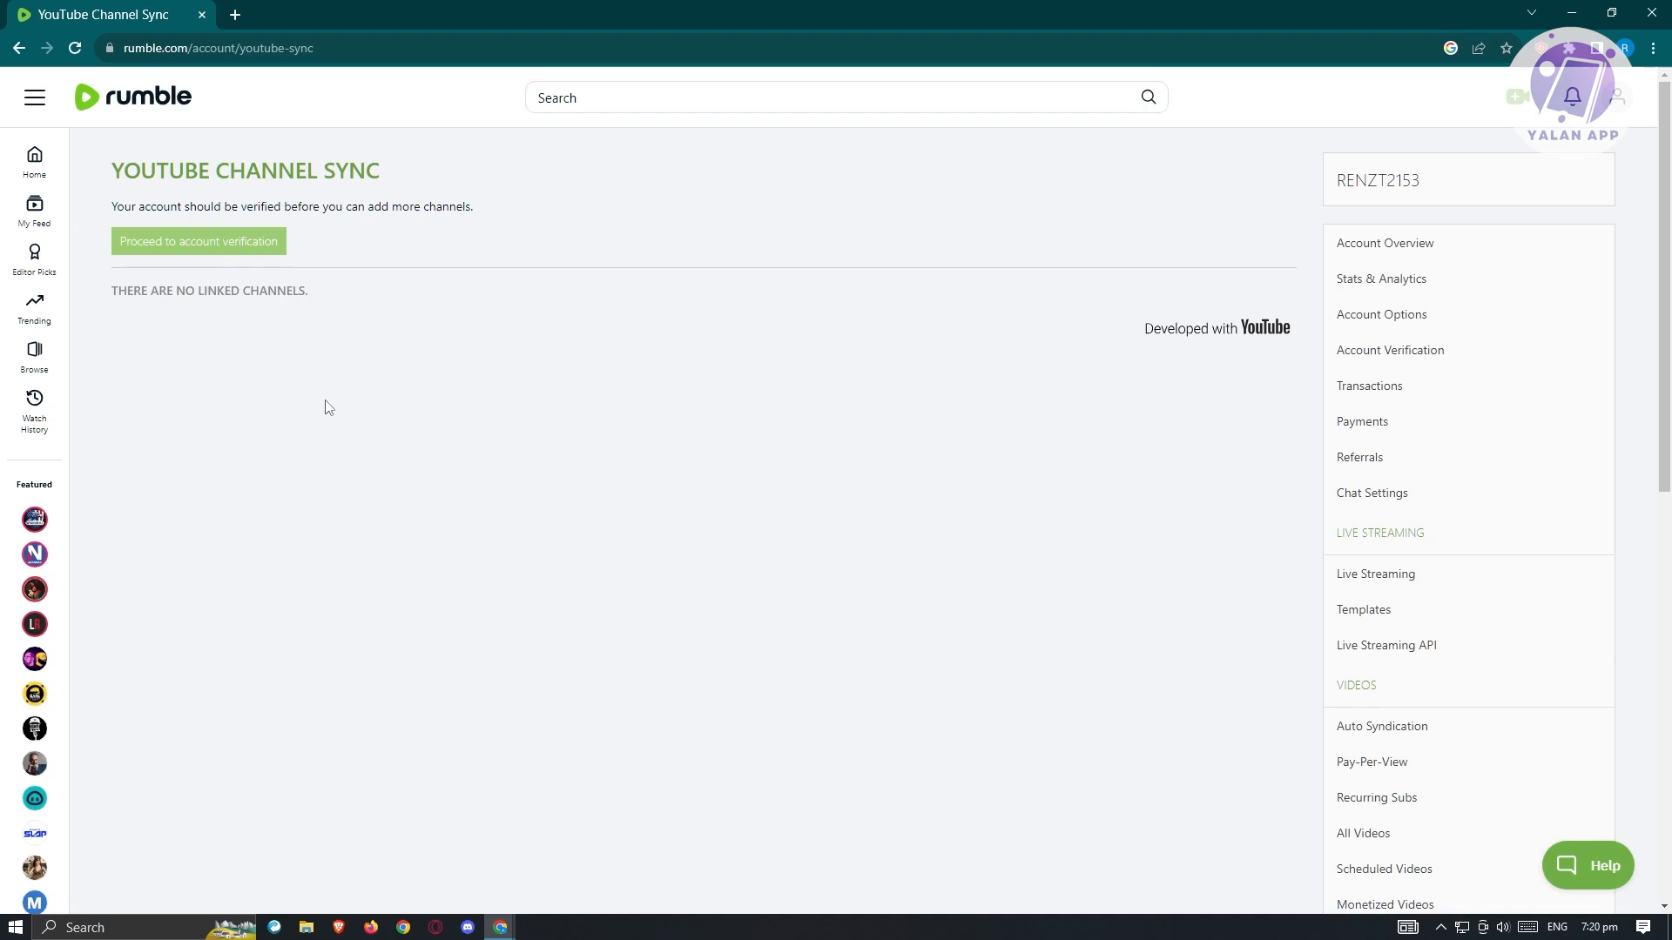
{"action": "mouse_move", "coordinate": [372, 396]}
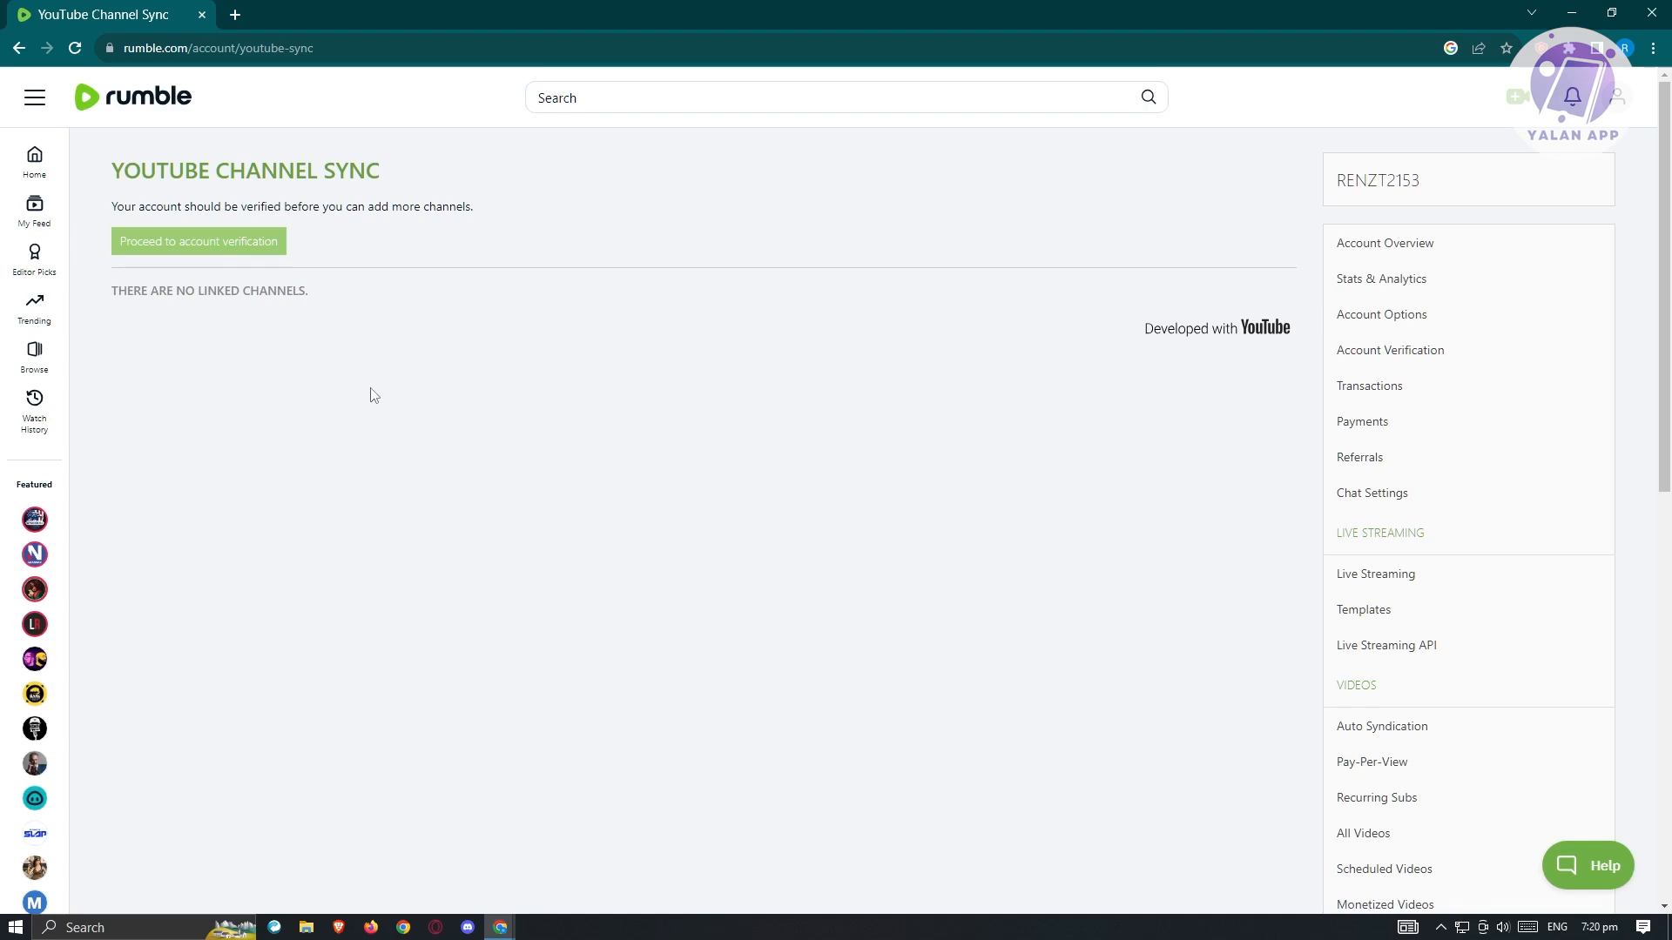
{"action": "mouse_move", "coordinate": [1074, 654]}
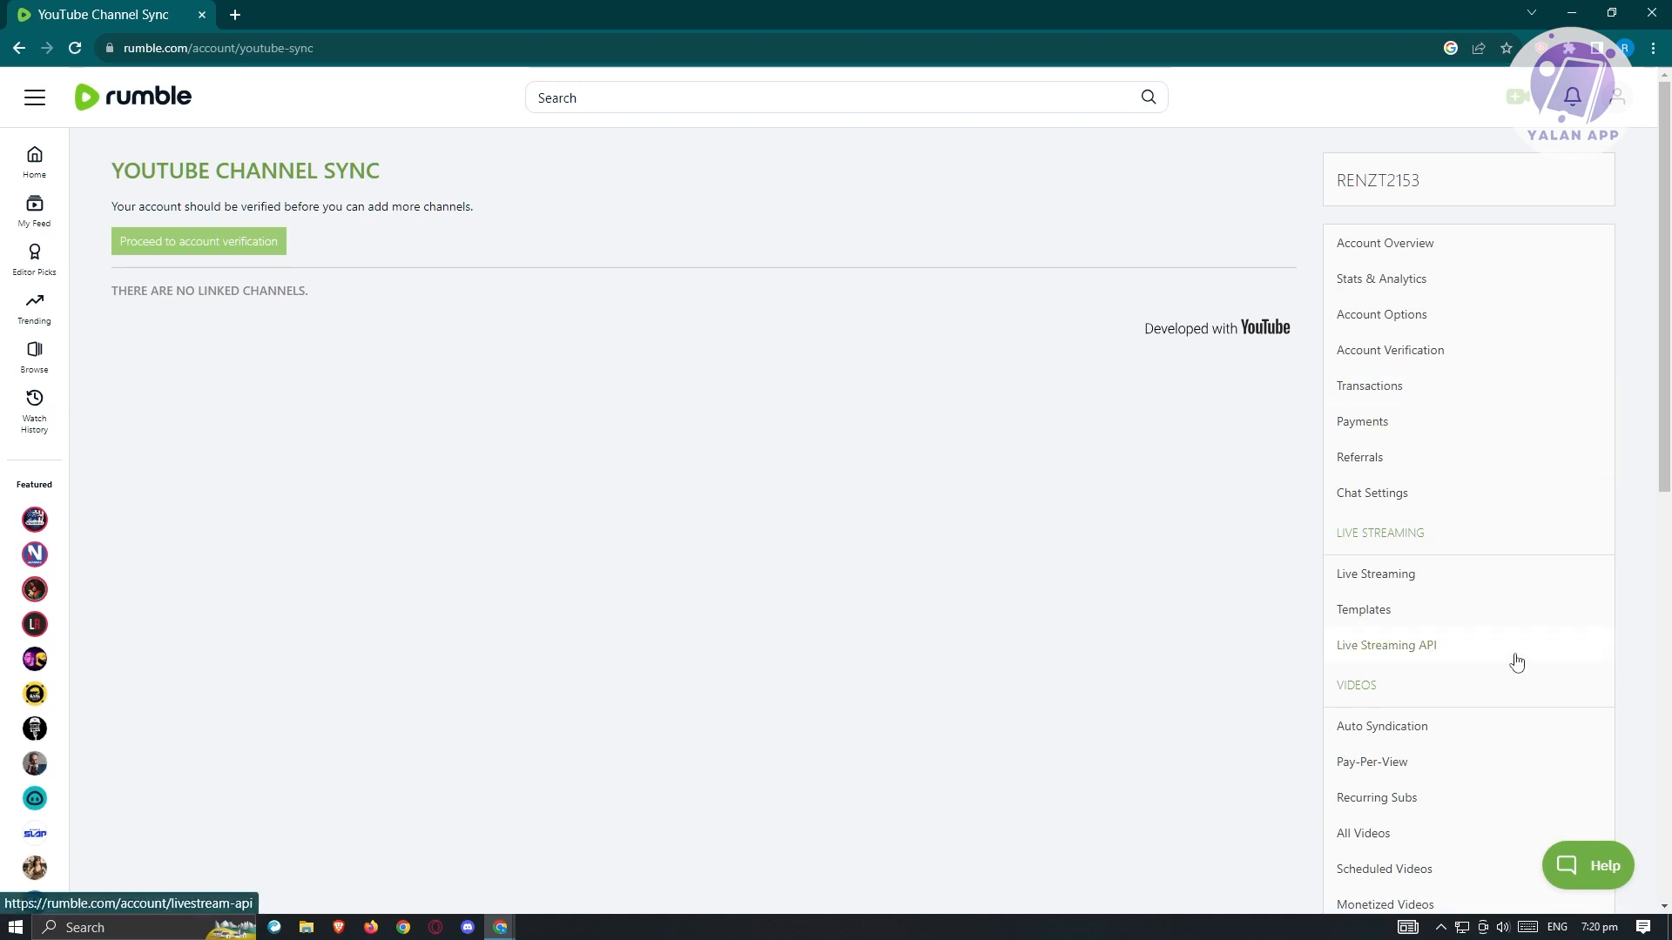
{"action": "mouse_move", "coordinate": [1240, 690]}
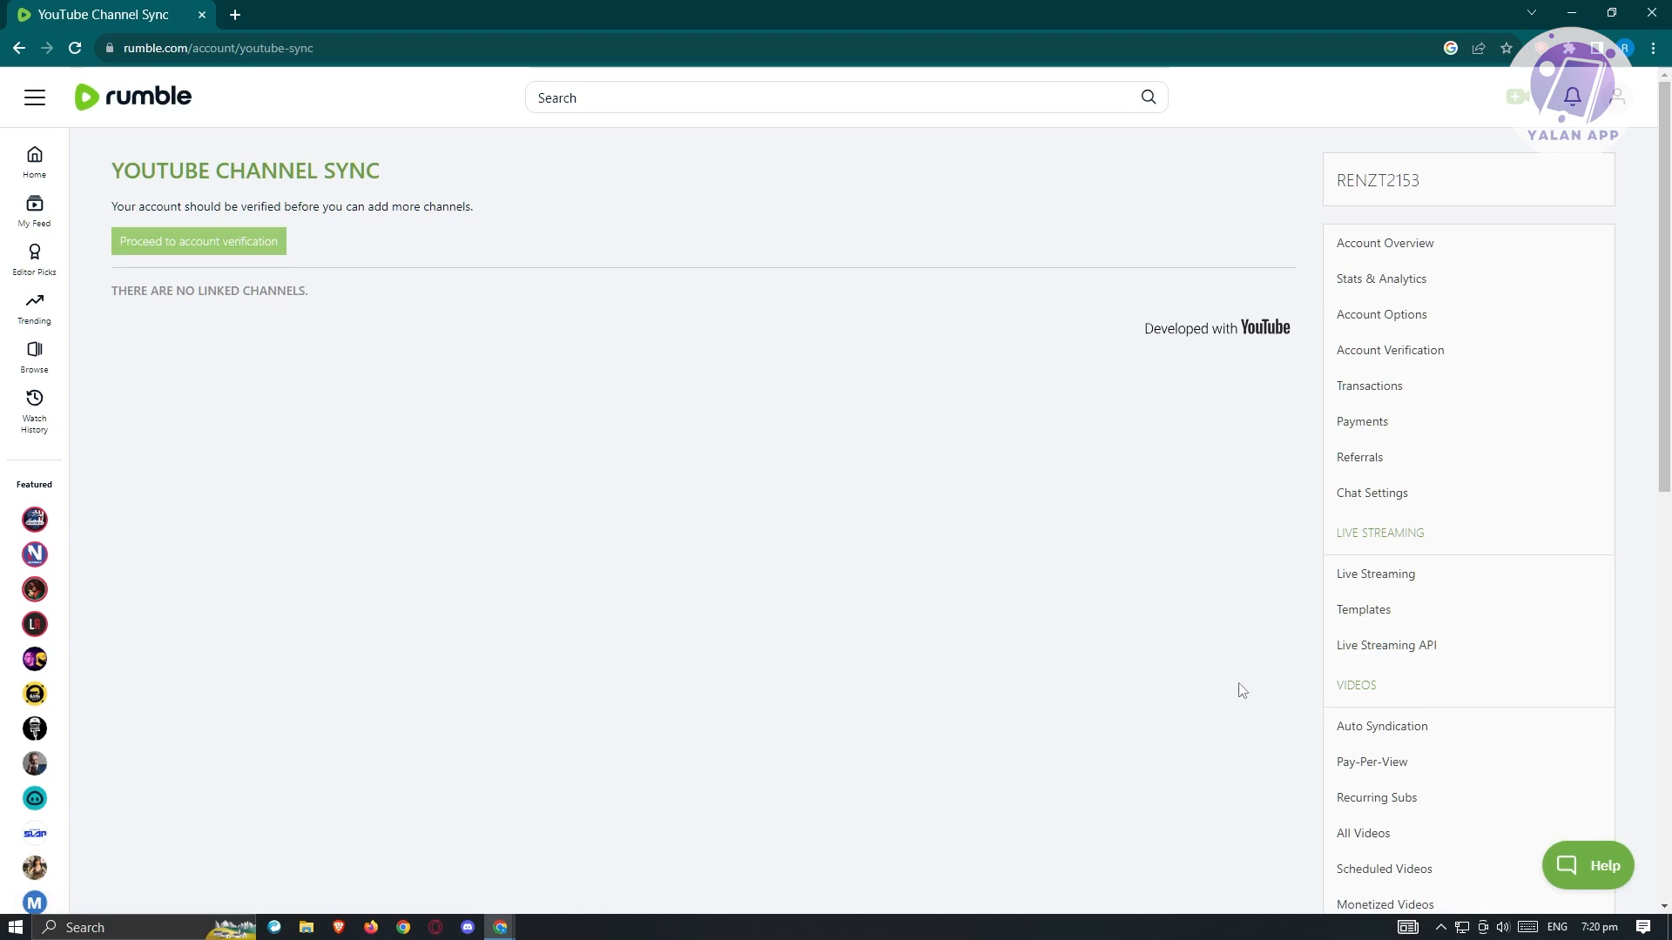